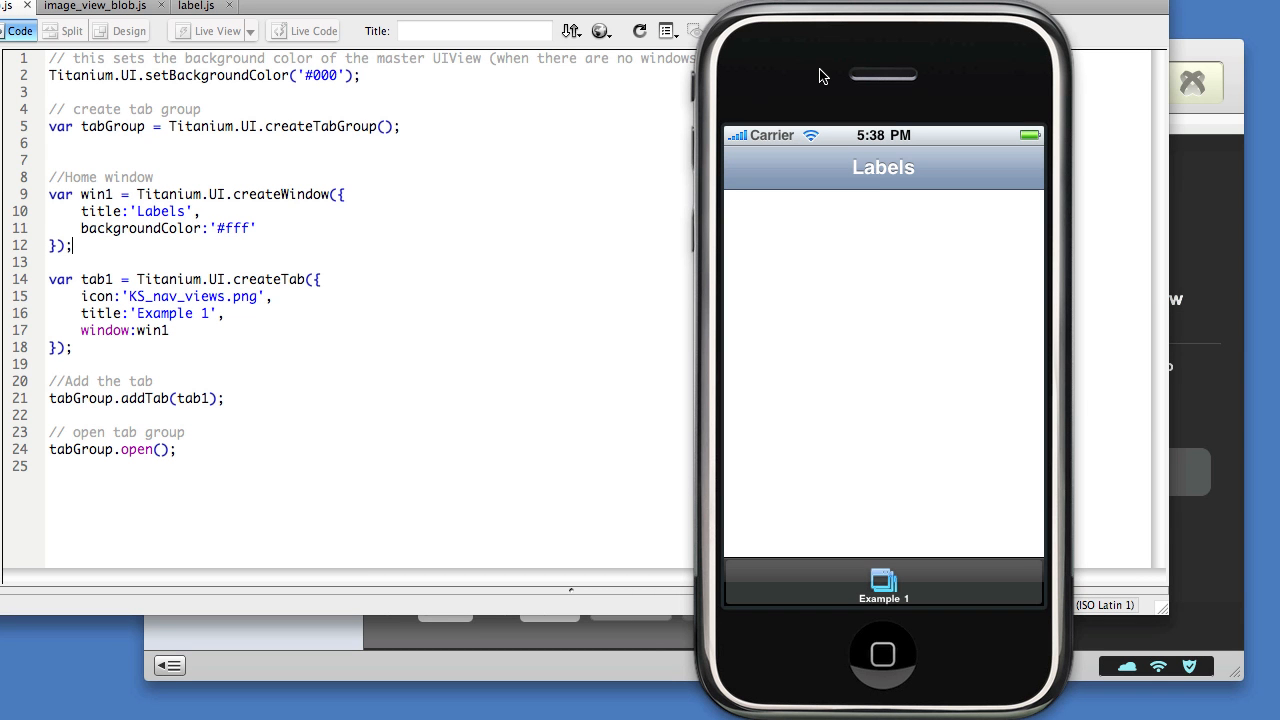
{"action": "mouse_move", "coordinate": [773, 209]}
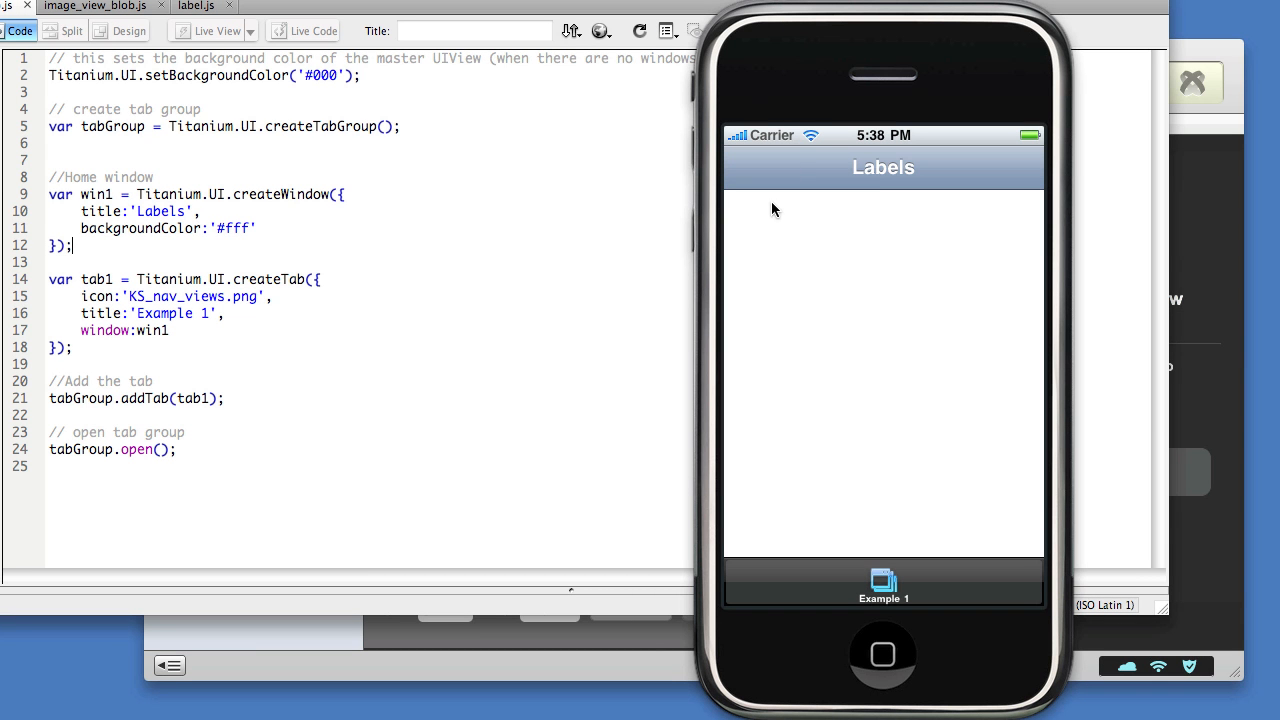
{"action": "mouse_move", "coordinate": [1066, 483]}
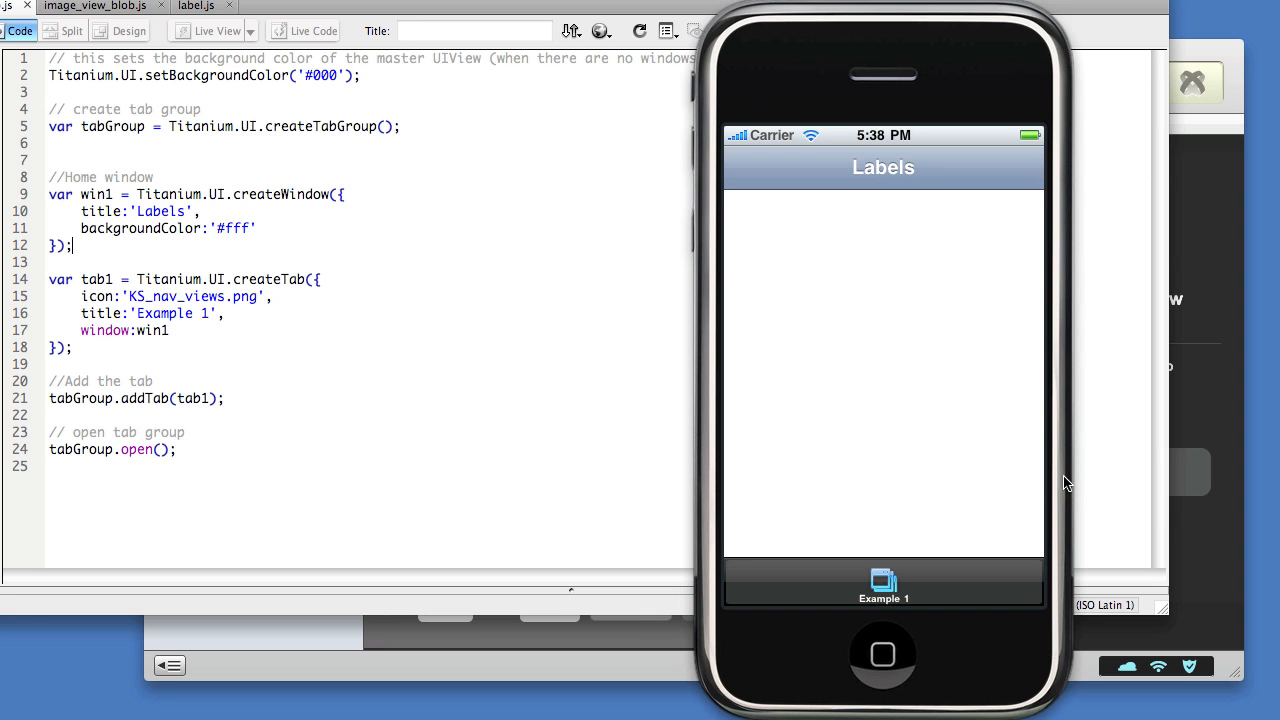
{"action": "mouse_move", "coordinate": [723, 148]}
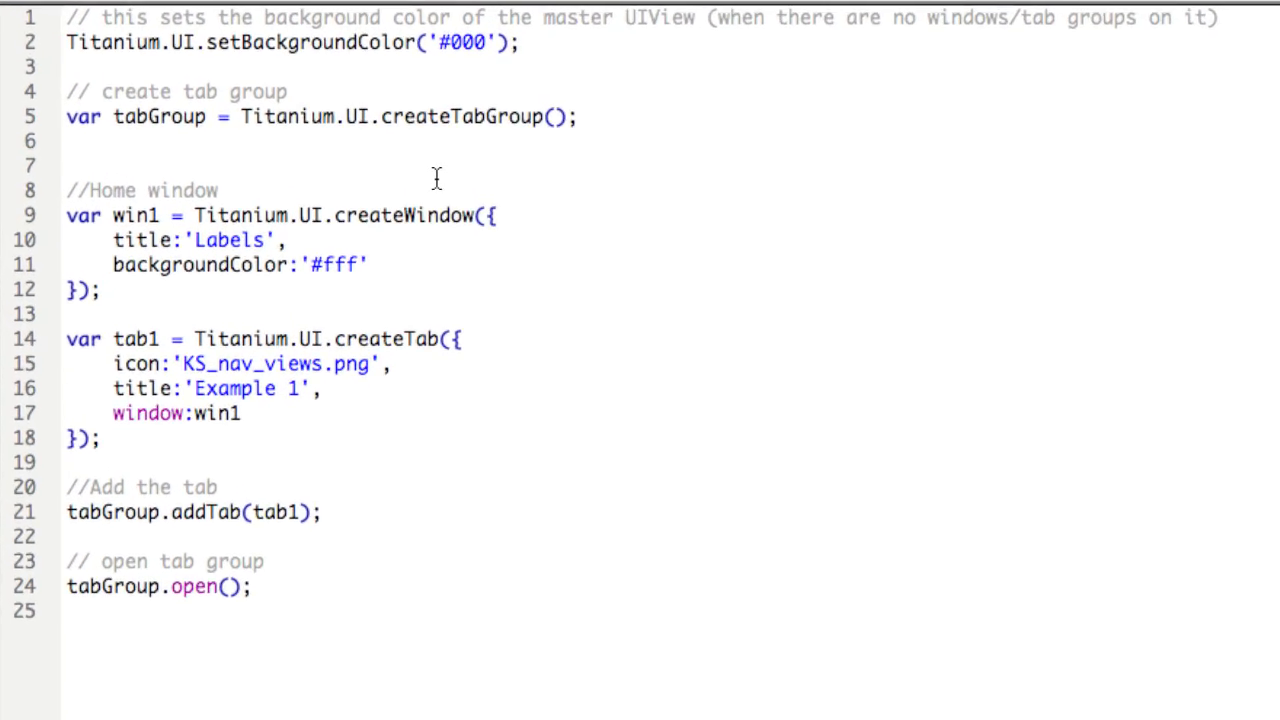
- Declare label1 as an empty Titanium.UI.createLabel({ }) below the win1 block
{"action": "scroll", "scroll_direction": "down", "scroll_amount": 3}
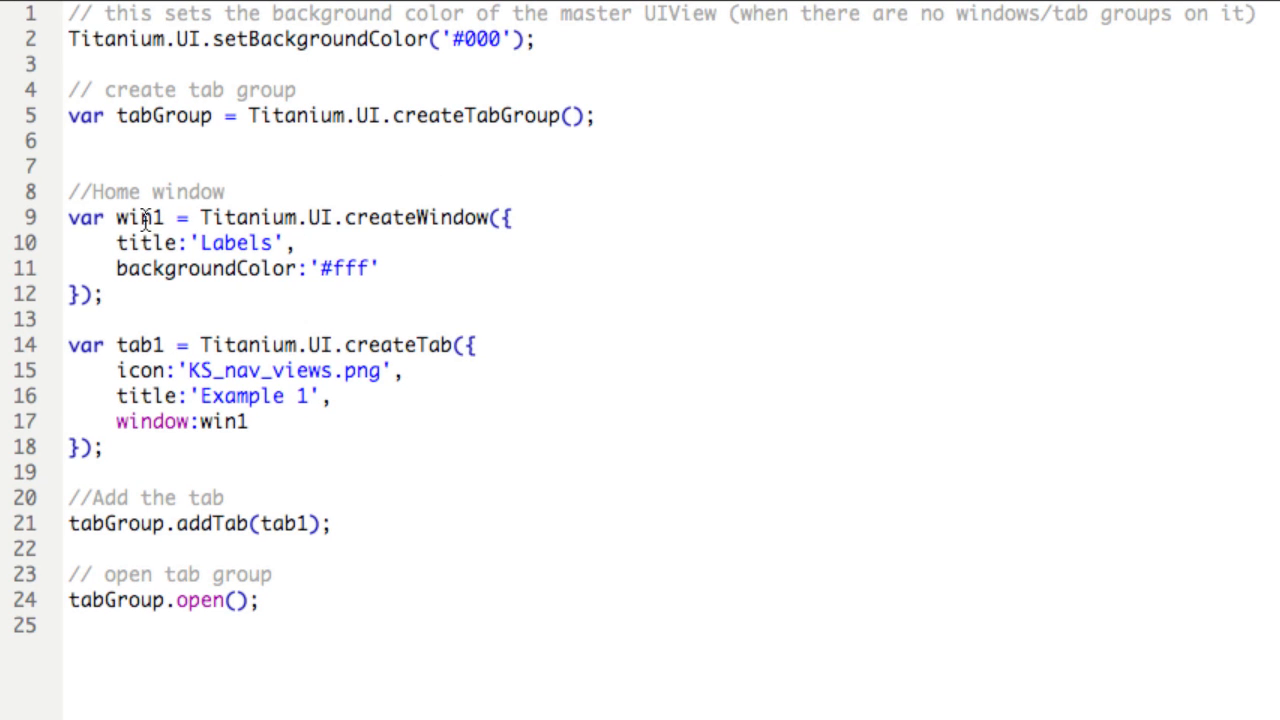
{"action": "left_click", "coordinate": [103, 293]}
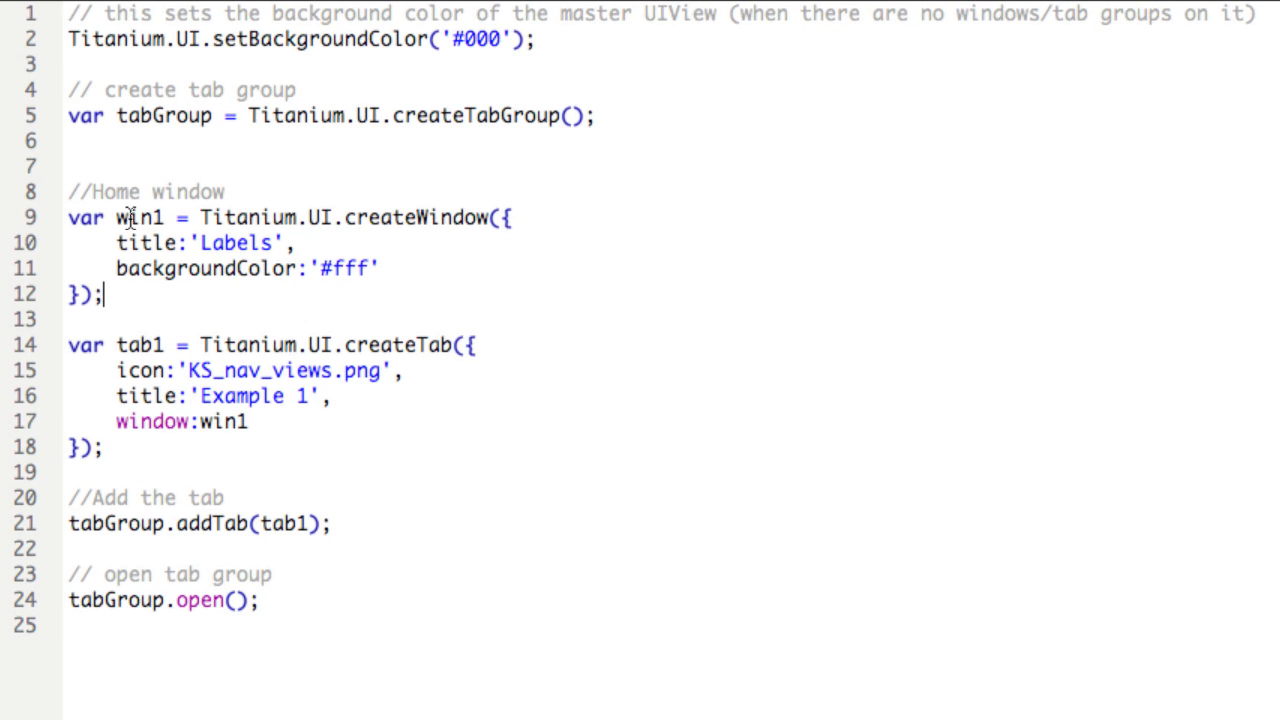
{"action": "type", "text": "va"}
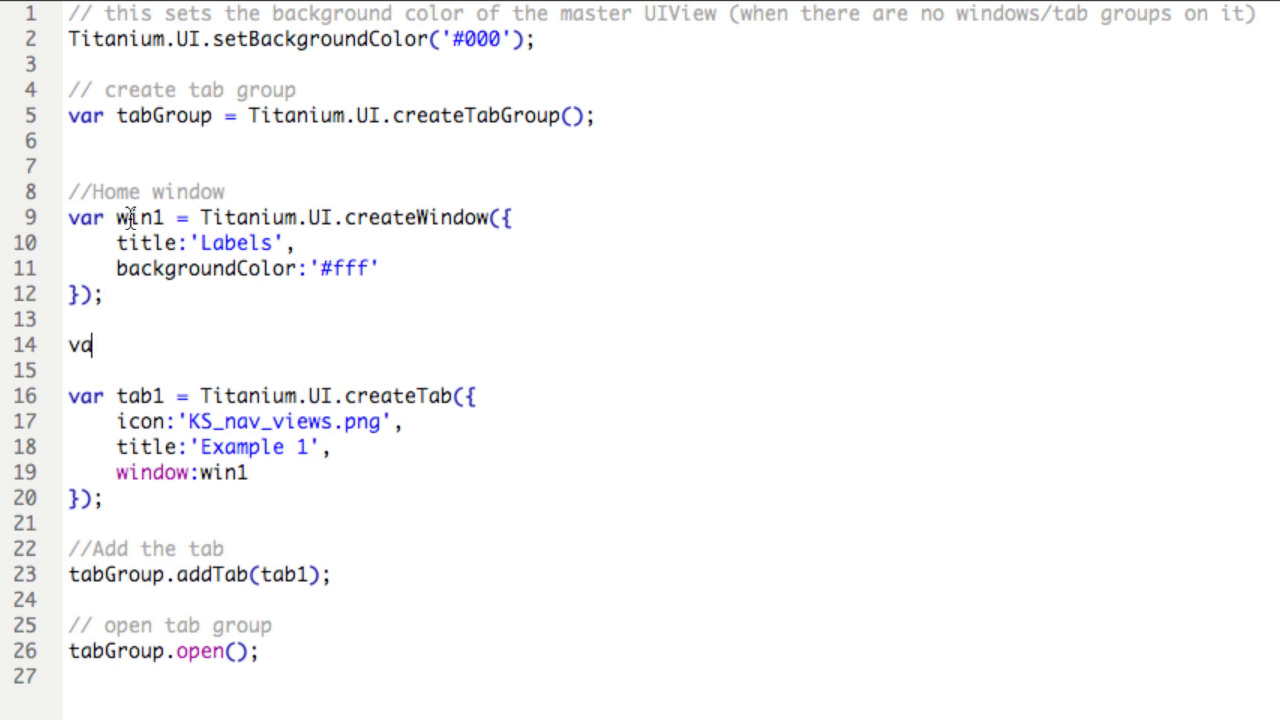
{"action": "type", "text": "label2"}
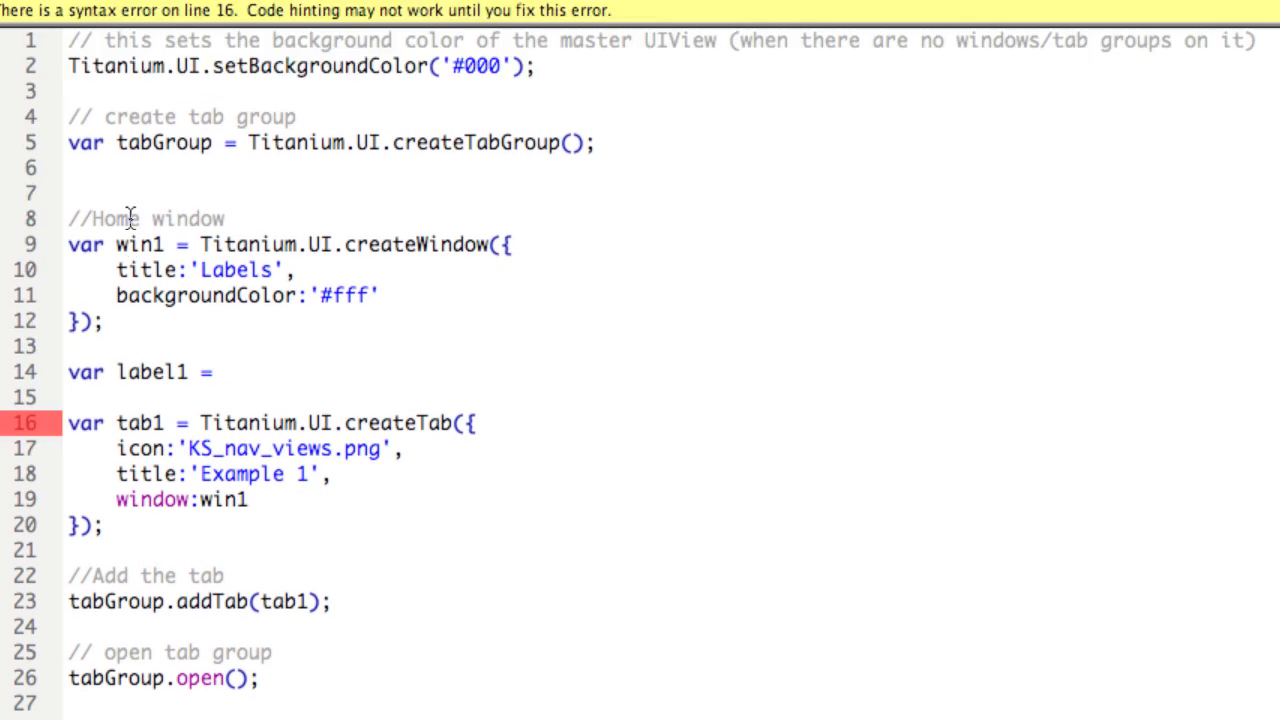
{"action": "left_click", "coordinate": [222, 372]}
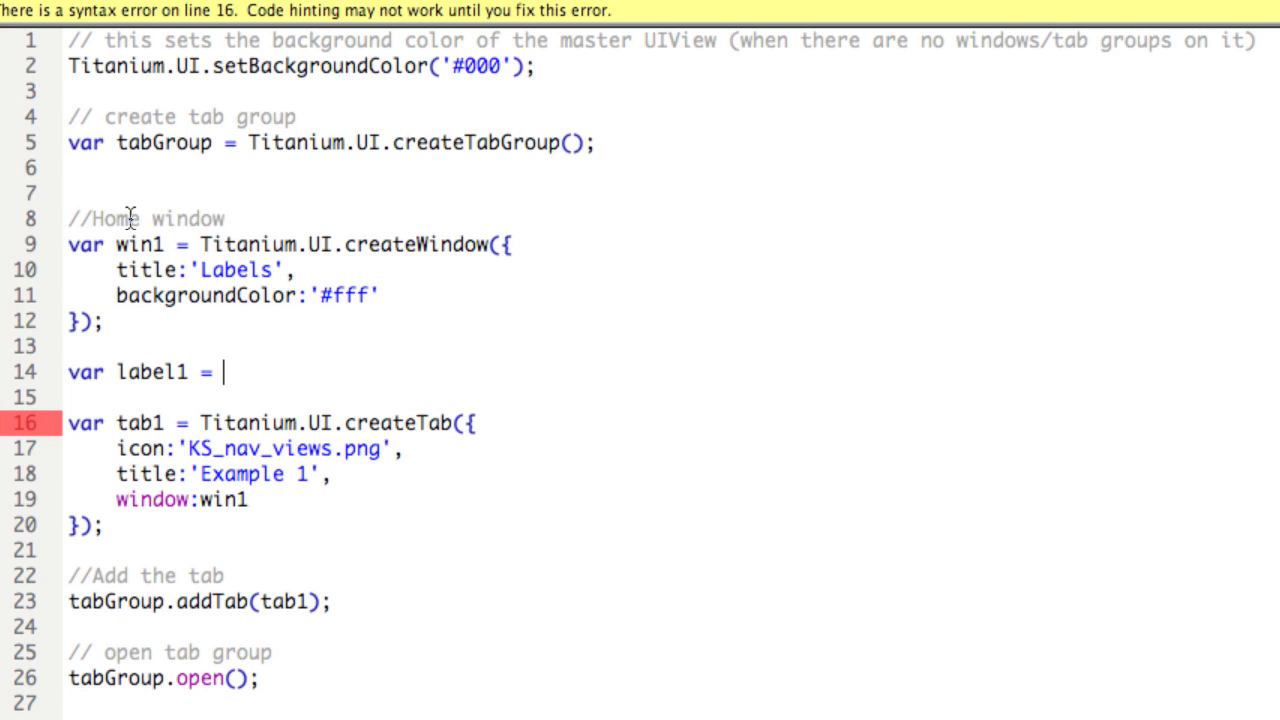
{"action": "type", "text": "Titaniu"}
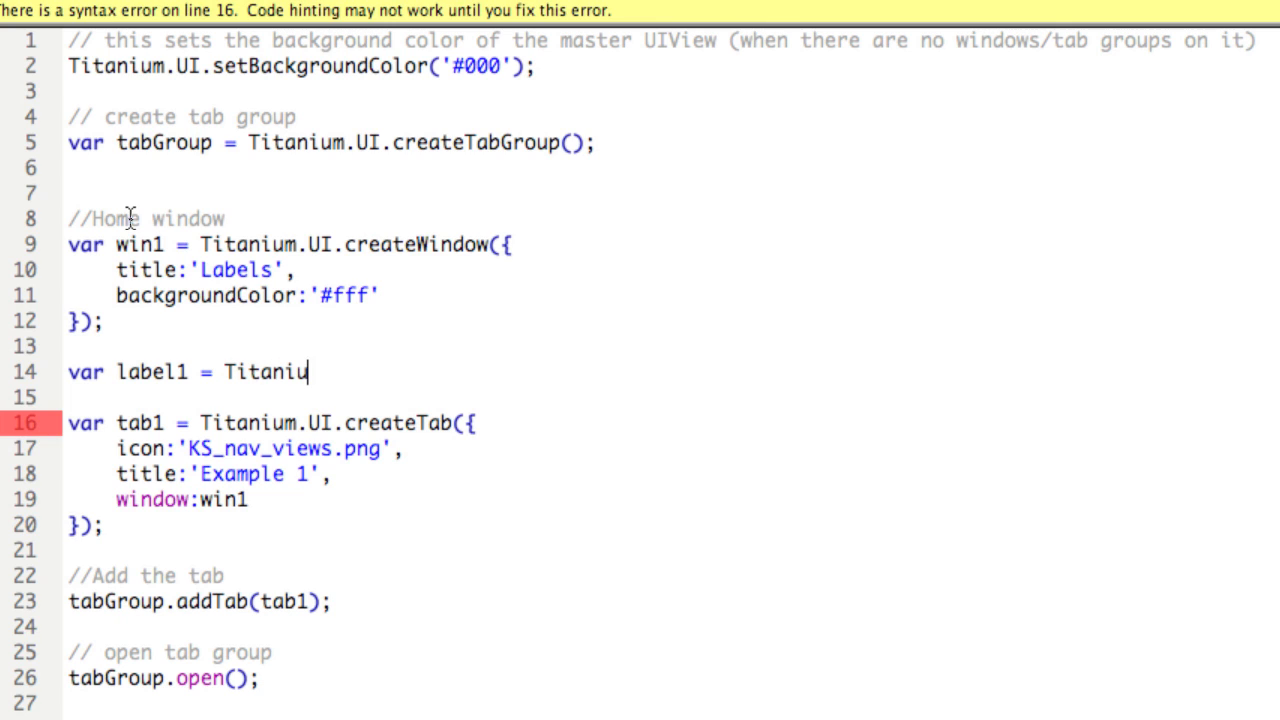
{"action": "type", "text": ".UI.cr"}
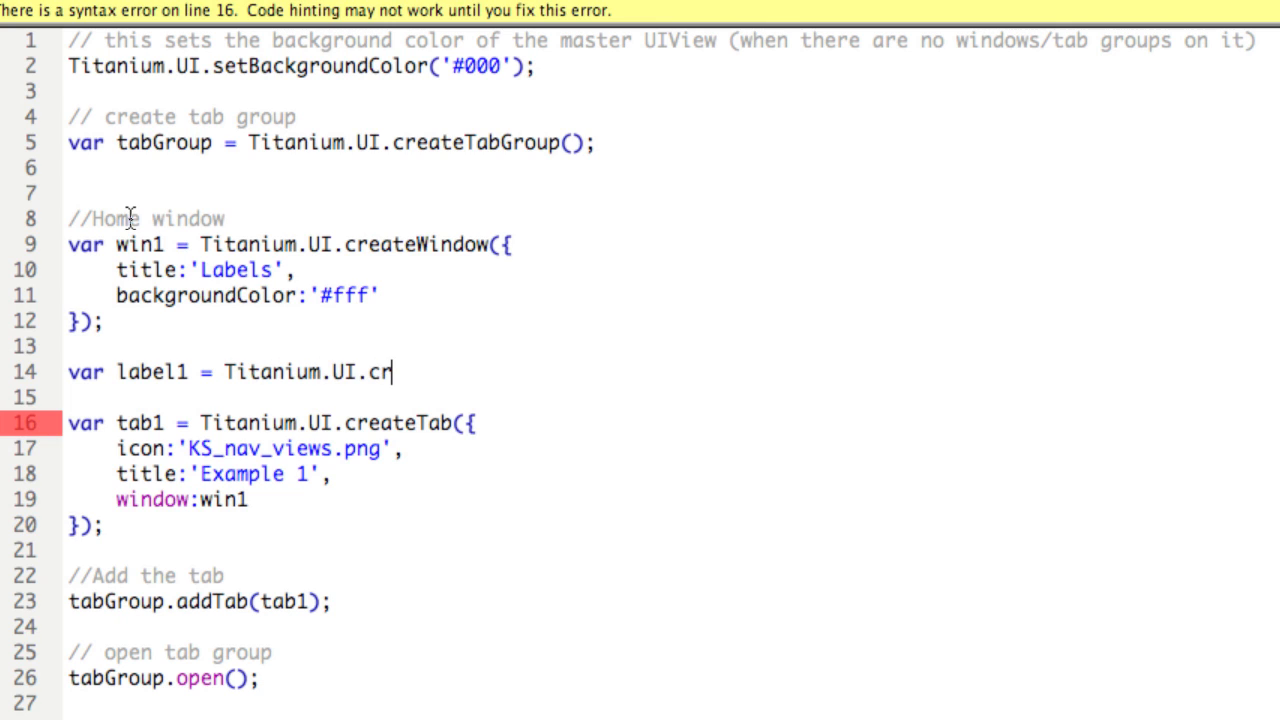
{"action": "type", "text": "eateLabel"}
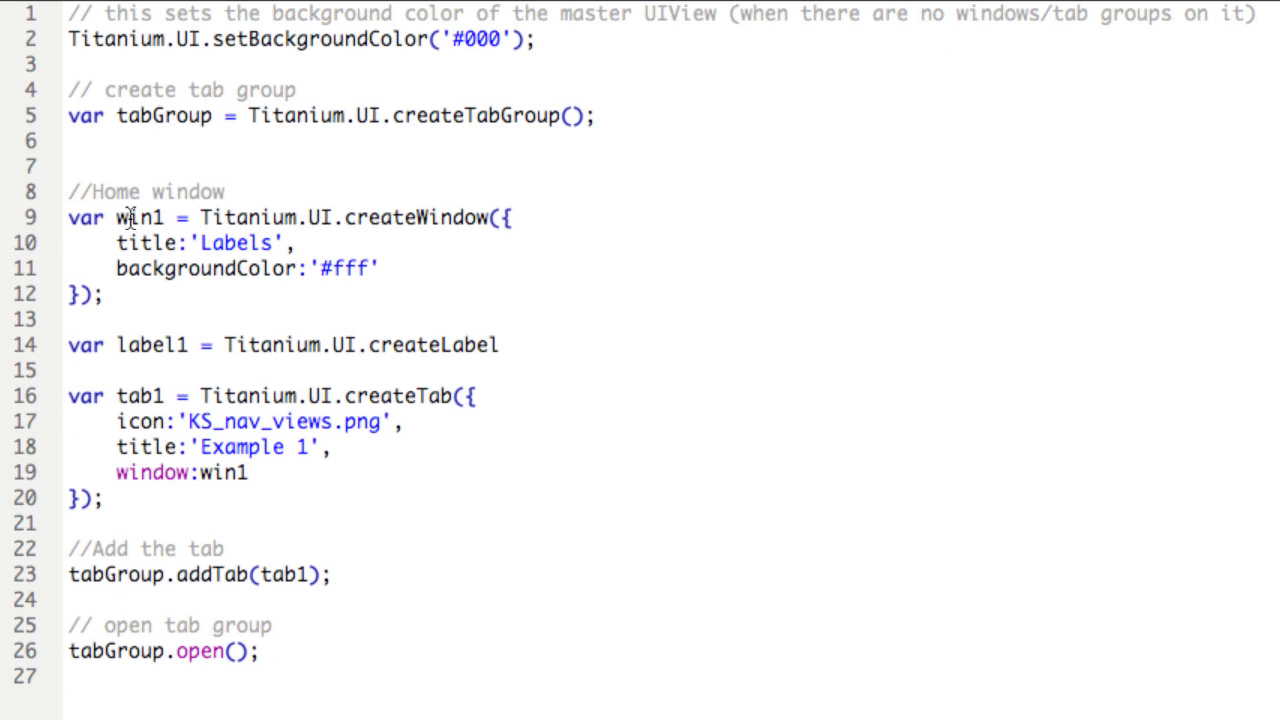
{"action": "type", "text": "({"}
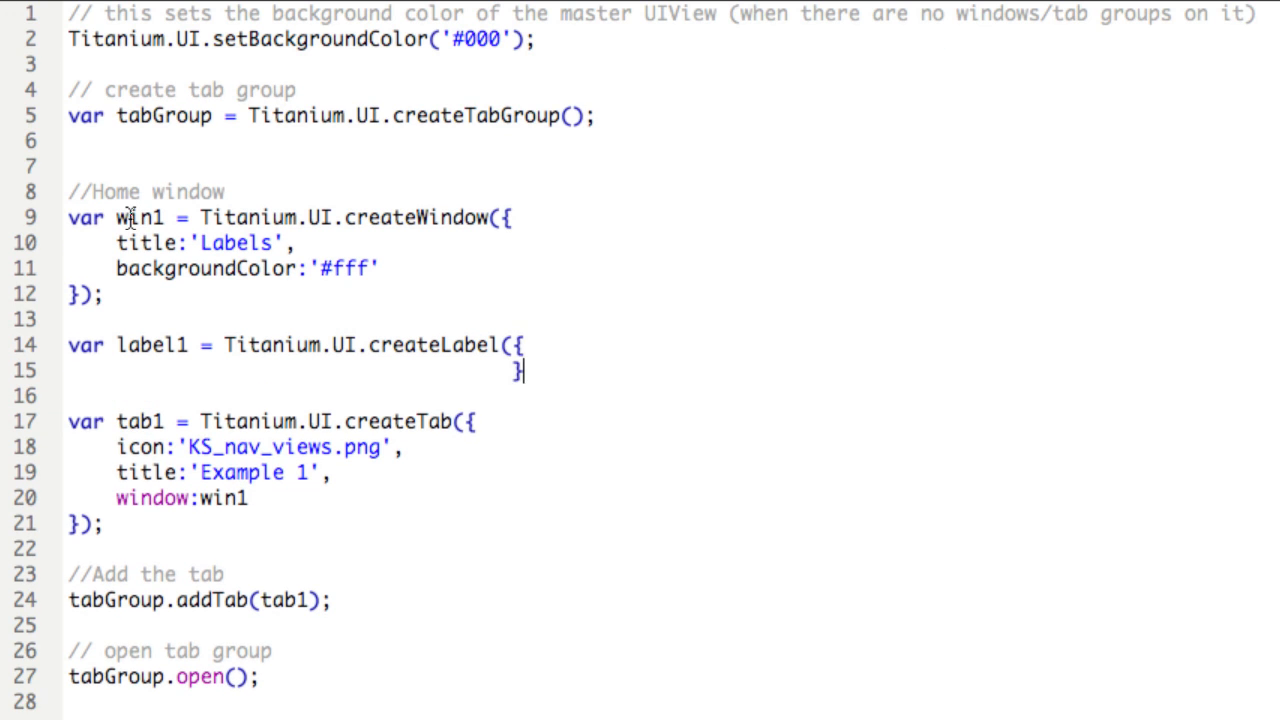
{"action": "type", "text": ")'"}
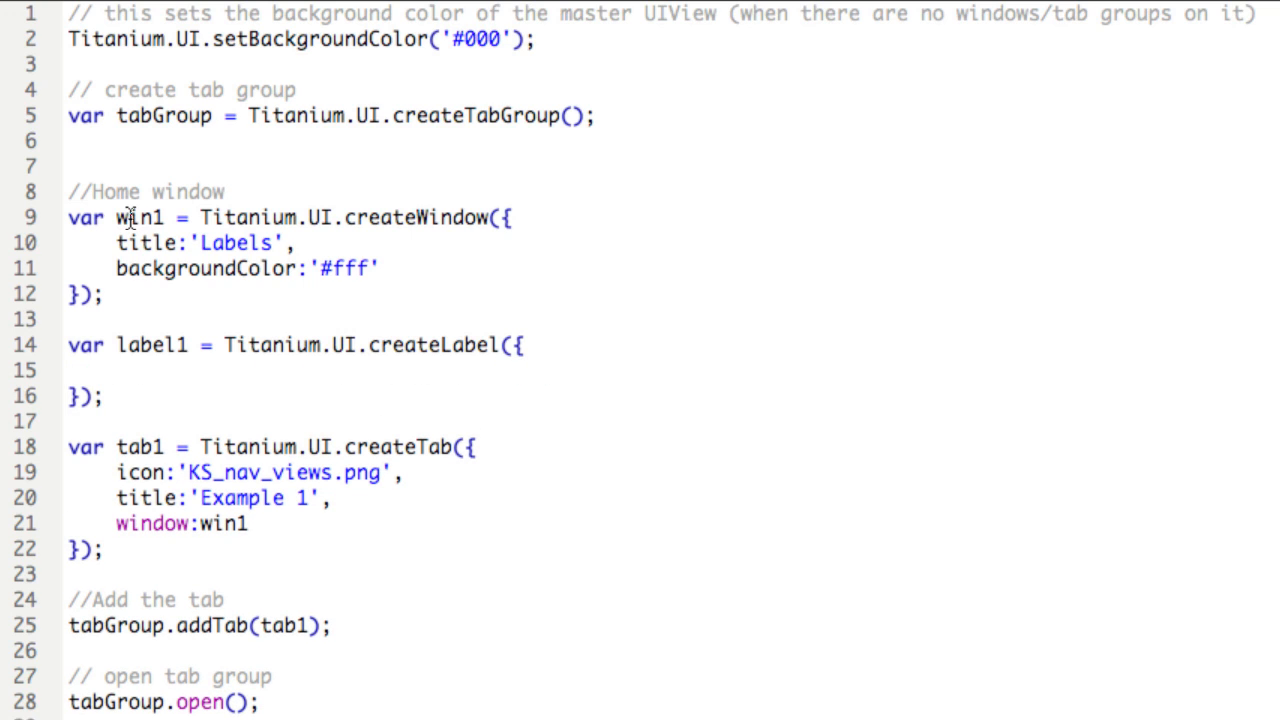
- Set label1's text to "This is a label" and textAlign to "left"
{"action": "type", "text": "text:"}
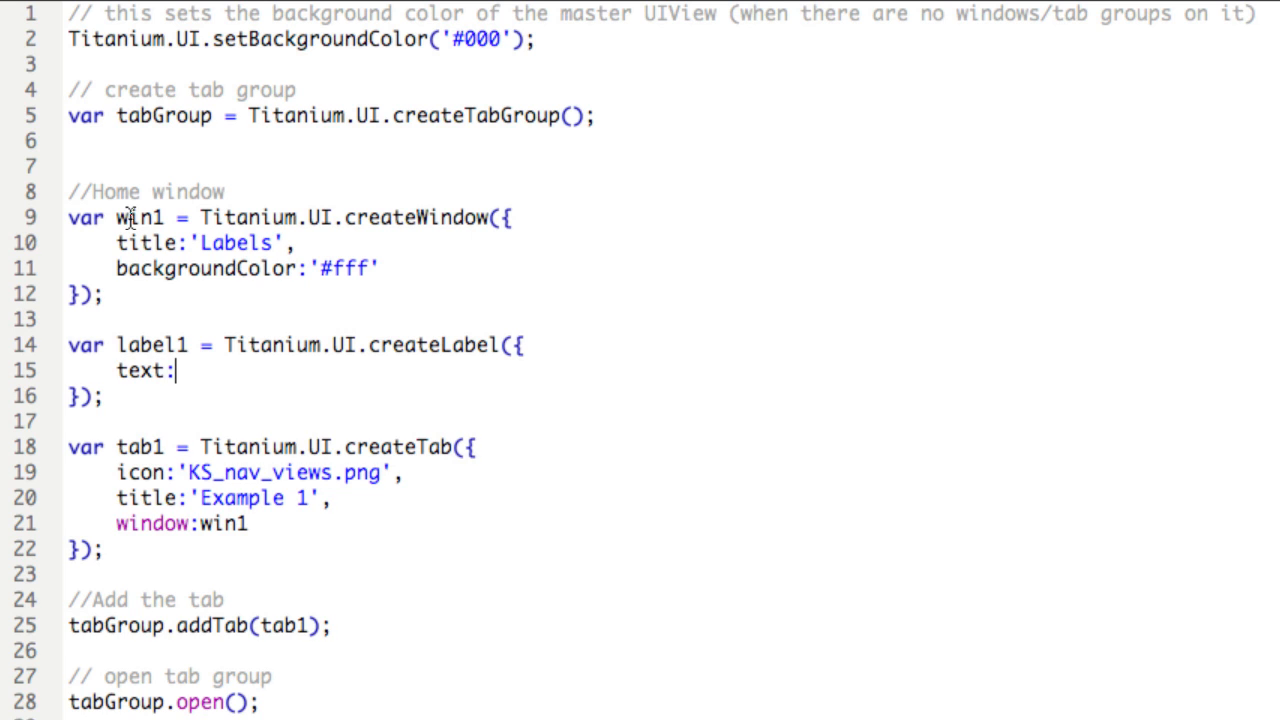
{"action": "type", "text": "\"\""}
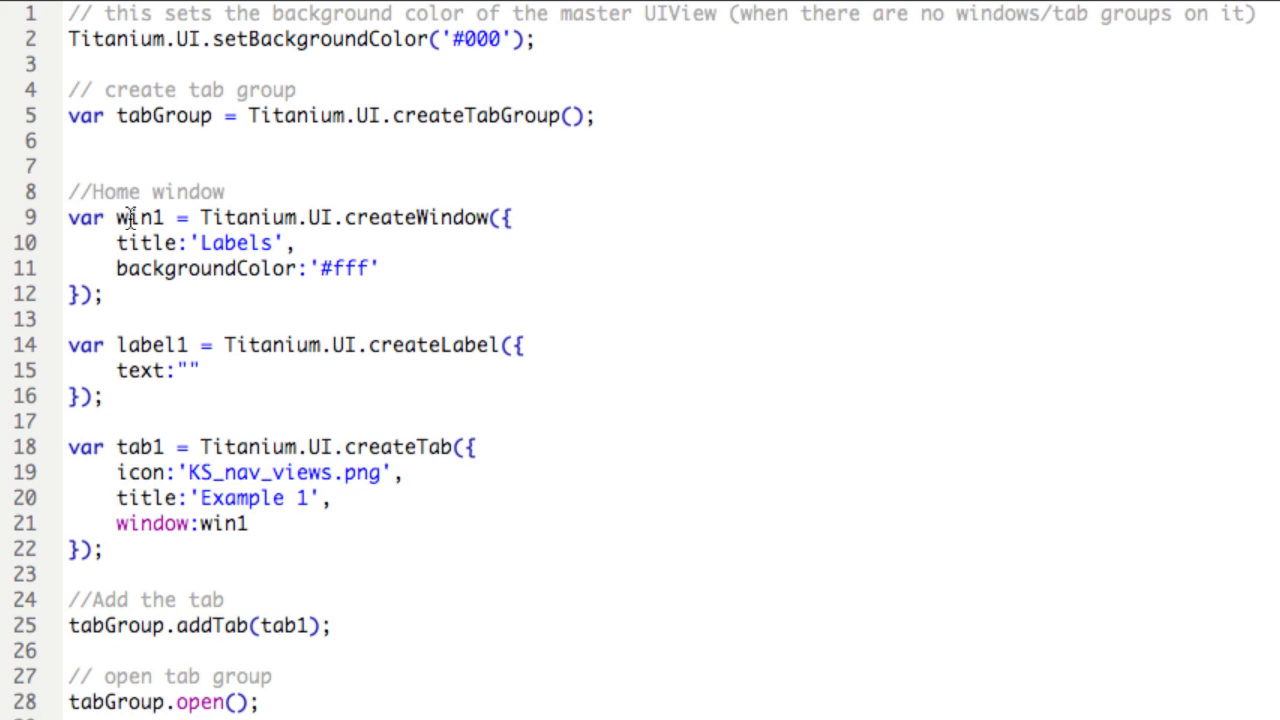
{"action": "type", "text": "This i"}
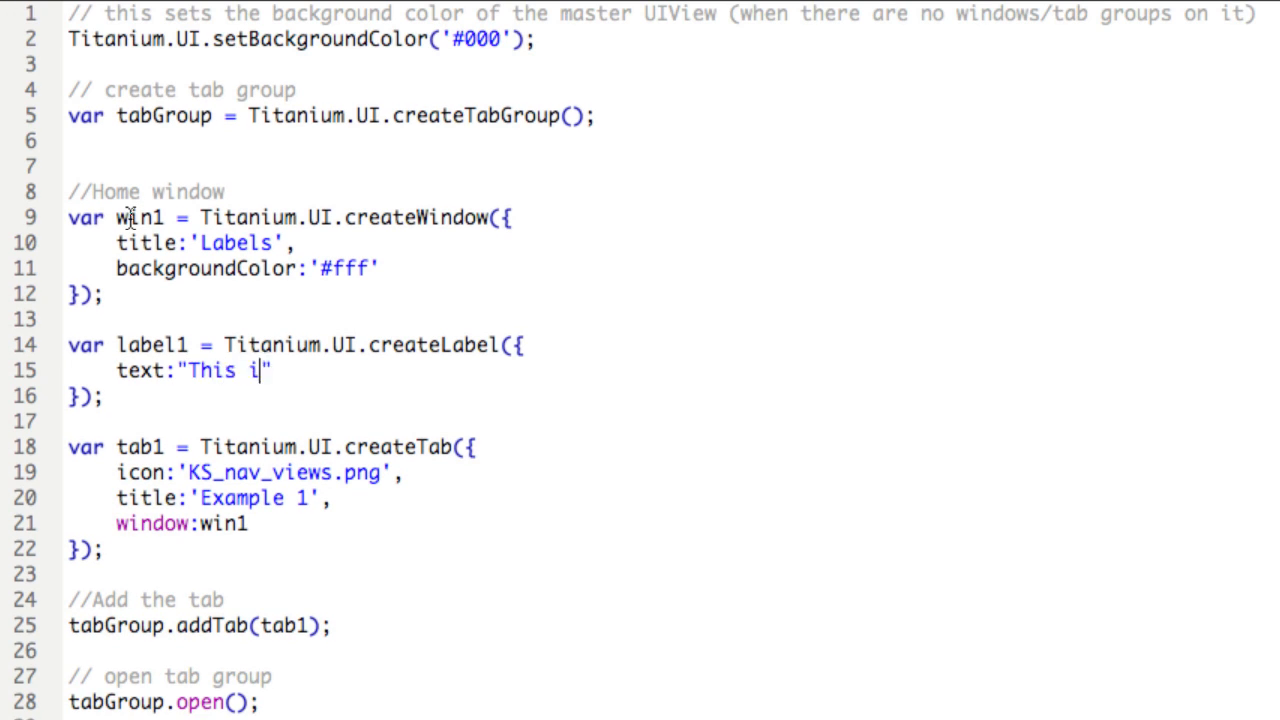
{"action": "type", "text": "s a labe"}
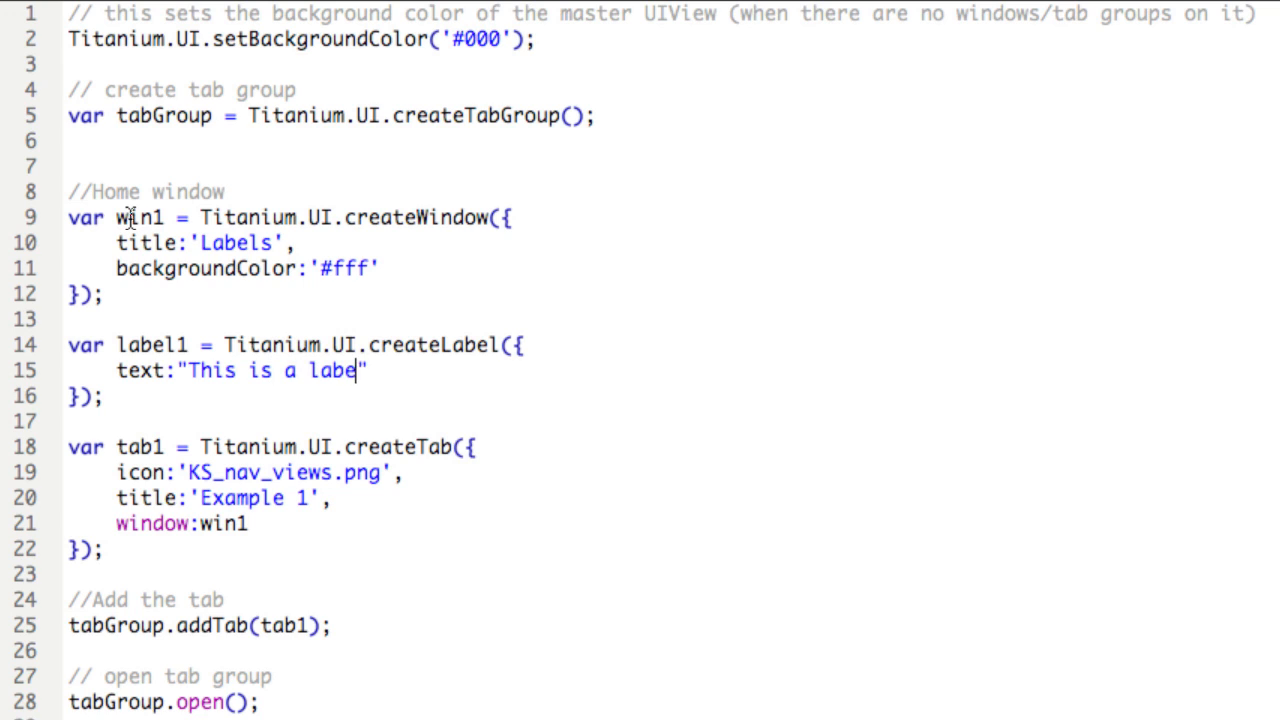
{"action": "type", "text": "l\","}
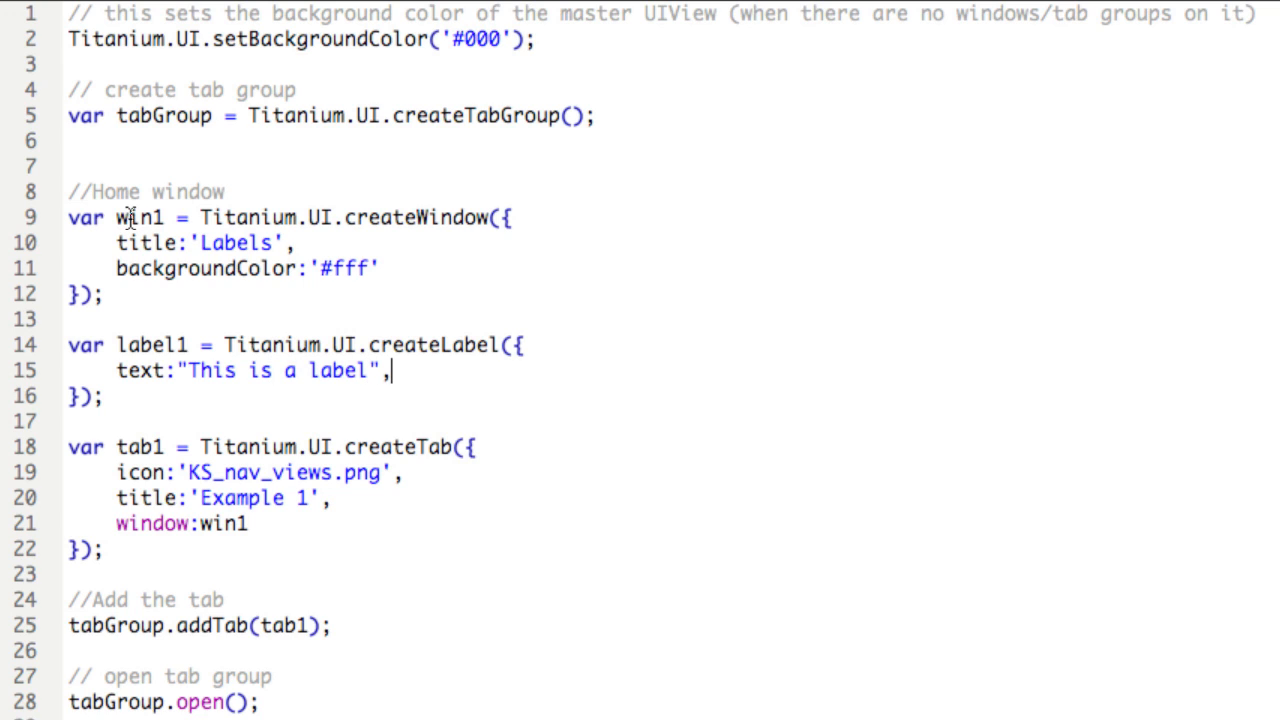
{"action": "type", "text": "textA"}
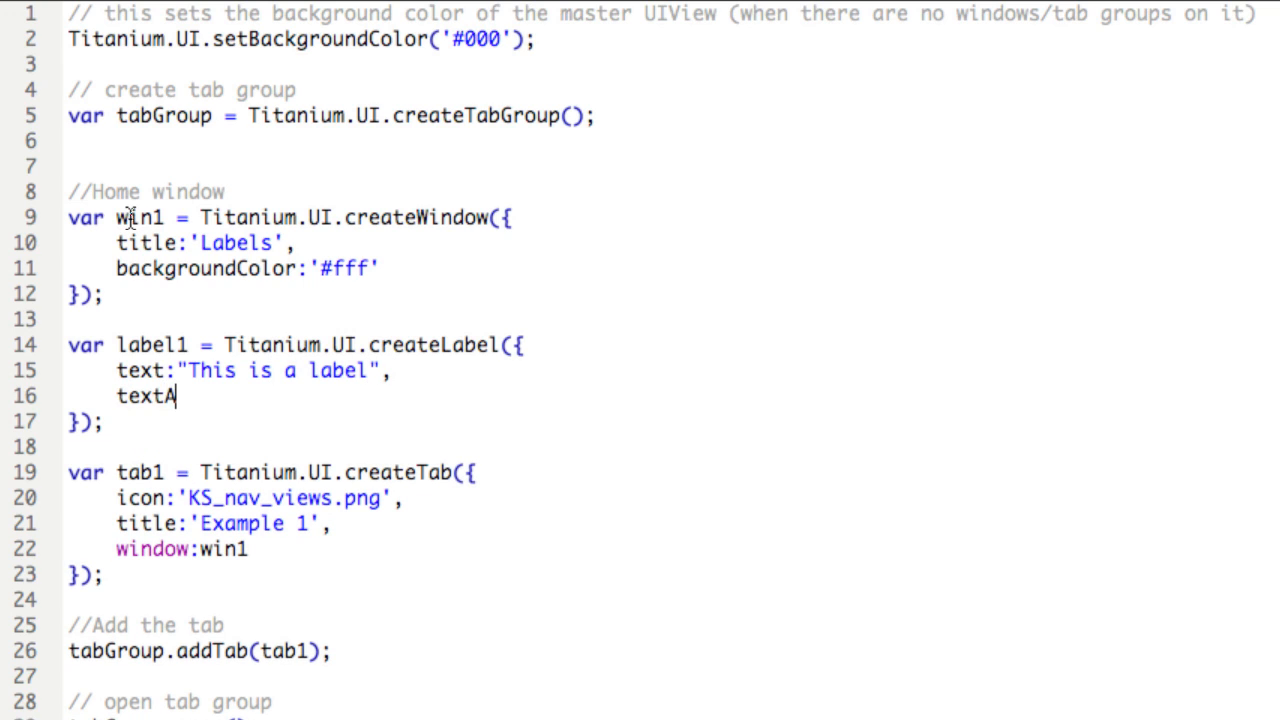
{"action": "type", "text": "lig"}
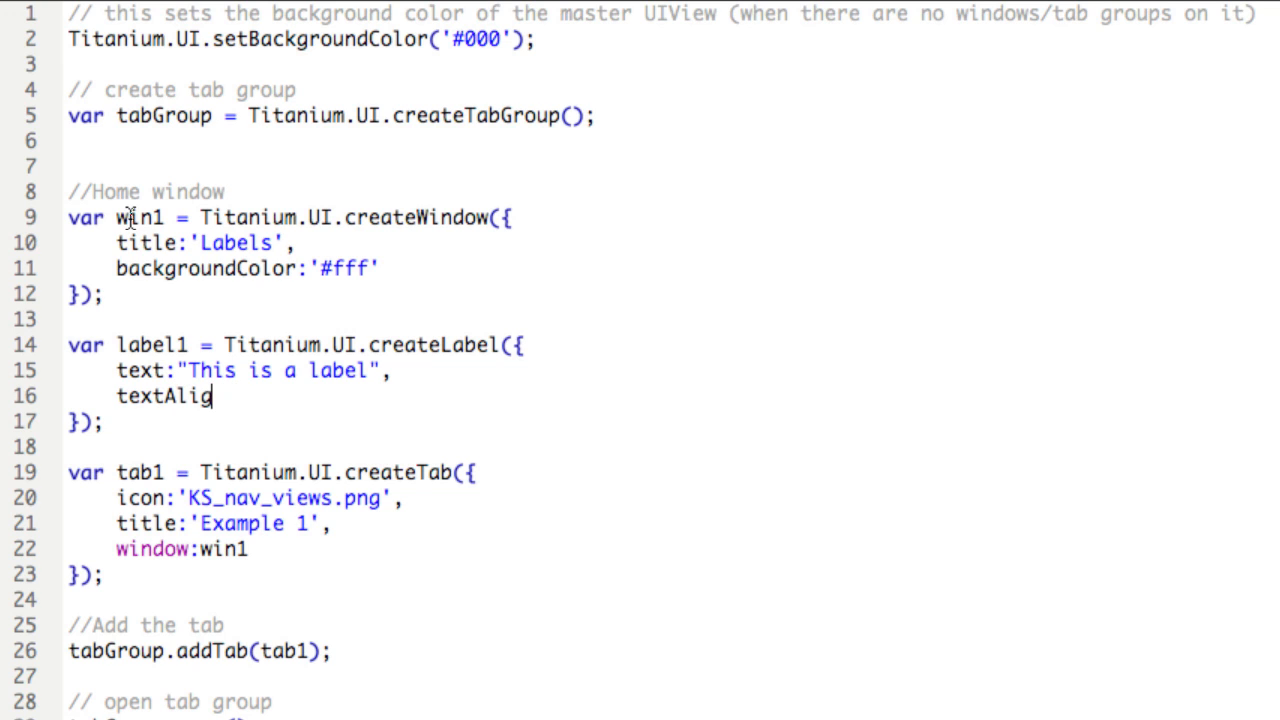
{"action": "type", "text": "n:"}
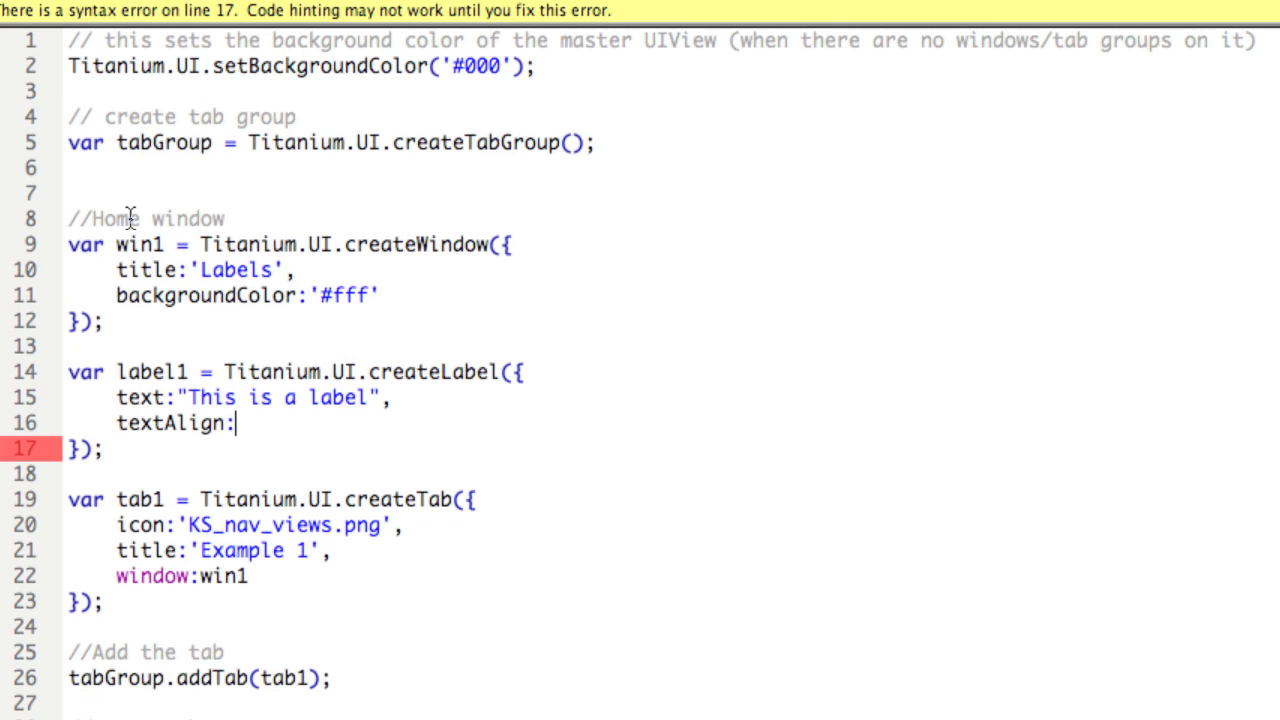
{"action": "type", "text": "\"\""}
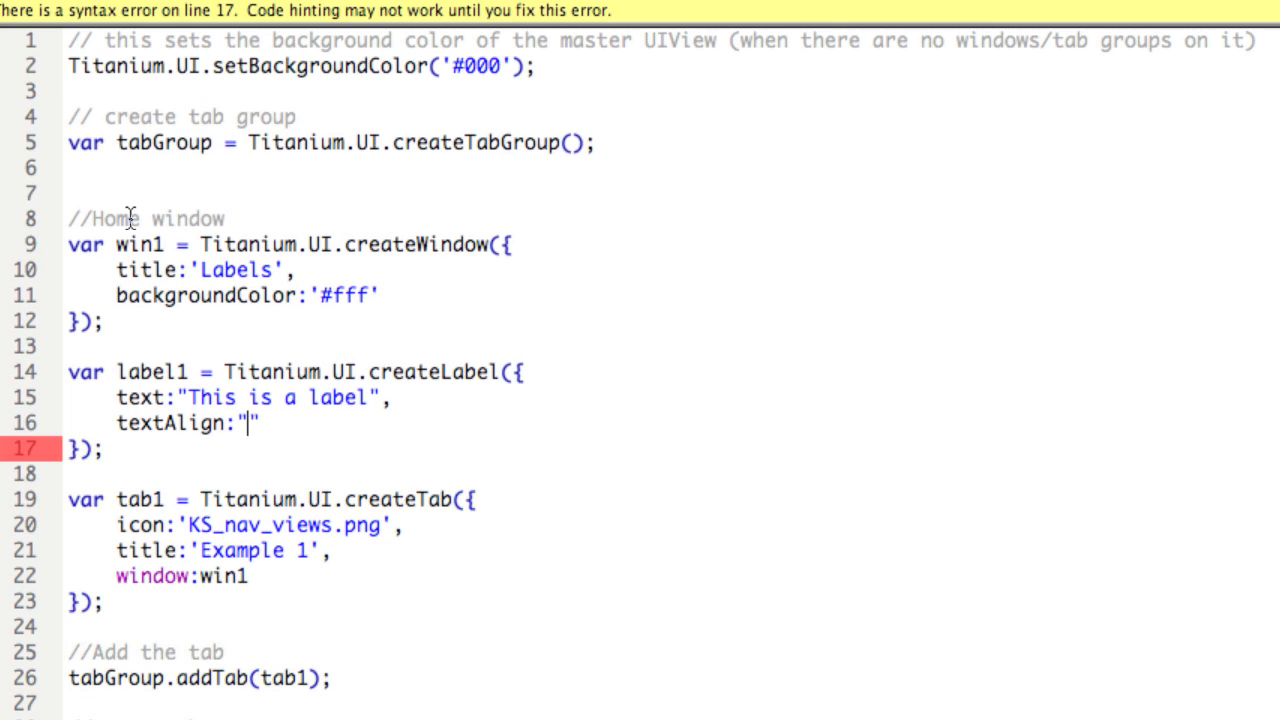
{"action": "type", "text": "left"}
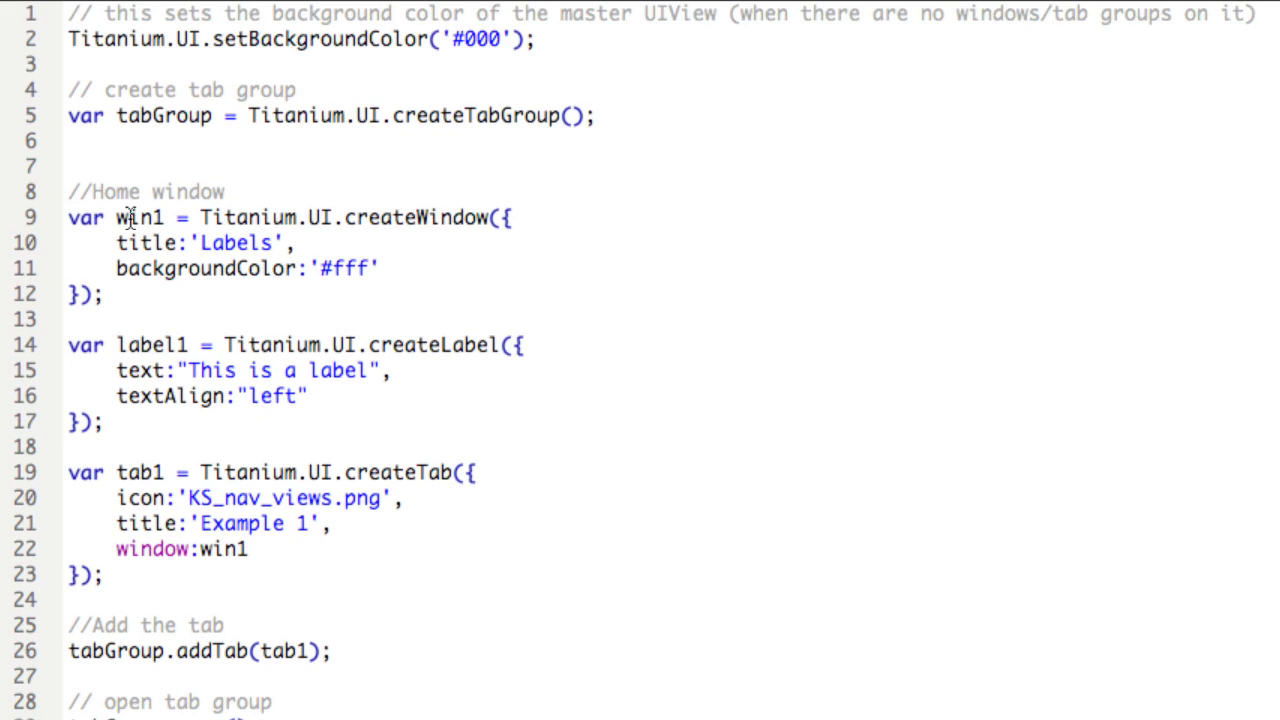
{"action": "left_click", "coordinate": [307, 396]}
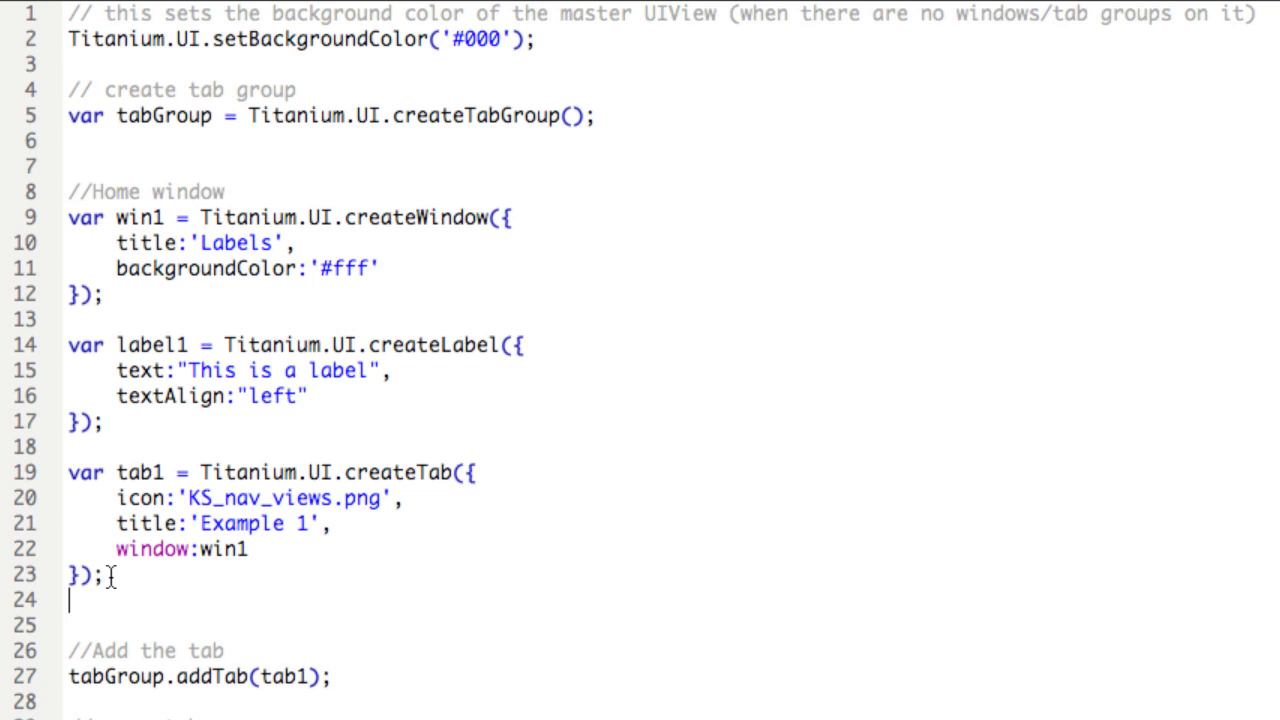
- Type win1.add(label1); after the tab1 block
{"action": "type", "text": "win1"}
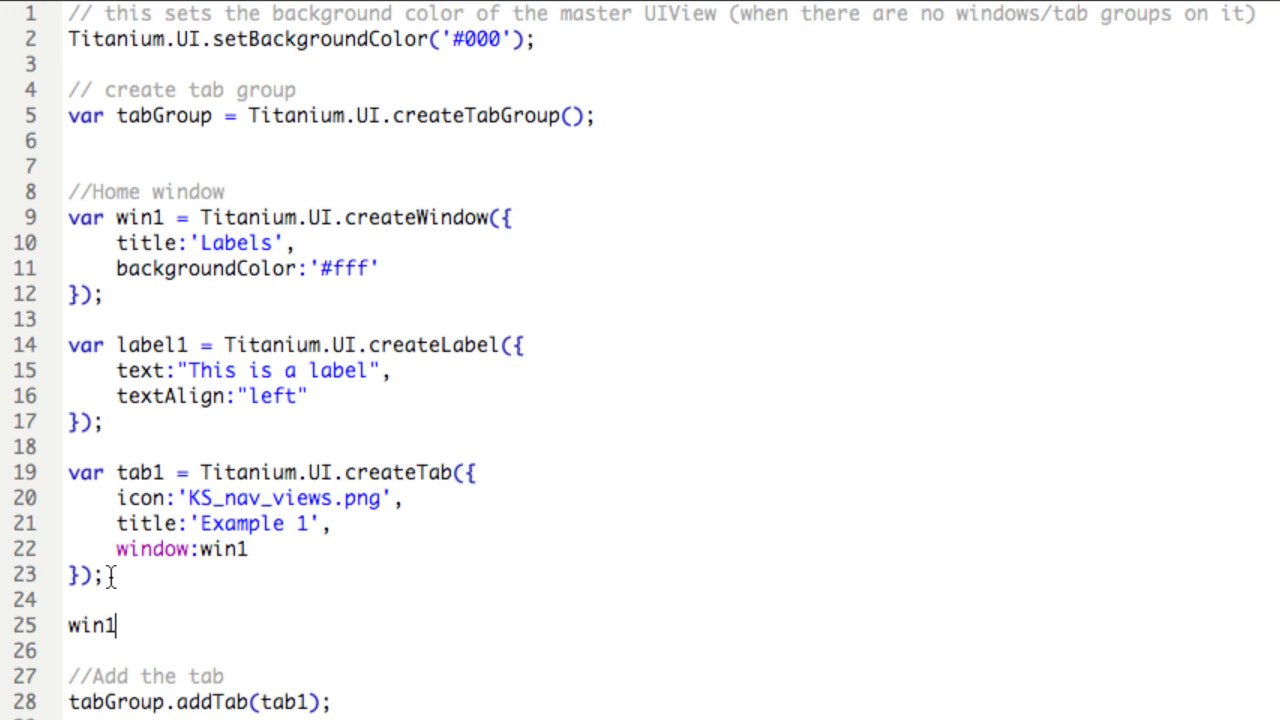
{"action": "type", "text": ".add("}
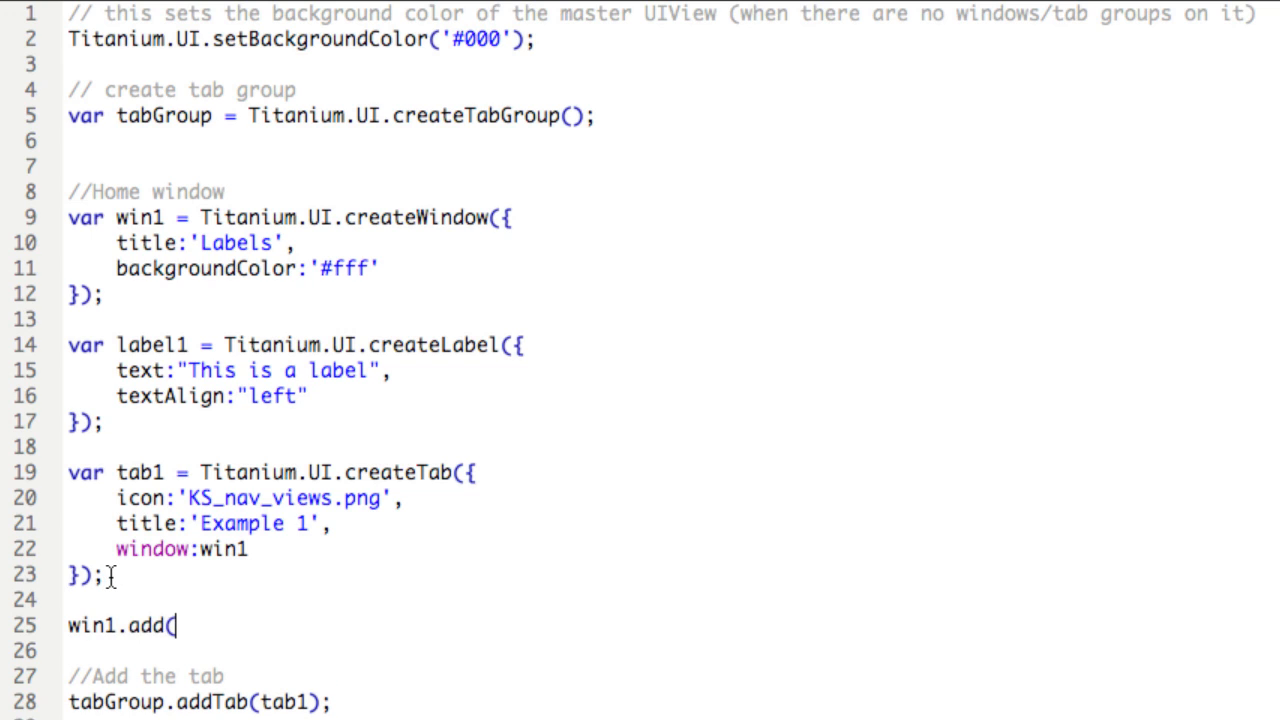
{"action": "type", "text": "label1"}
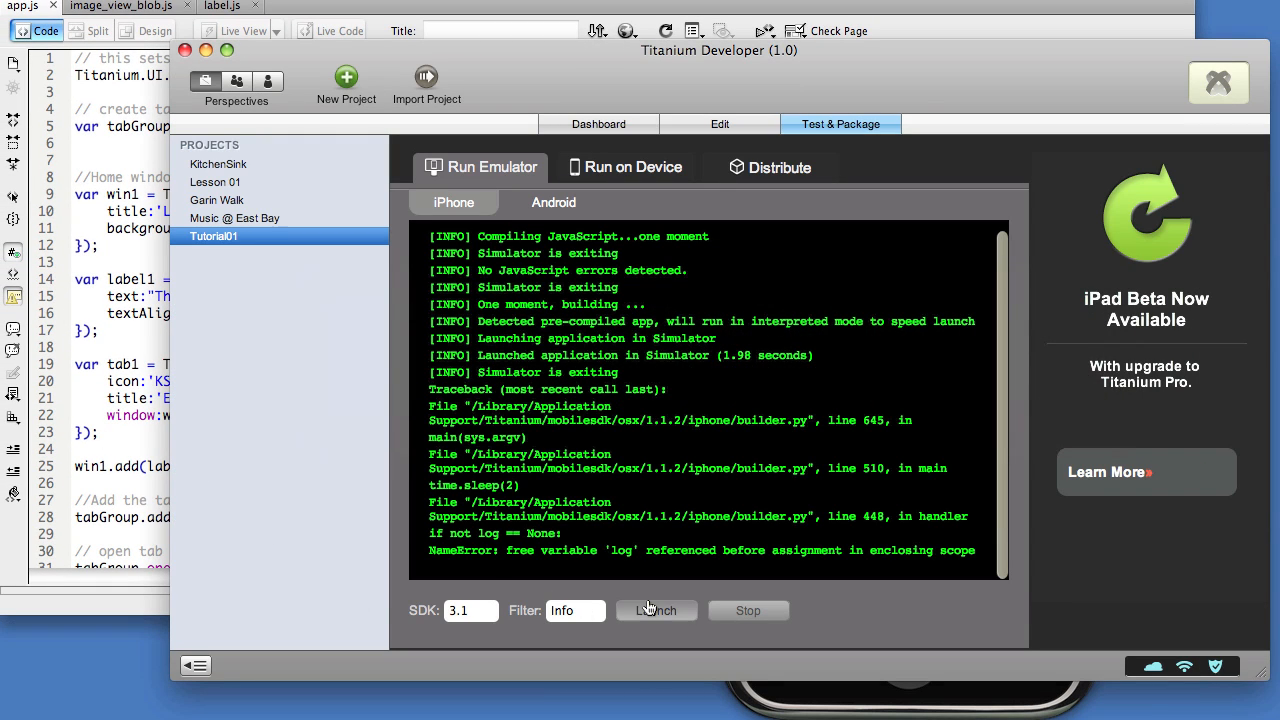
- Relaunch Tutorial01 in the iPhone emulator to show "This is a label"
{"action": "left_click", "coordinate": [656, 610]}
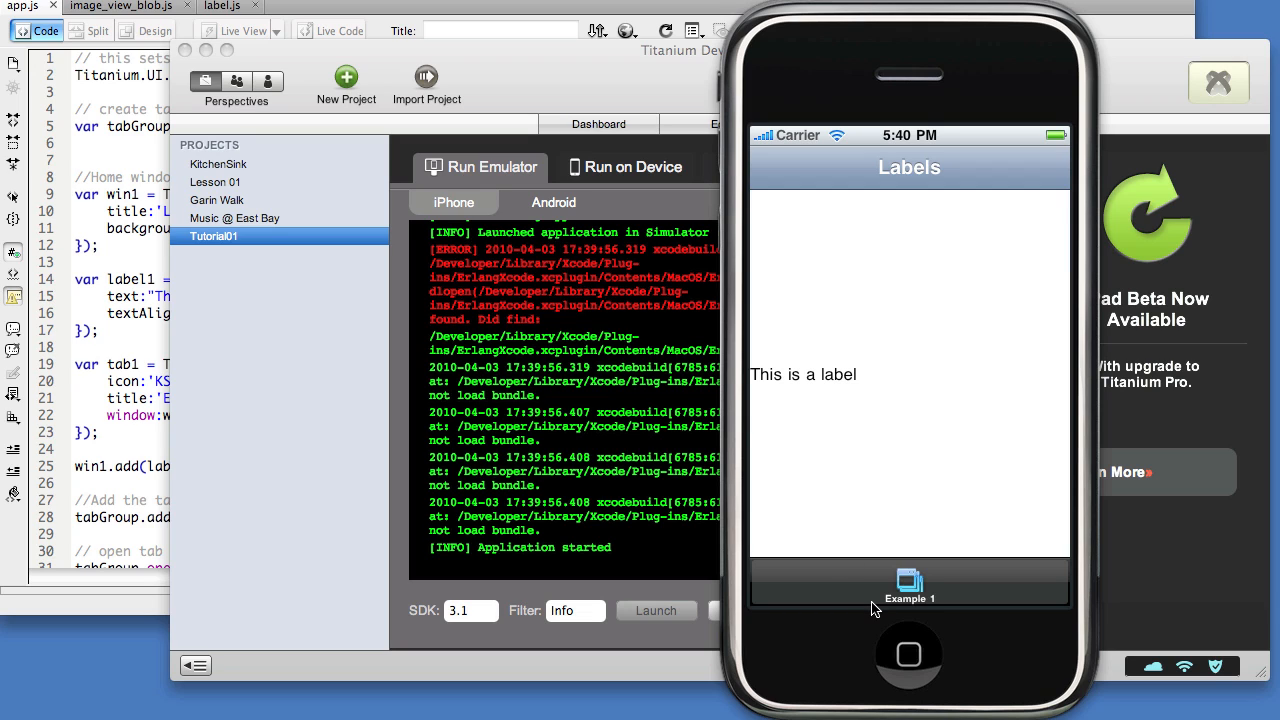
{"action": "mouse_move", "coordinate": [884, 620]}
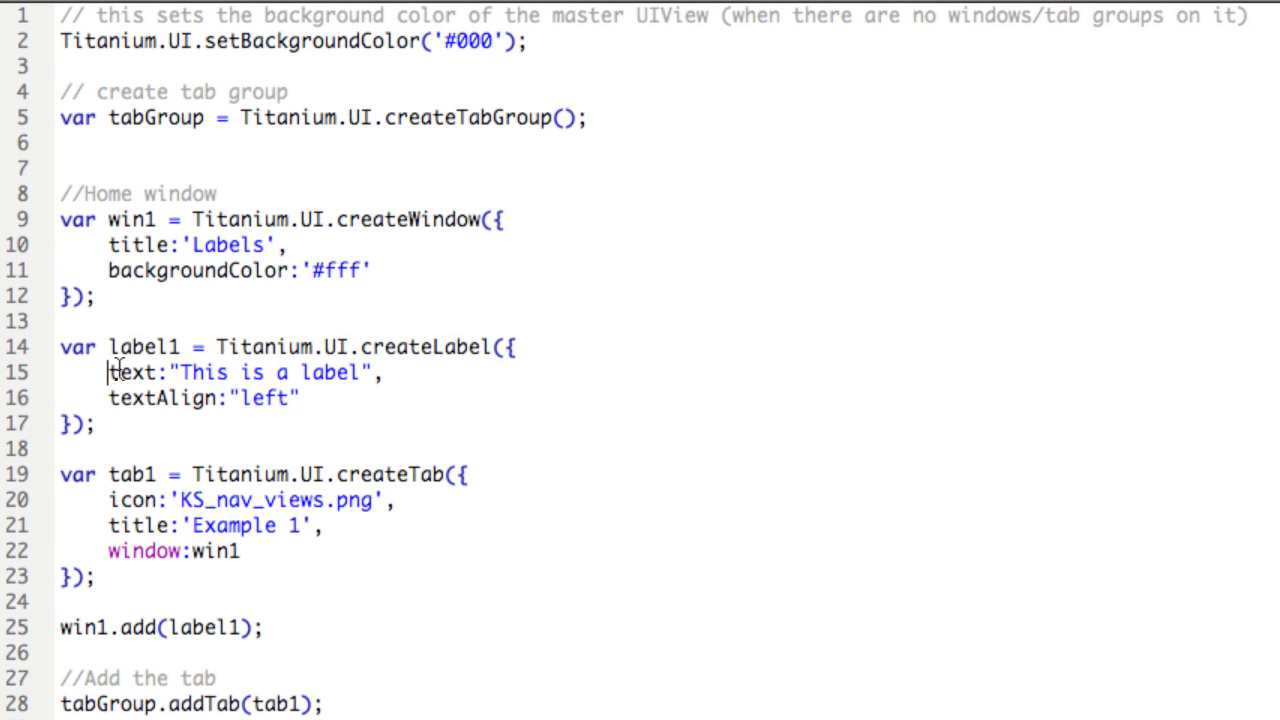
- Add top 0, left 10, height 25 and width "auto" to label1
{"action": "type", "text": "top"}
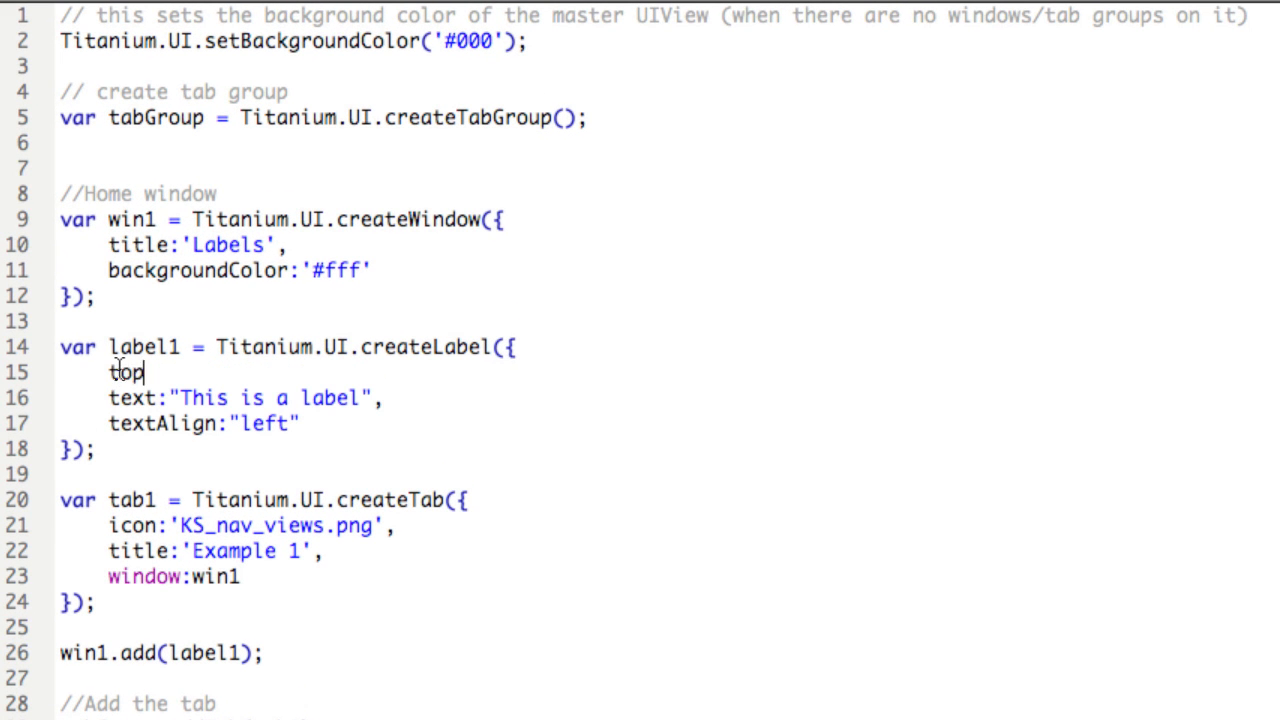
{"action": "type", "text": ":"}
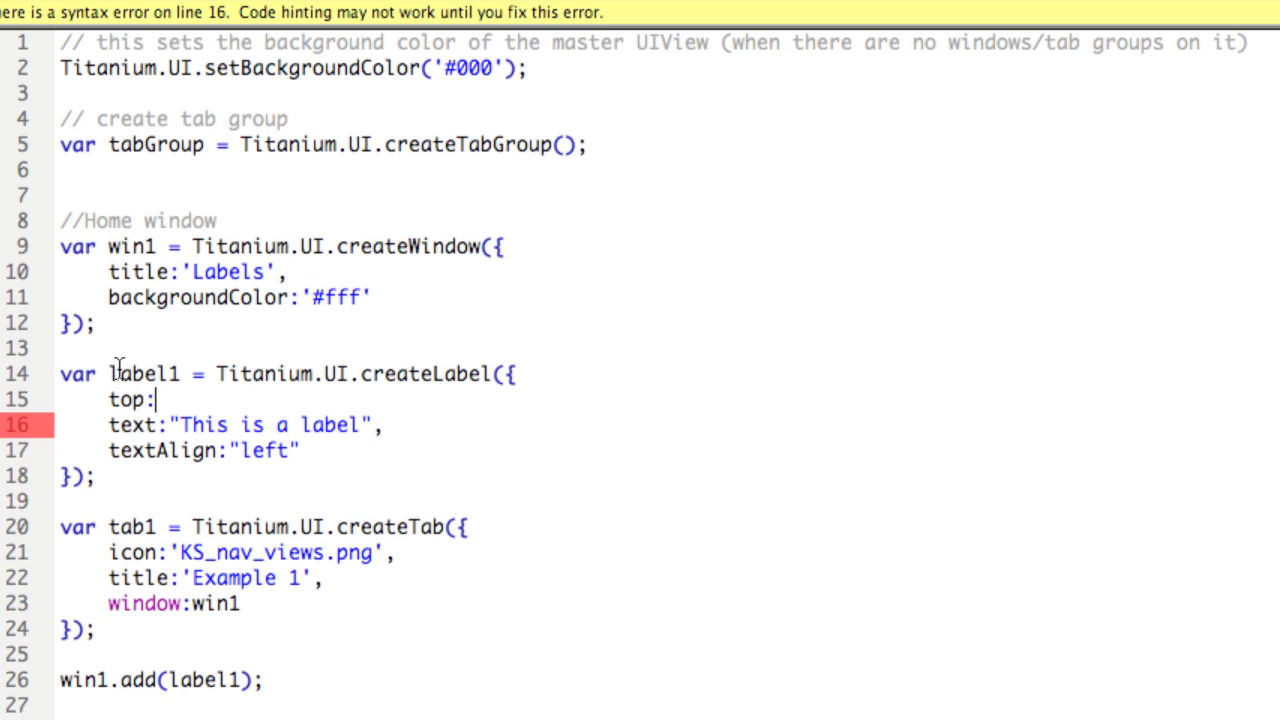
{"action": "type", "text": "0,"}
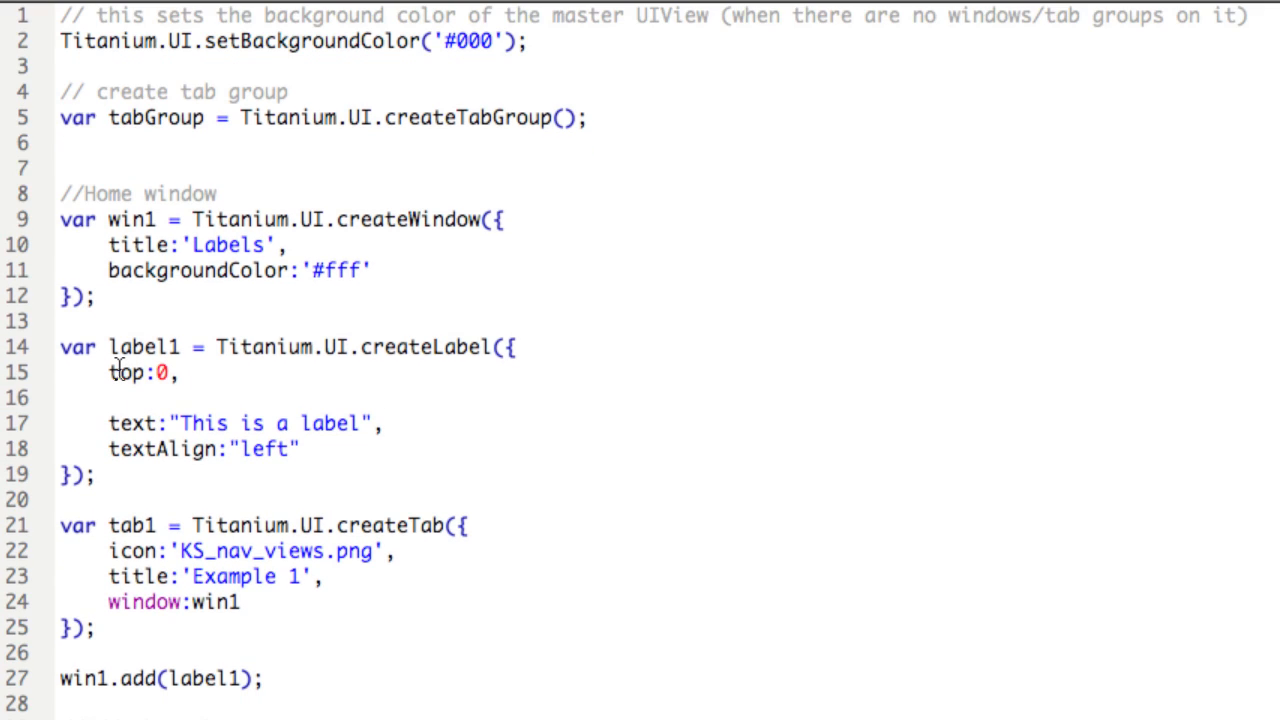
{"action": "left_click", "coordinate": [110, 397]}
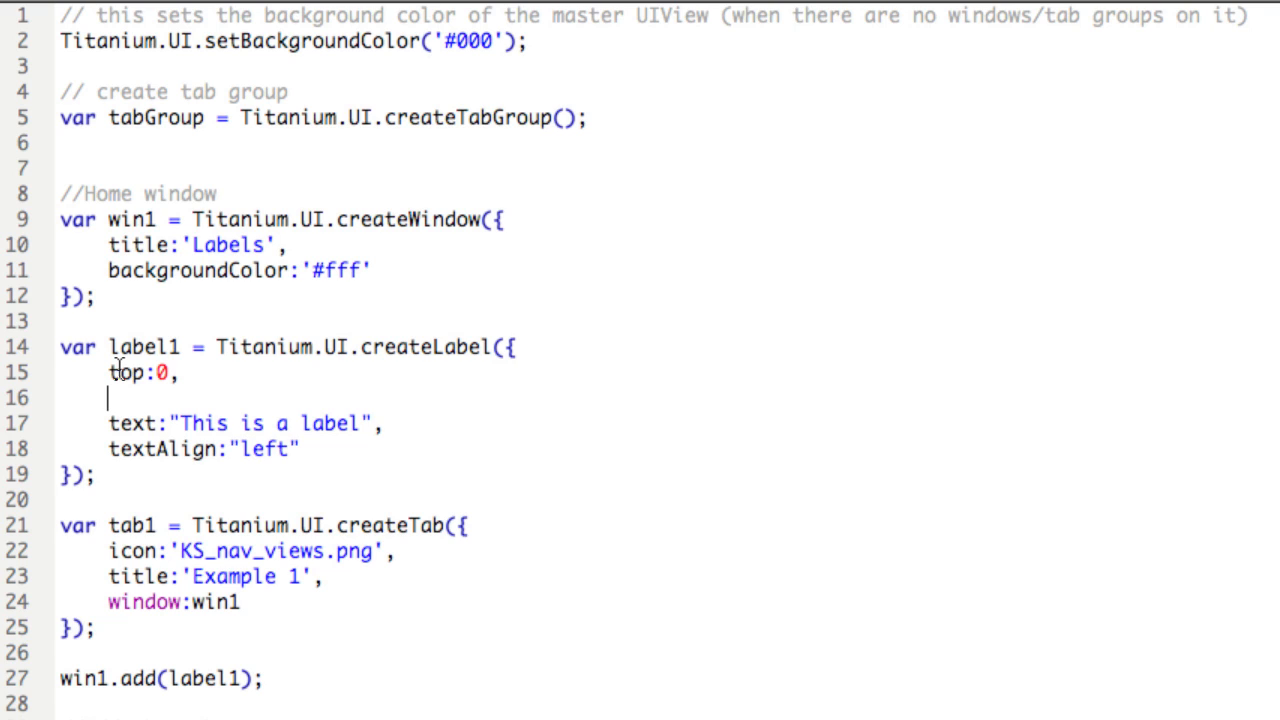
{"action": "type", "text": "left:10"}
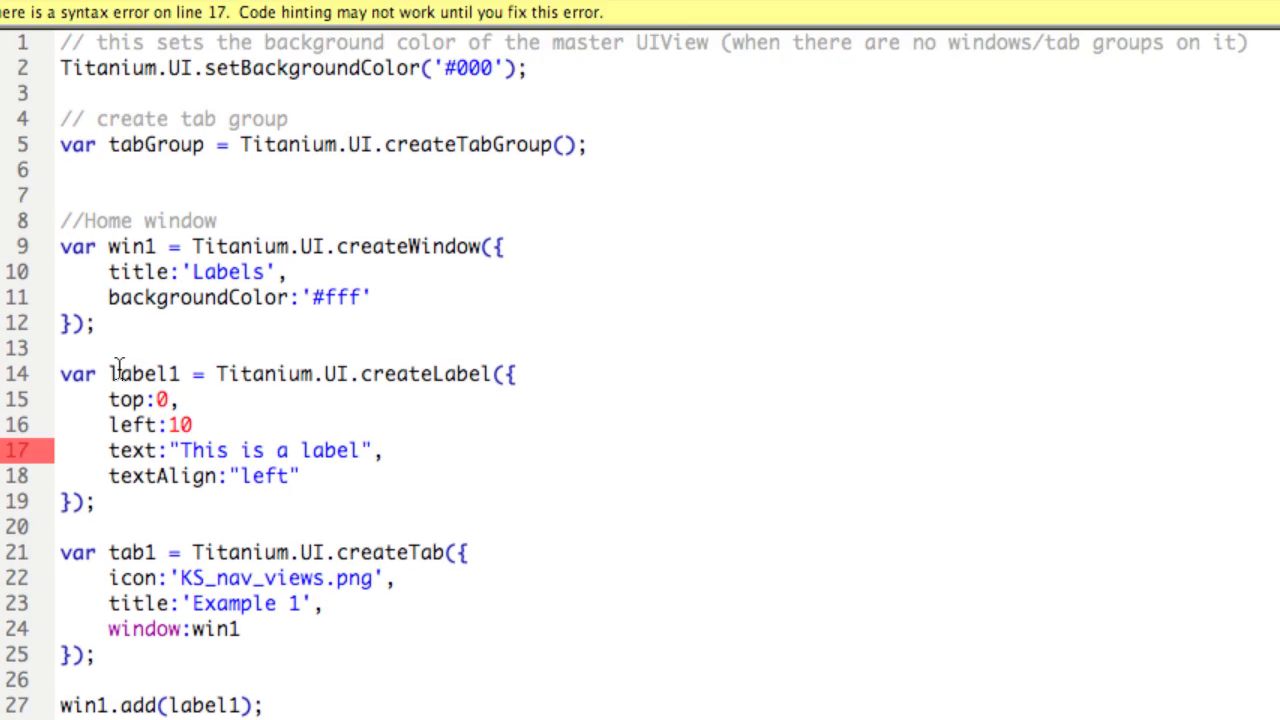
{"action": "key", "text": "Enter"}
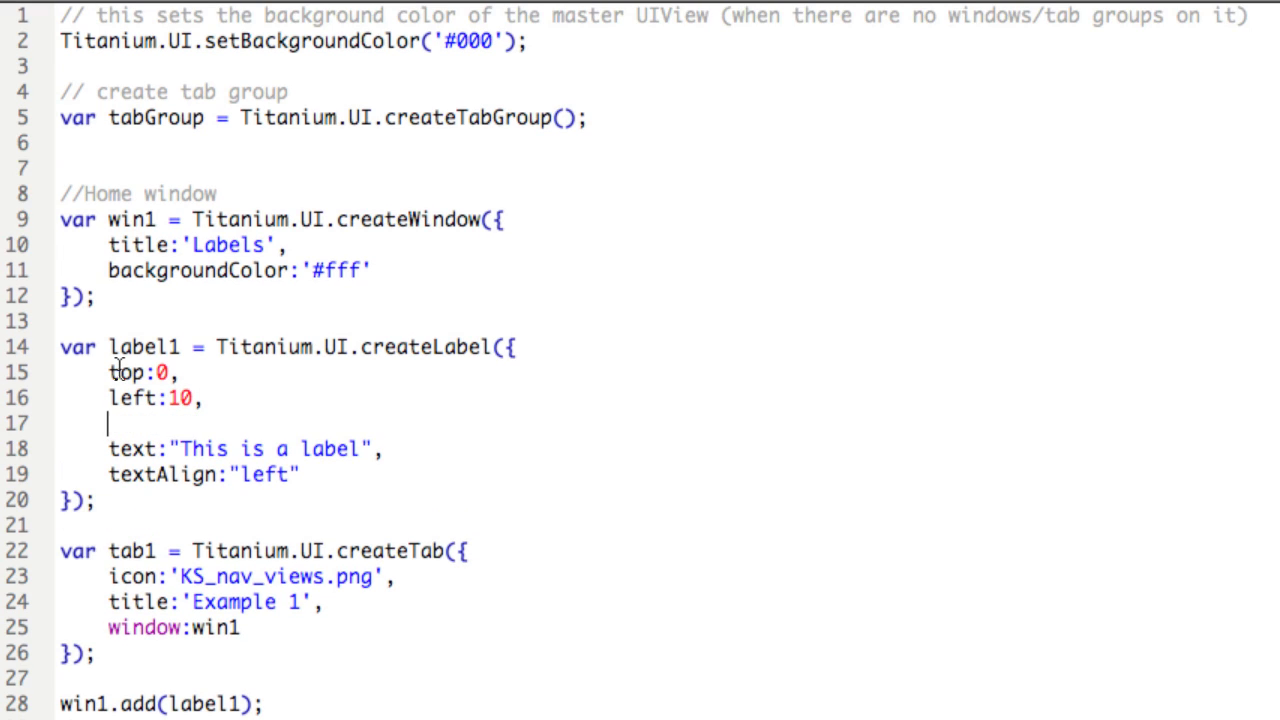
{"action": "type", "text": "height"}
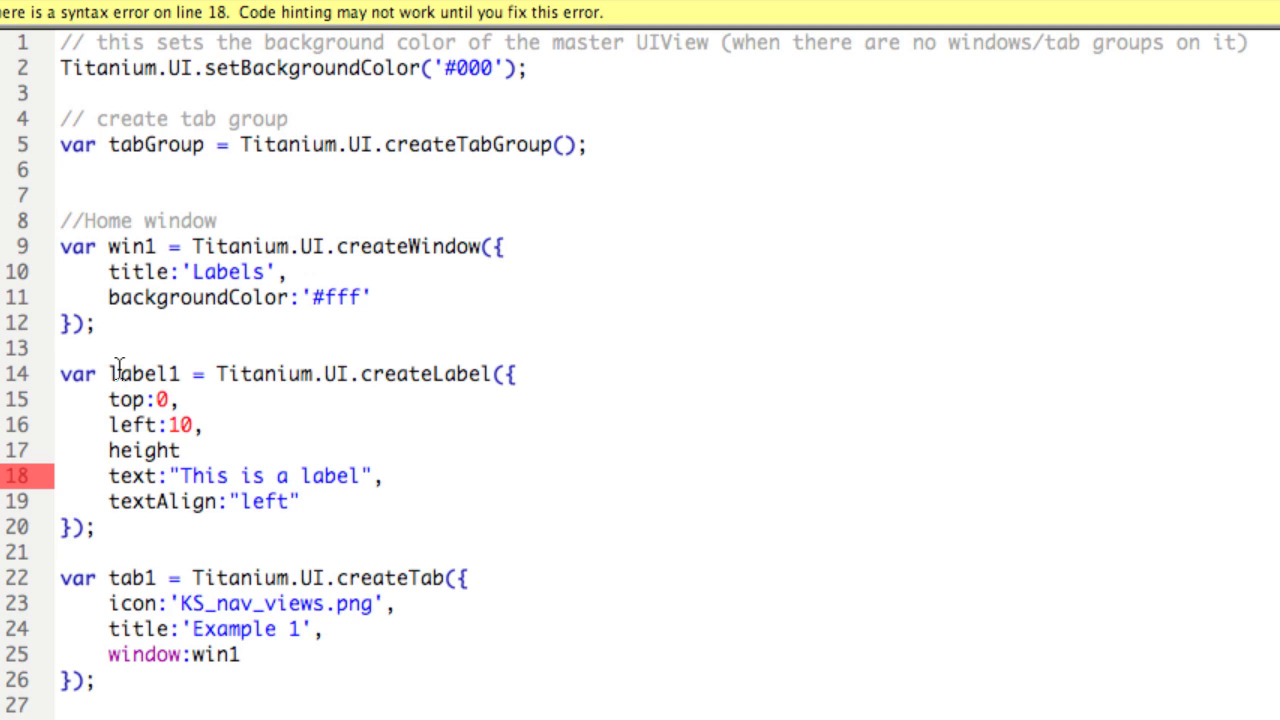
{"action": "type", "text": ":25"}
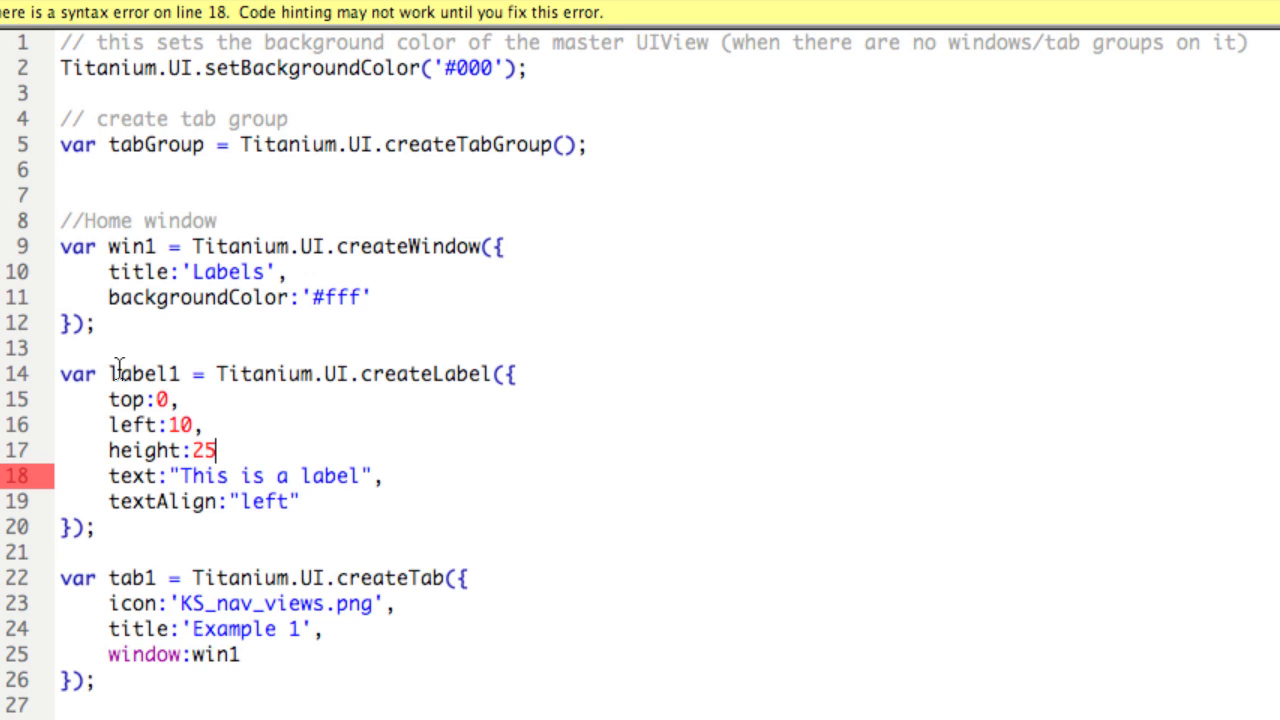
{"action": "type", "text": ","}
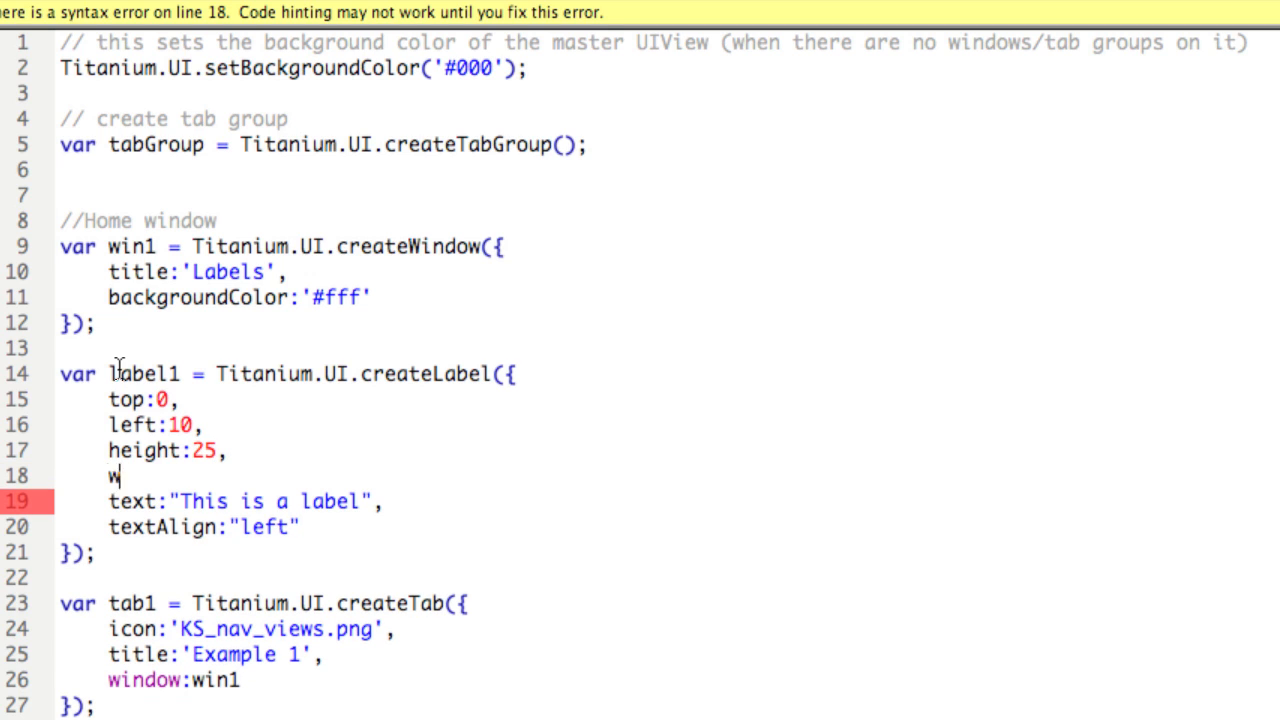
{"action": "type", "text": "idth"}
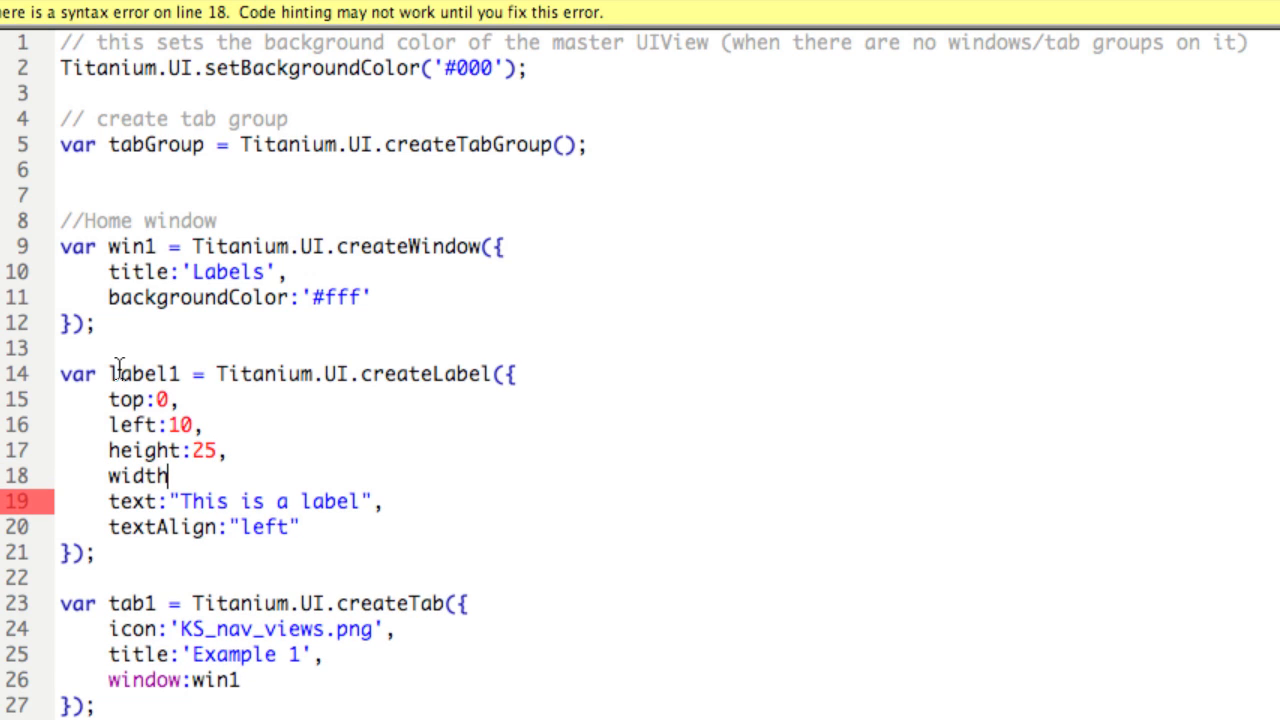
{"action": "type", "text": ":"}
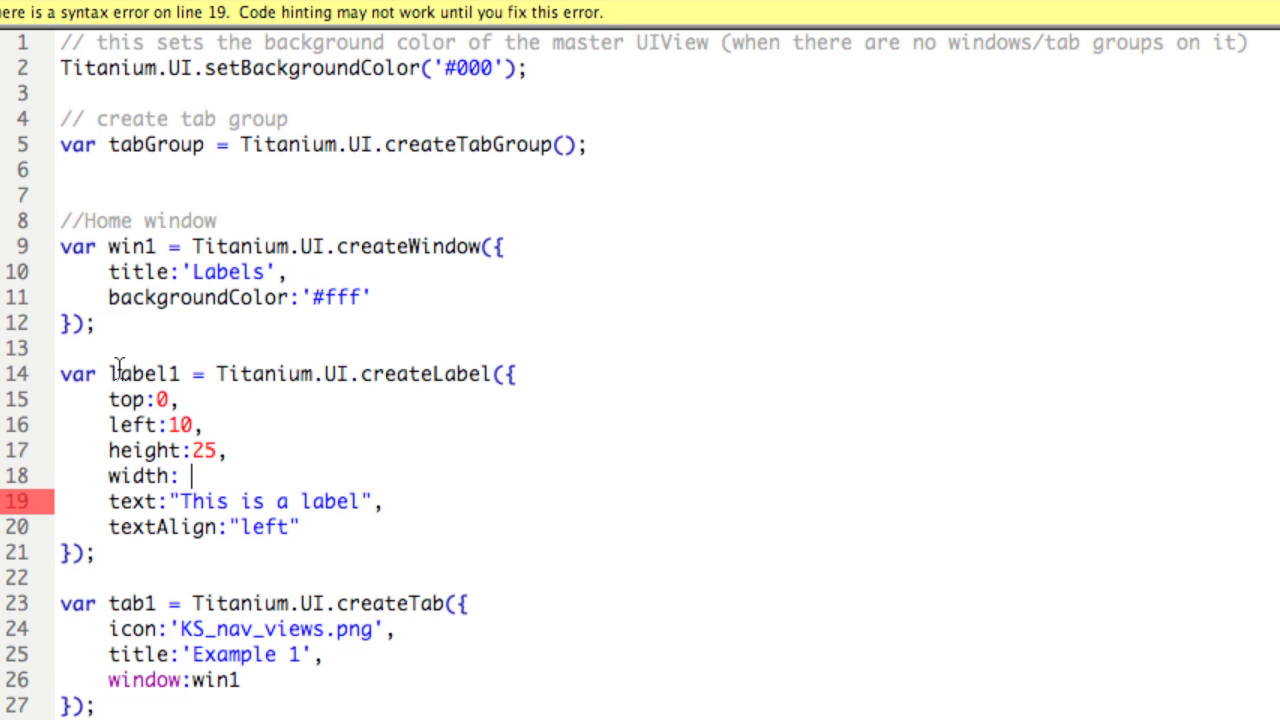
{"action": "type", "text": "\"auto\","}
{"action": "type", "text": "backgroundC"}
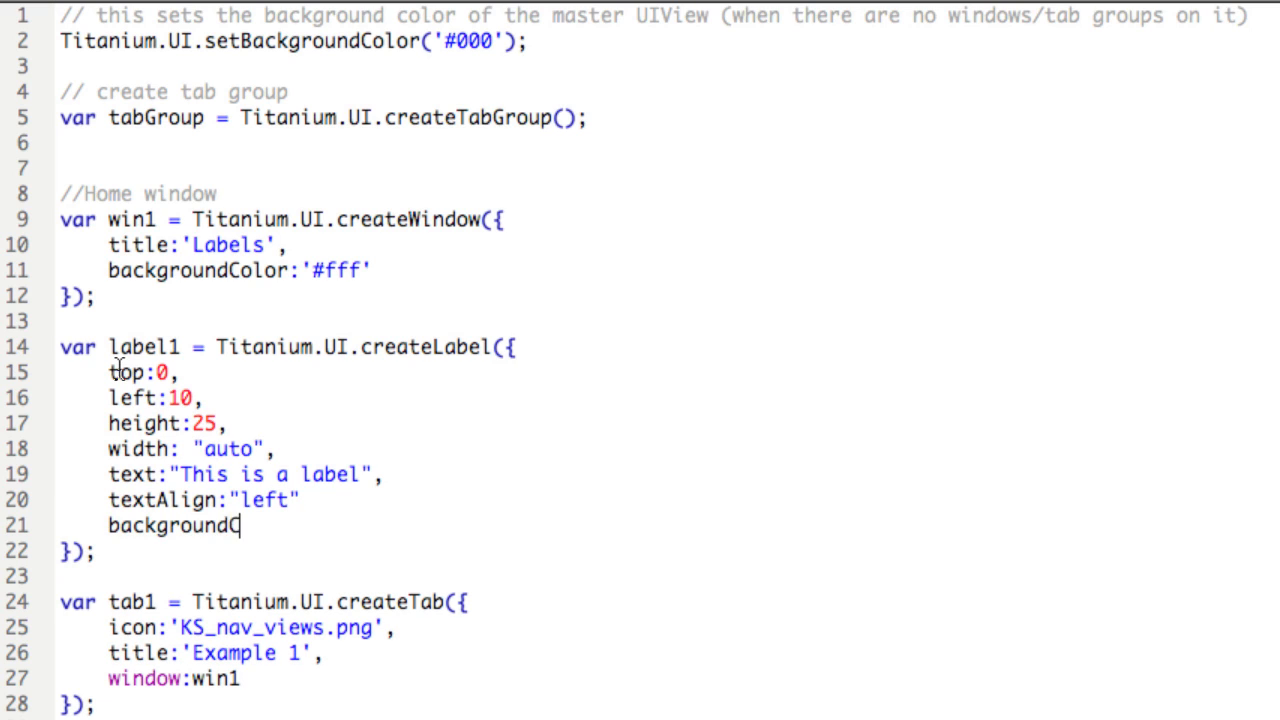
- Add backgroundColor "#FC0" after textAlign in label1
{"action": "type", "text": "olor:\""}
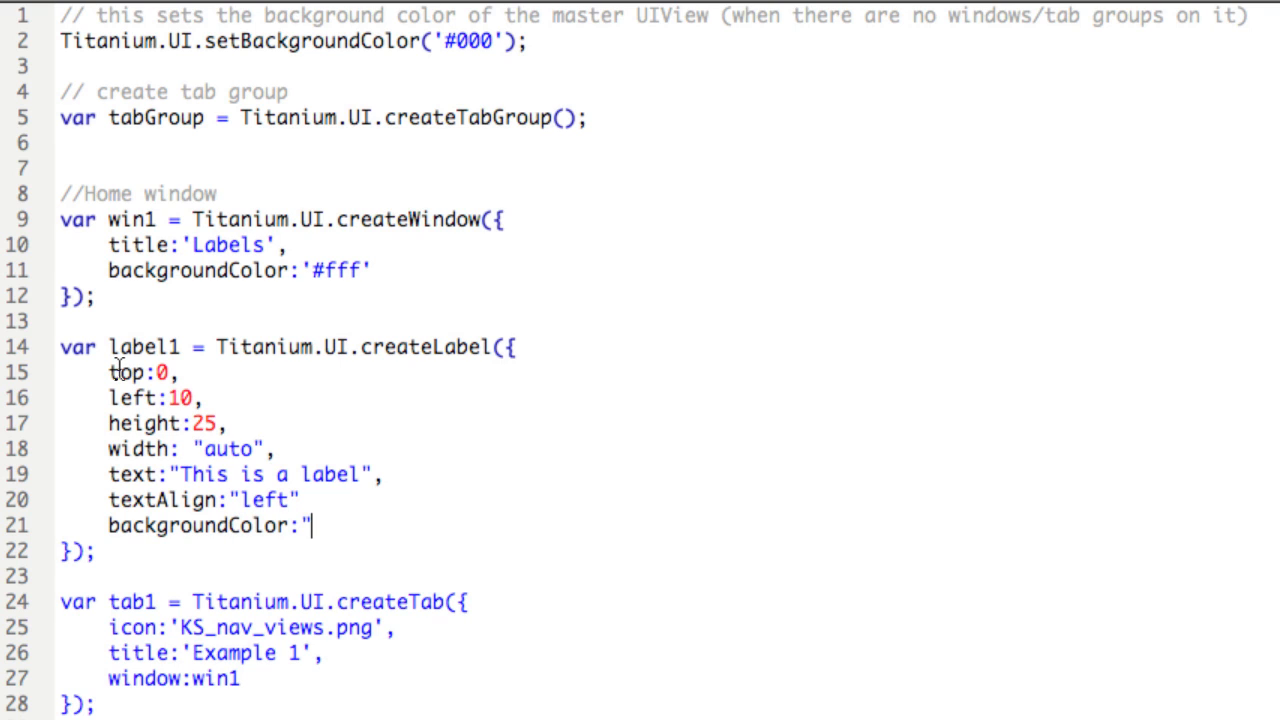
{"action": "type", "text": "#FC0\""}
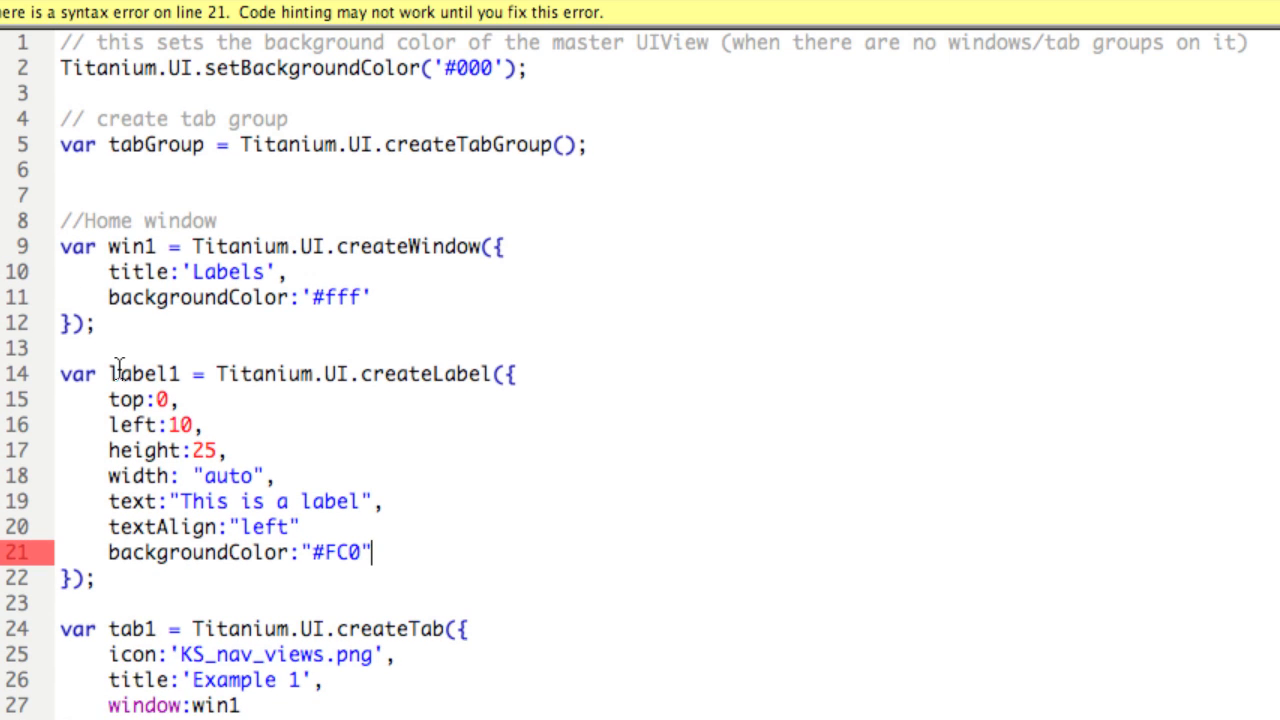
{"action": "type", "text": ","}
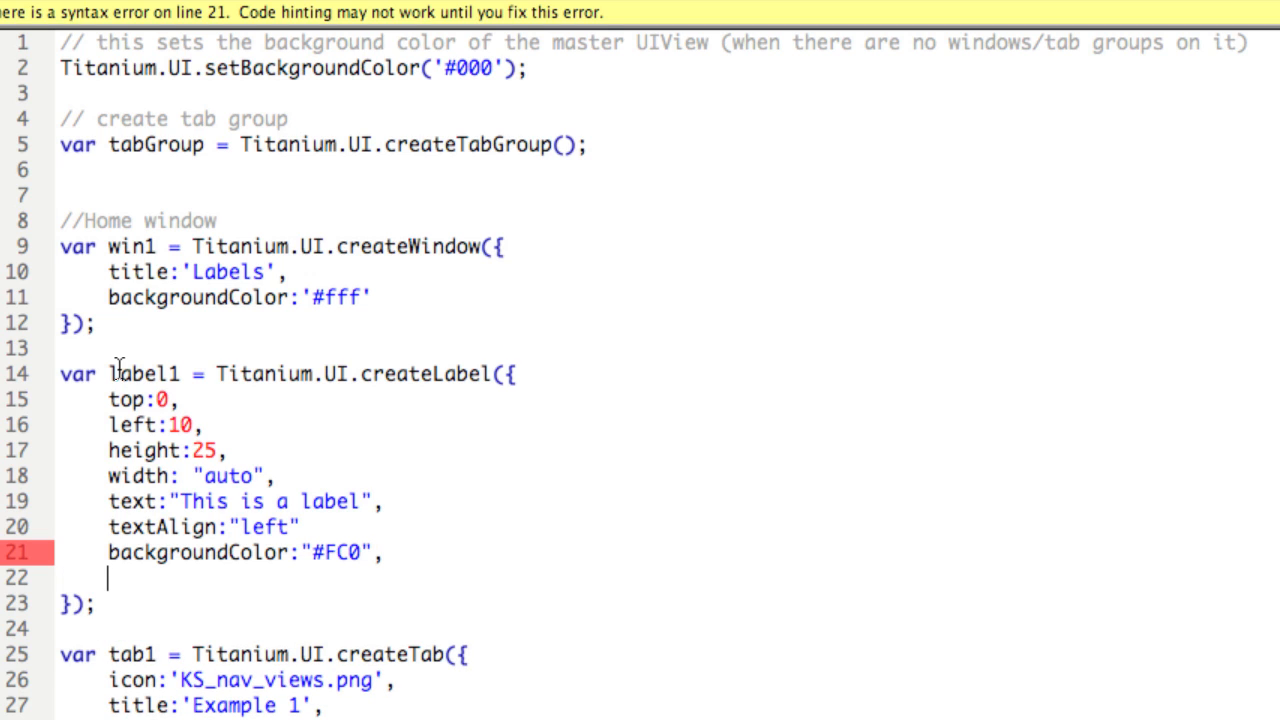
- Give label1 font fontFamily "American Typewriter", fontSize 15, and fix the missing comma
{"action": "type", "text": "font:"}
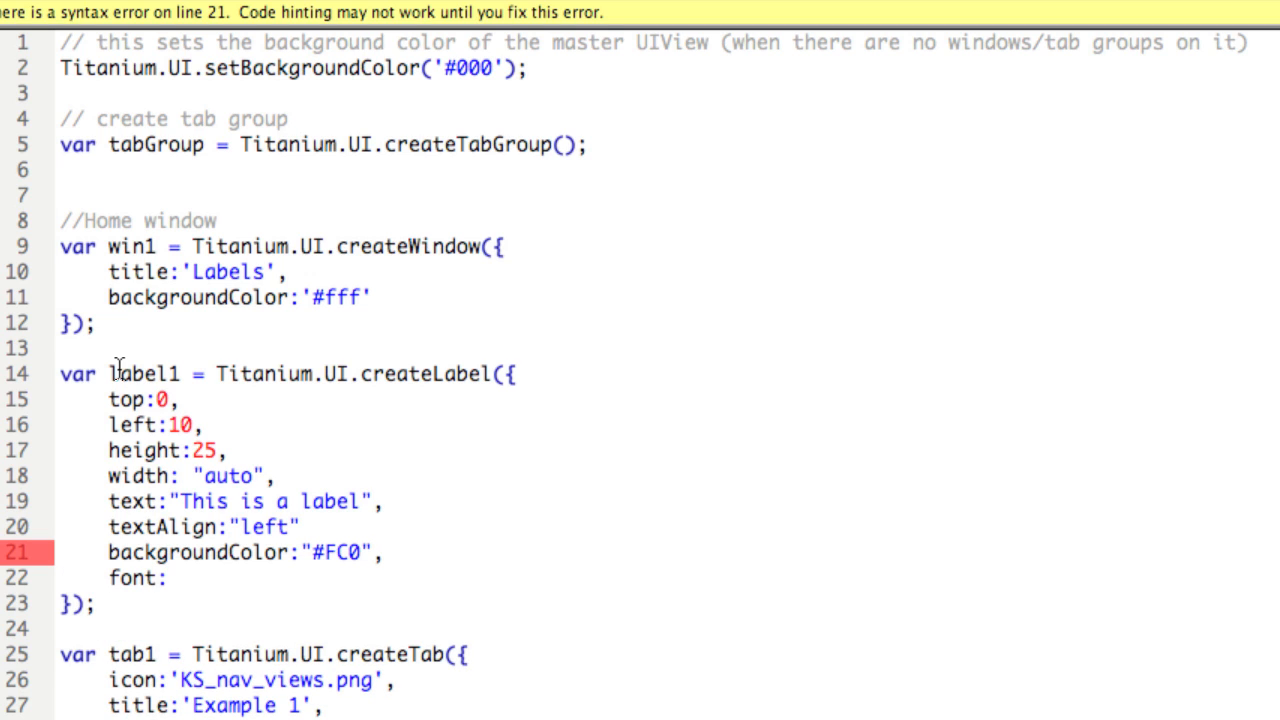
{"action": "type", "text": "{}"}
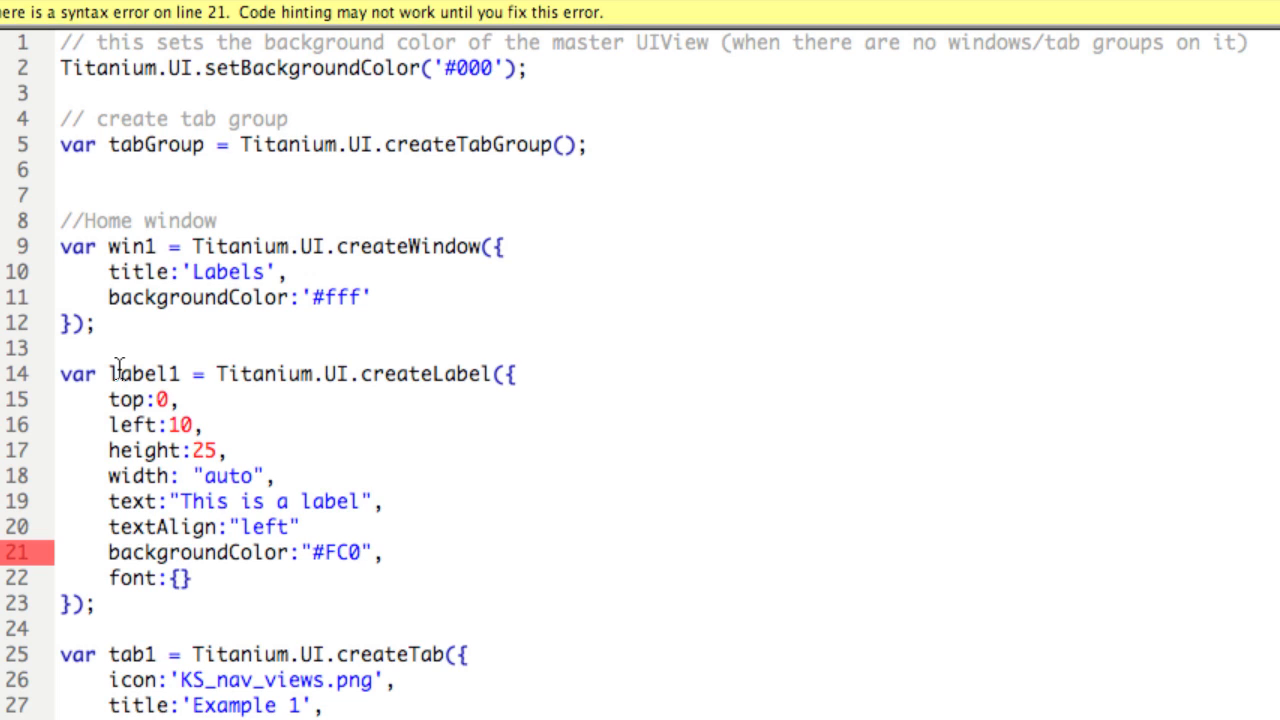
{"action": "type", "text": "font"}
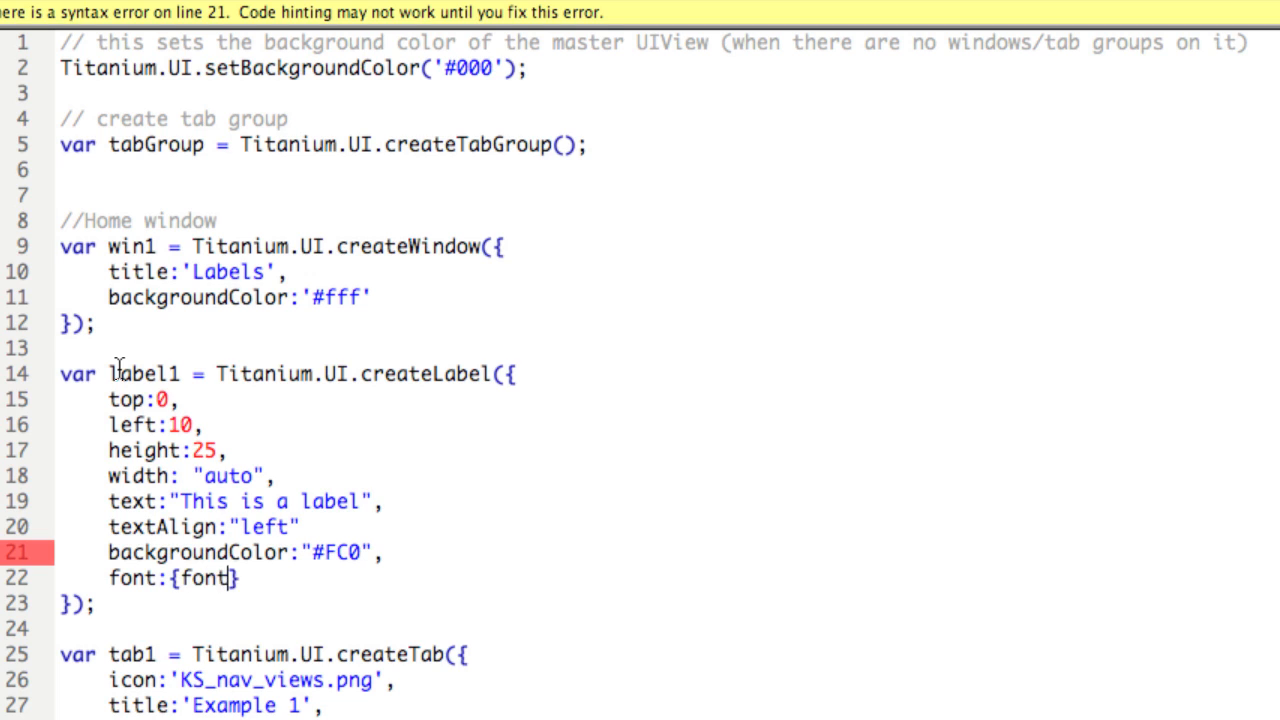
{"action": "type", "text": "Family"}
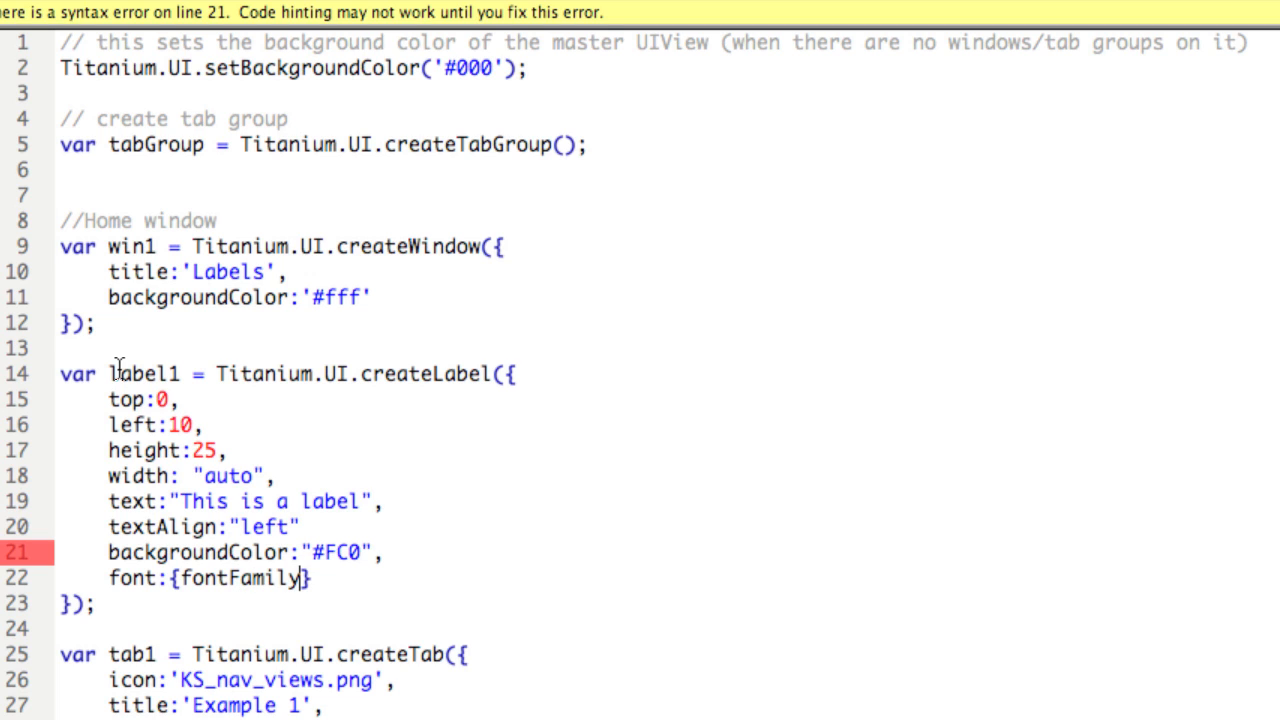
{"action": "type", "text": ":\"\""}
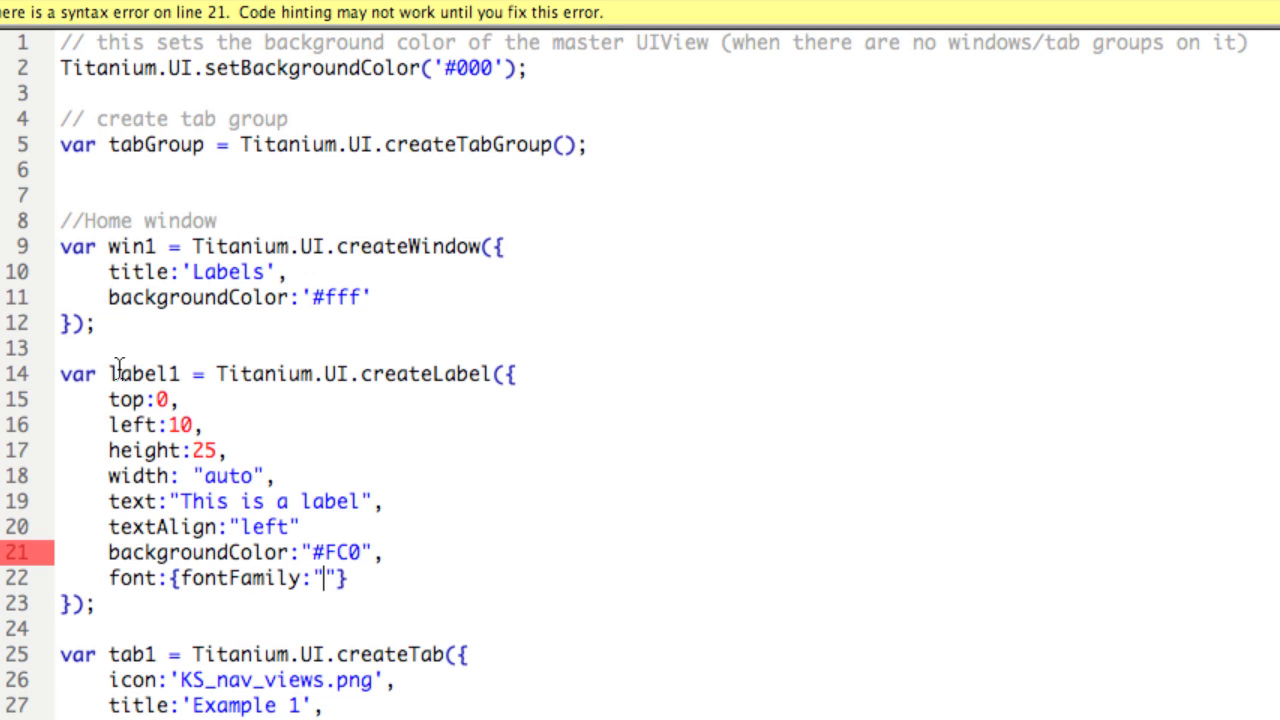
{"action": "type", "text": "American"}
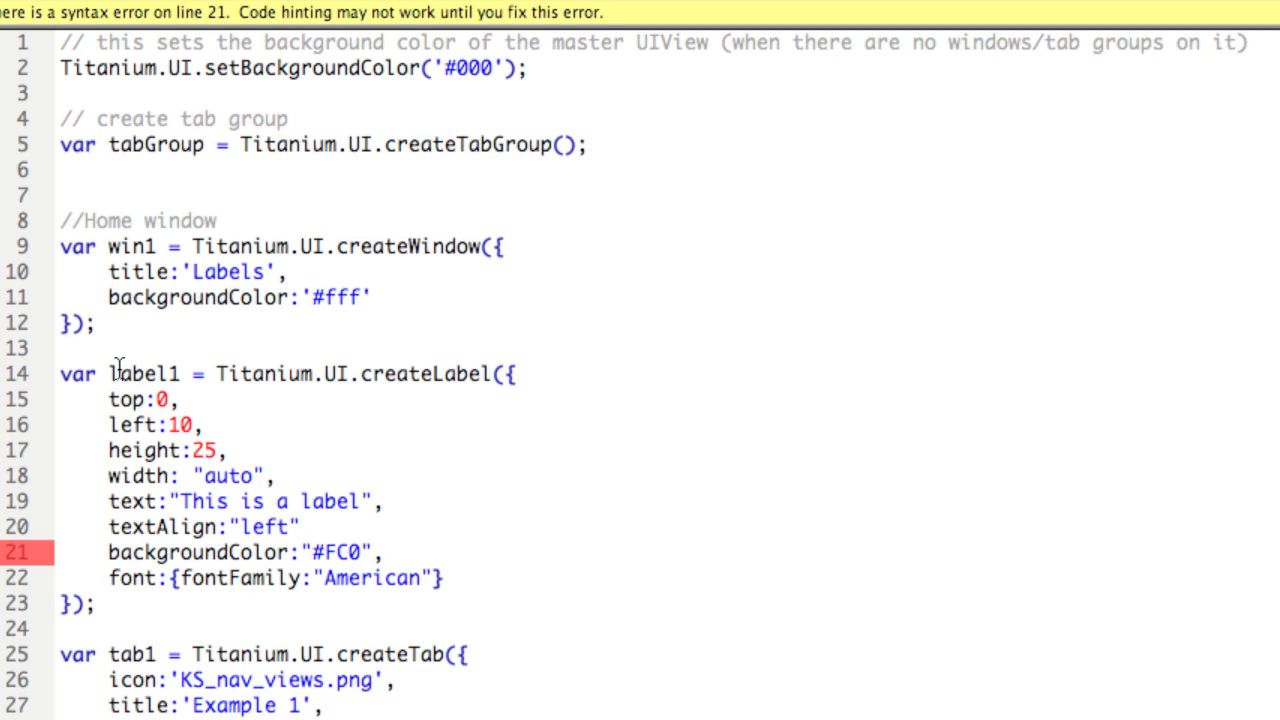
{"action": "type", "text": "Typewriter"}
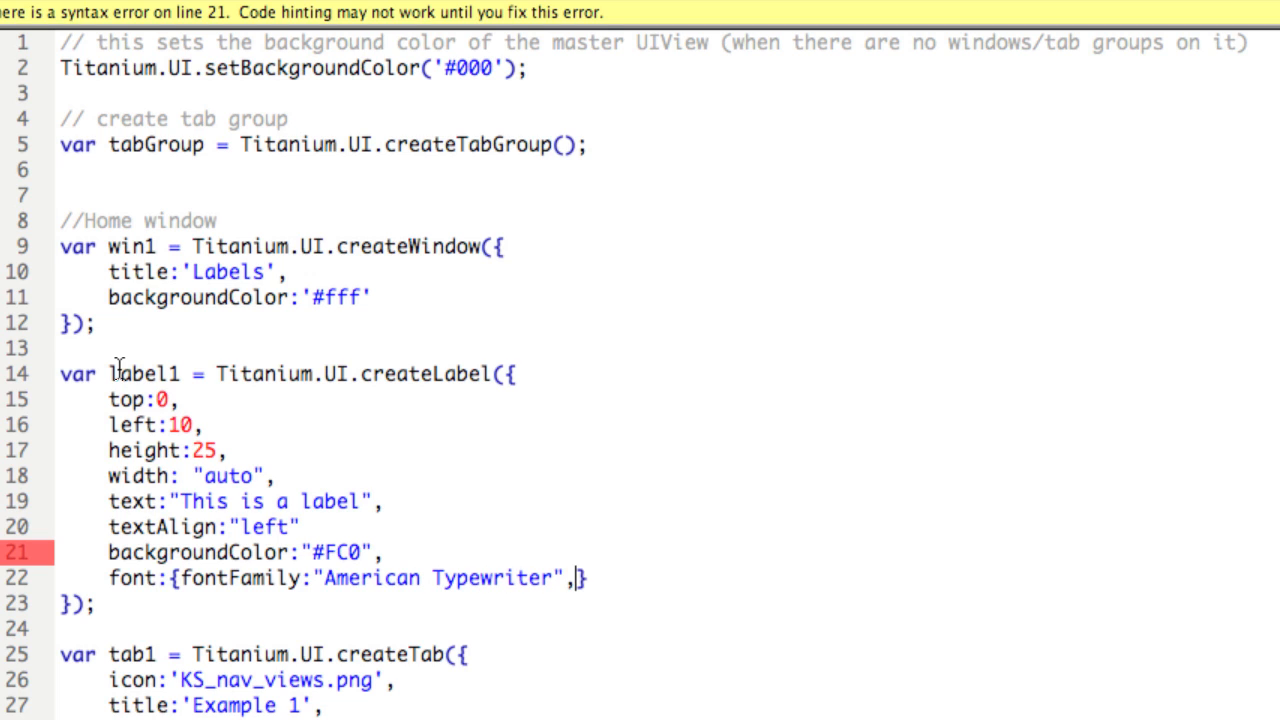
{"action": "type", "text": "fon"}
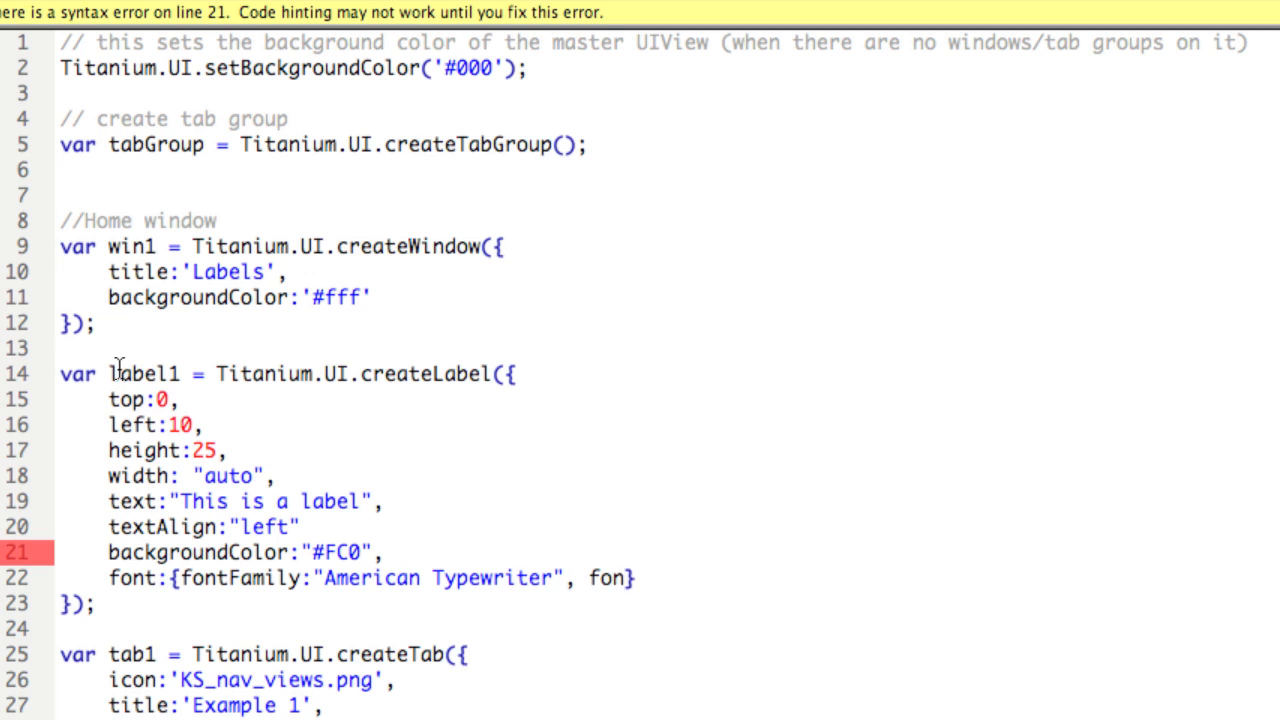
{"action": "type", "text": "t"}
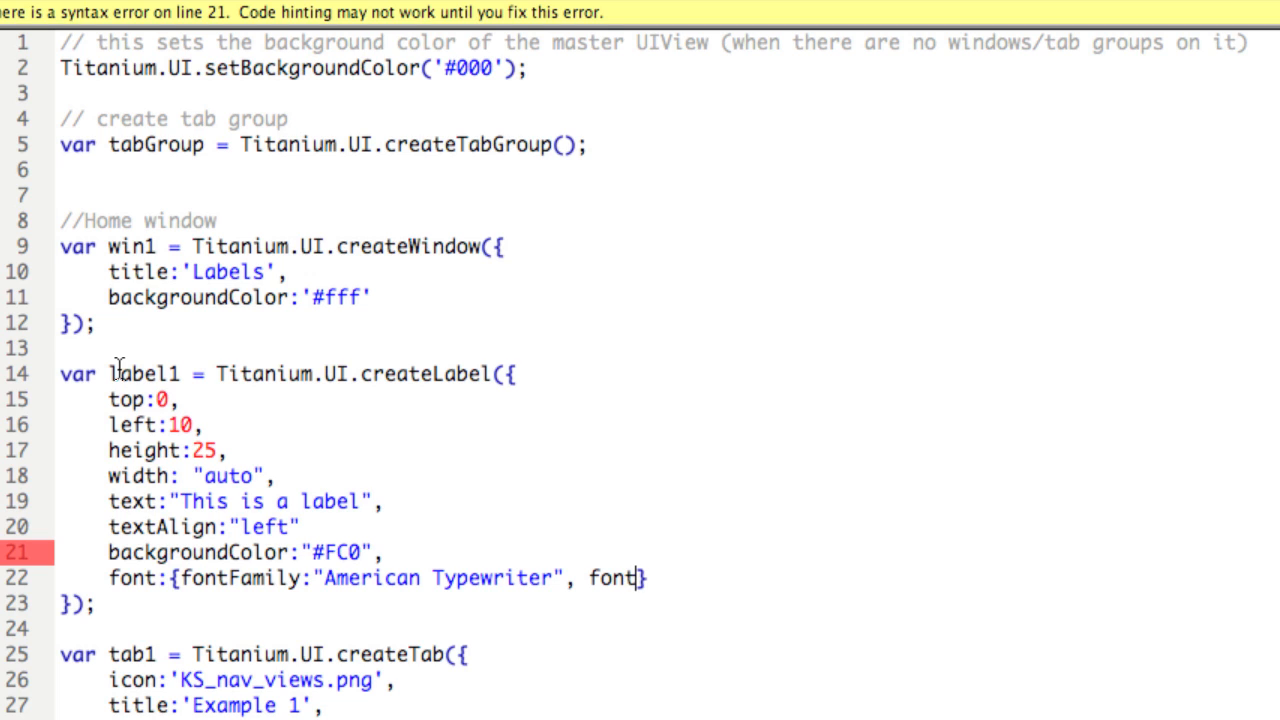
{"action": "type", "text": "Size:"}
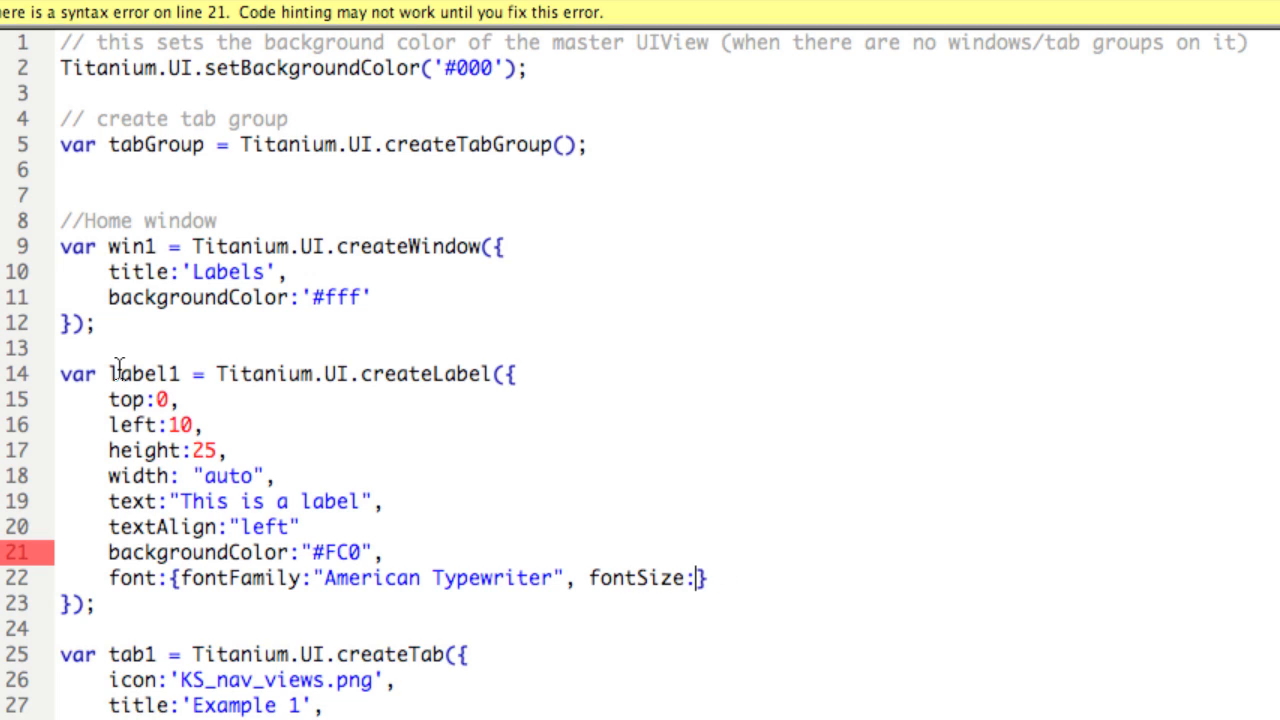
{"action": "type", "text": "15"}
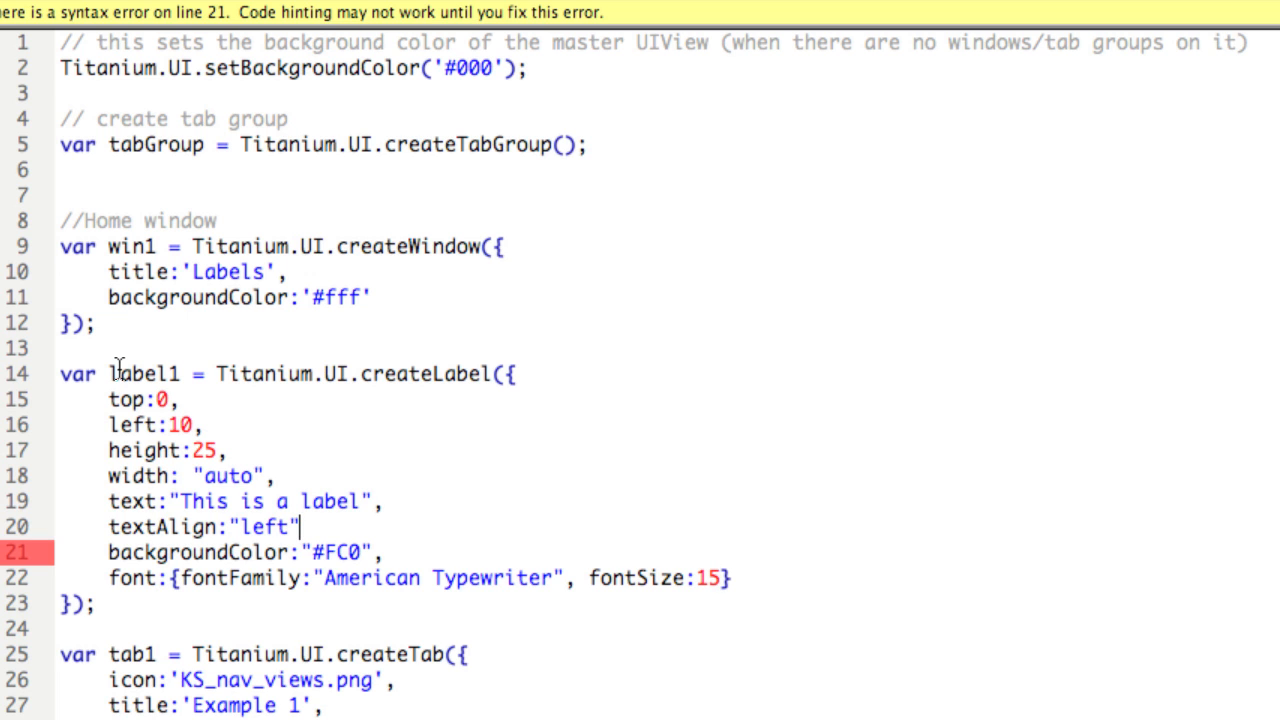
{"action": "type", "text": ","}
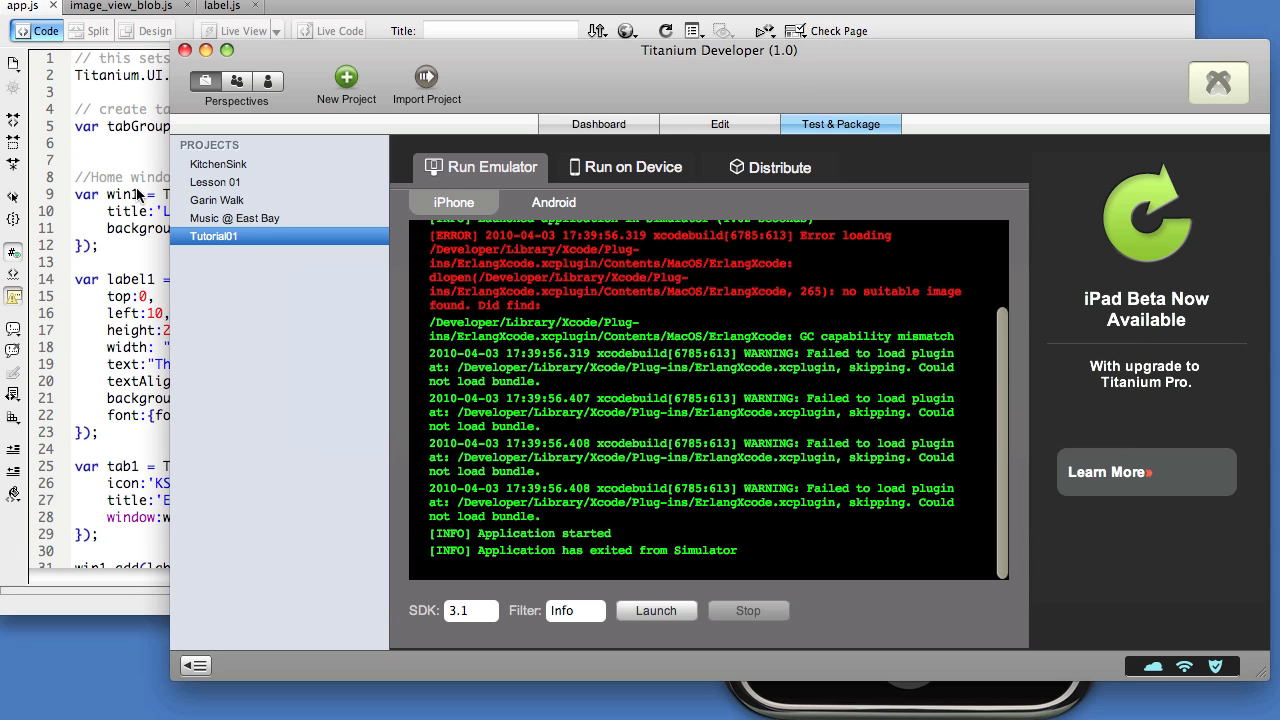
- Launch the app in the iPhone Simulator showing the yellow-orange "This is a label"
{"action": "left_click", "coordinate": [656, 610]}
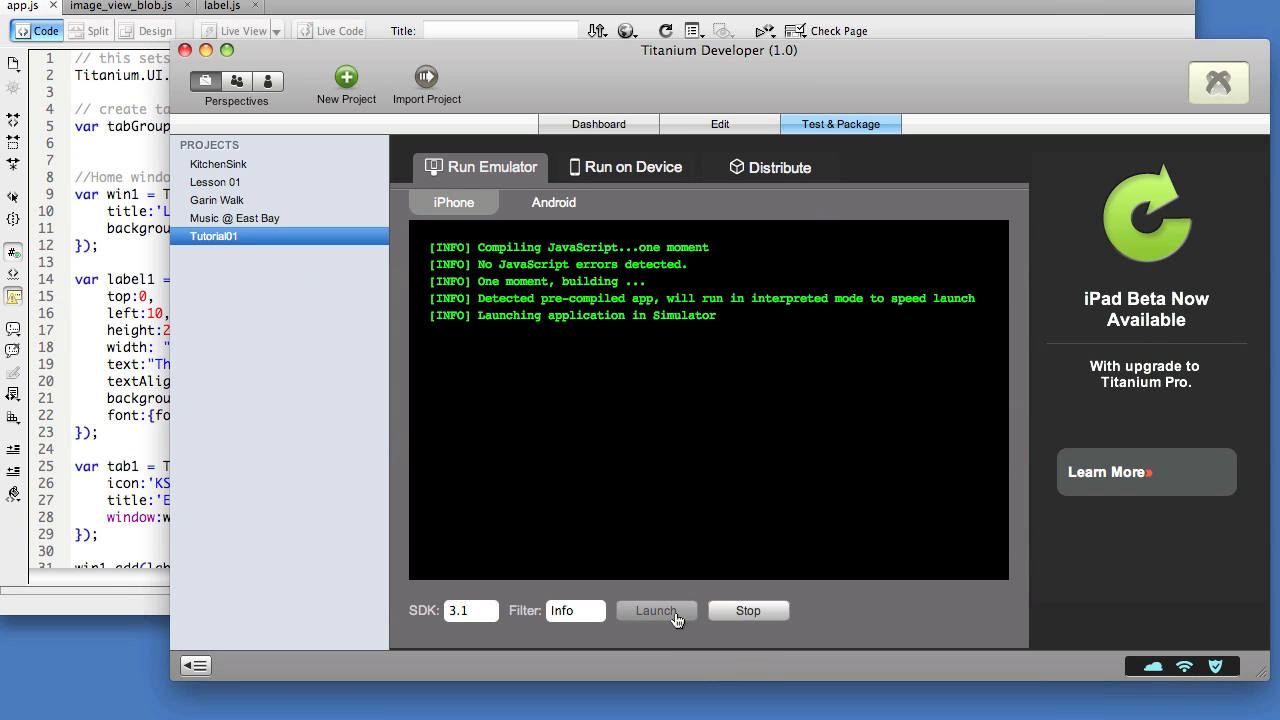
{"action": "left_click", "coordinate": [656, 610]}
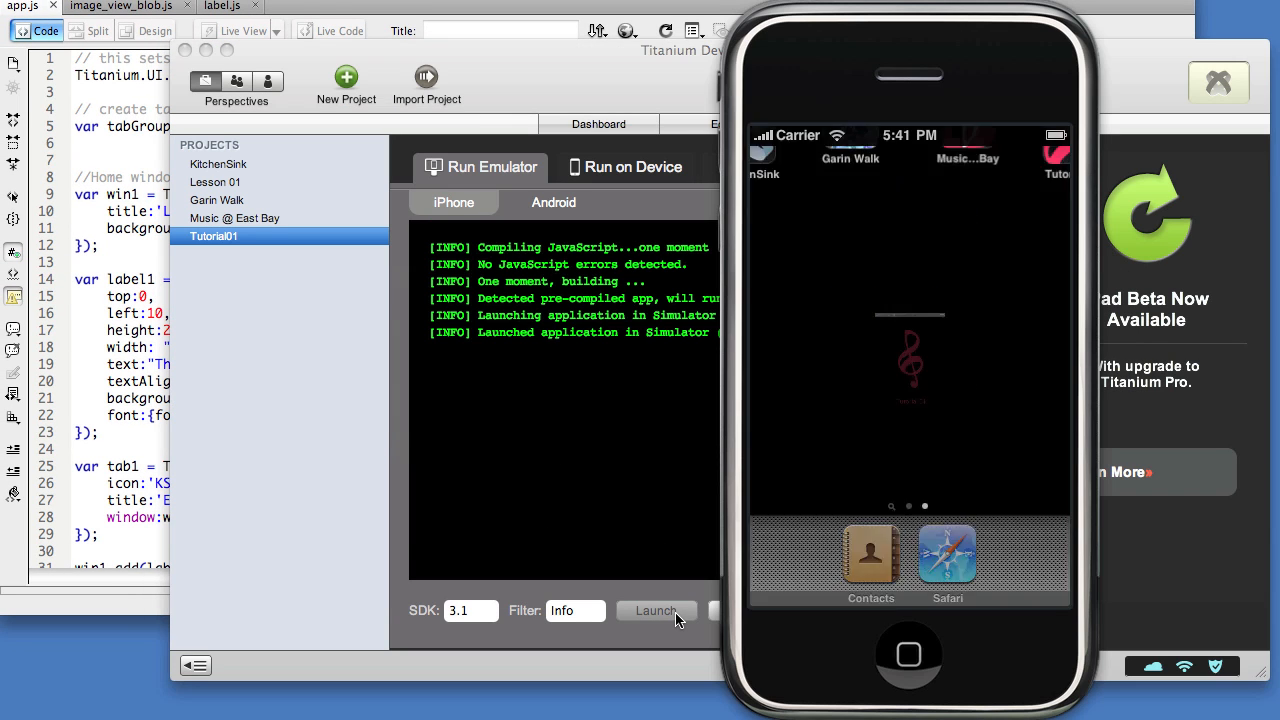
{"action": "left_click", "coordinate": [655, 610]}
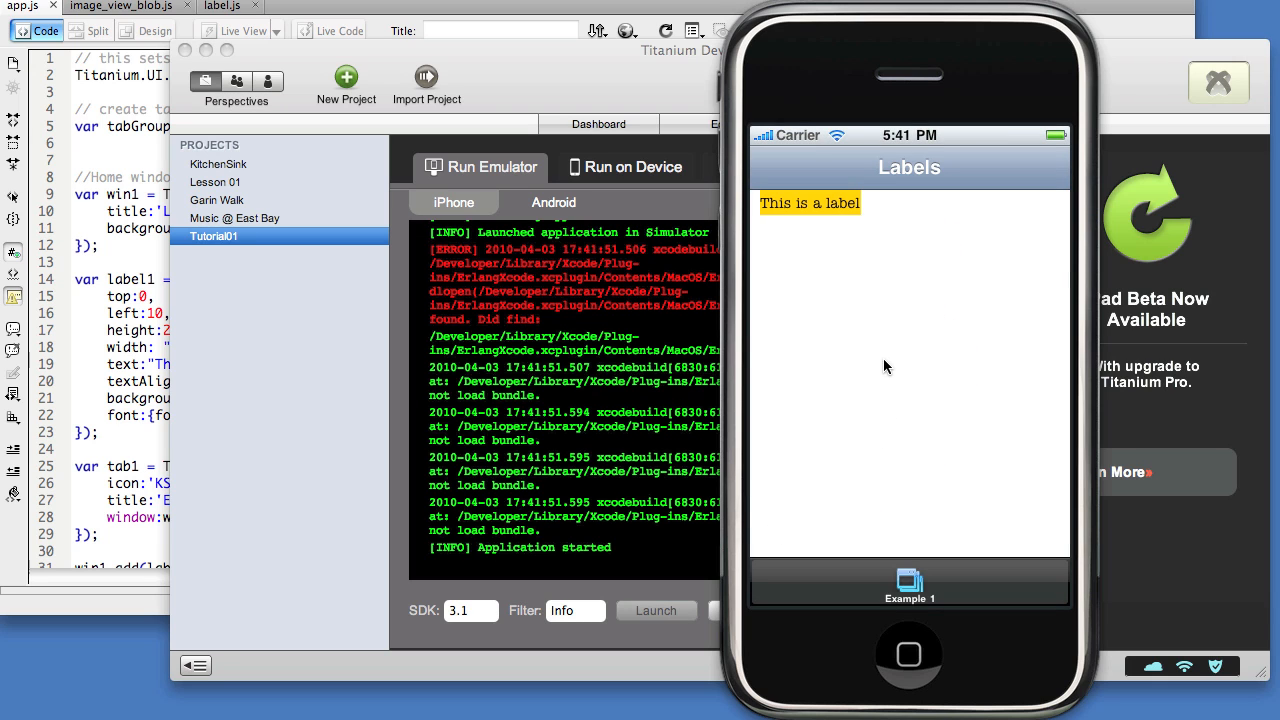
{"action": "mouse_move", "coordinate": [788, 215]}
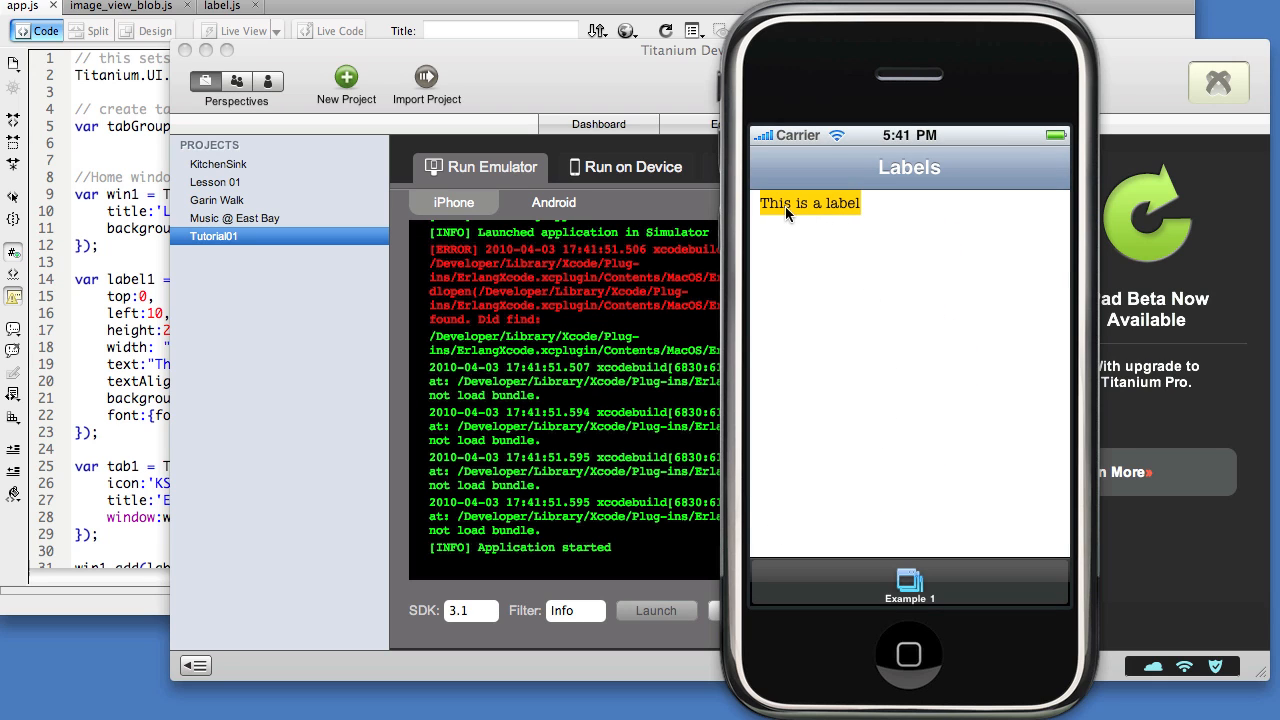
{"action": "mouse_move", "coordinate": [825, 200]}
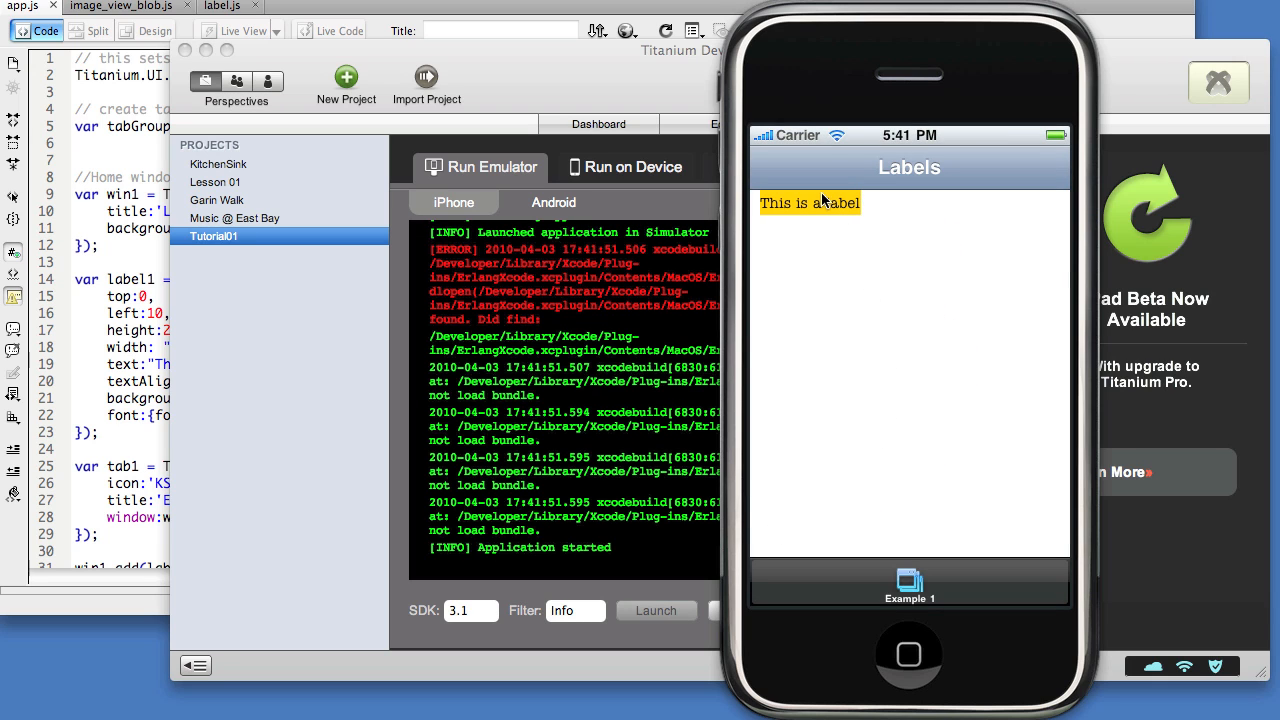
{"action": "mouse_move", "coordinate": [772, 215]}
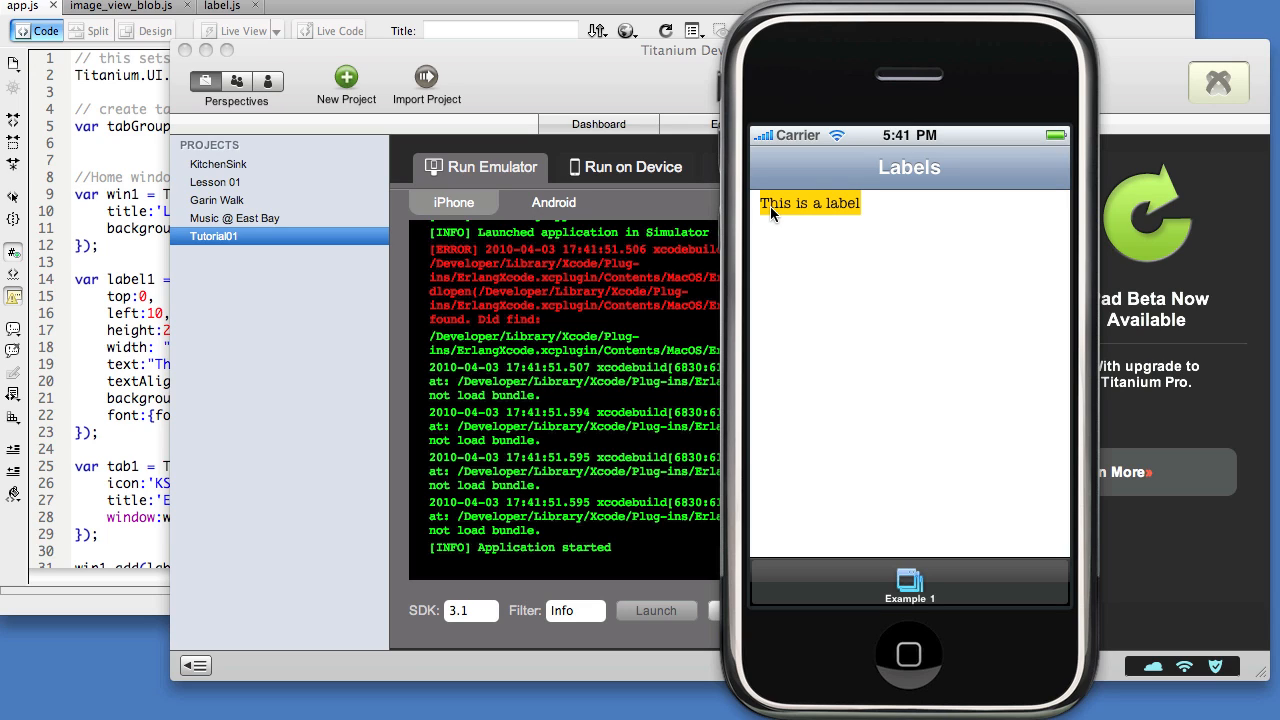
{"action": "mouse_move", "coordinate": [852, 213]}
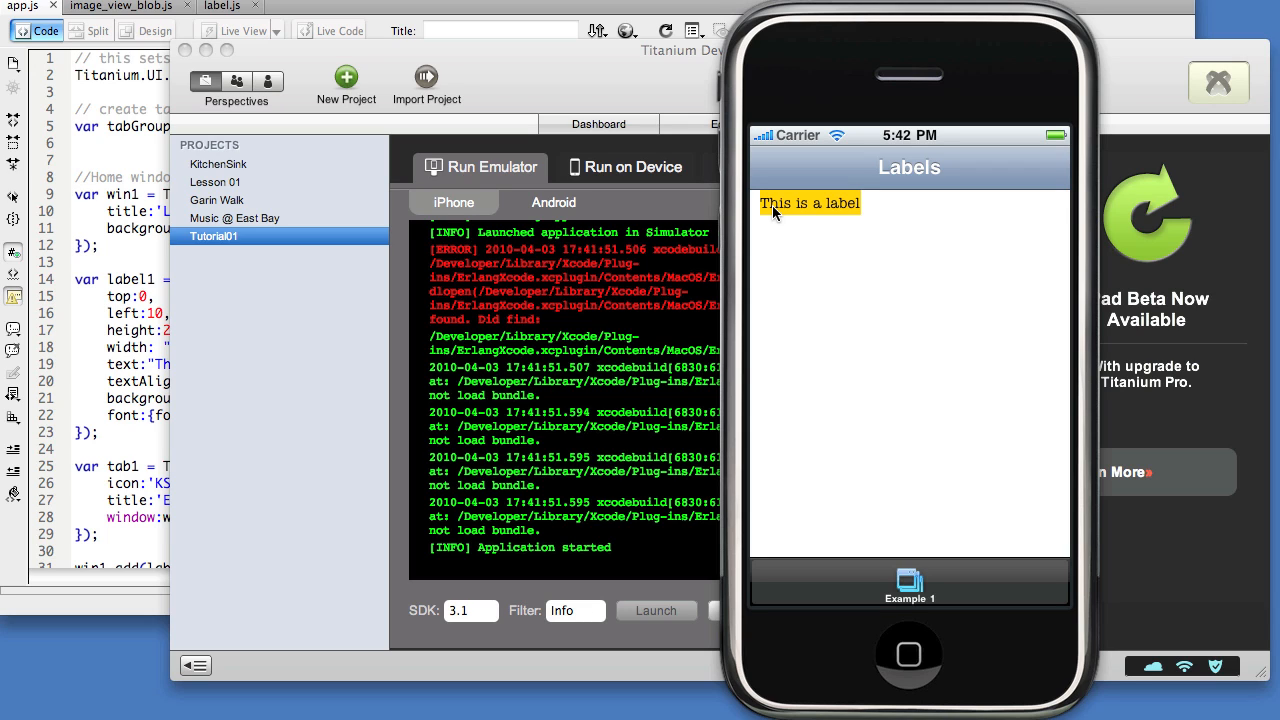
{"action": "mouse_move", "coordinate": [958, 650]}
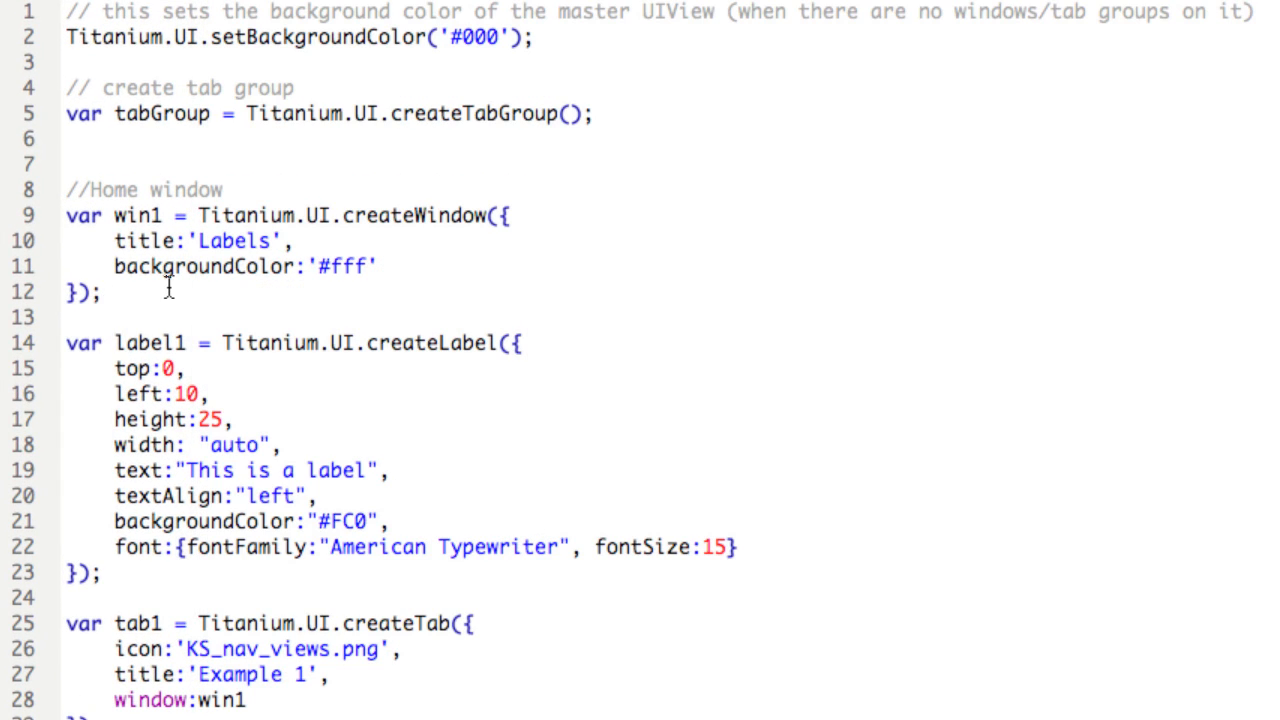
- Declare childWin as Titanium.UI.createWindow({ }) below win1 and begin a property
{"action": "key", "text": "Return"}
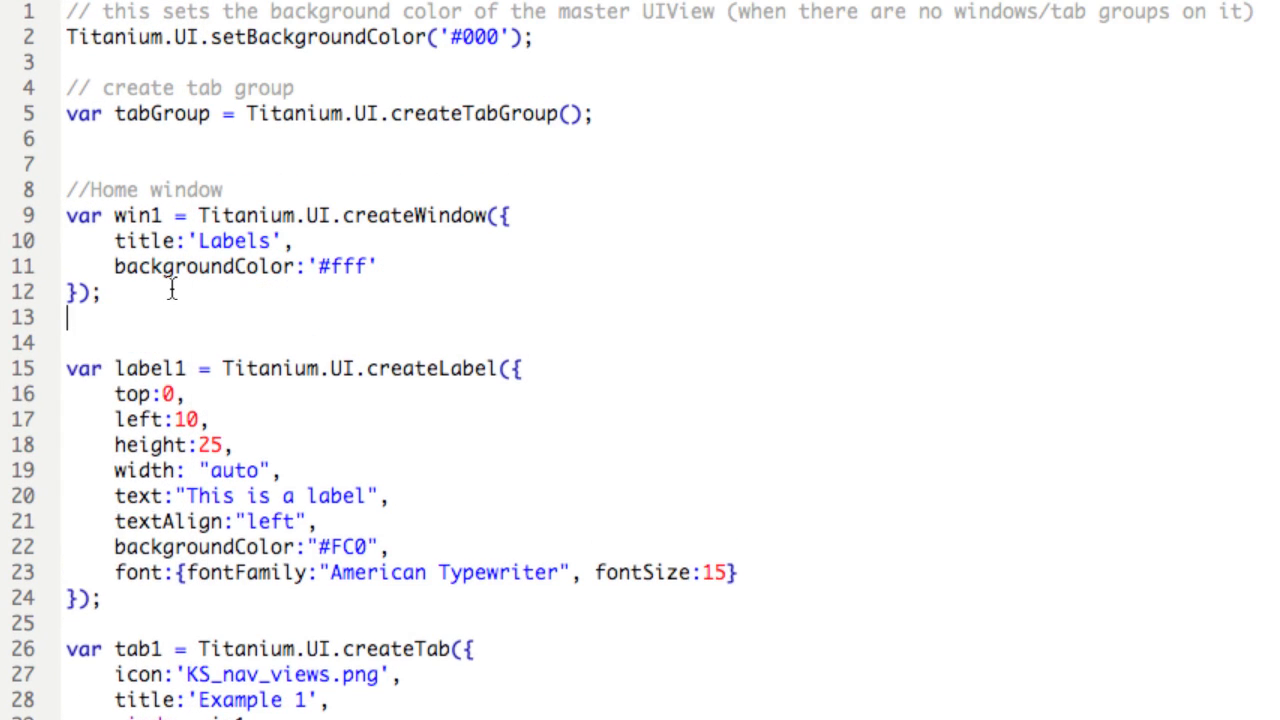
{"action": "type", "text": "va"}
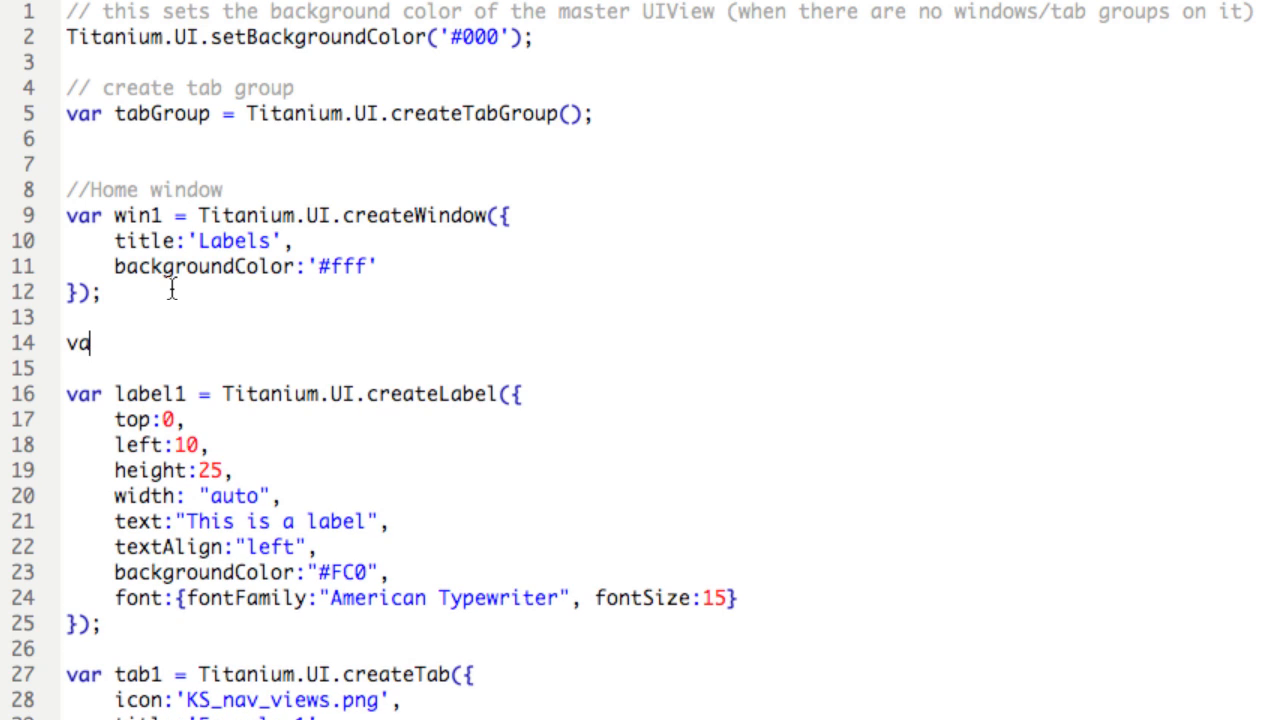
{"action": "type", "text": "childWin"}
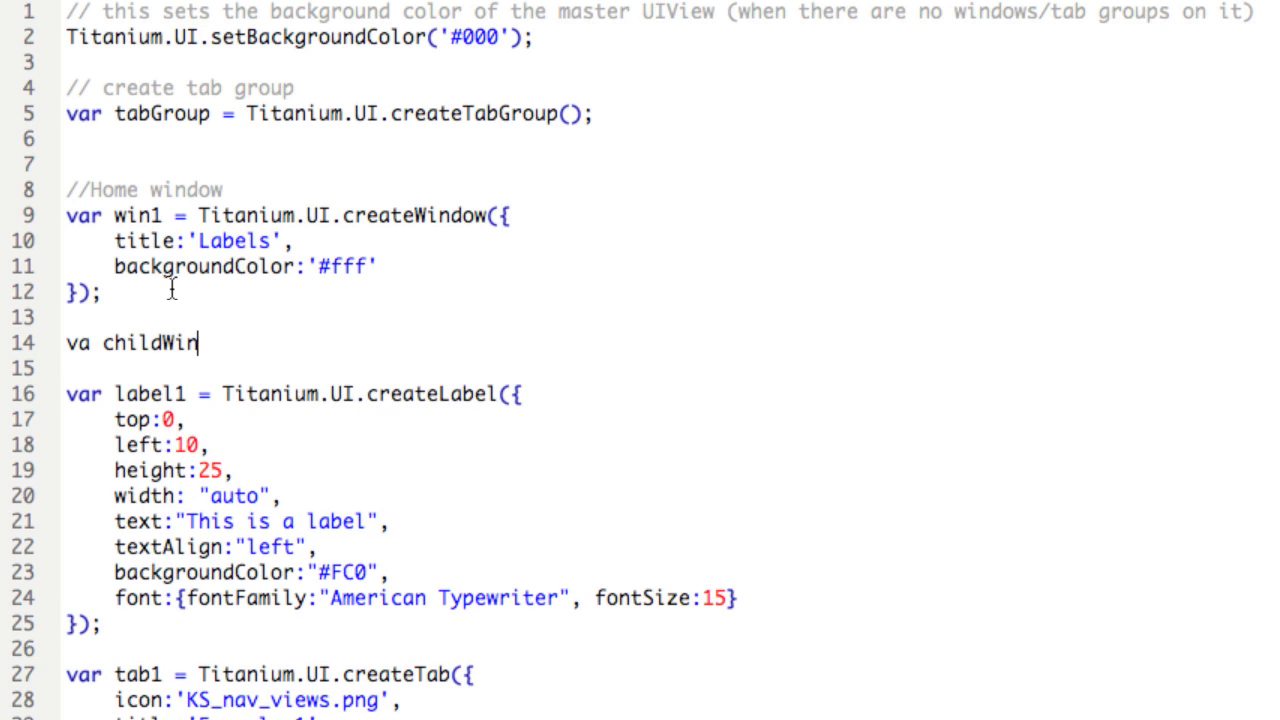
{"action": "type", "text": "= Titani"}
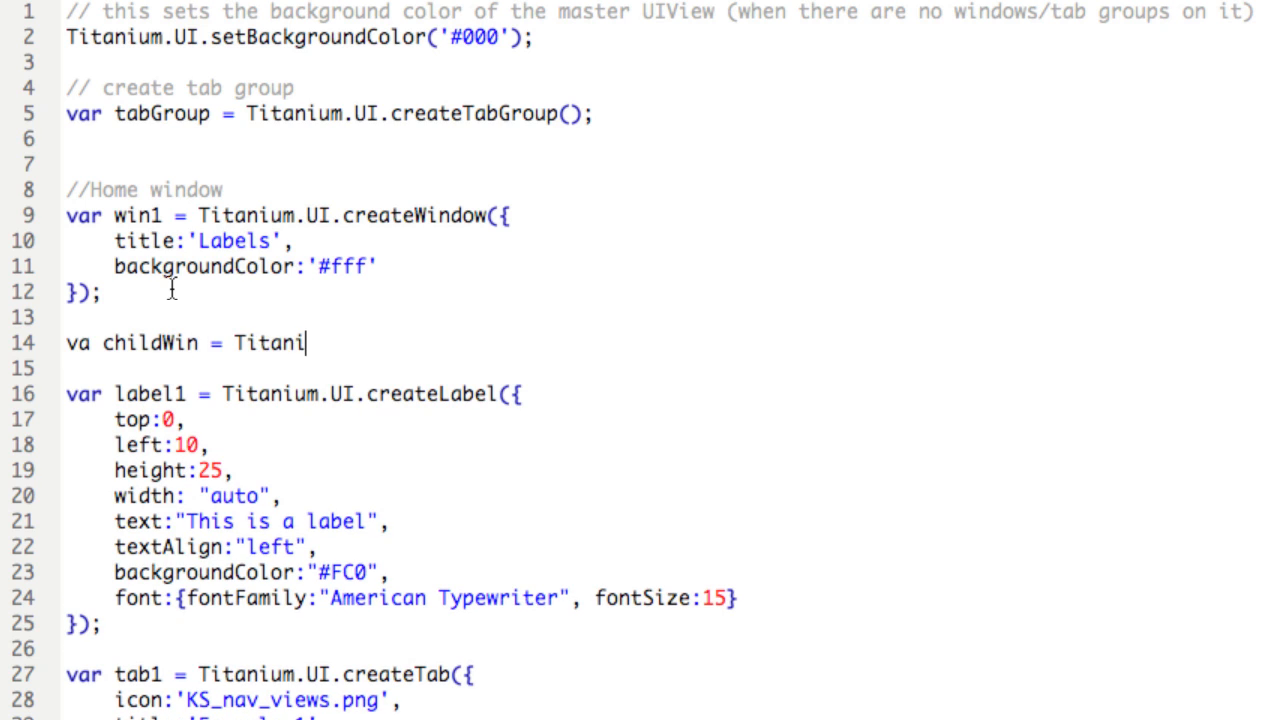
{"action": "type", "text": "um.UI.creat"}
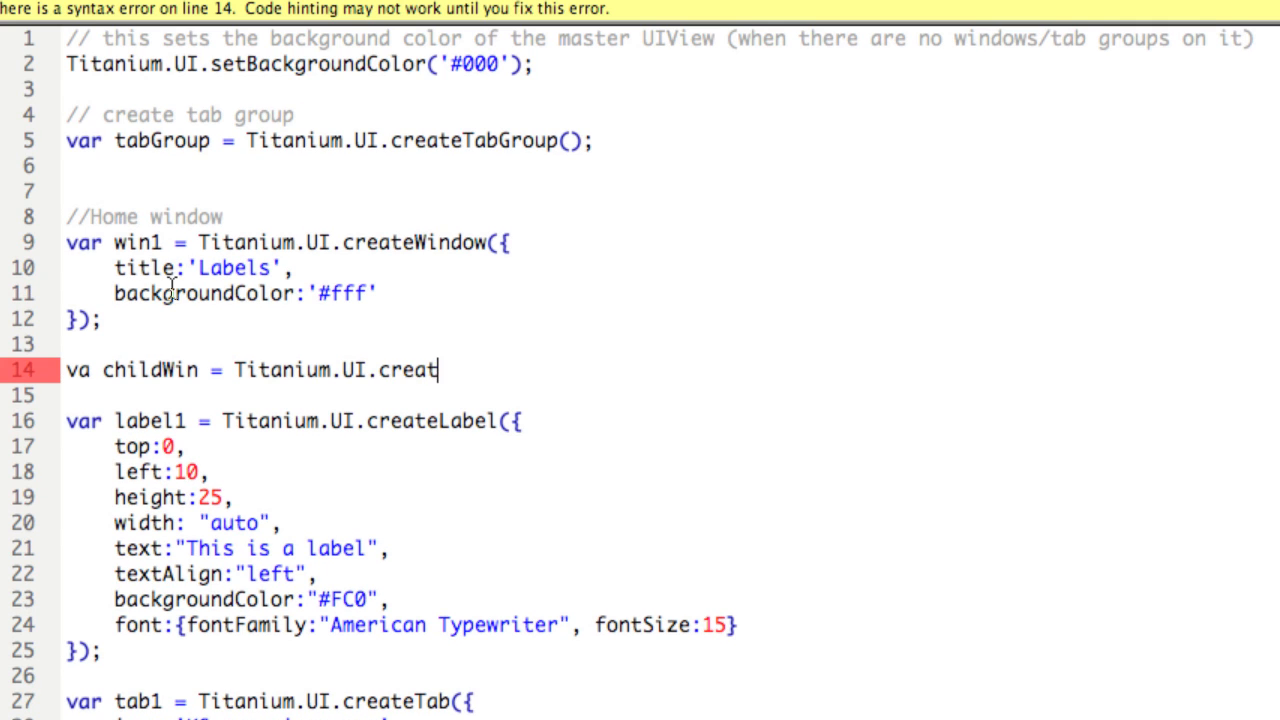
{"action": "type", "text": "eWindow"}
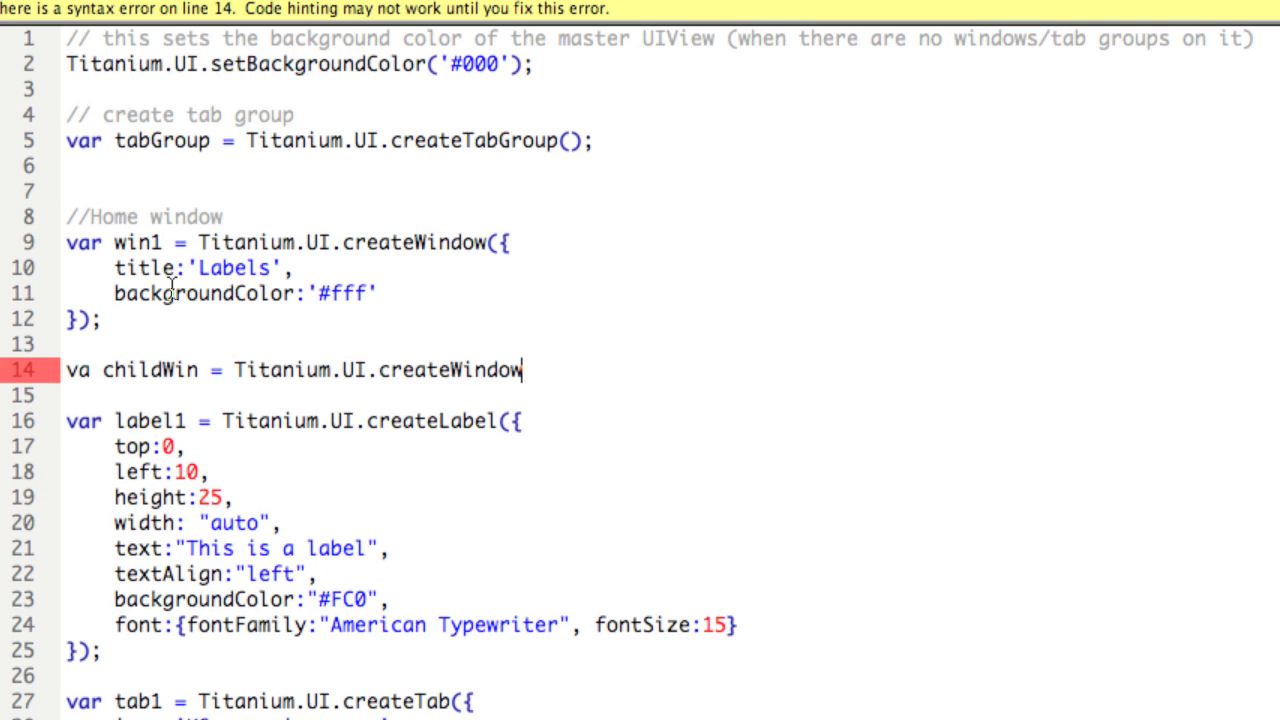
{"action": "type", "text": "({"}
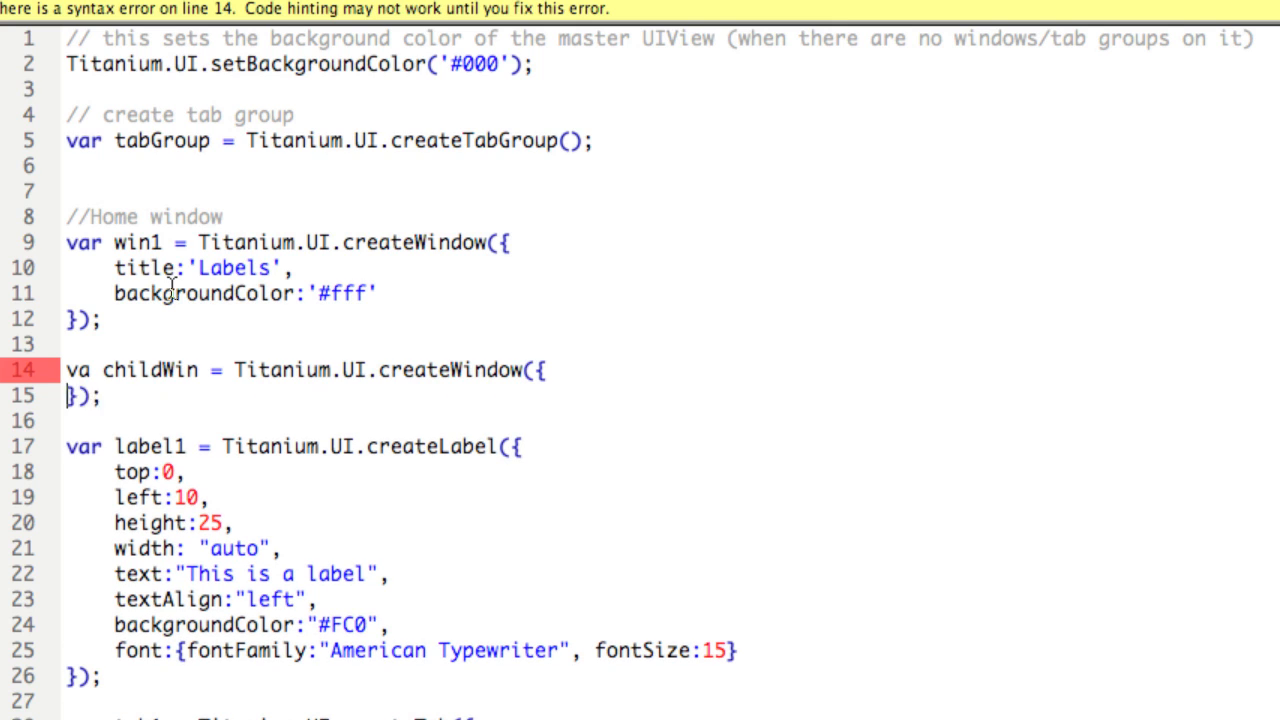
{"action": "type", "text": "r"}
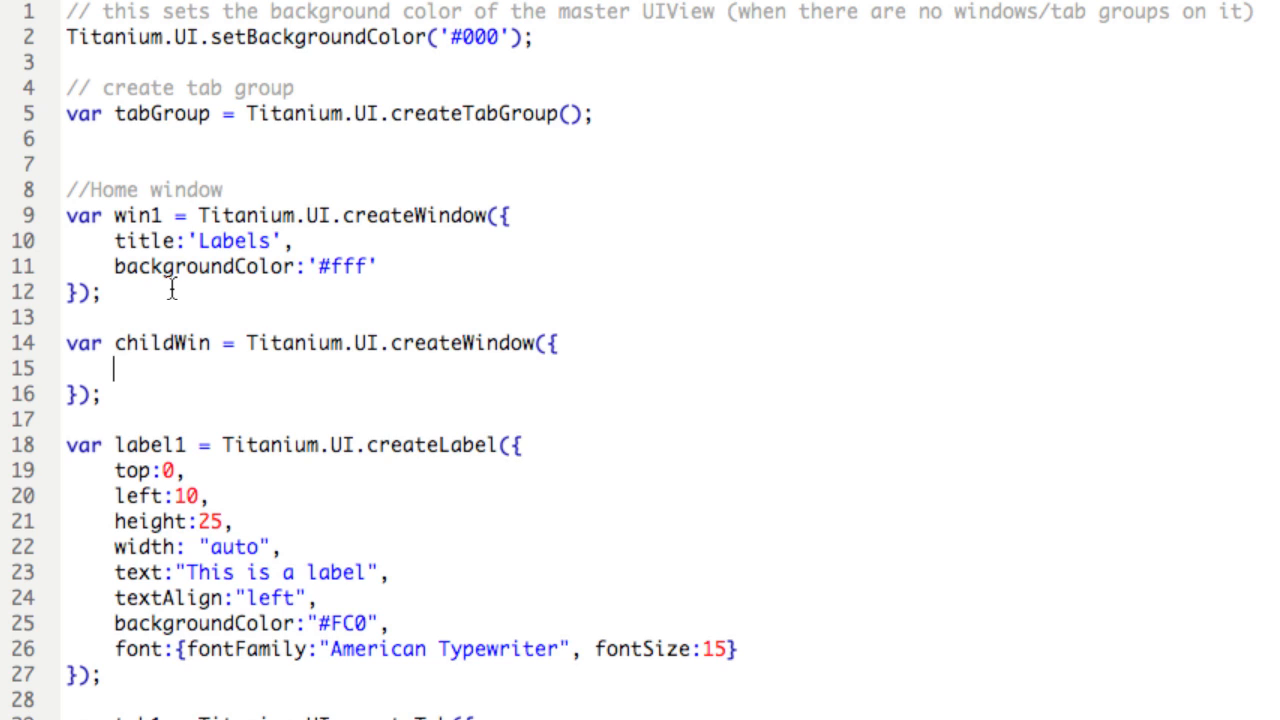
{"action": "type", "text": "b"}
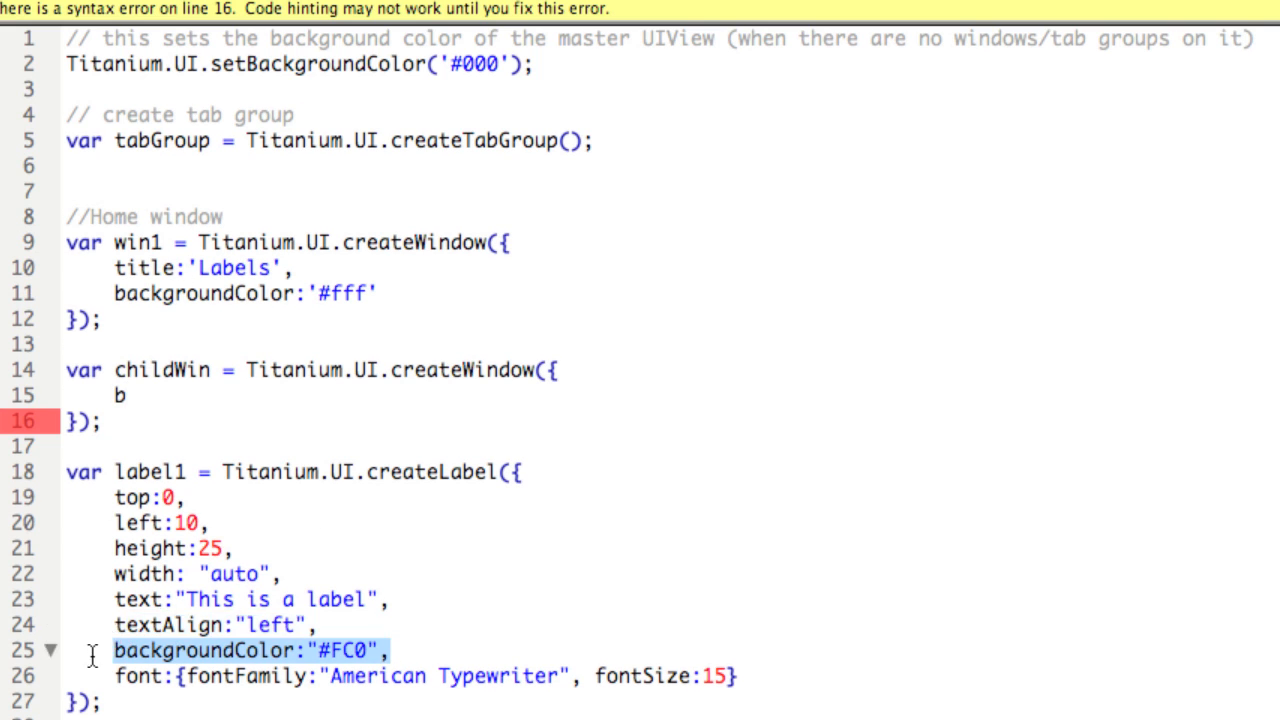
- Cut label1's #FC0 backgroundColor line into childWin's block, opening a blank line above
{"action": "key", "text": "Delete"}
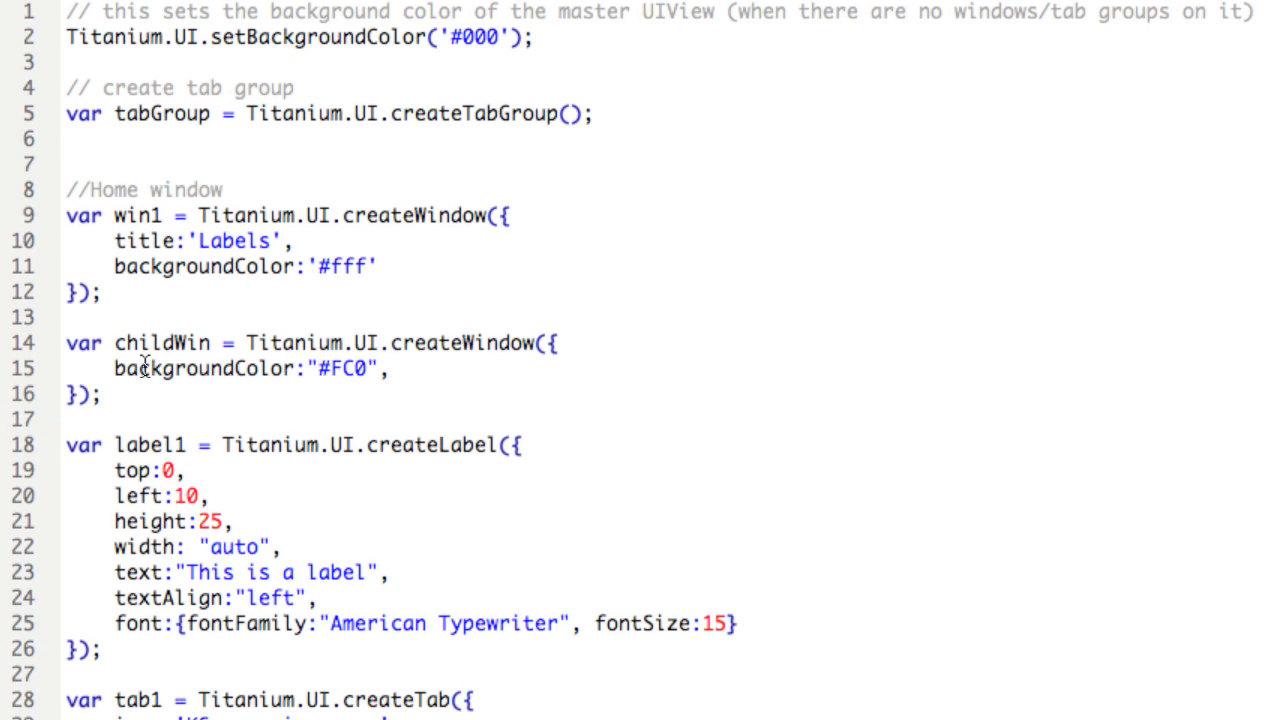
{"action": "left_click", "coordinate": [114, 368]}
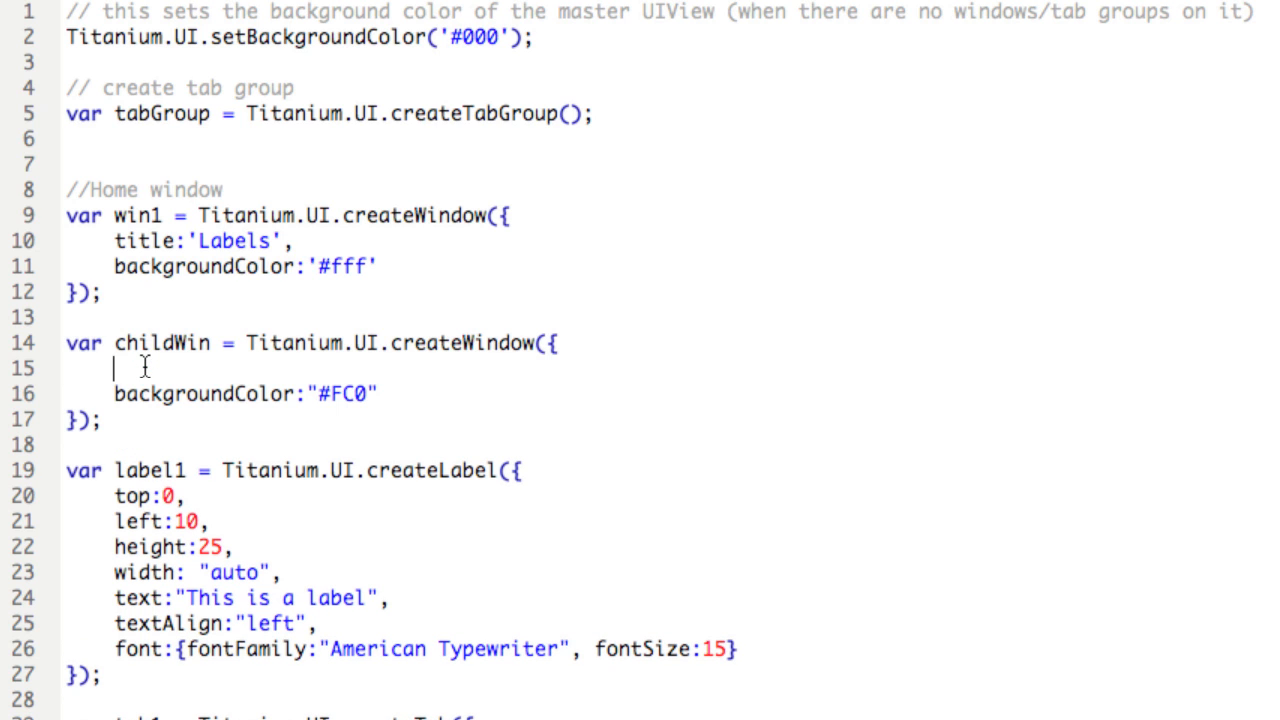
- Give childWin a height of 25 and remove that height from label1
{"action": "type", "text": "height:"}
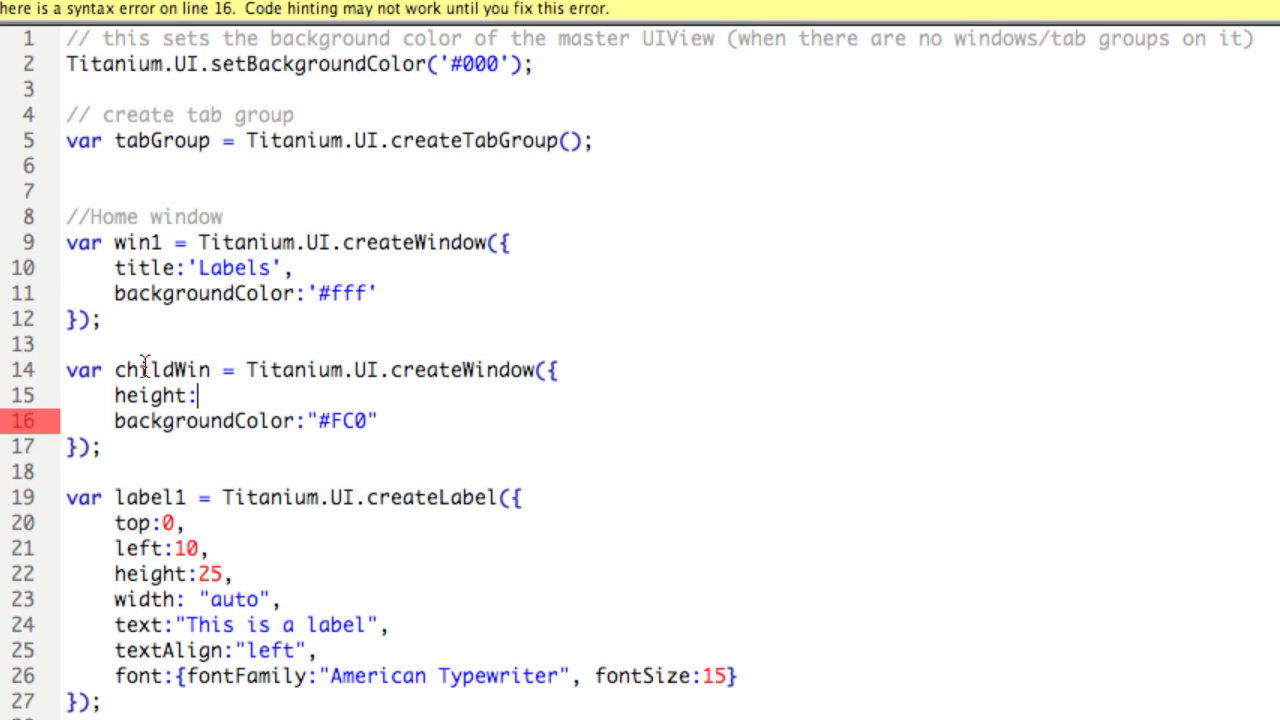
{"action": "type", "text": "2"}
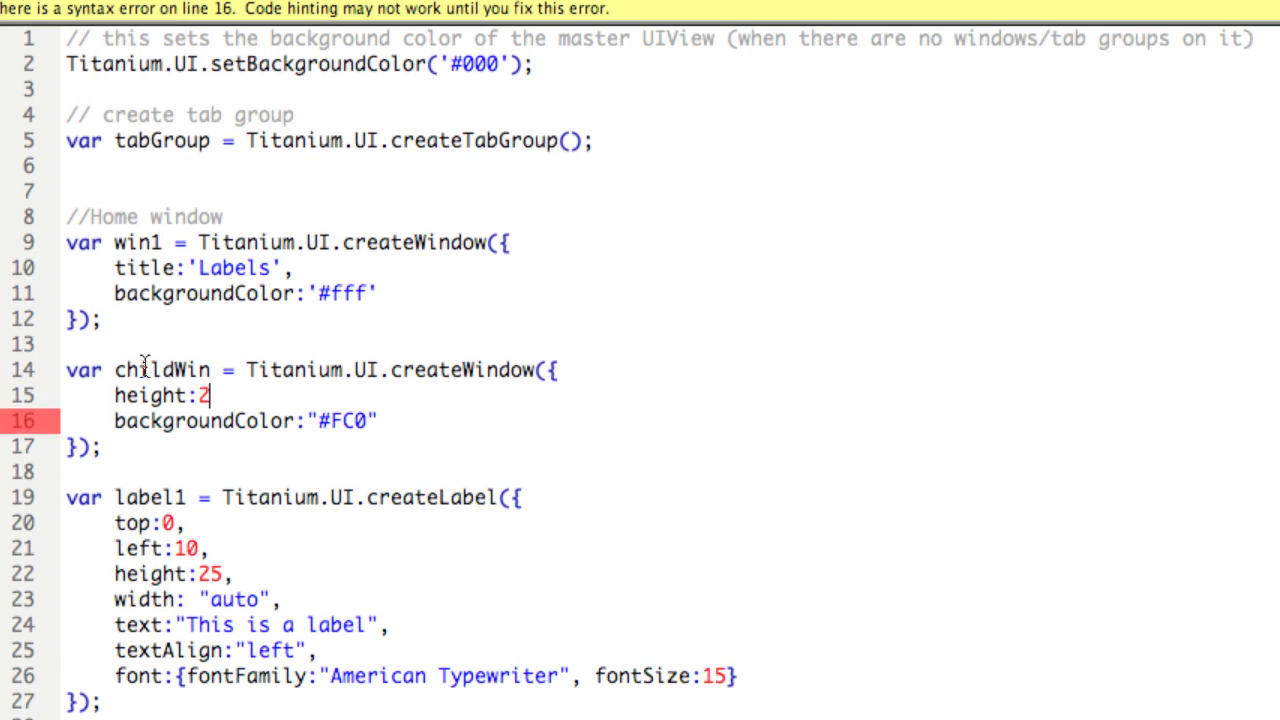
{"action": "type", "text": "5,"}
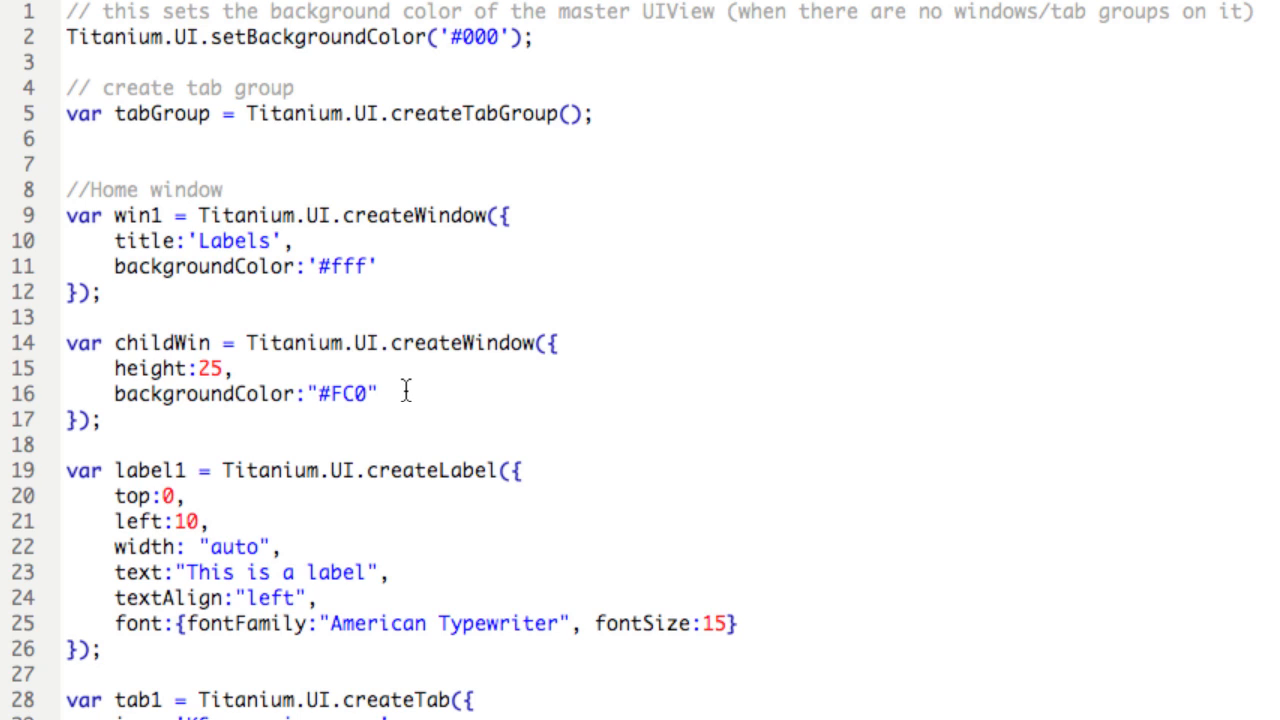
{"action": "mouse_move", "coordinate": [205, 513]}
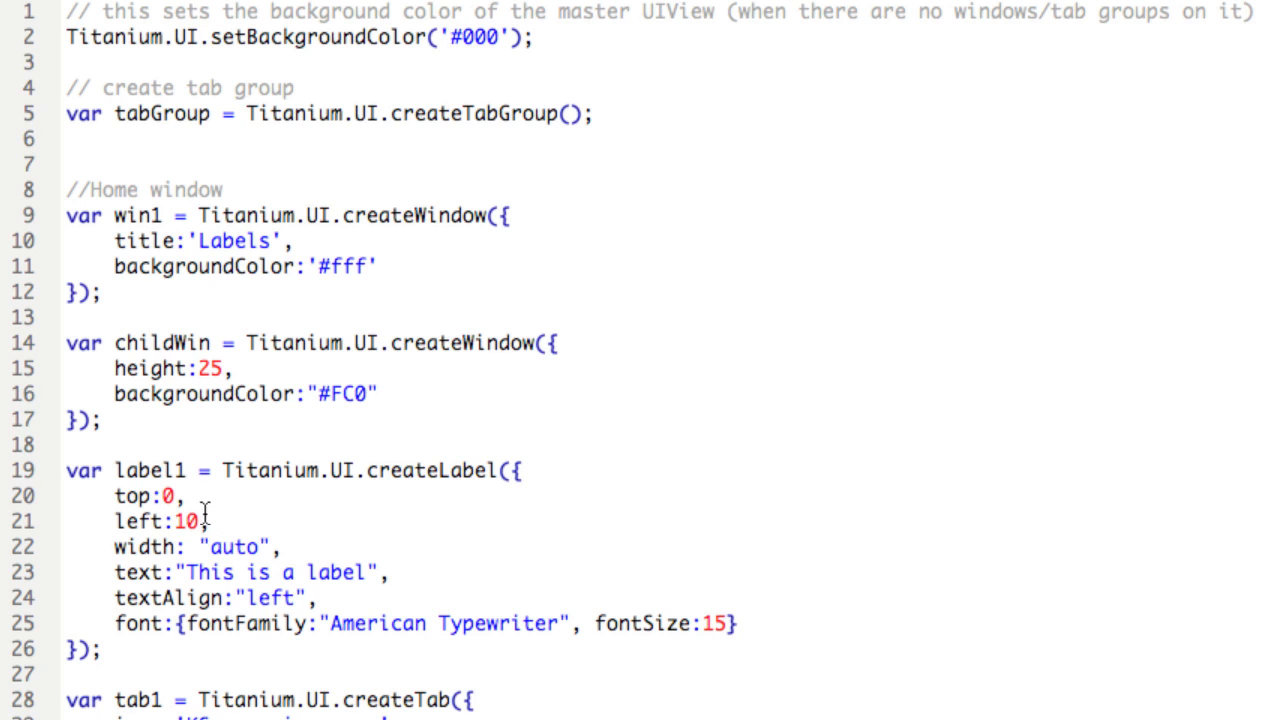
{"action": "mouse_move", "coordinate": [137, 342]}
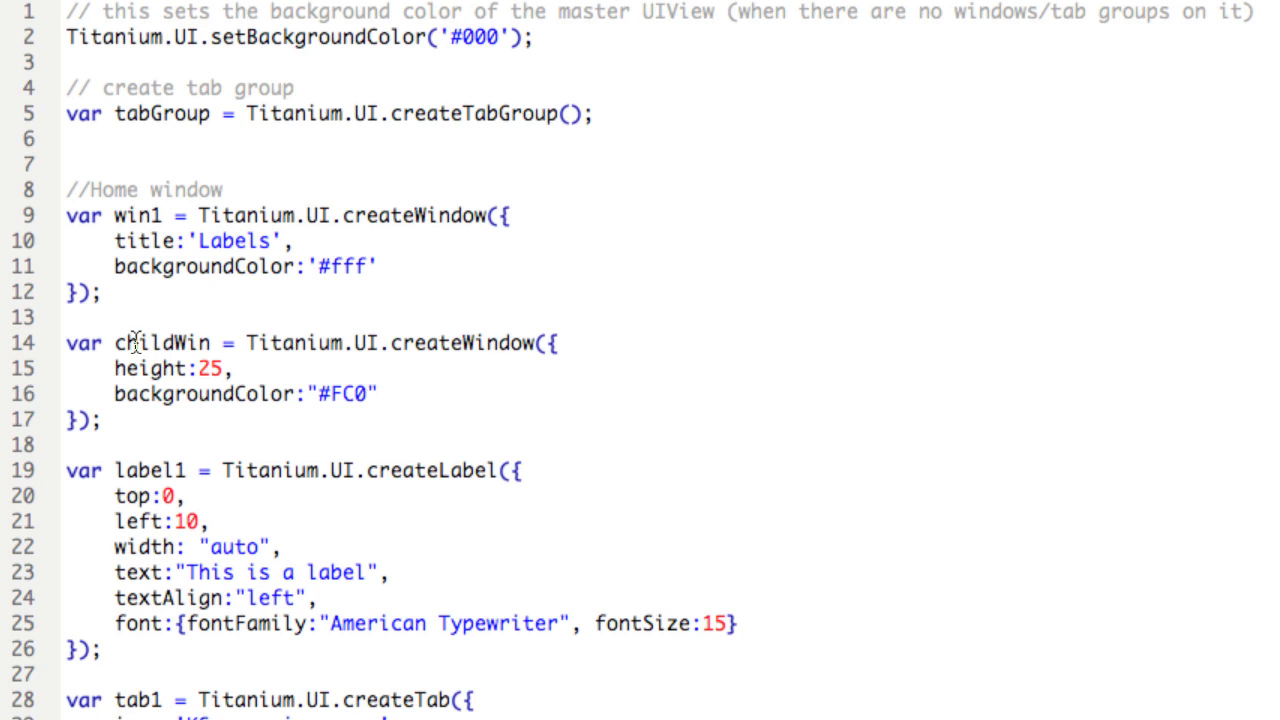
{"action": "left_click", "coordinate": [205, 521]}
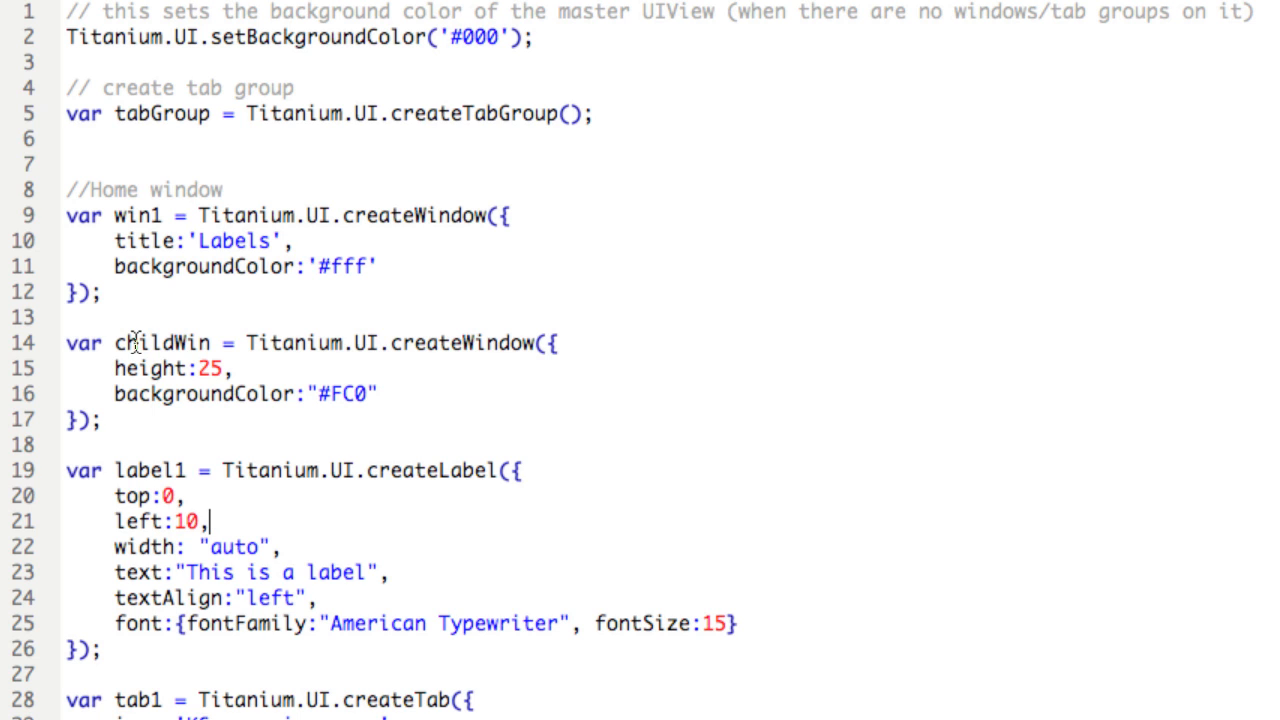
{"action": "scroll", "scroll_direction": "down", "scroll_amount": 3}
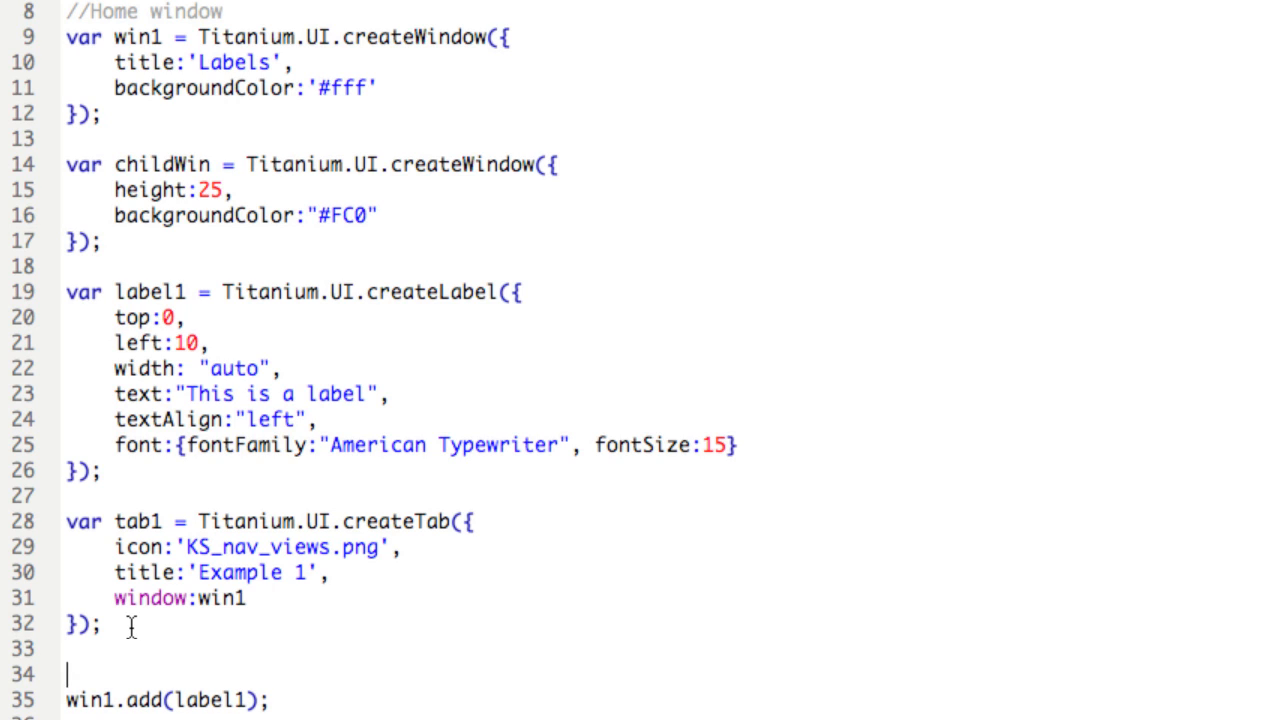
- Add label1 to childWin with childWin.add(label1), and make win1 add childWin instead of label1
{"action": "type", "text": "child"}
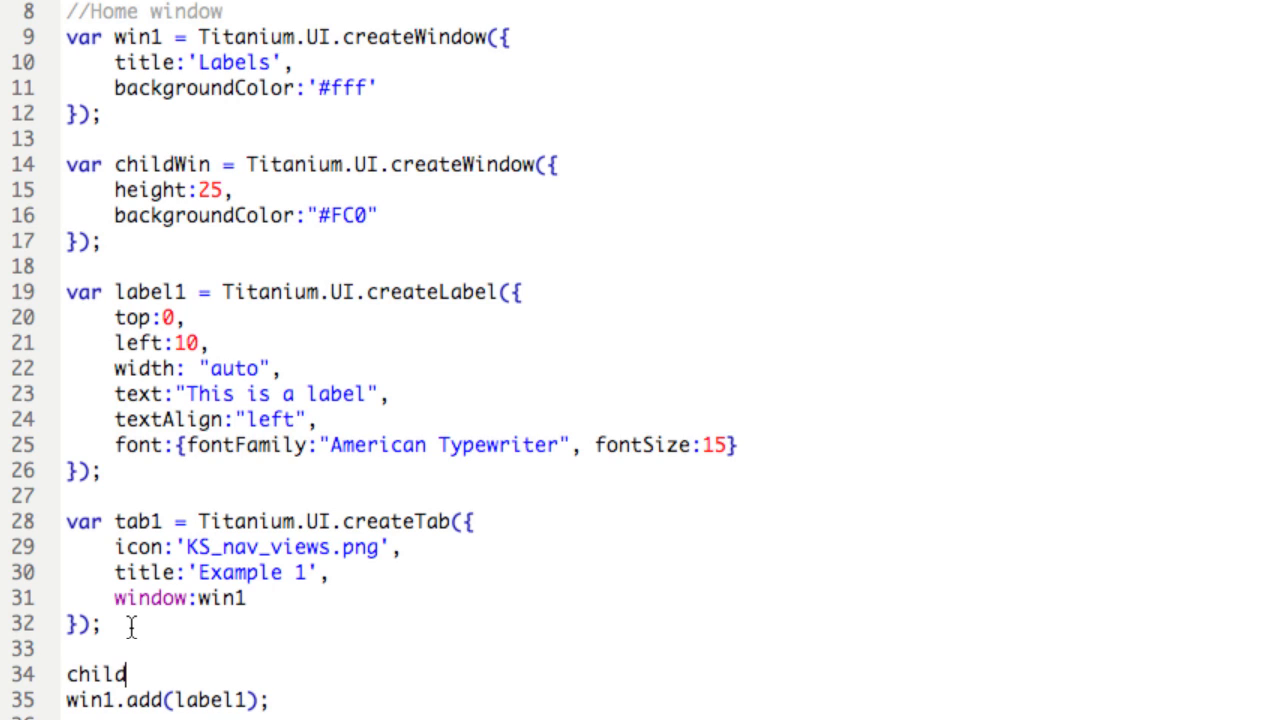
{"action": "type", "text": "Win.add("}
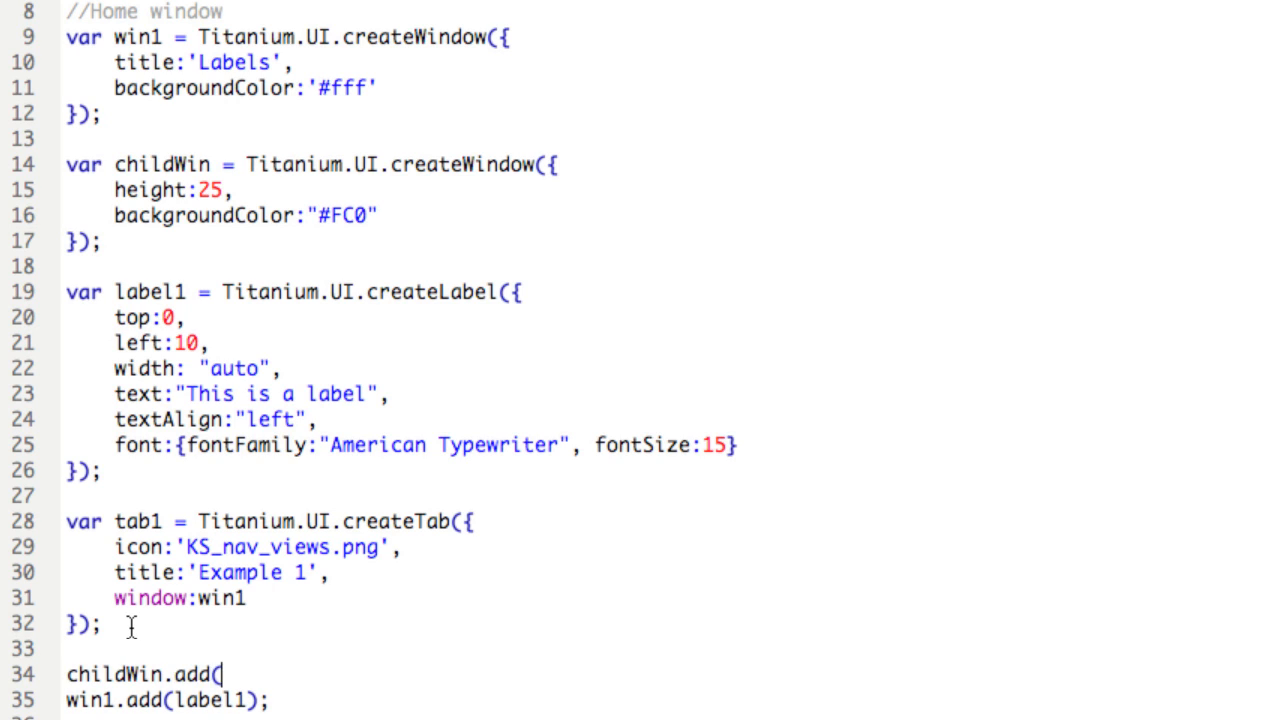
{"action": "type", "text": "label1)"}
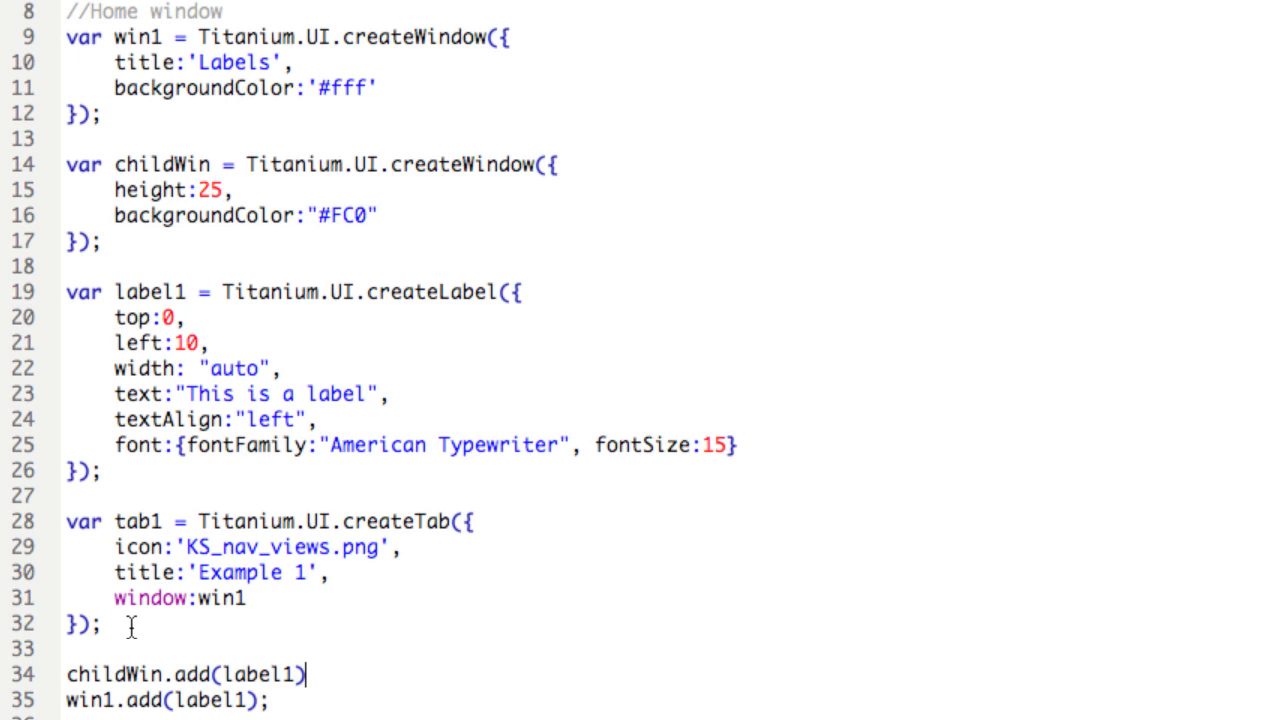
{"action": "left_click", "coordinate": [66, 700]}
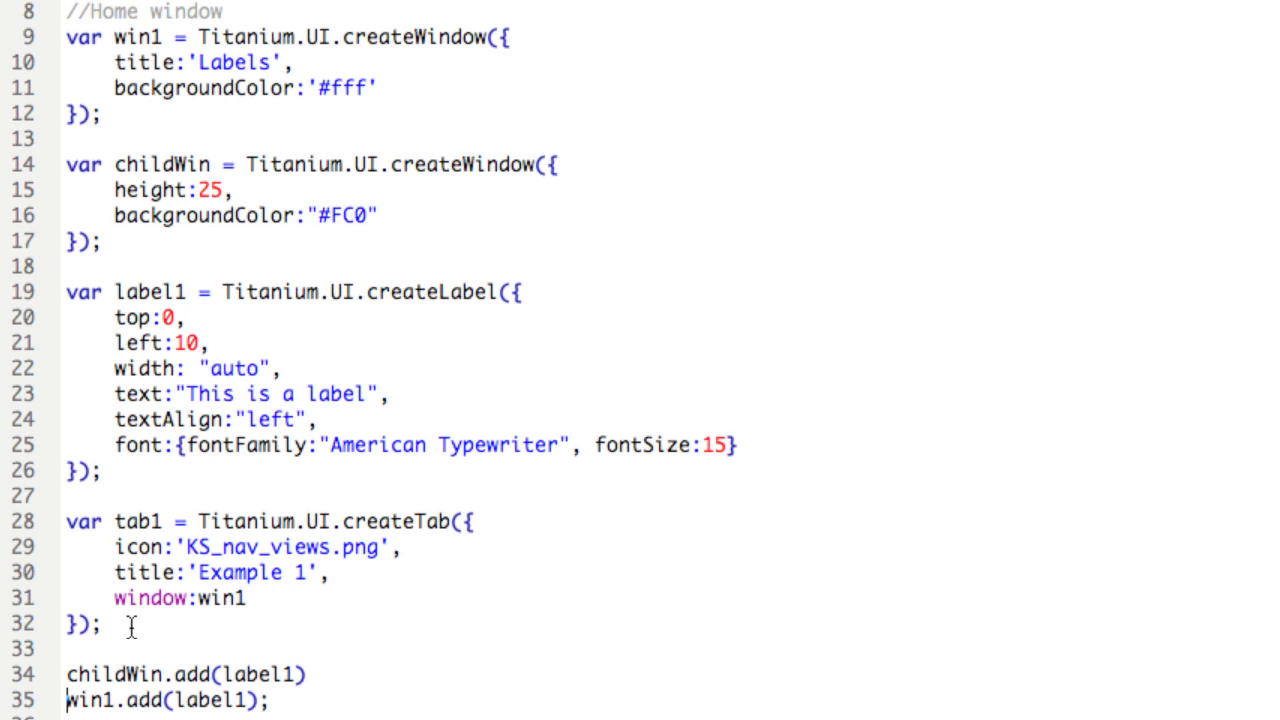
{"action": "left_click", "coordinate": [205, 700]}
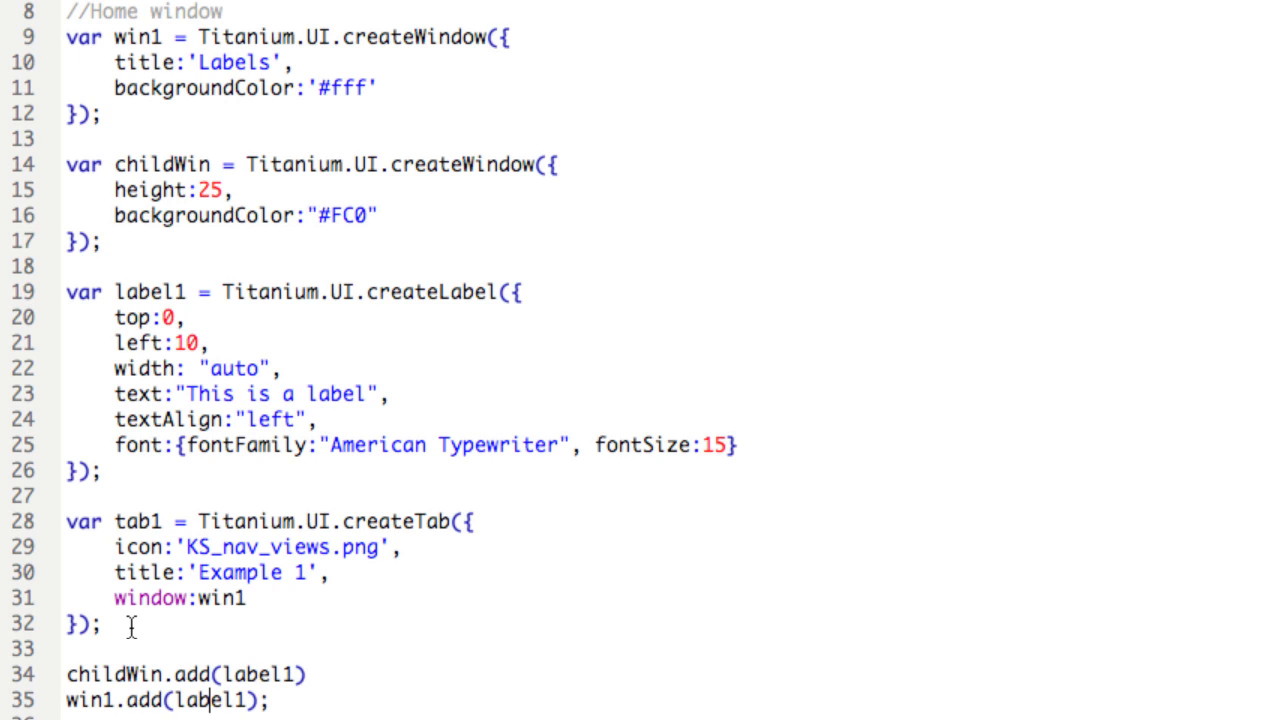
{"action": "key", "text": "BackSpace"}
{"action": "type", "text": "childWin"}
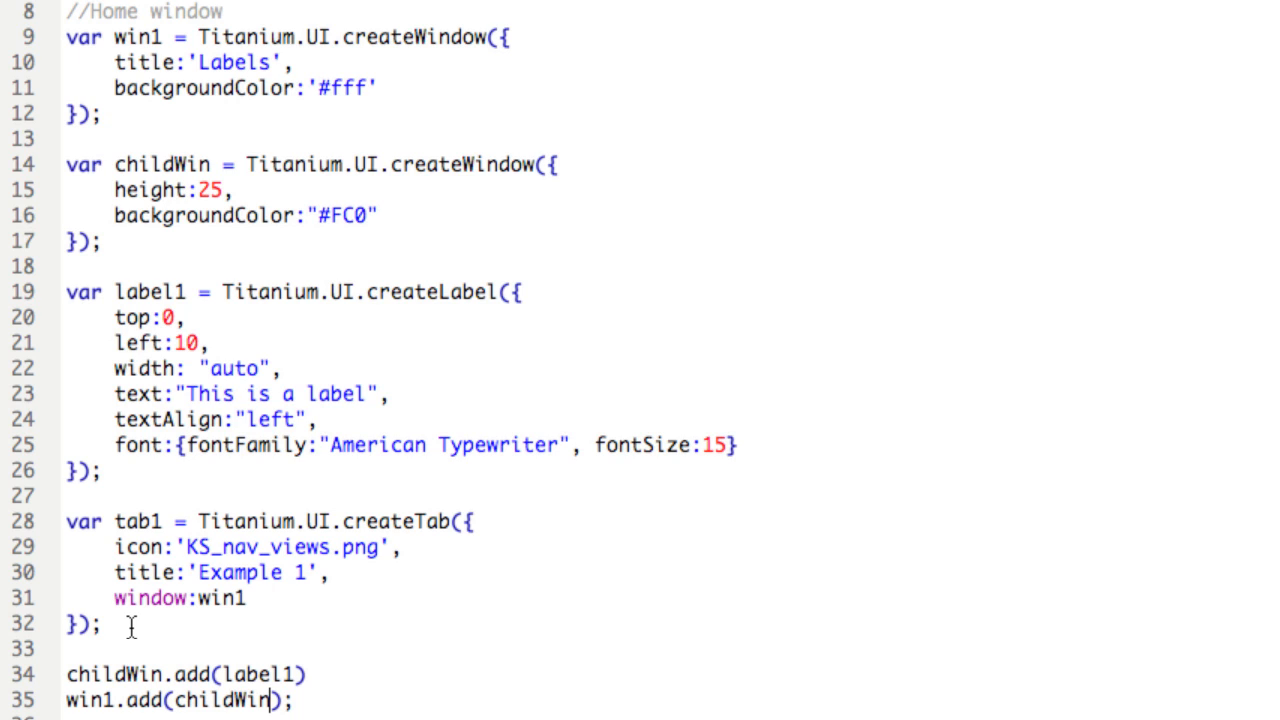
{"action": "mouse_move", "coordinate": [249, 673]}
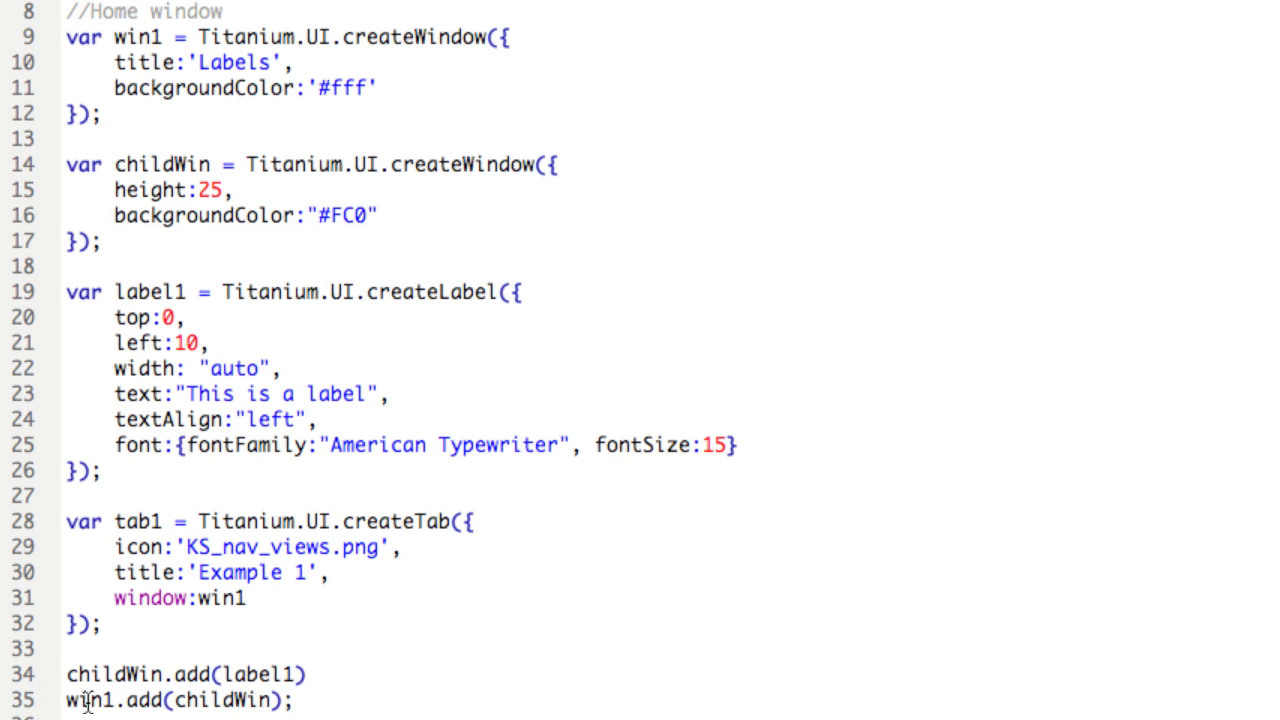
{"action": "mouse_move", "coordinate": [193, 560]}
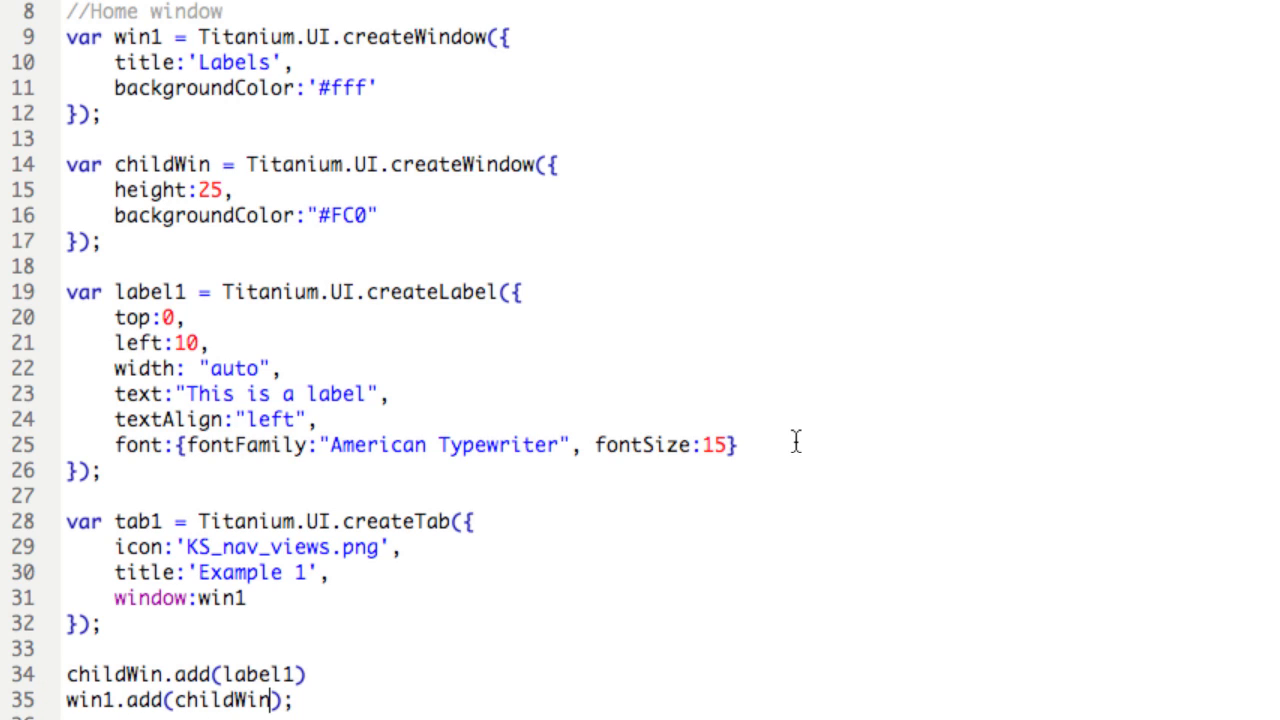
{"action": "key", "text": "cmd+tab"}
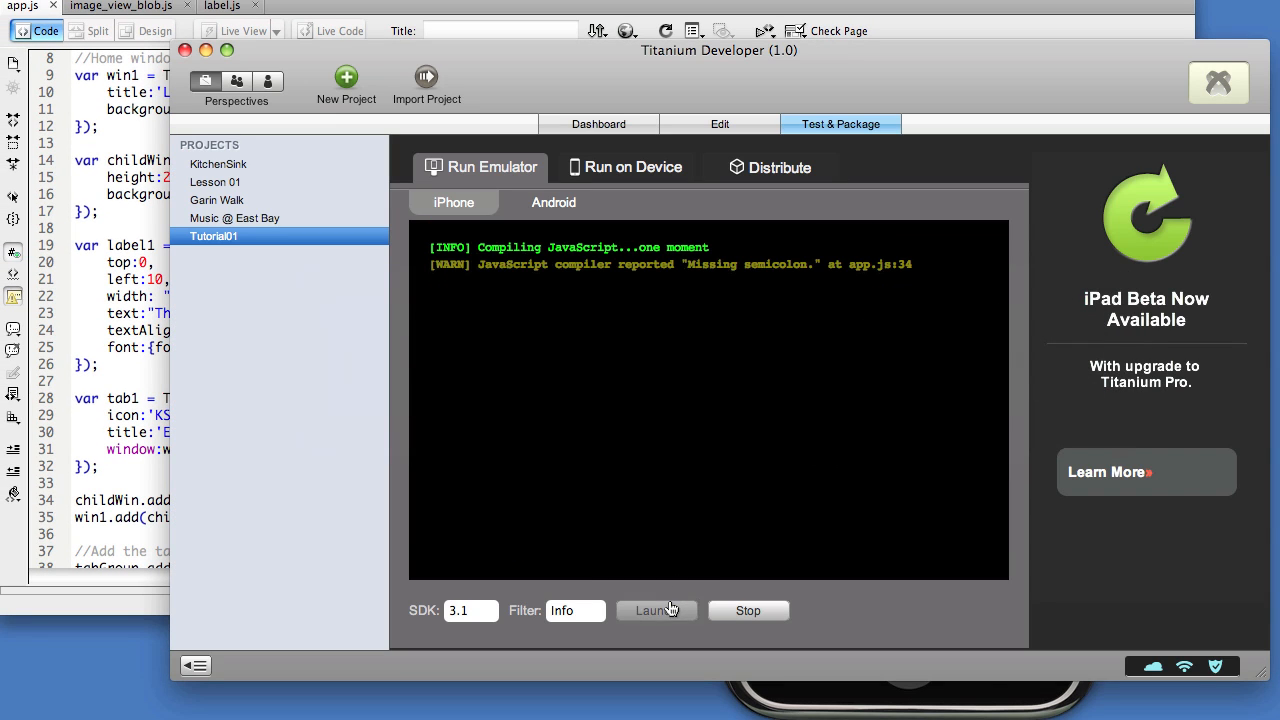
- Launch Tutorial01 in the iPhone Simulator to see 'This is a label' in the yellow bar
{"action": "left_click", "coordinate": [656, 610]}
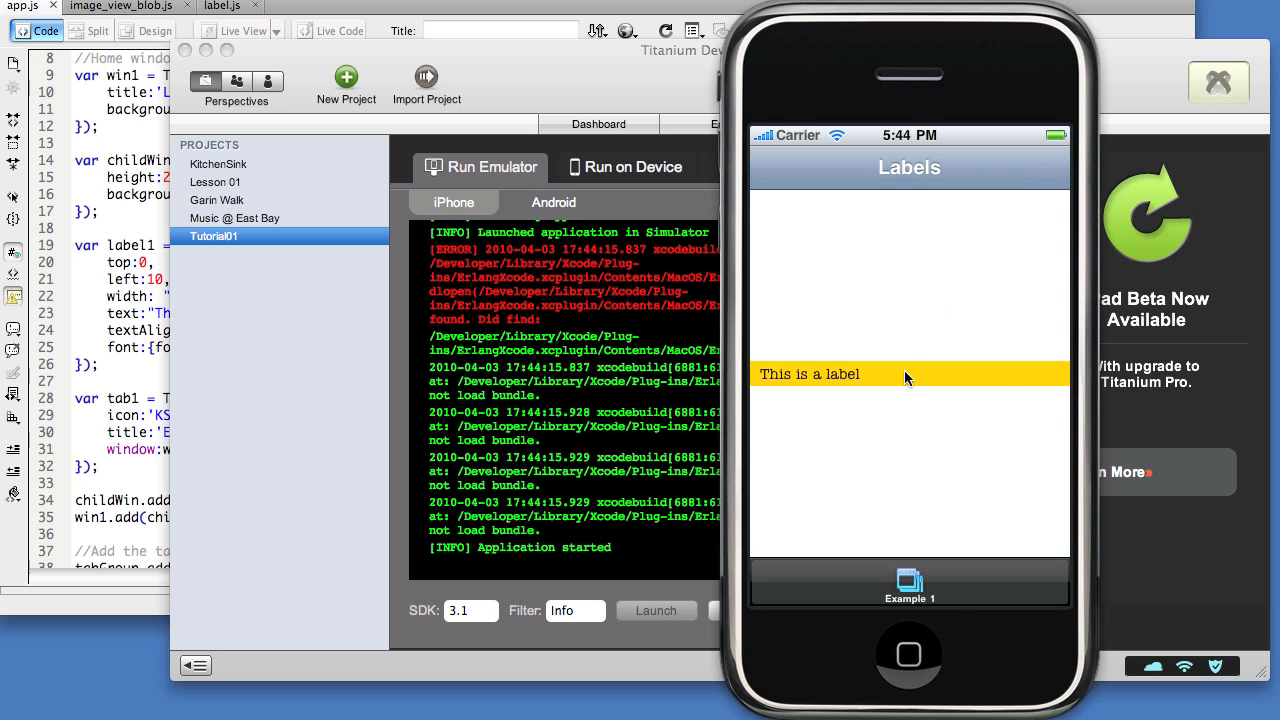
{"action": "mouse_move", "coordinate": [983, 378]}
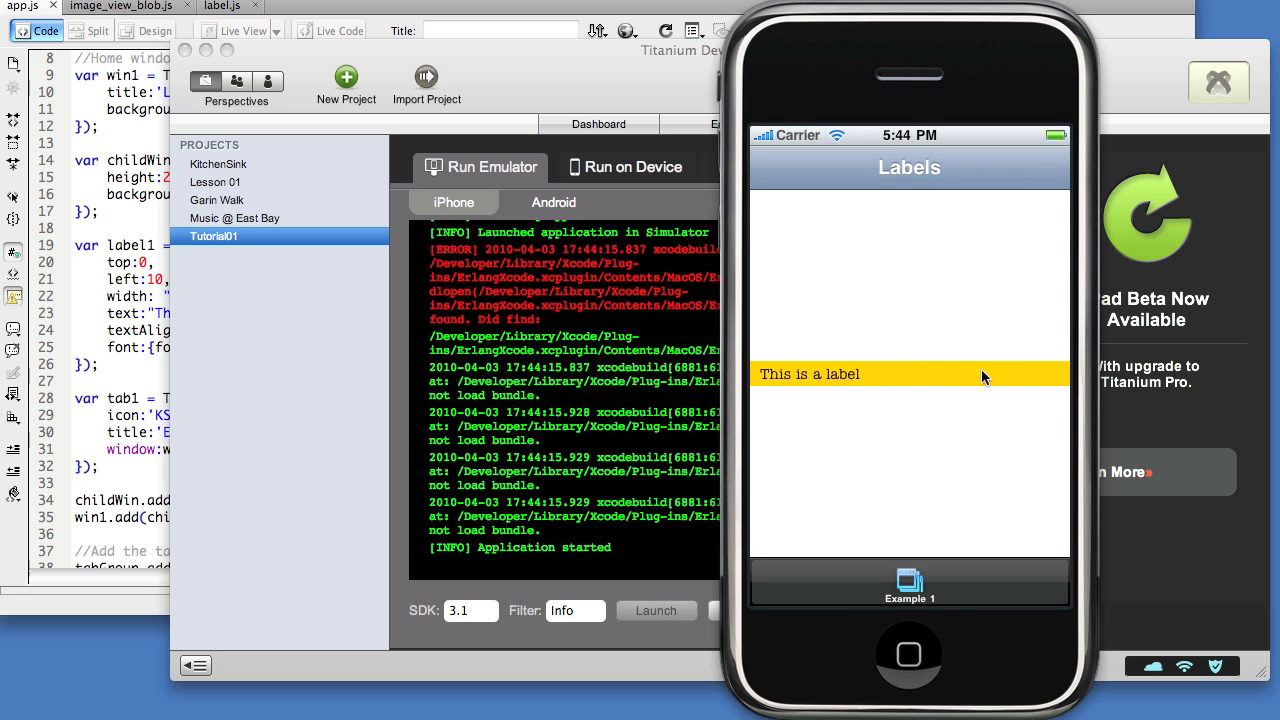
{"action": "mouse_move", "coordinate": [843, 385]}
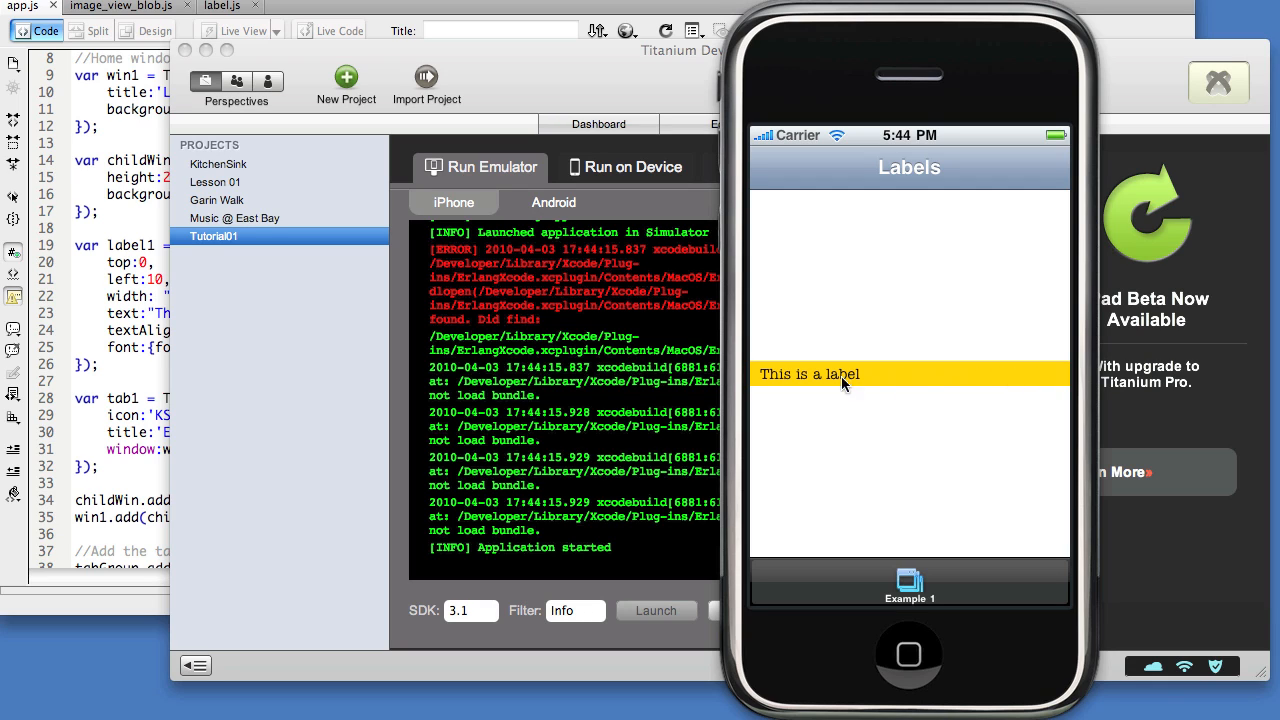
{"action": "mouse_move", "coordinate": [1057, 387]}
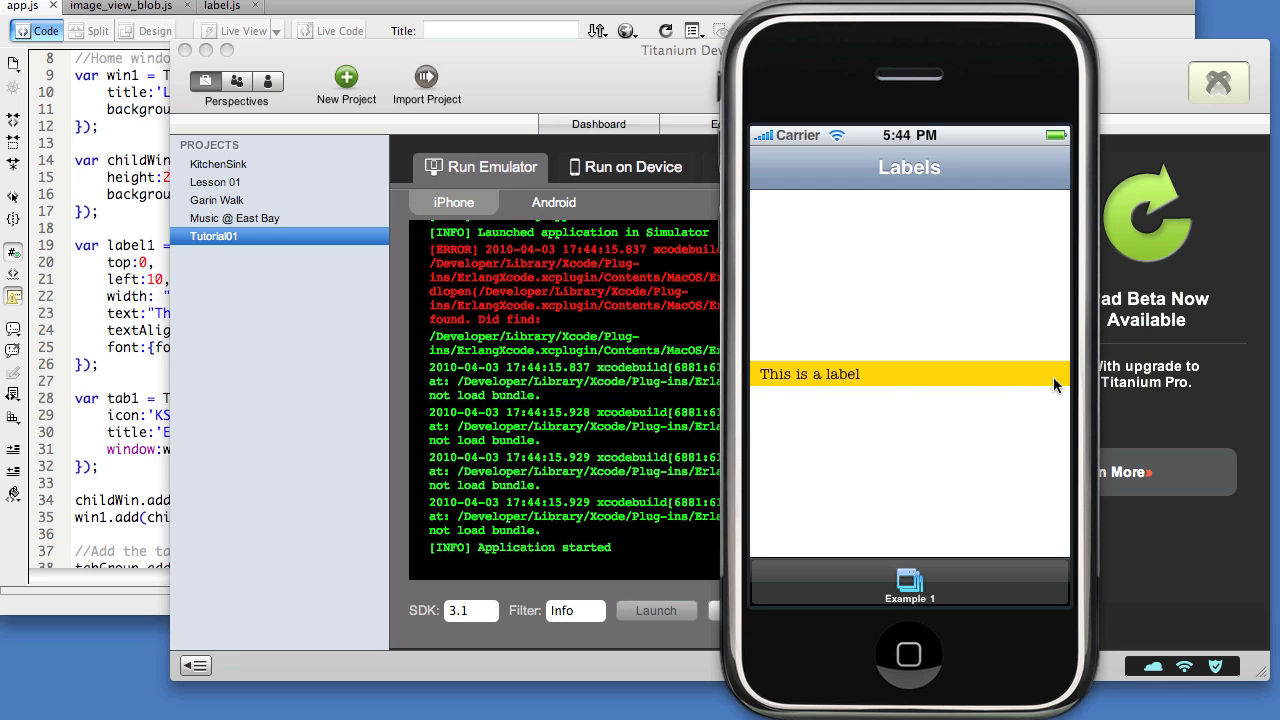
{"action": "mouse_move", "coordinate": [123, 400]}
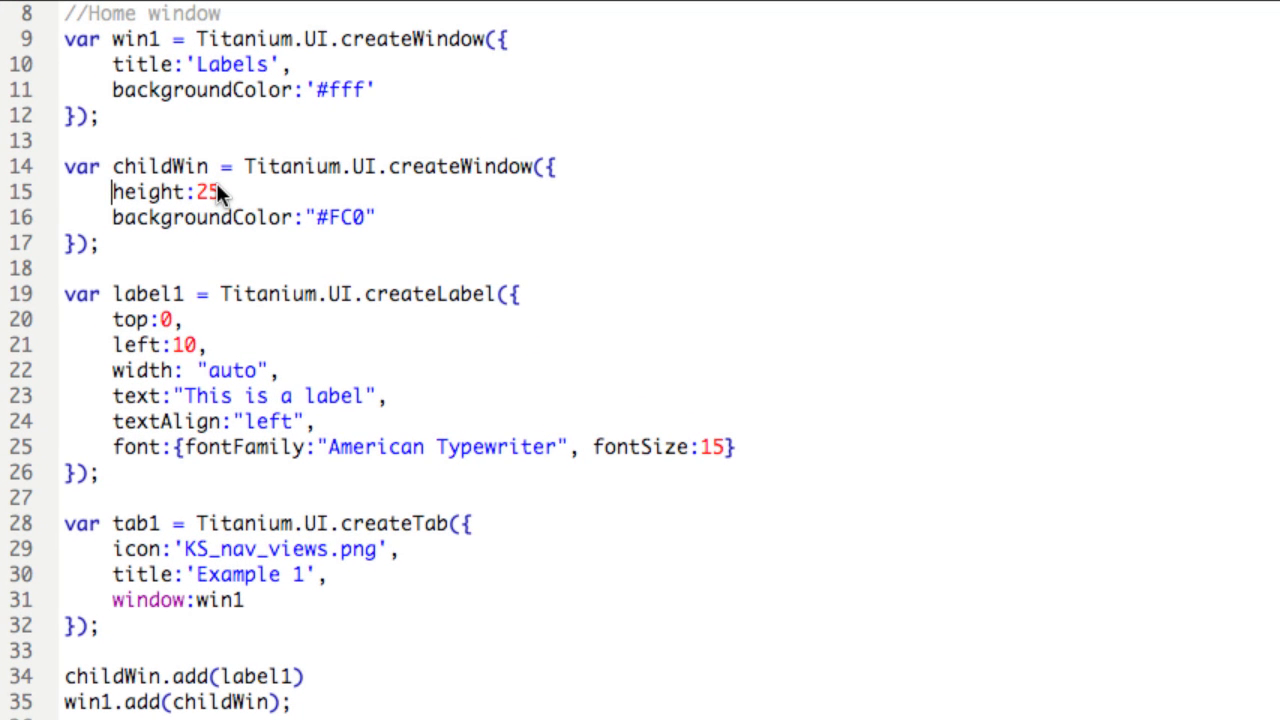
- Set childWin to top 0 and change its height to 50
{"action": "type", "text": "top:"}
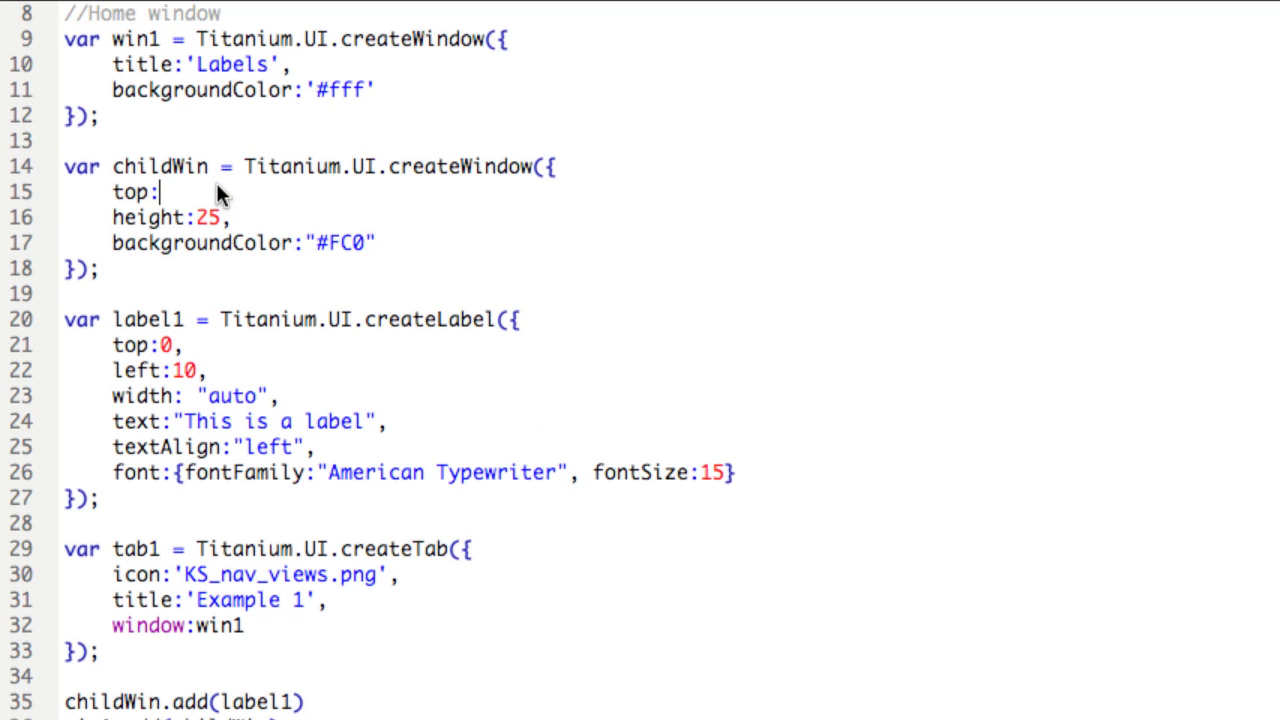
{"action": "type", "text": "0,"}
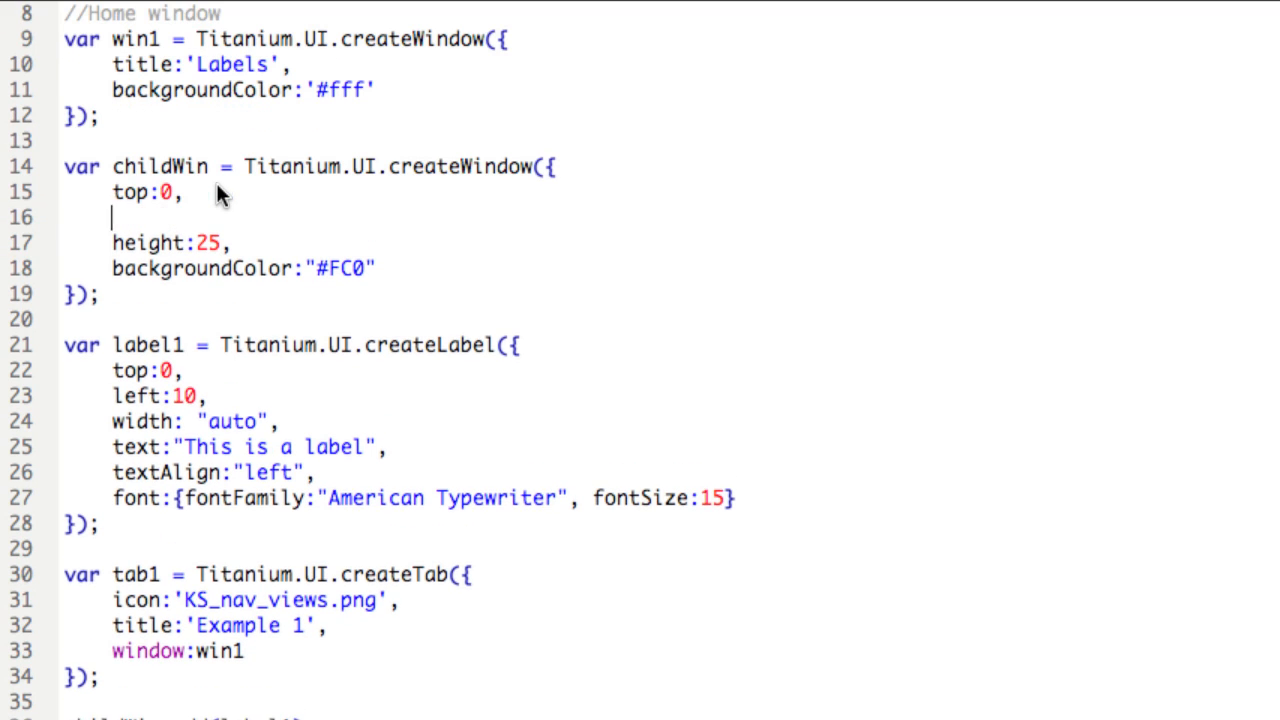
{"action": "key", "text": "Backspace"}
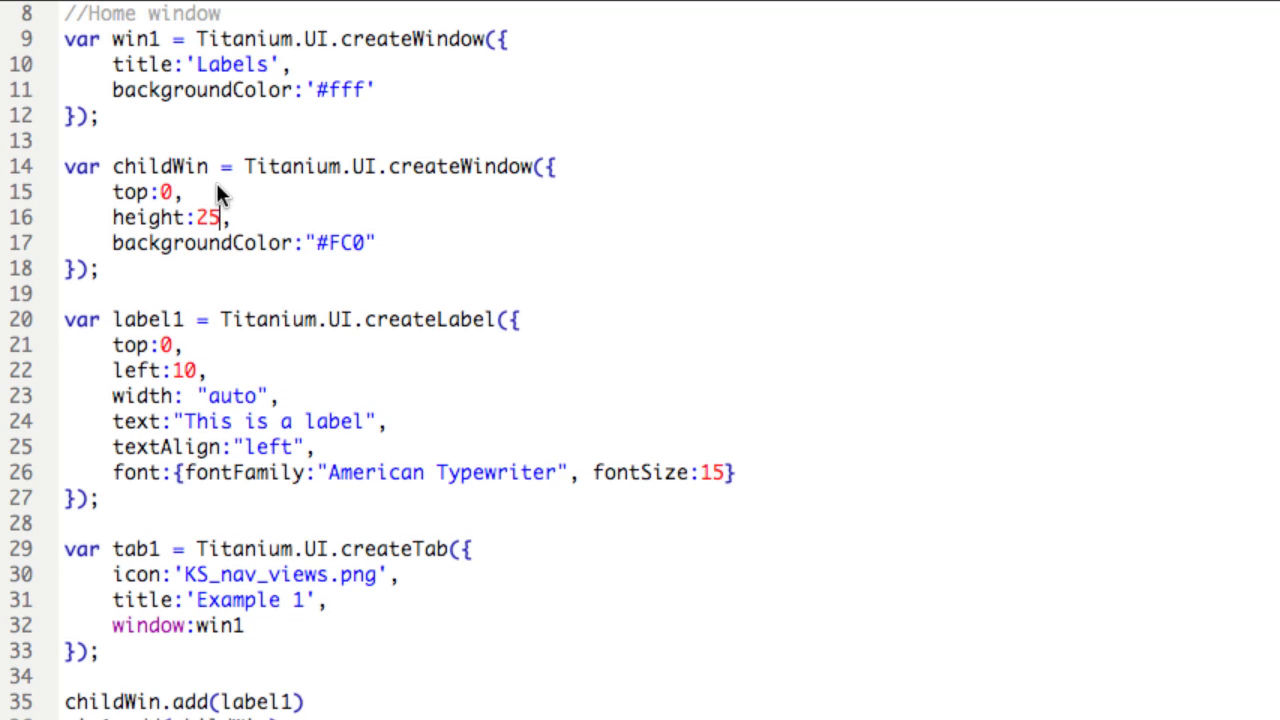
{"action": "type", "text": "50"}
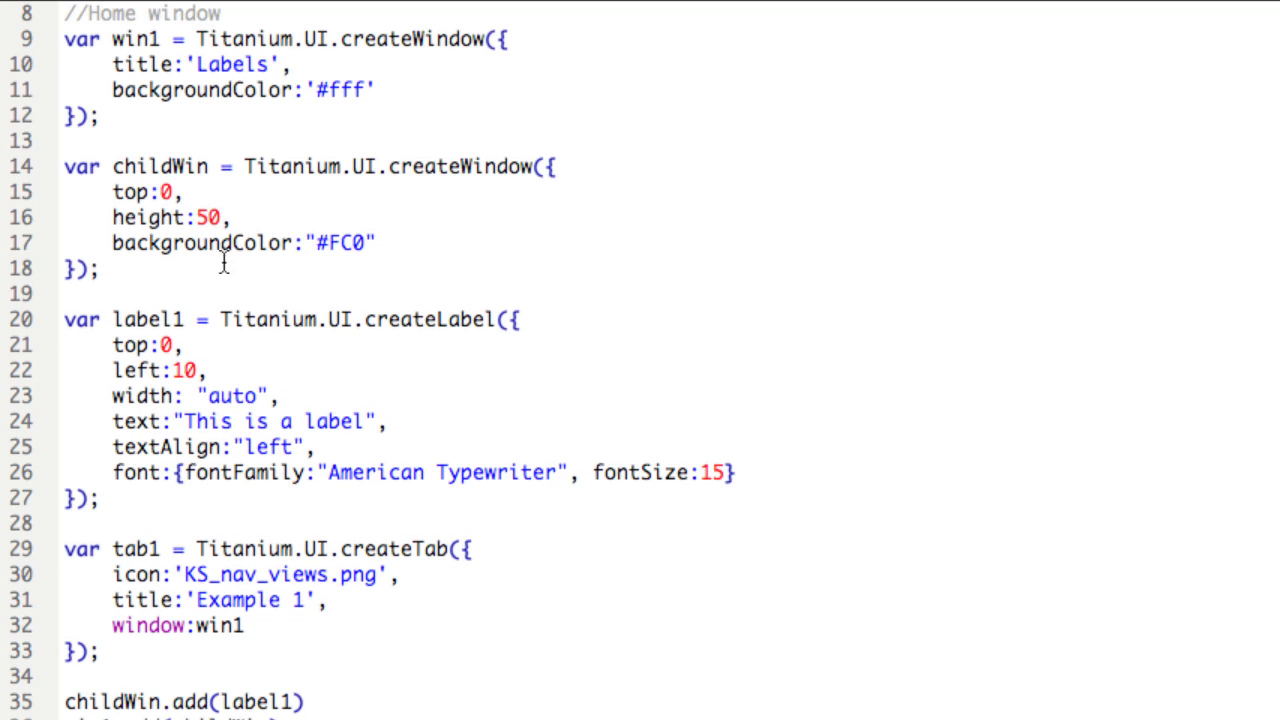
- Delete label1's width, top and left settings
{"action": "double_click", "coordinate": [200, 395]}
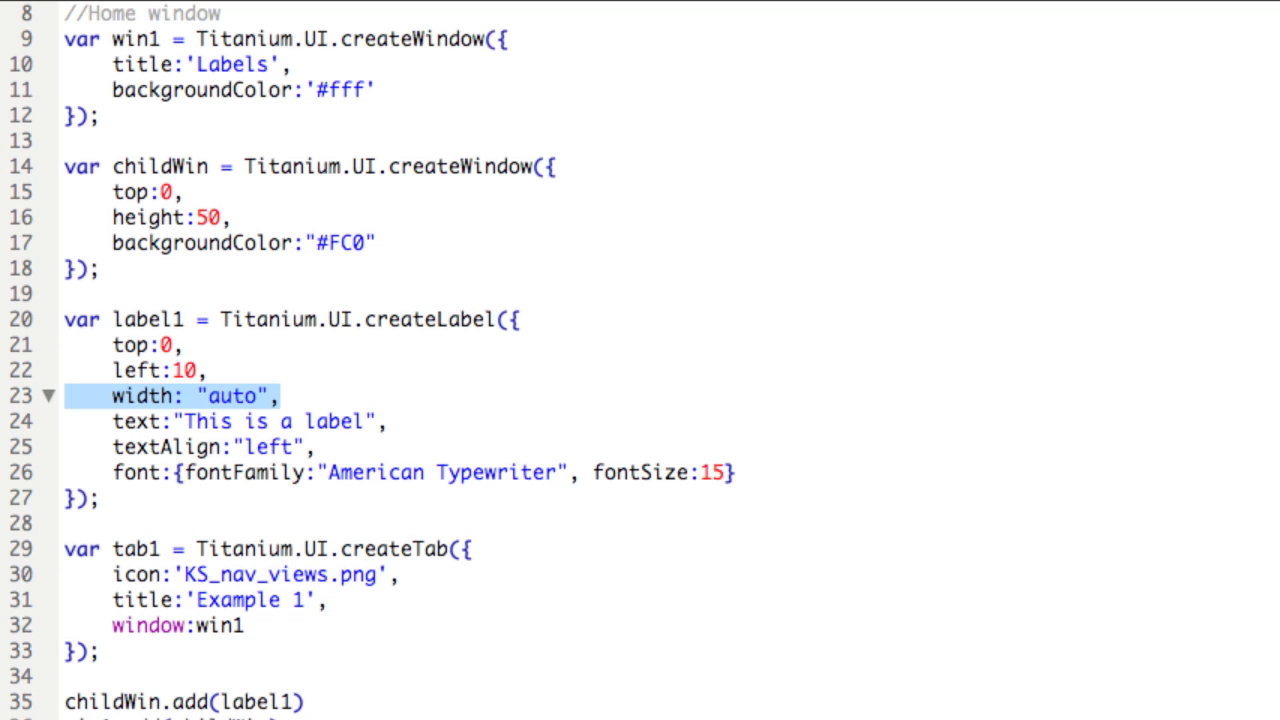
{"action": "key", "text": "Delete"}
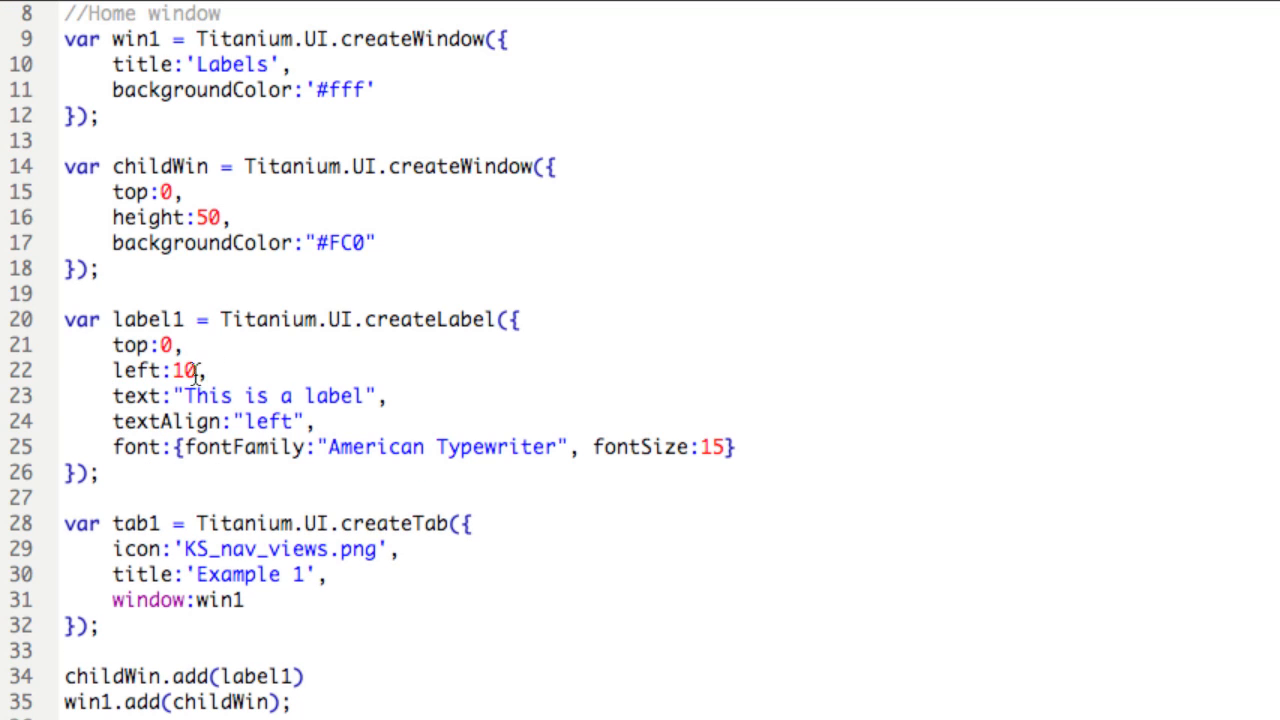
{"action": "left_click_drag", "start_coordinate": [113, 345], "coordinate": [205, 370]}
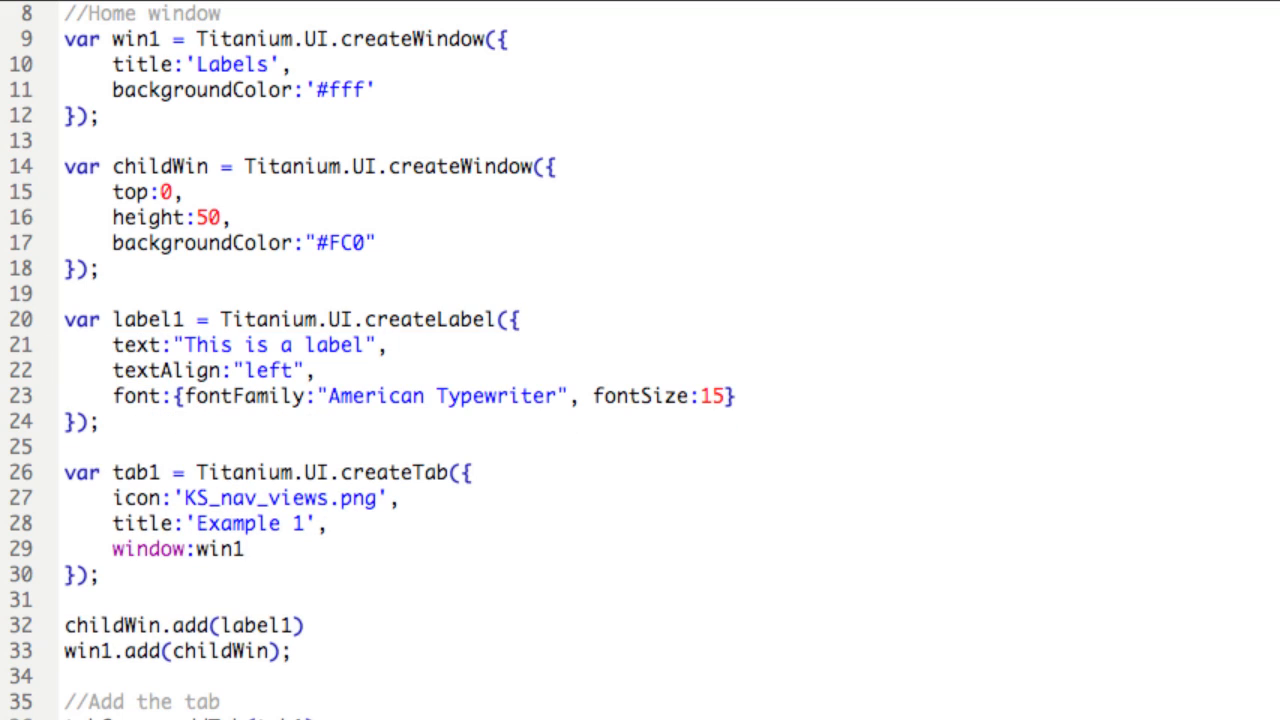
{"action": "mouse_move", "coordinate": [265, 303]}
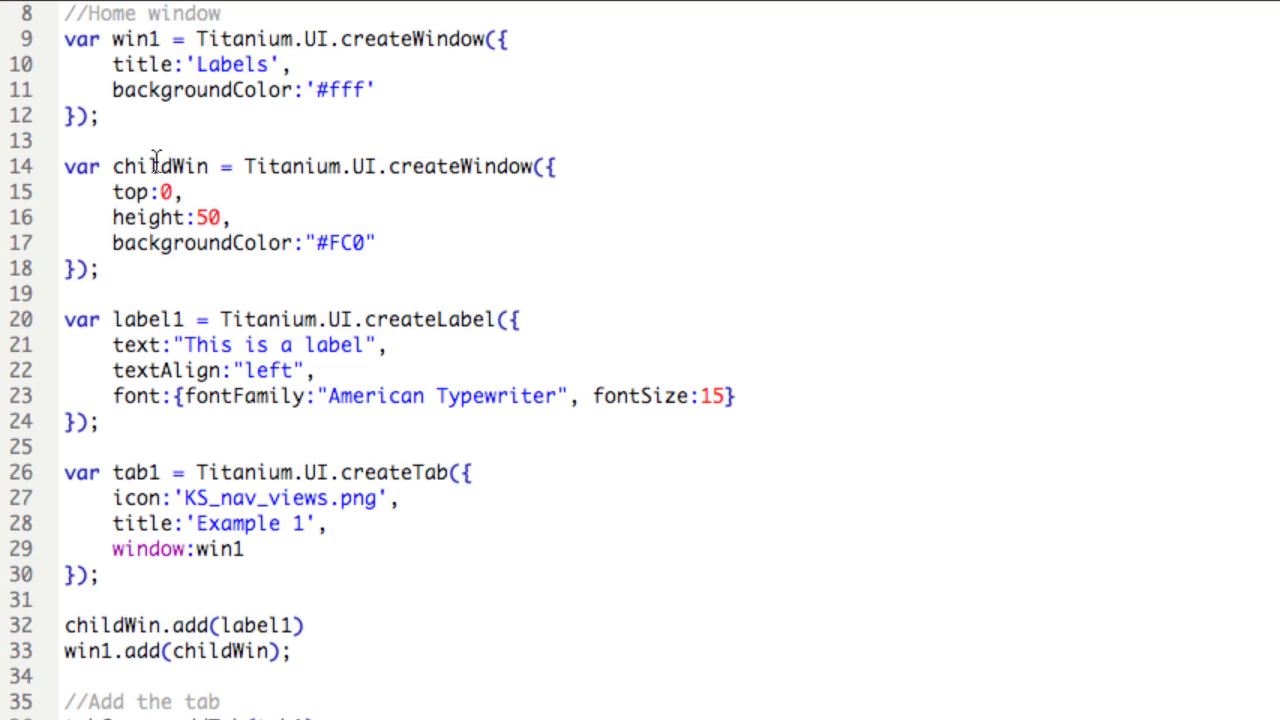
{"action": "mouse_move", "coordinate": [166, 217]}
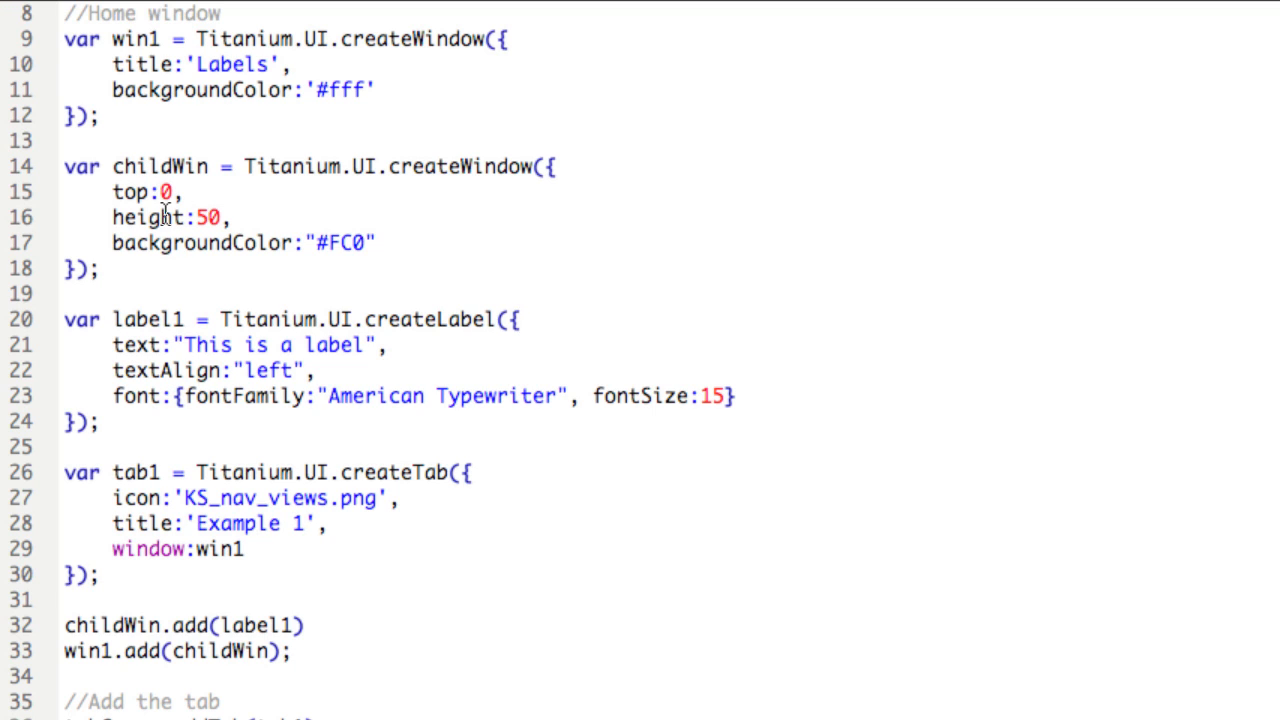
{"action": "left_click", "coordinate": [515, 319]}
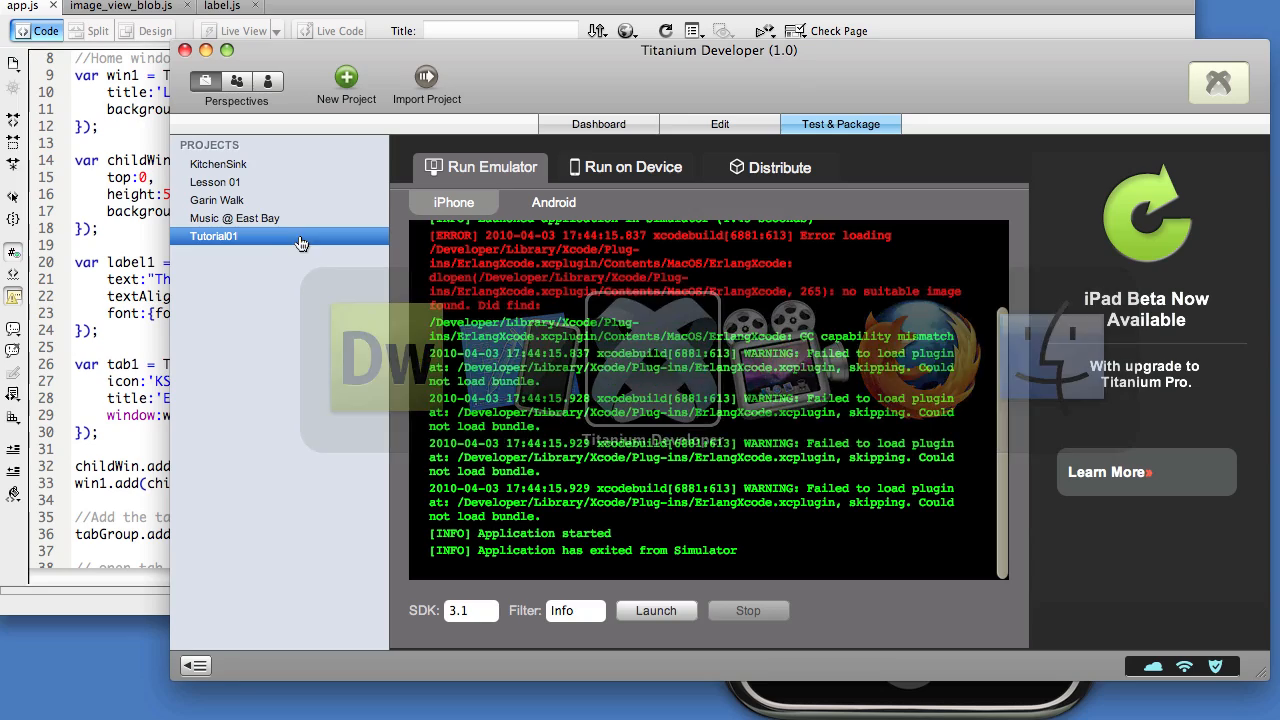
- Select Tutorial01 and launch the updated app in the iPhone Simulator
{"action": "left_click", "coordinate": [656, 610]}
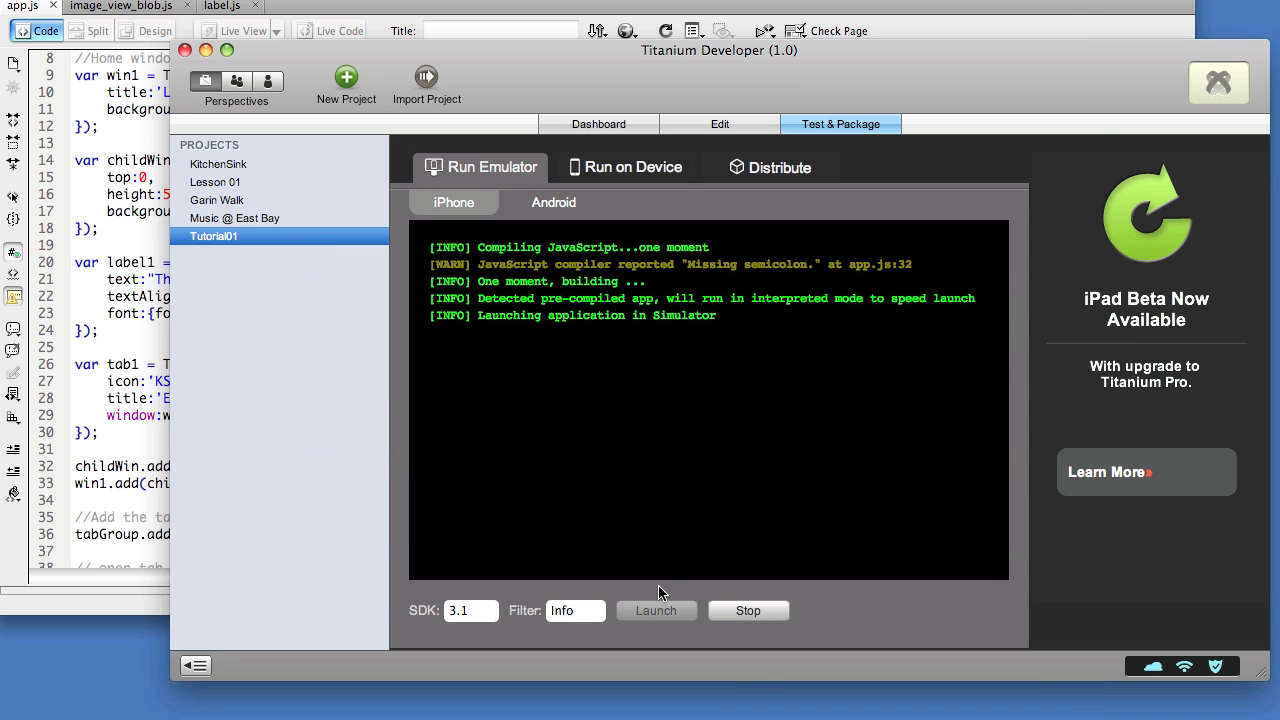
{"action": "left_click", "coordinate": [656, 610]}
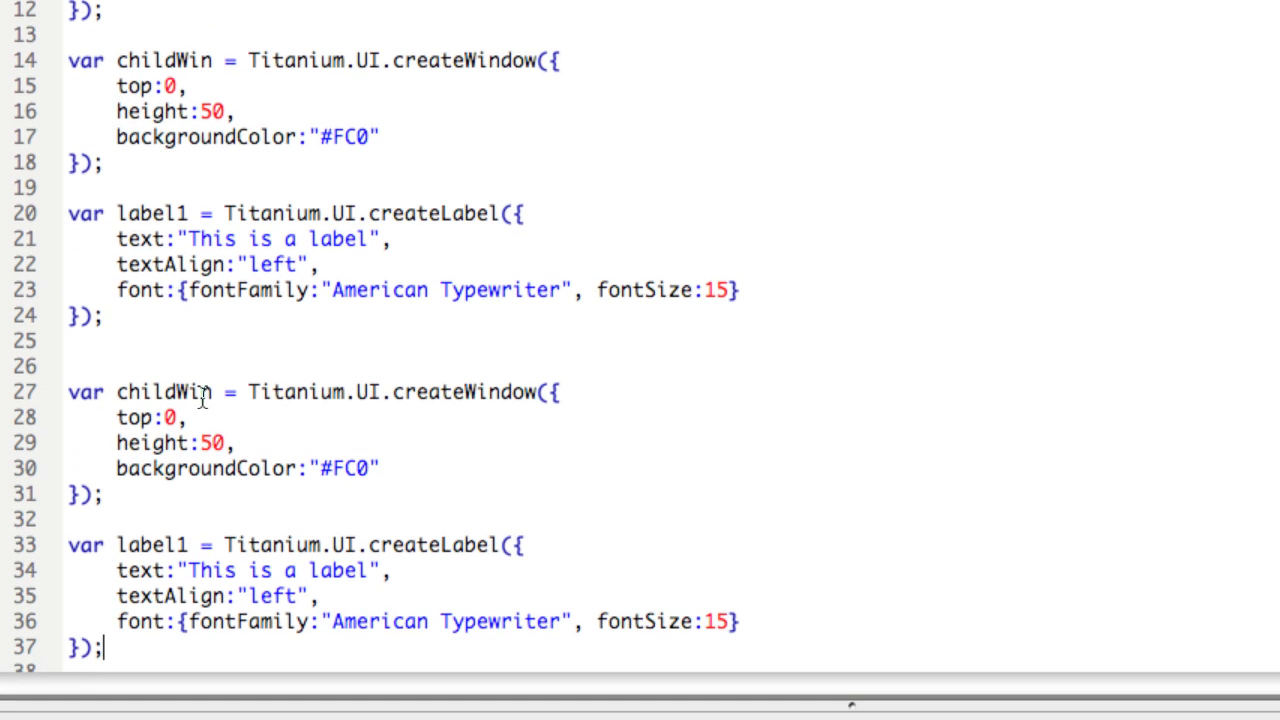
- Rename the copied blocks to childWin2 and label2, with text 'Label 2' aligned right
{"action": "type", "text": "2"}
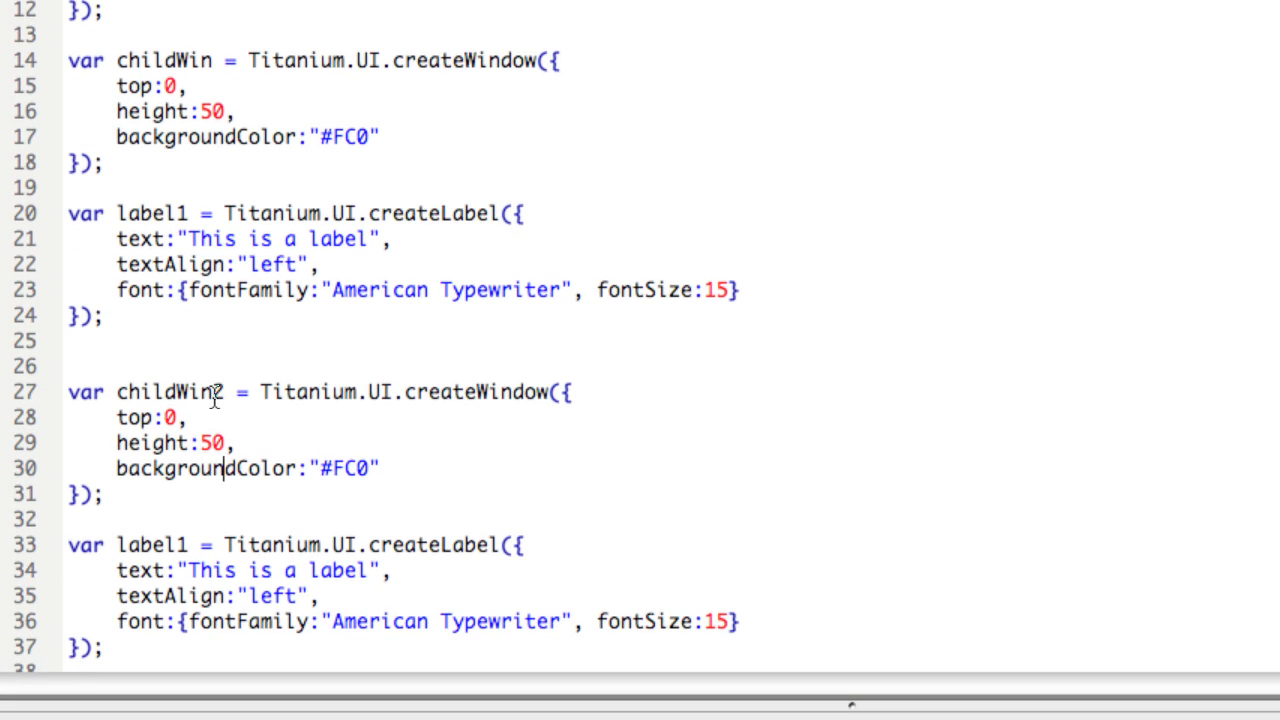
{"action": "key", "text": "Backspace"}
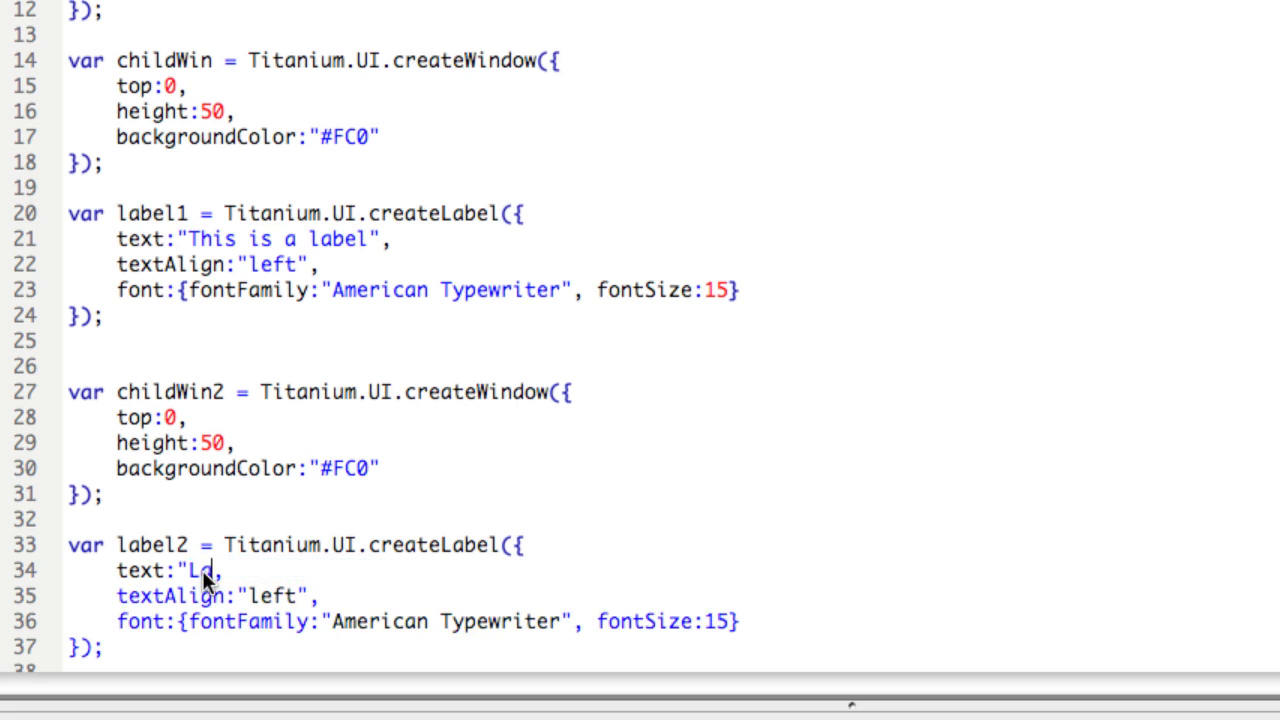
{"action": "type", "text": "abel 2"}
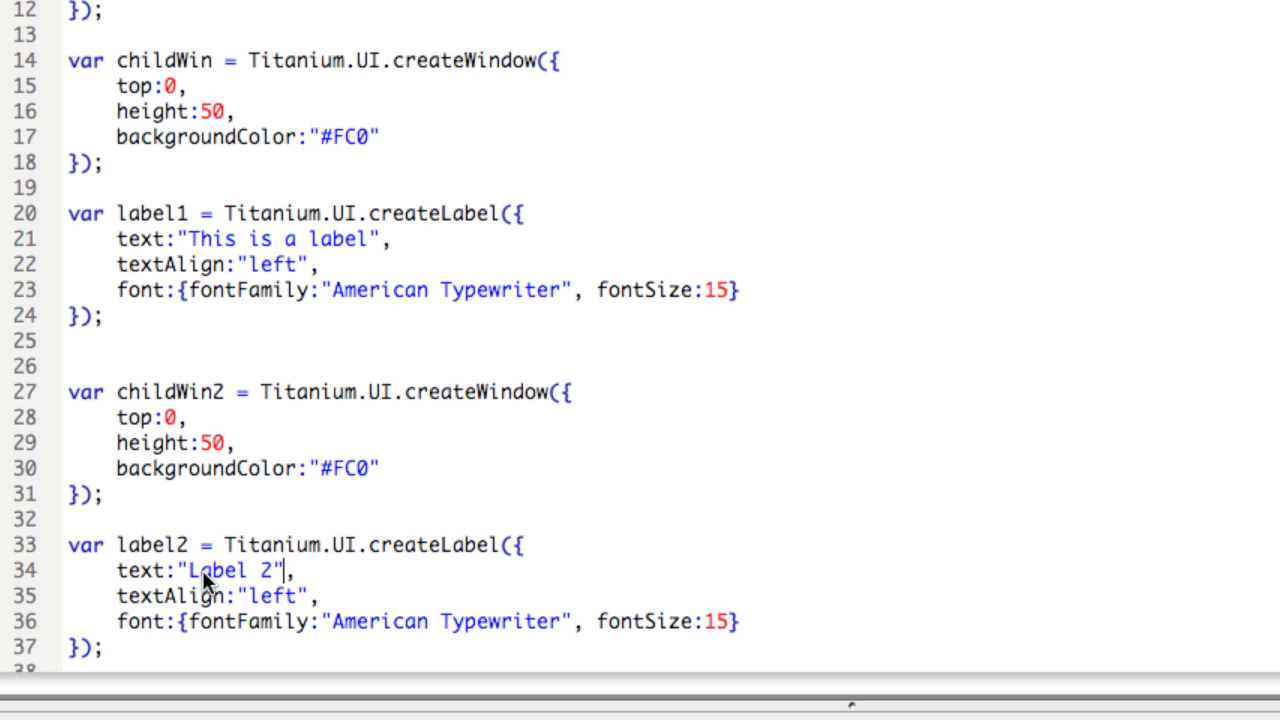
{"action": "mouse_move", "coordinate": [254, 601]}
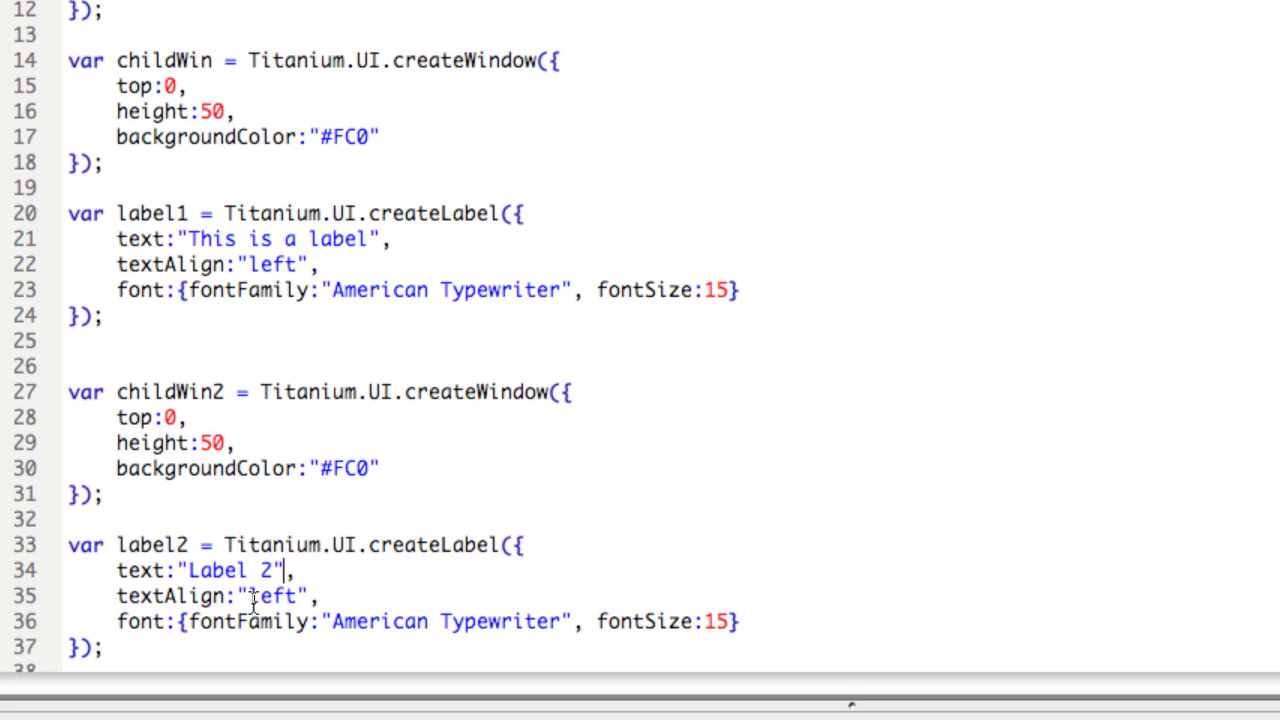
{"action": "type", "text": "righ"}
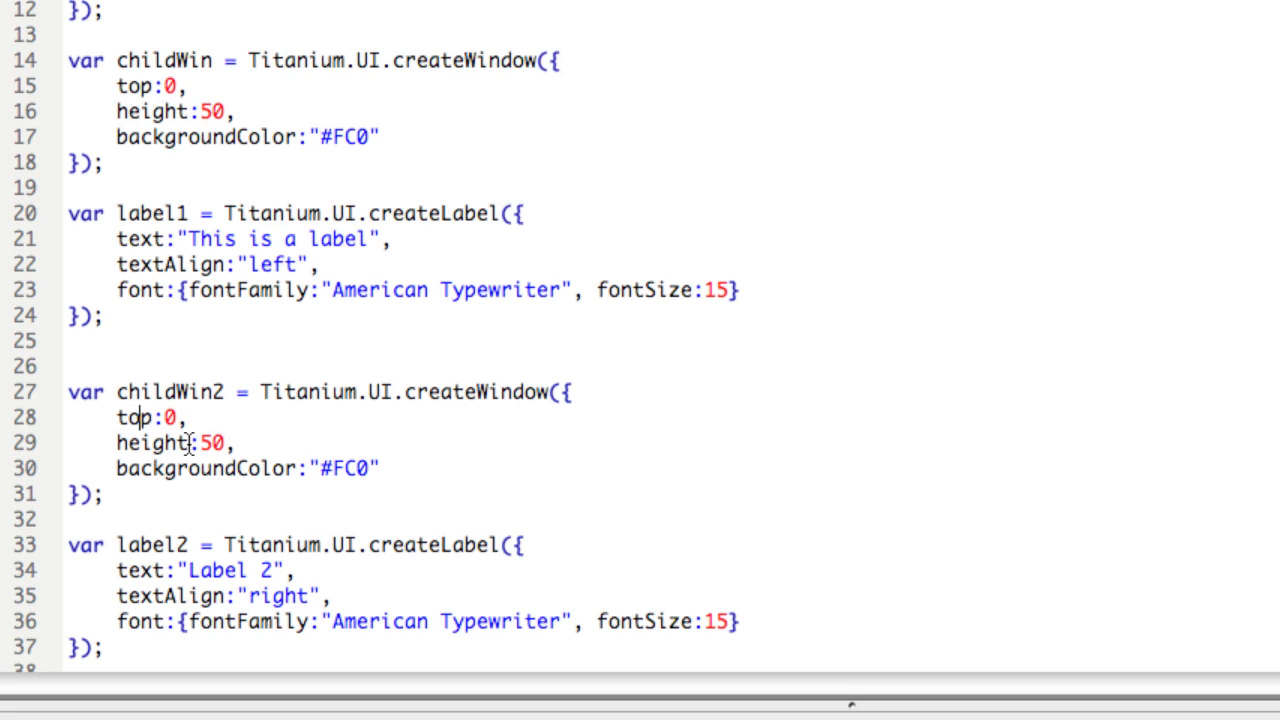
- Set childWin2's top to 50 and its background colour to red
{"action": "left_click", "coordinate": [140, 417]}
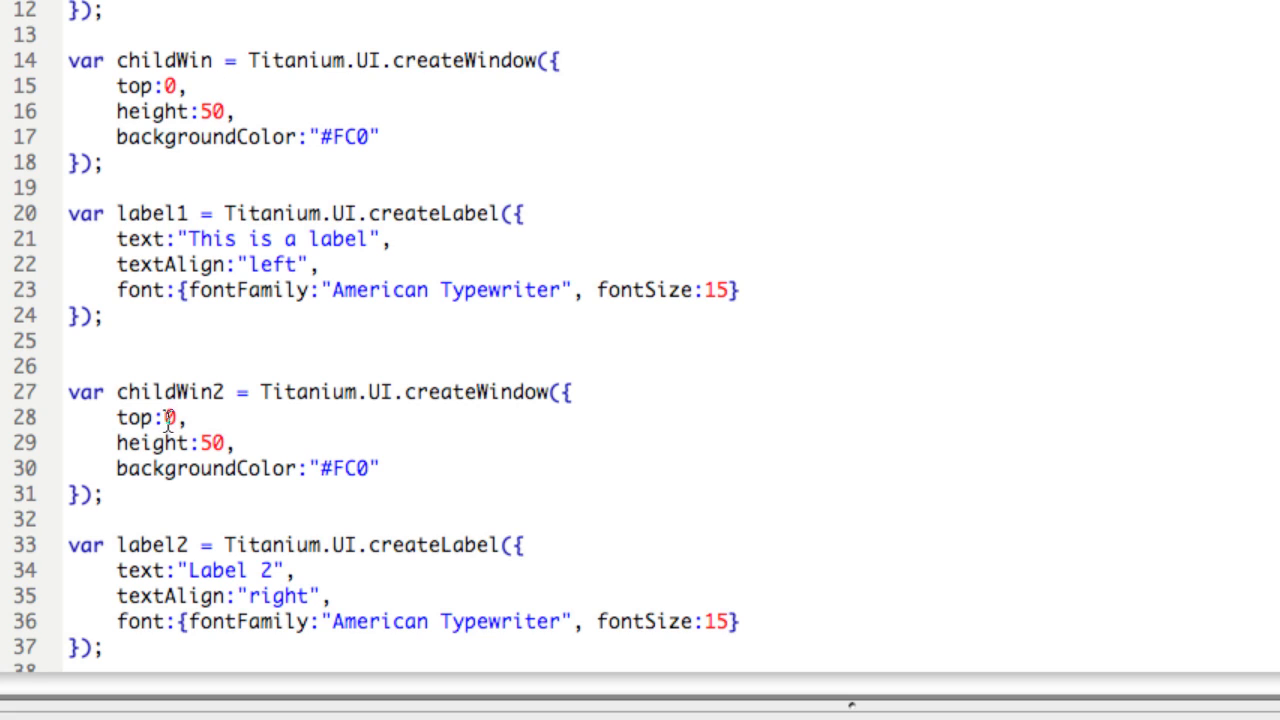
{"action": "type", "text": "5"}
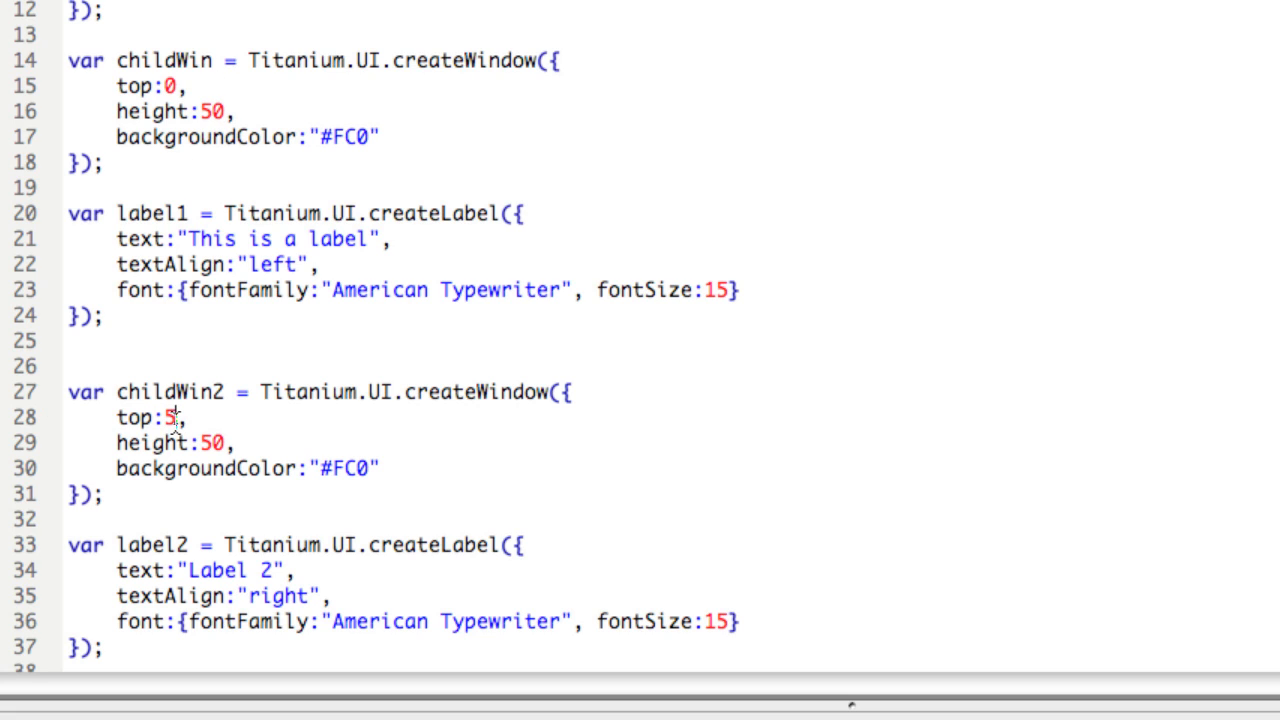
{"action": "type", "text": "0"}
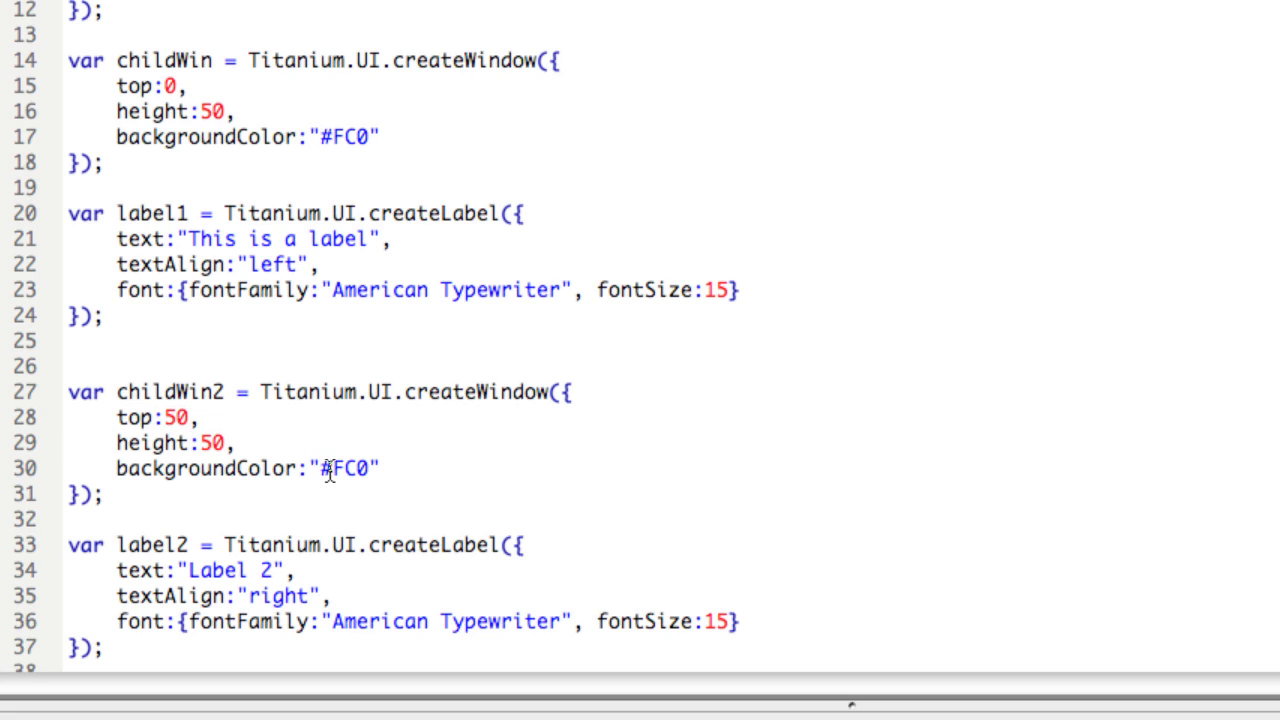
{"action": "double_click", "coordinate": [345, 468]}
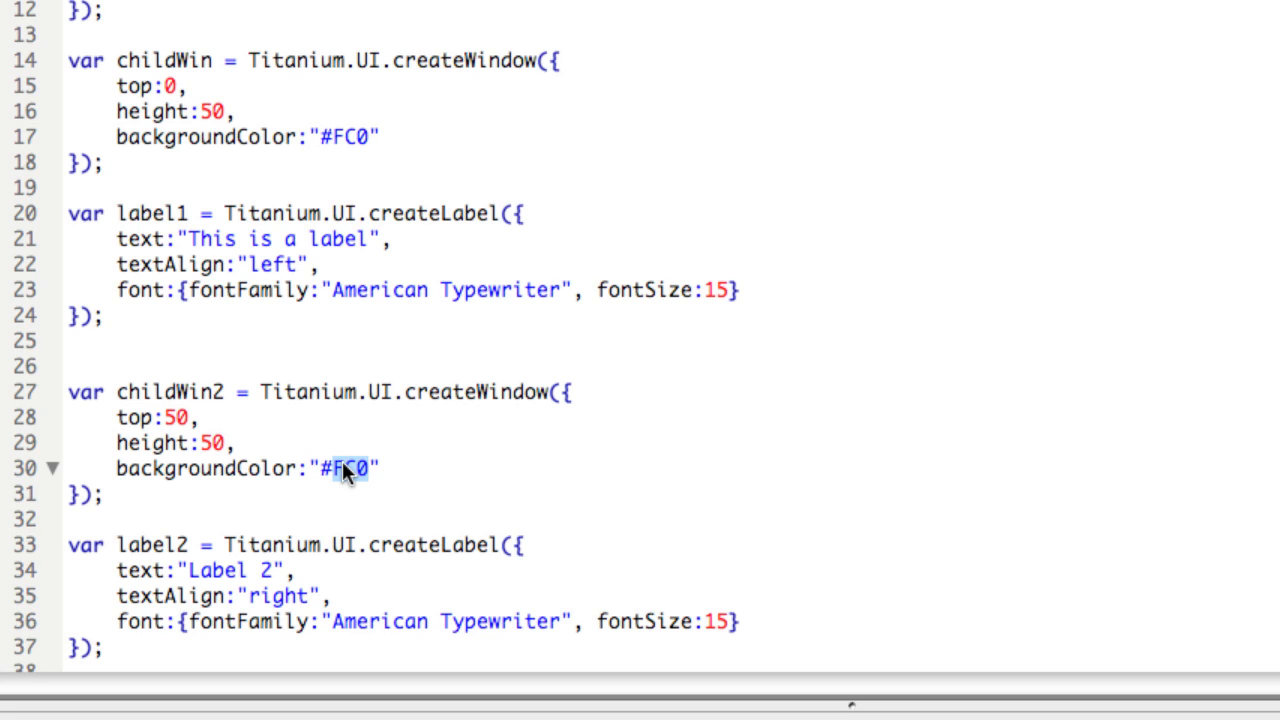
{"action": "type", "text": "red"}
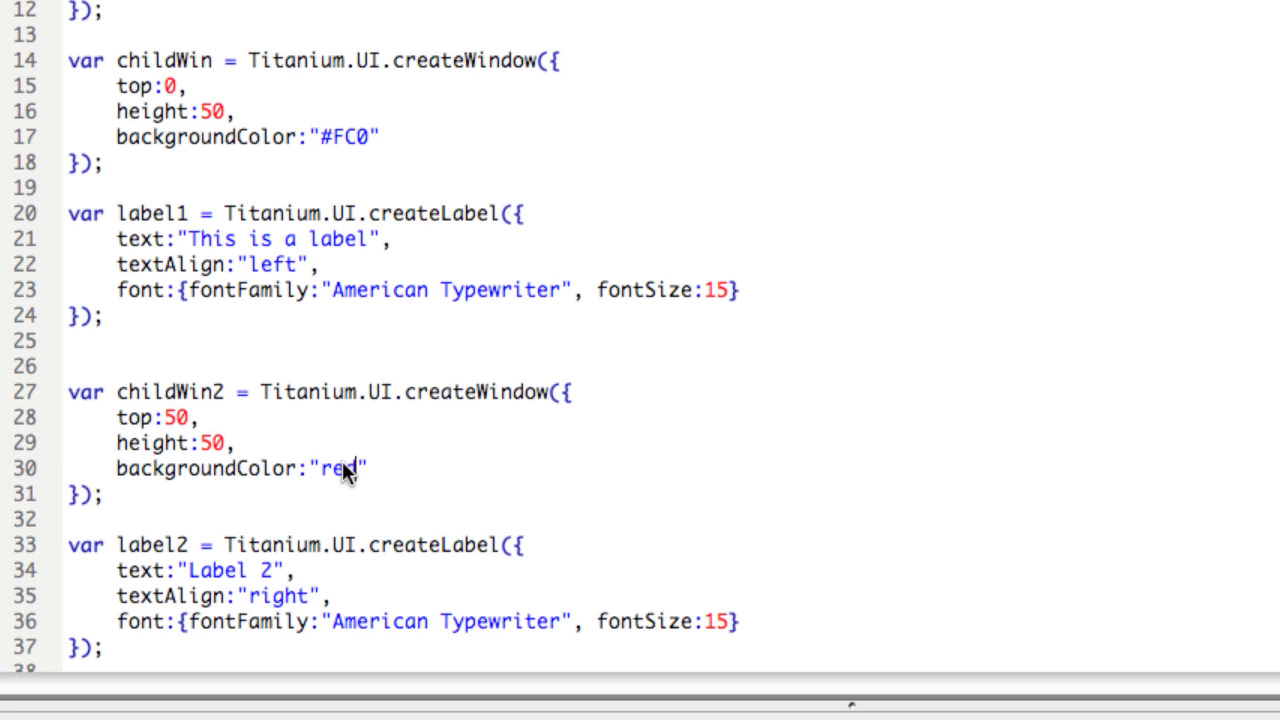
{"action": "scroll", "scroll_direction": "down", "scroll_amount": 3}
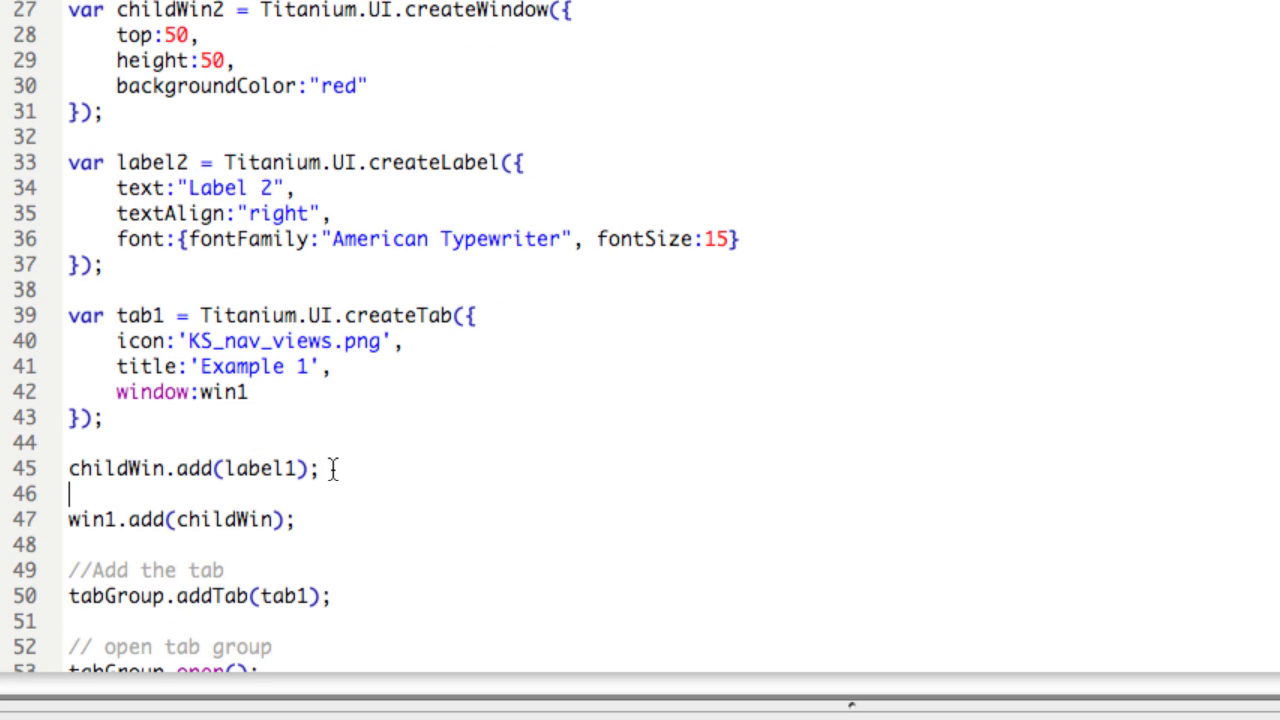
- Add label2 to the red window with childWin2.add(label2)
{"action": "type", "text": "child"}
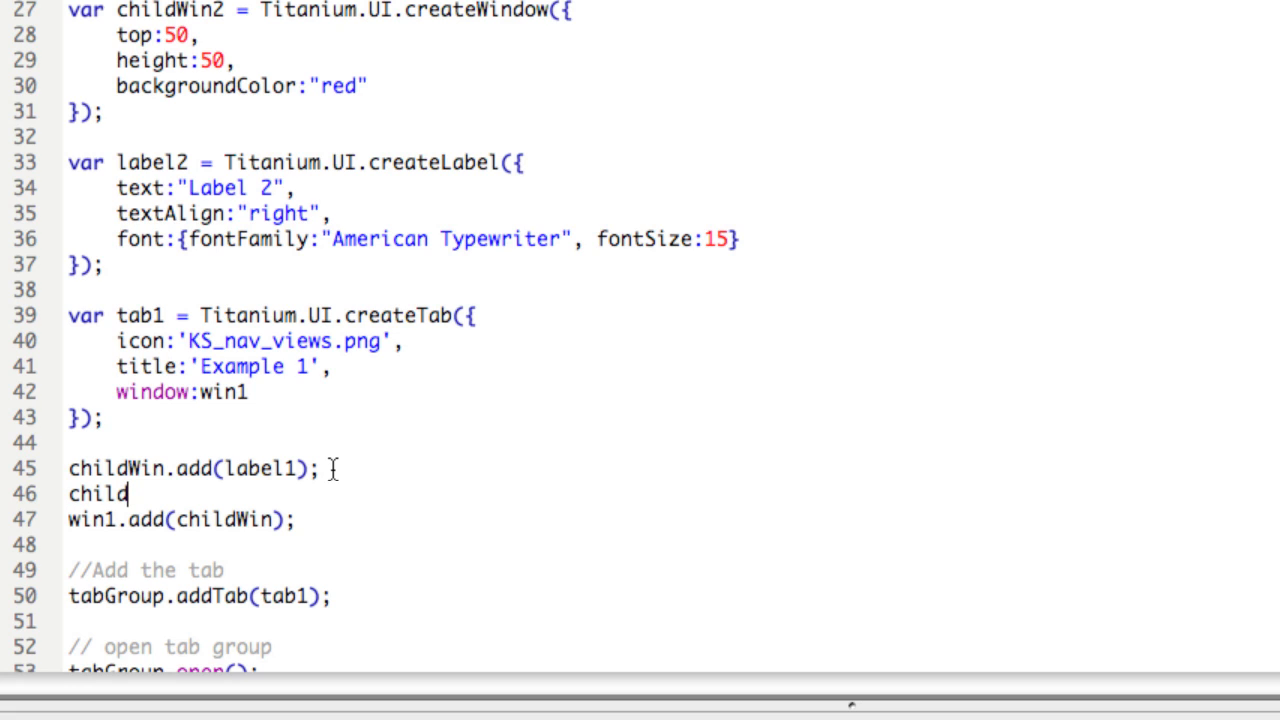
{"action": "type", "text": "wi"}
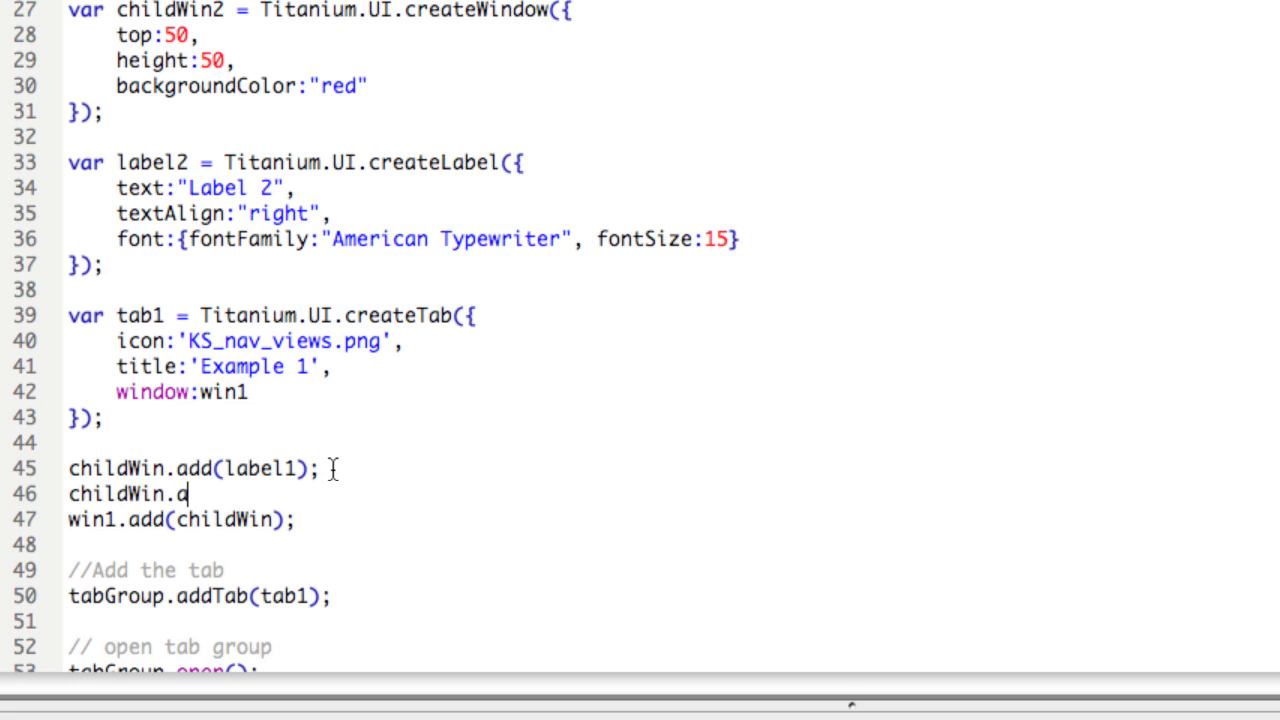
{"action": "type", "text": "2.add("}
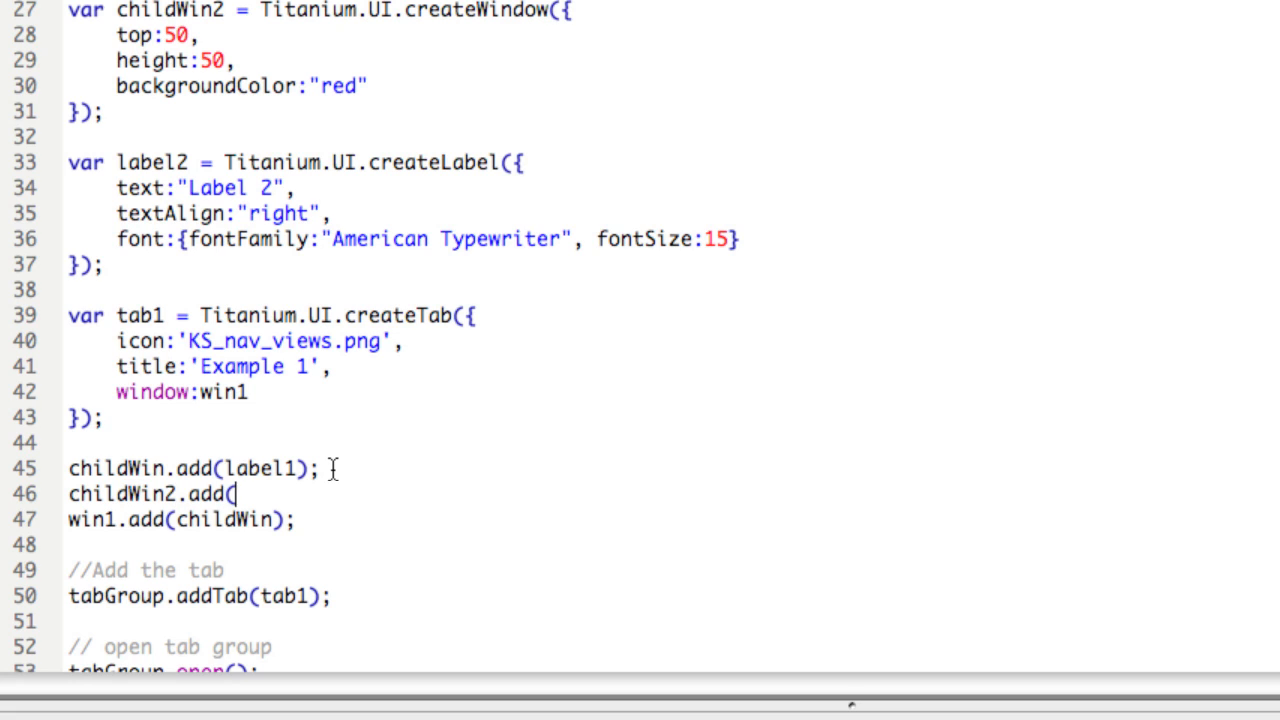
{"action": "type", "text": "label2);"}
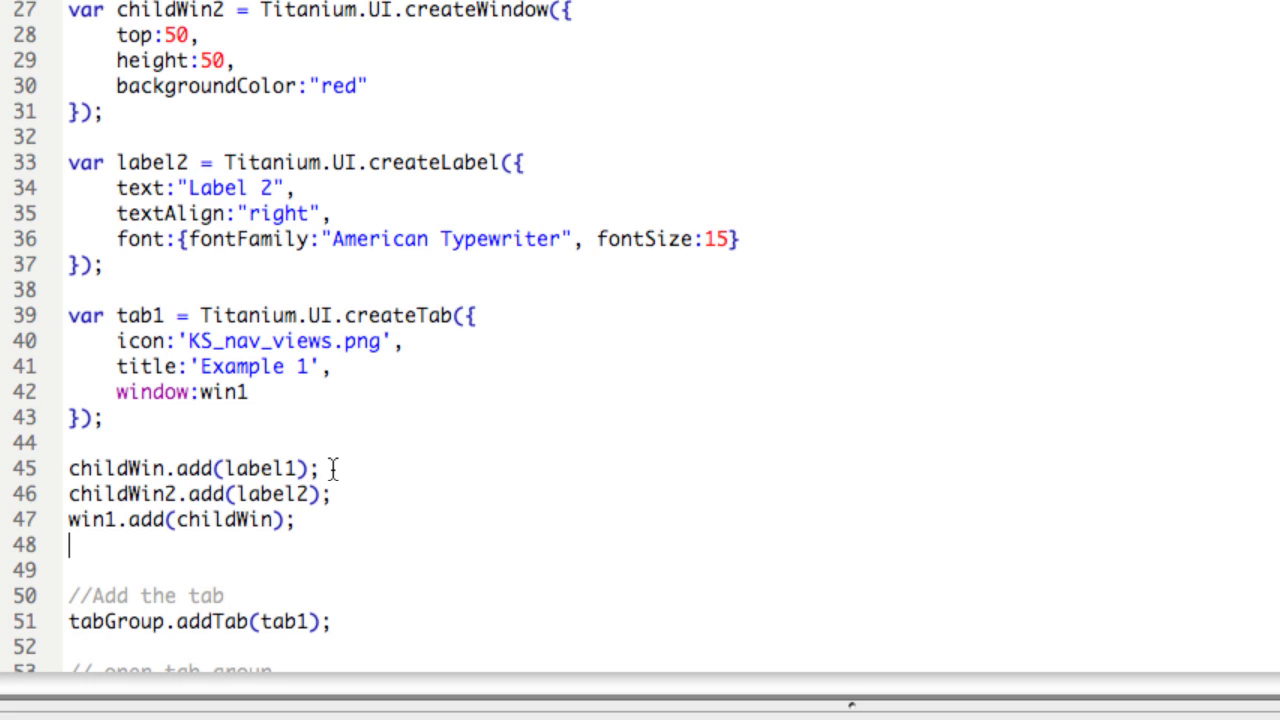
- Type win1.add(childWin2); to attach childWin2 to win1
{"action": "type", "text": "win1"}
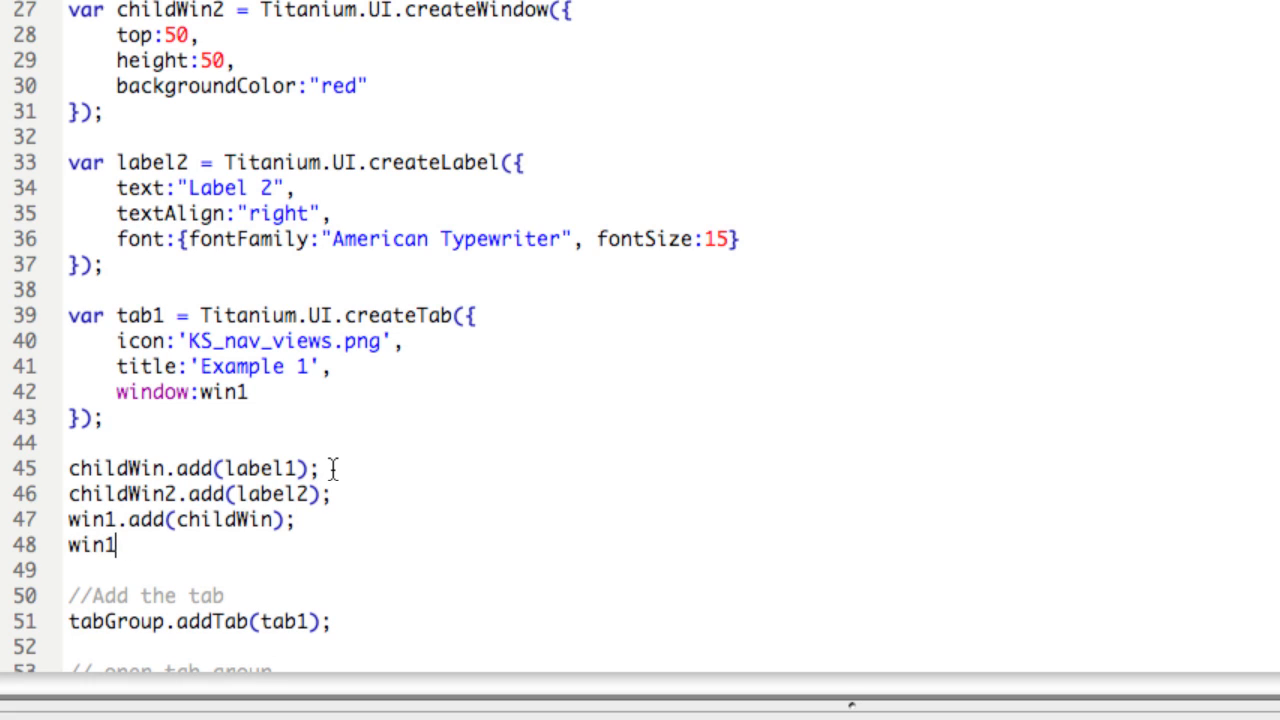
{"action": "type", "text": ".add(c"}
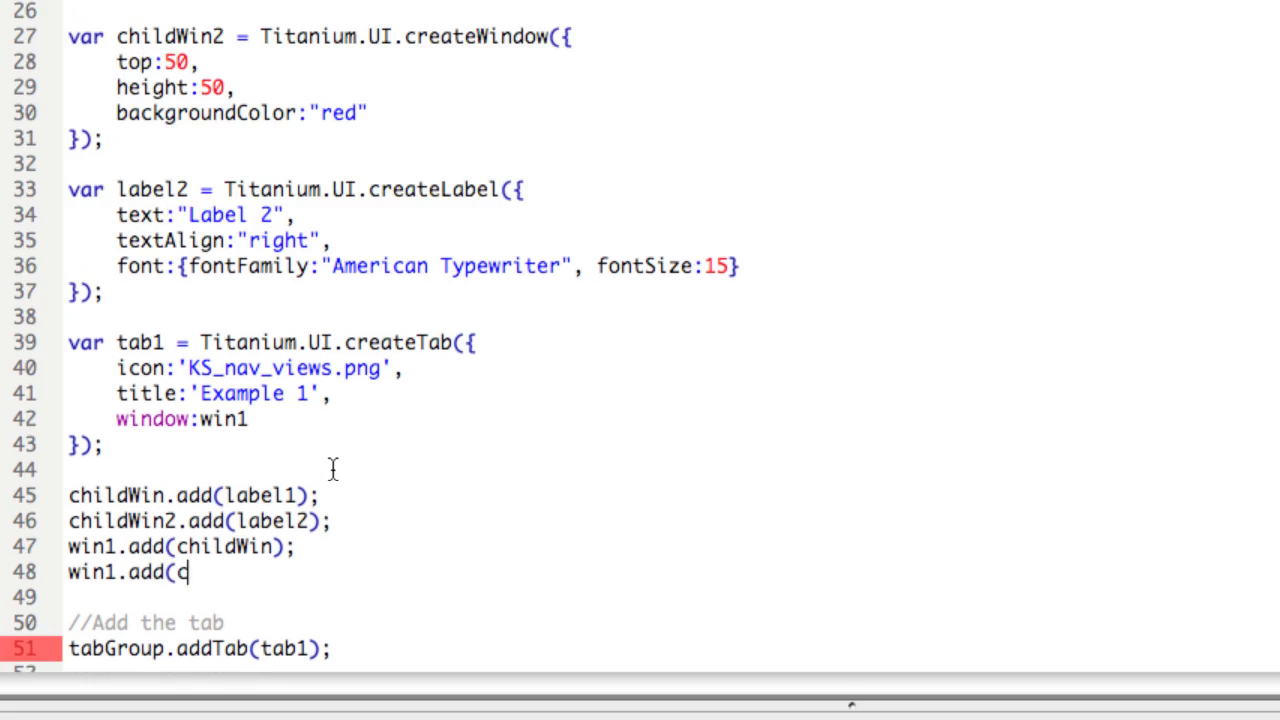
{"action": "type", "text": "hildWi"}
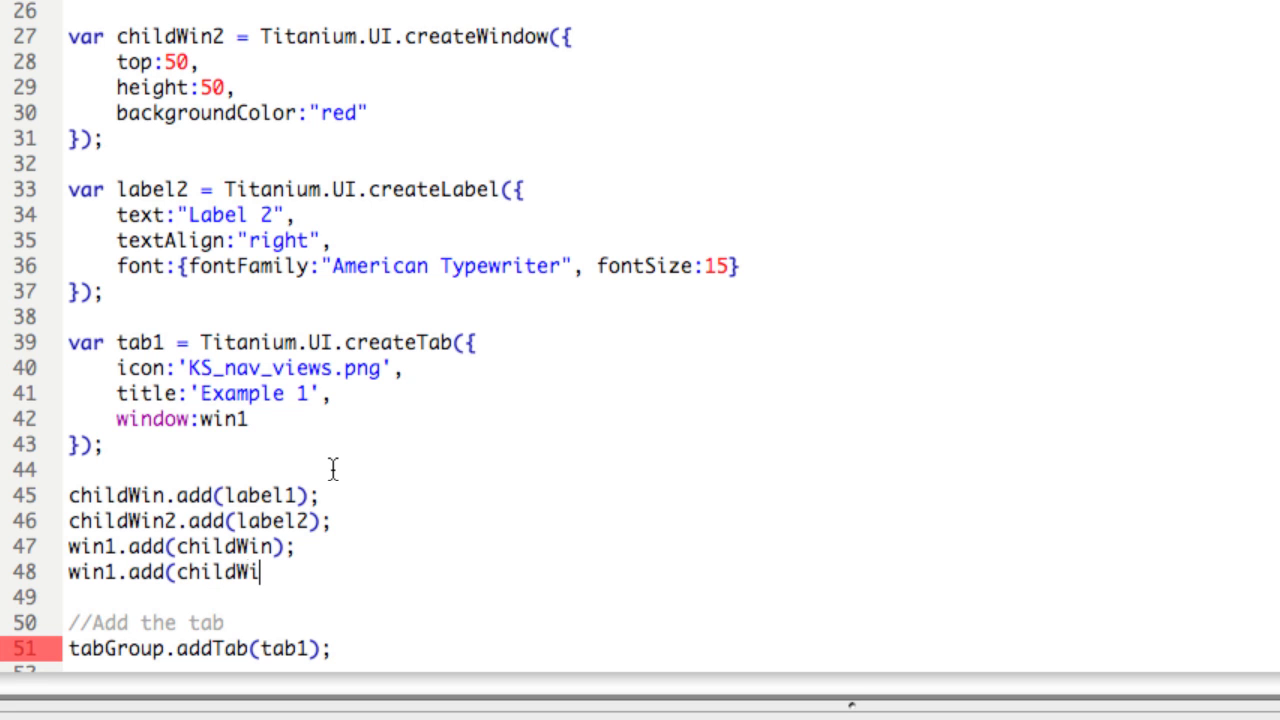
{"action": "type", "text": "n2);"}
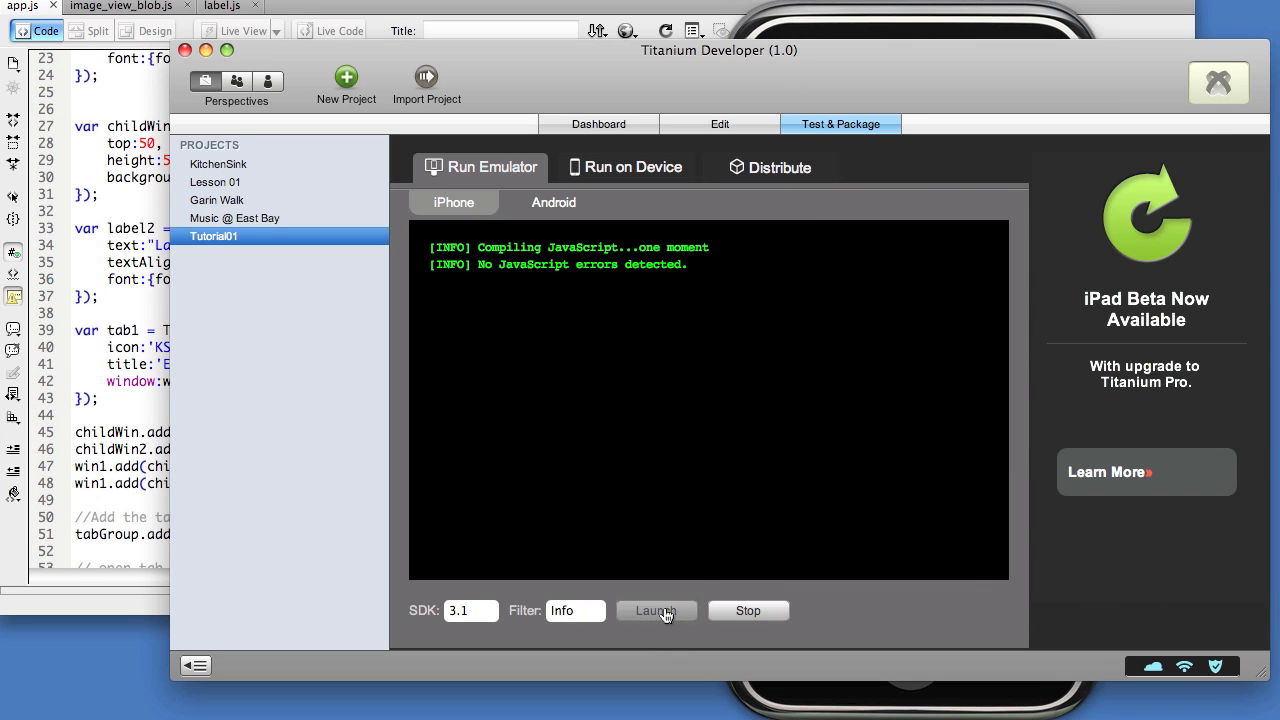
- Launch the app in the iPhone Simulator showing yellow 'This is a label' and red 'Label 2' bars
{"action": "left_click", "coordinate": [656, 610]}
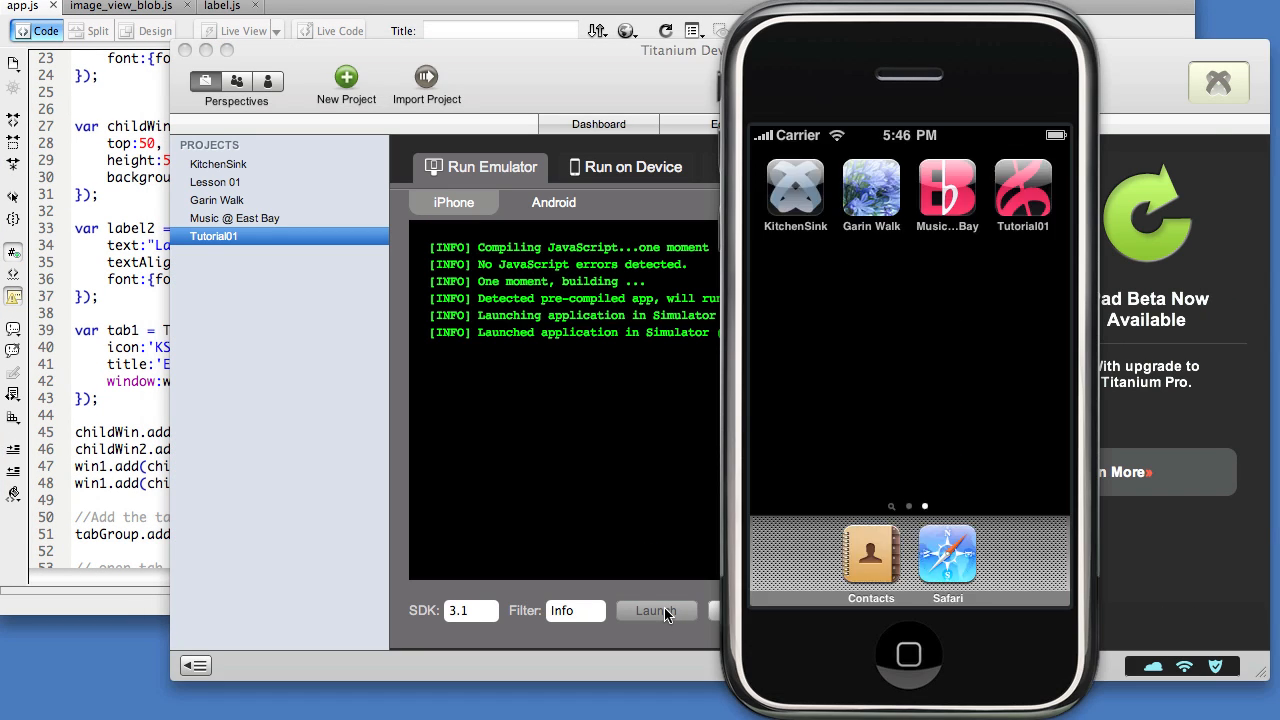
{"action": "left_click", "coordinate": [655, 611]}
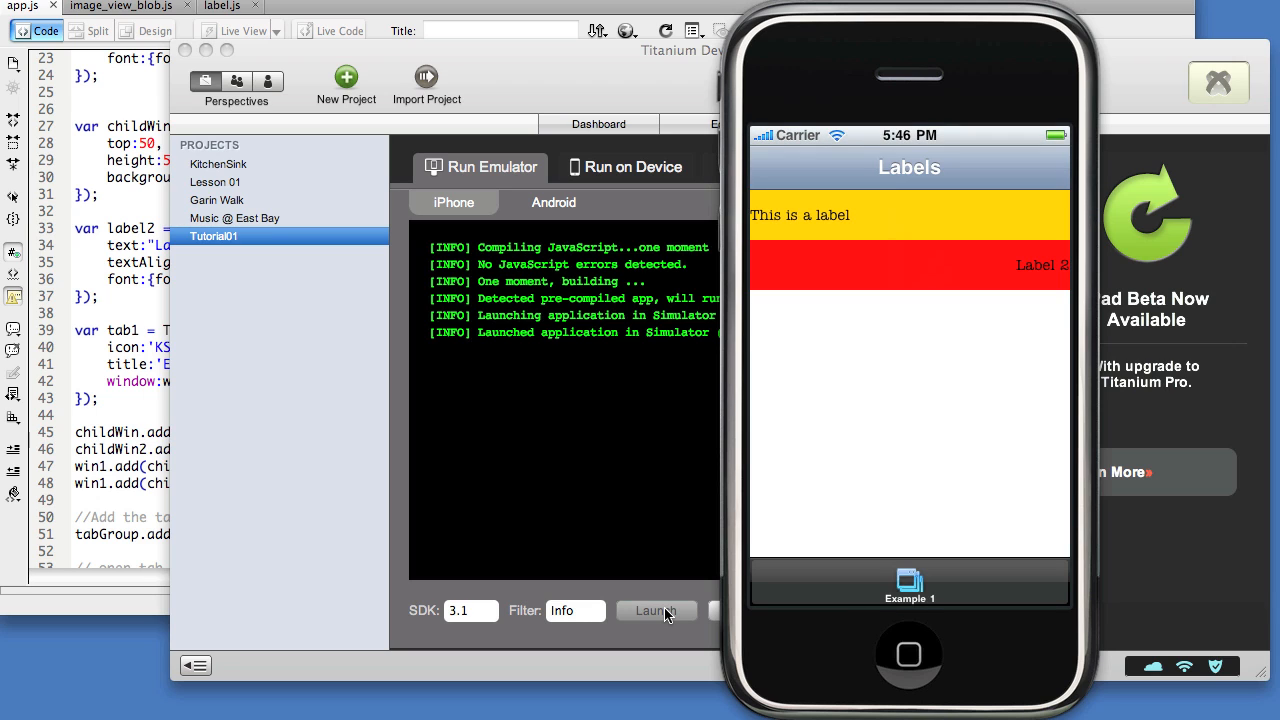
{"action": "left_click", "coordinate": [655, 610]}
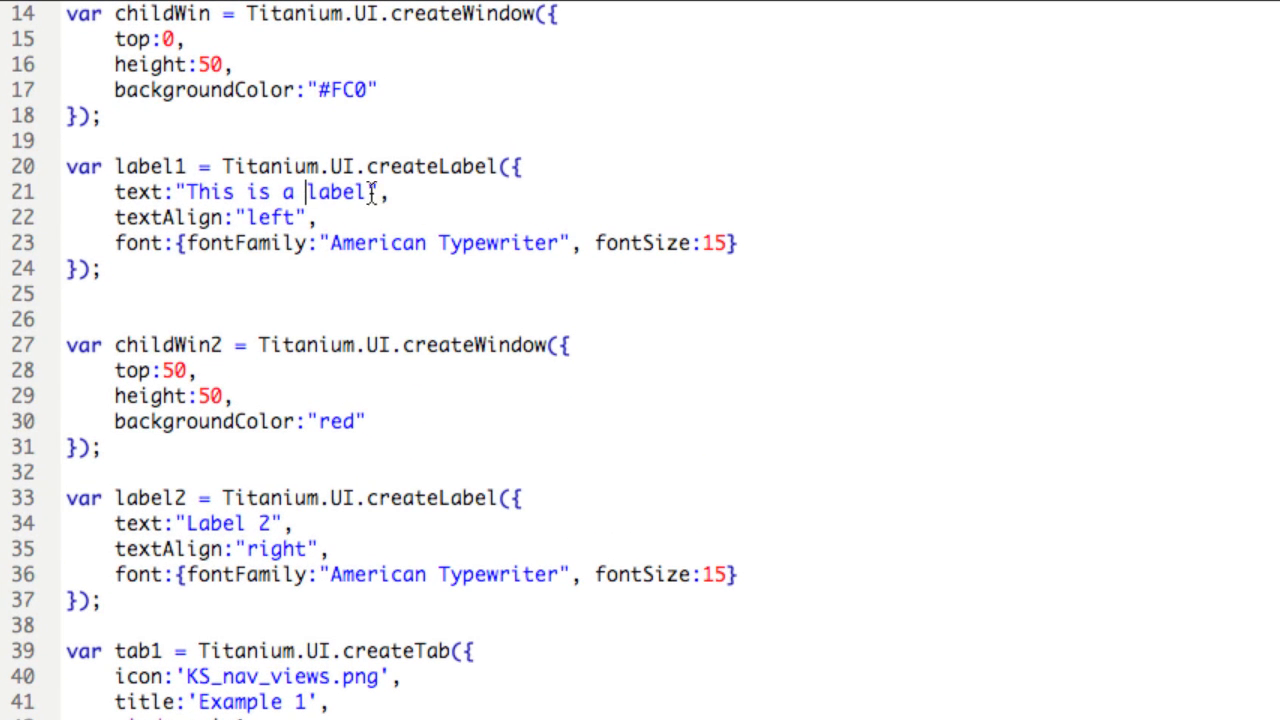
- Extend label1's text with 'that has a very very very very long sentence with no commas'
{"action": "type", "text": "that h"}
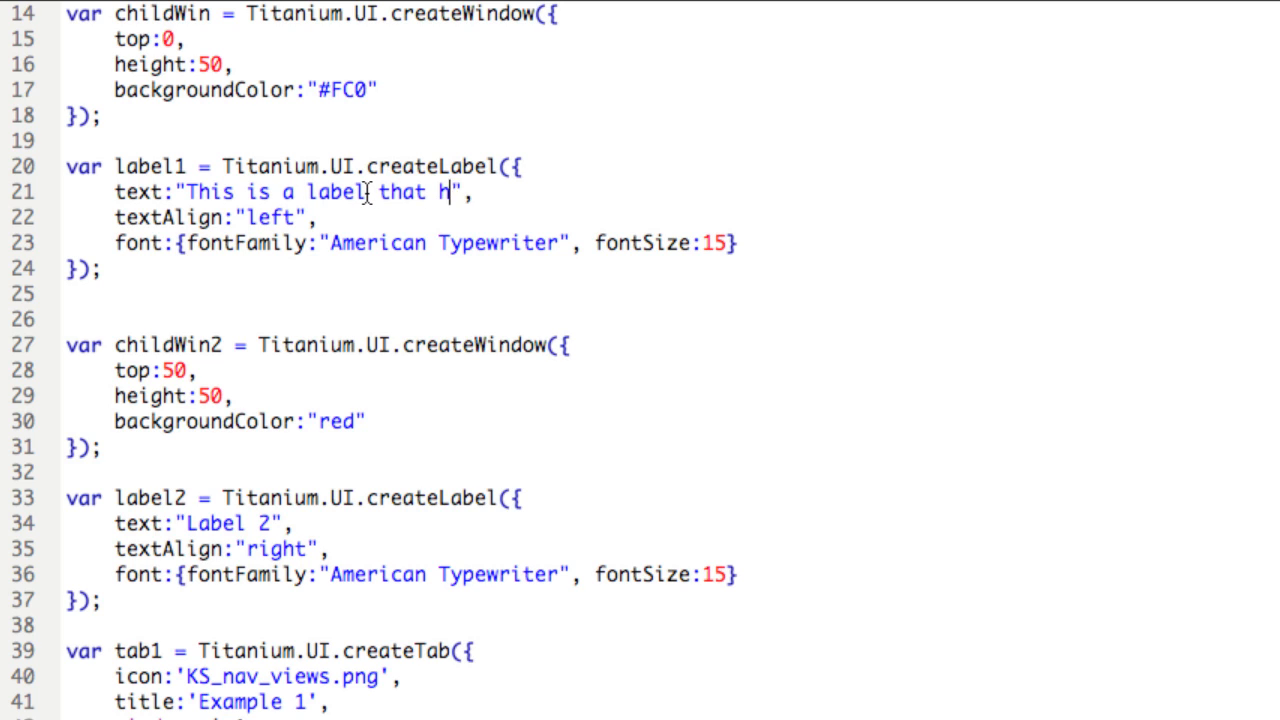
{"action": "type", "text": "as a very very"}
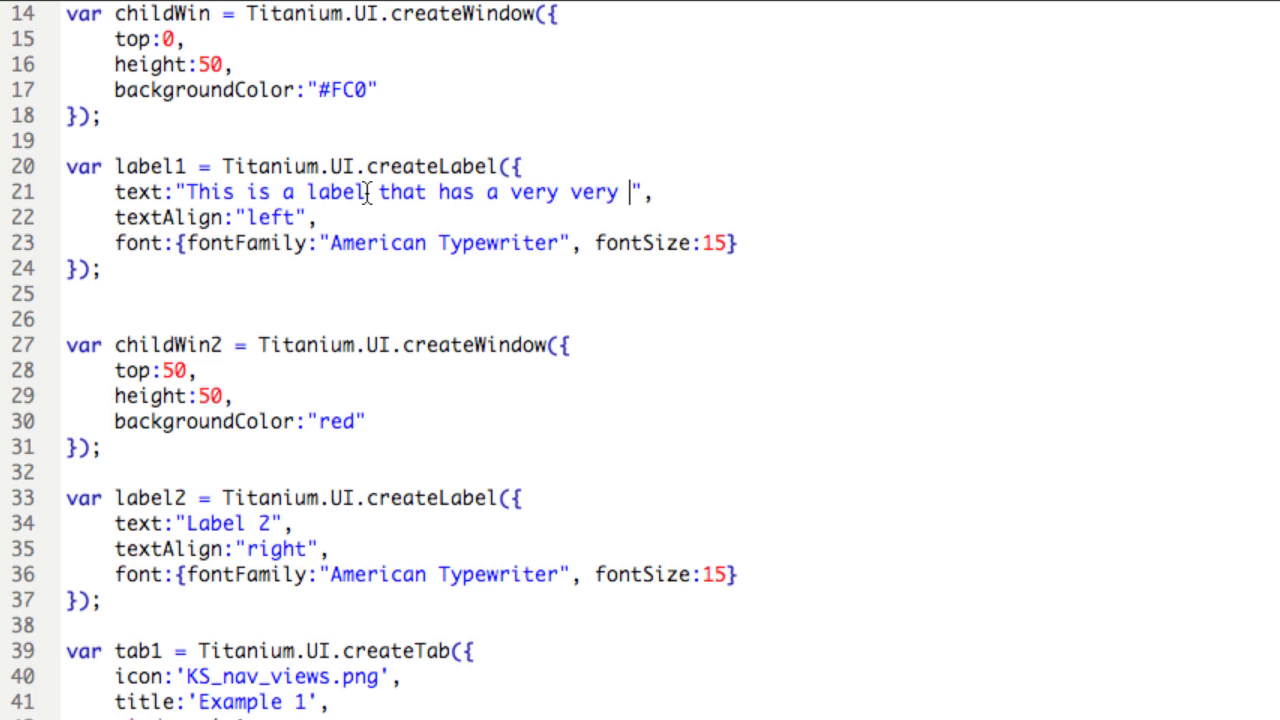
{"action": "type", "text": "very ver y"}
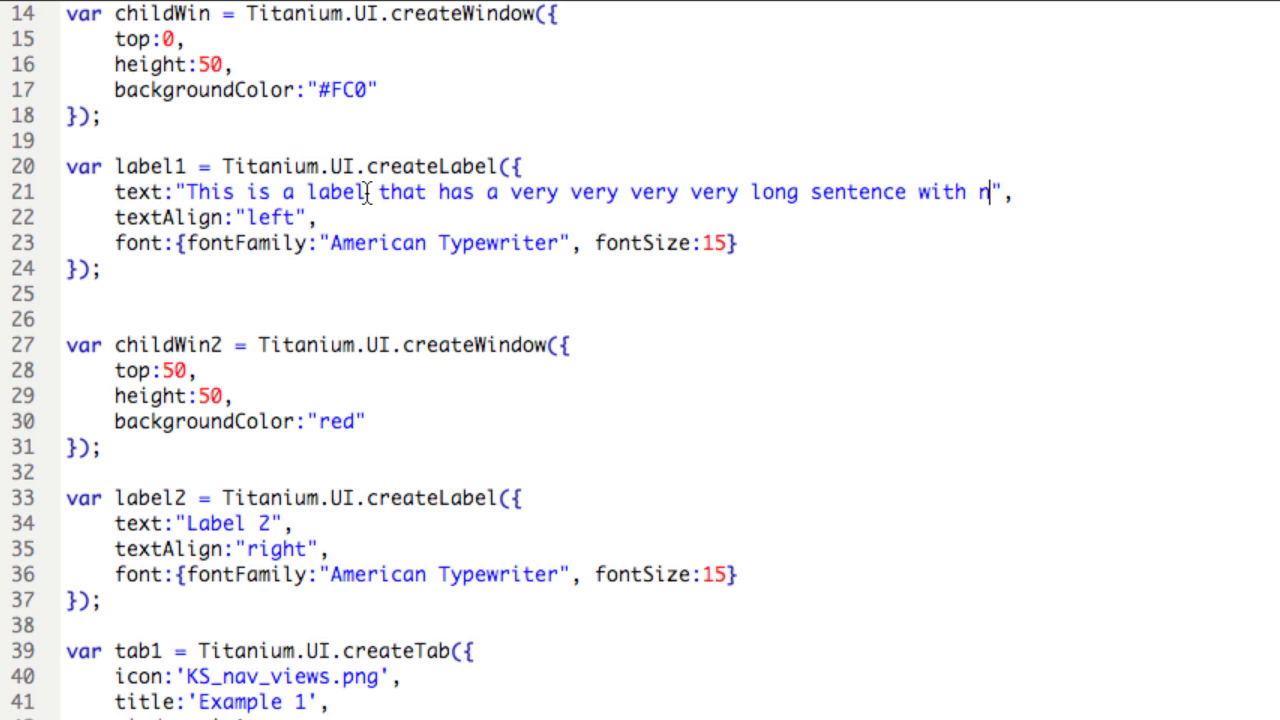
{"action": "type", "text": "o, commas"}
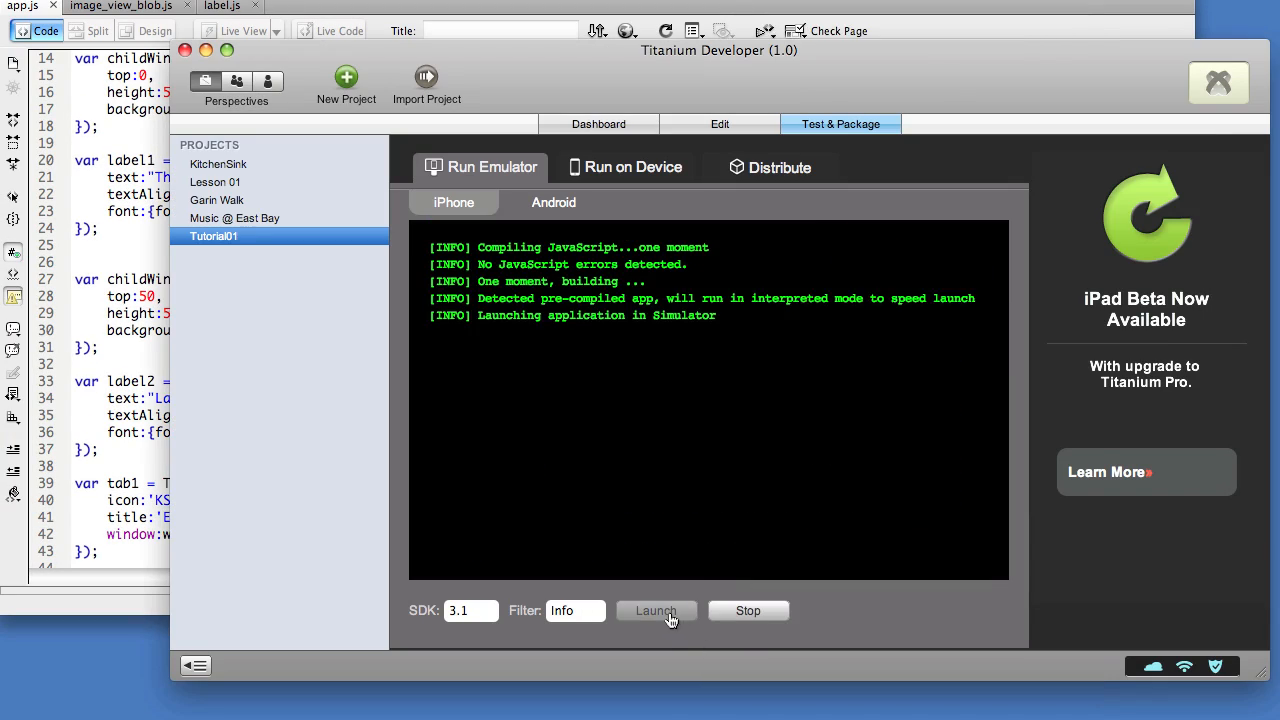
- Relaunch the app so the long sentence wraps onto two lines in the yellow bar
{"action": "left_click", "coordinate": [655, 610]}
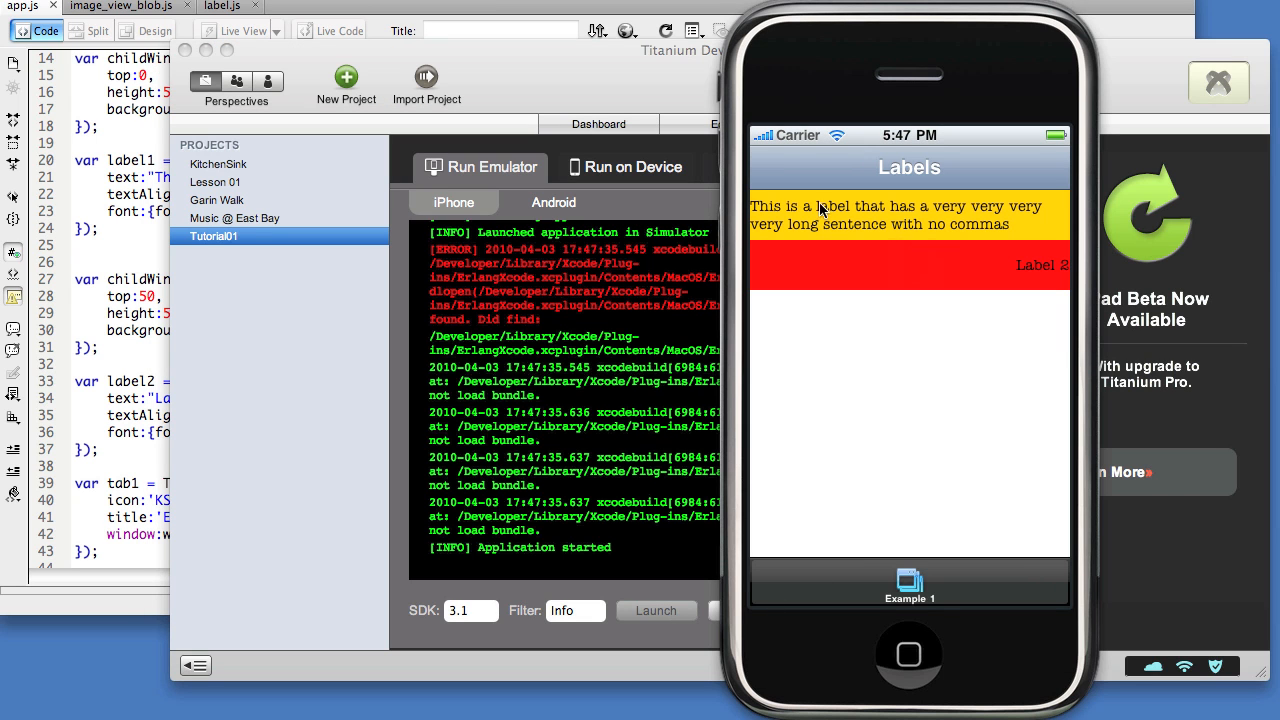
{"action": "mouse_move", "coordinate": [893, 242]}
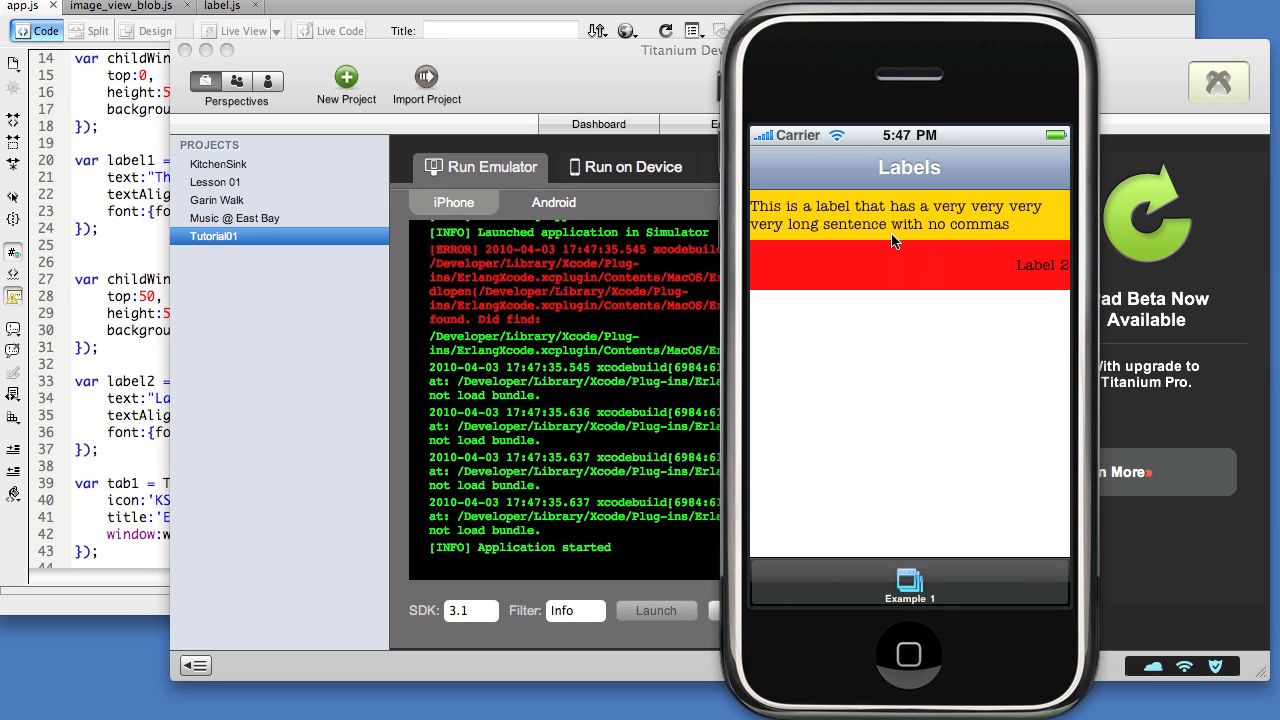
{"action": "mouse_move", "coordinate": [818, 222]}
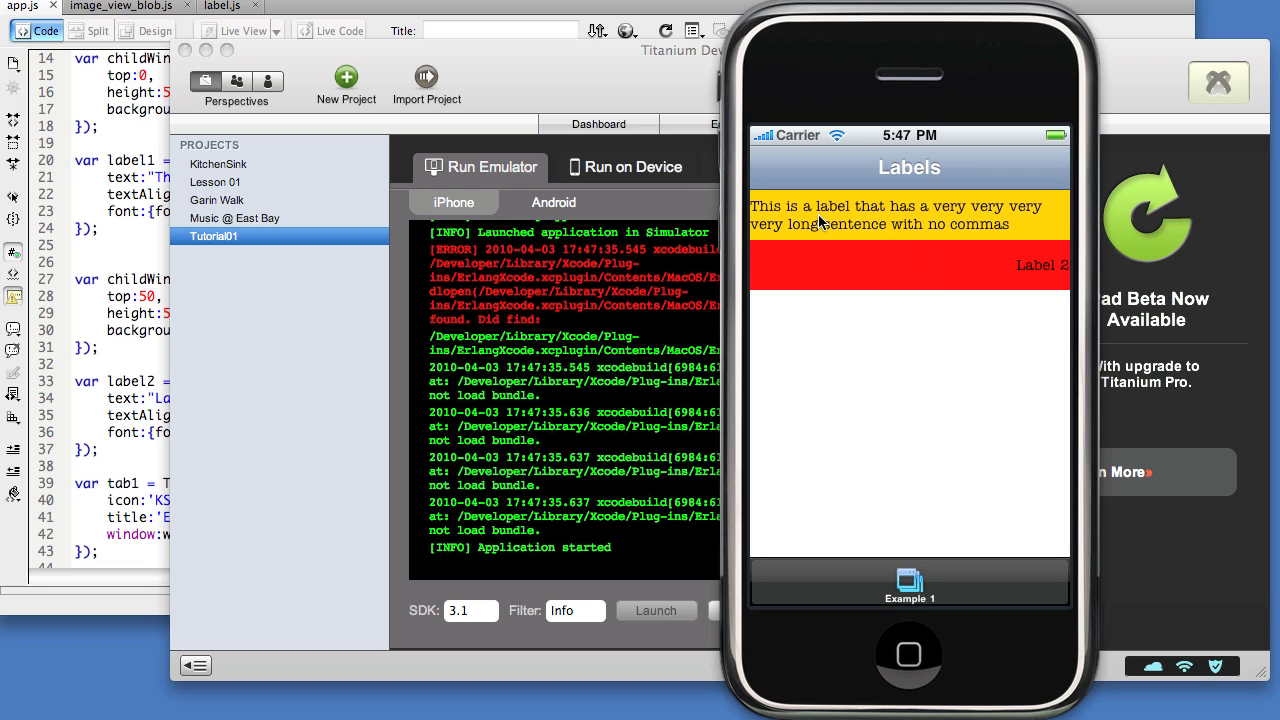
{"action": "mouse_move", "coordinate": [1072, 231]}
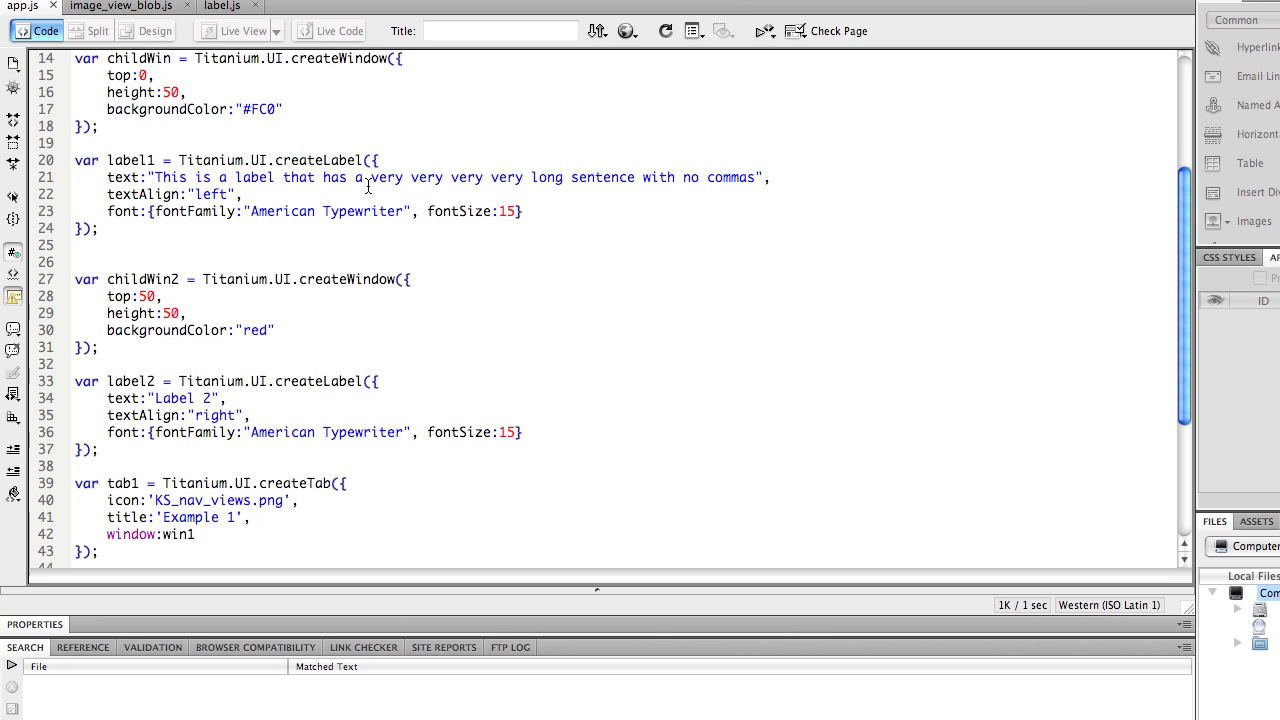
- Replace the repeated 'very' words in label1's text with more 'very' repetitions
{"action": "left_click_drag", "start_coordinate": [371, 177], "coordinate": [520, 177]}
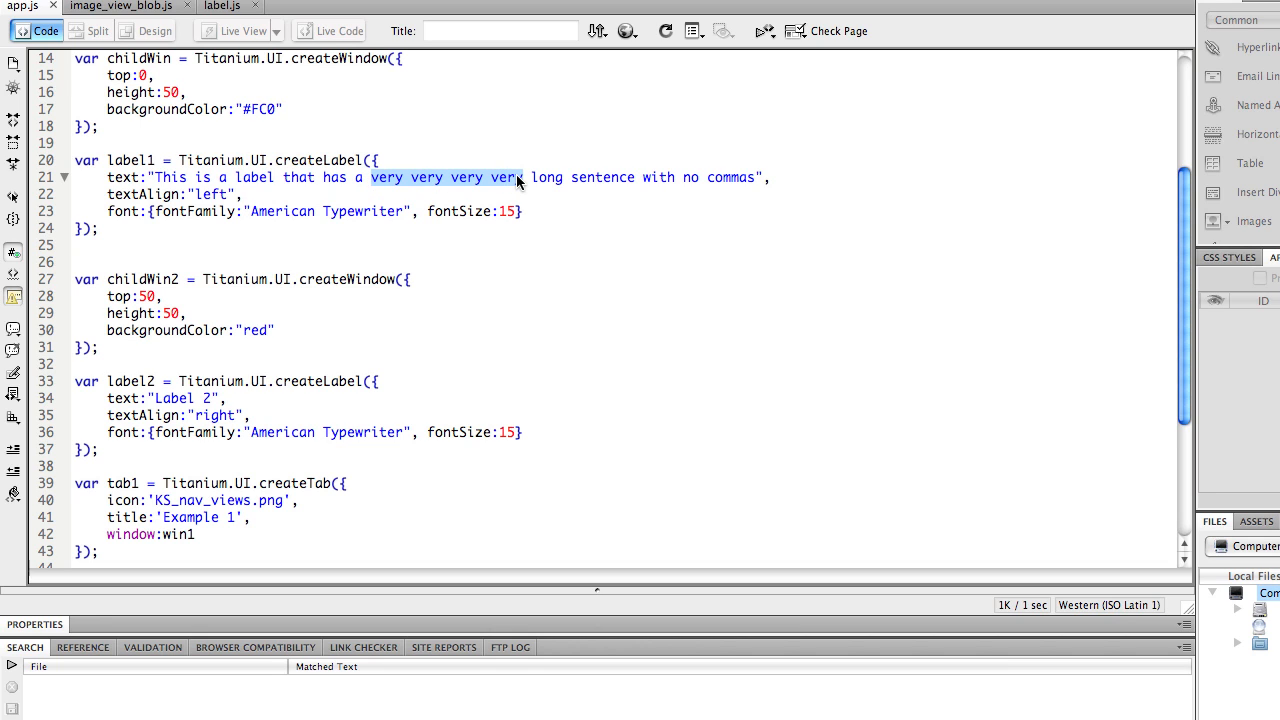
{"action": "type", "text": "very very very very"}
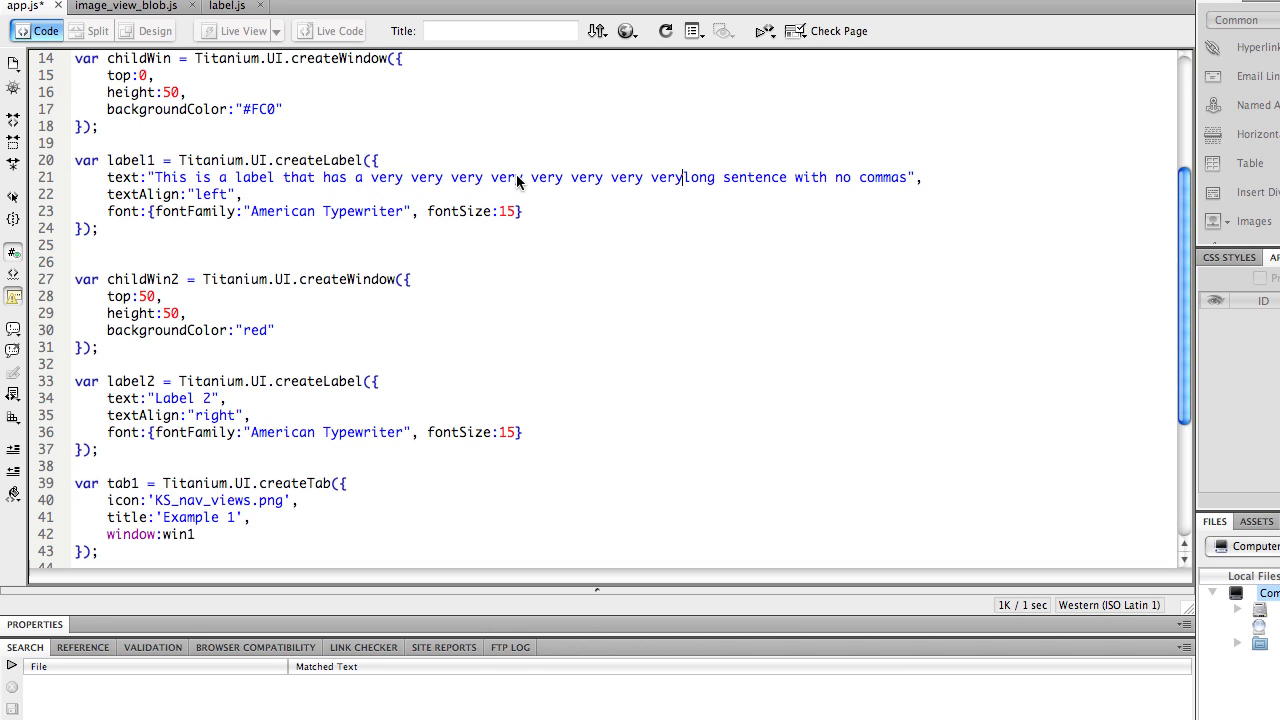
{"action": "type", "text": "very"}
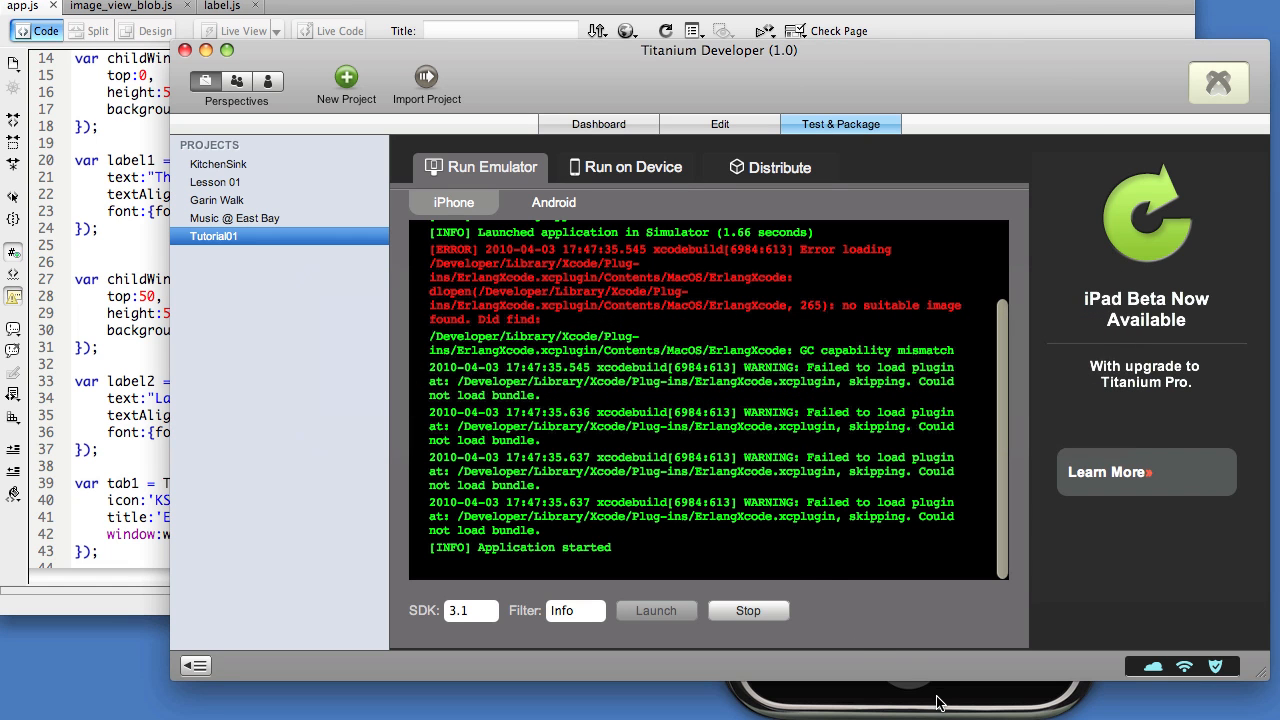
- Stop and relaunch the app in the iPhone Simulator to show the three-line wrapped sentence
{"action": "left_click", "coordinate": [748, 610]}
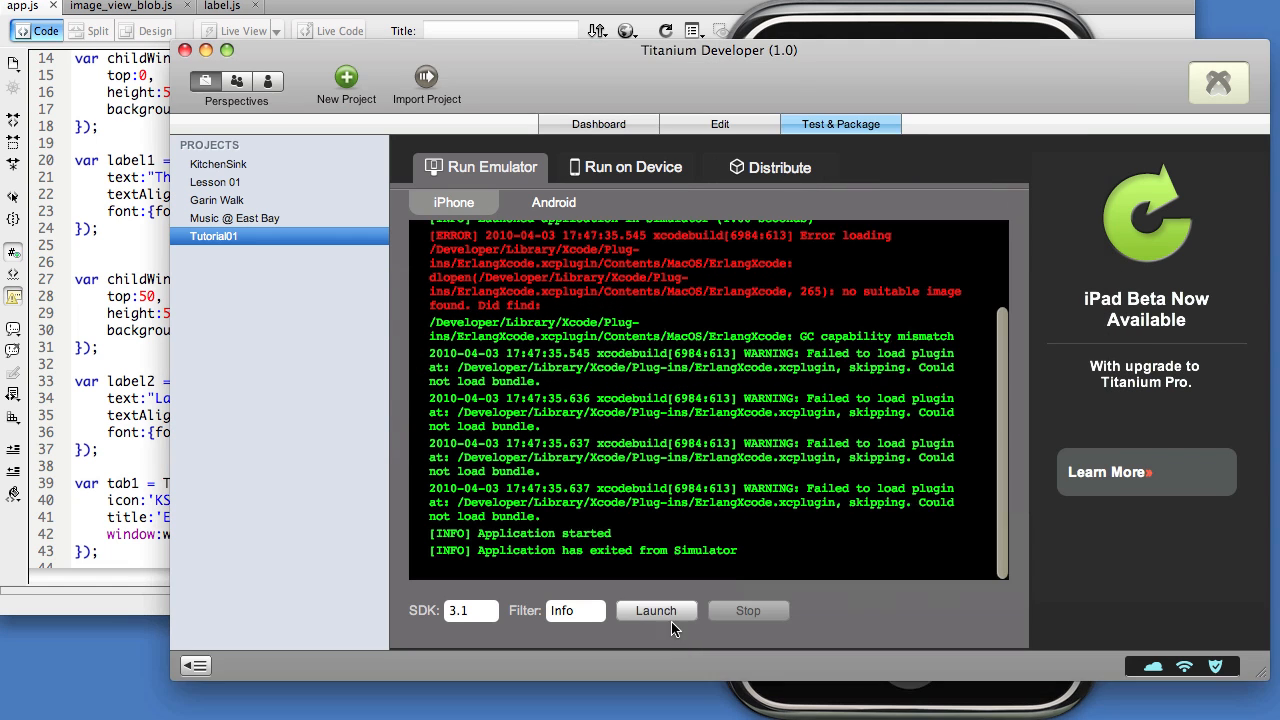
{"action": "left_click", "coordinate": [656, 610]}
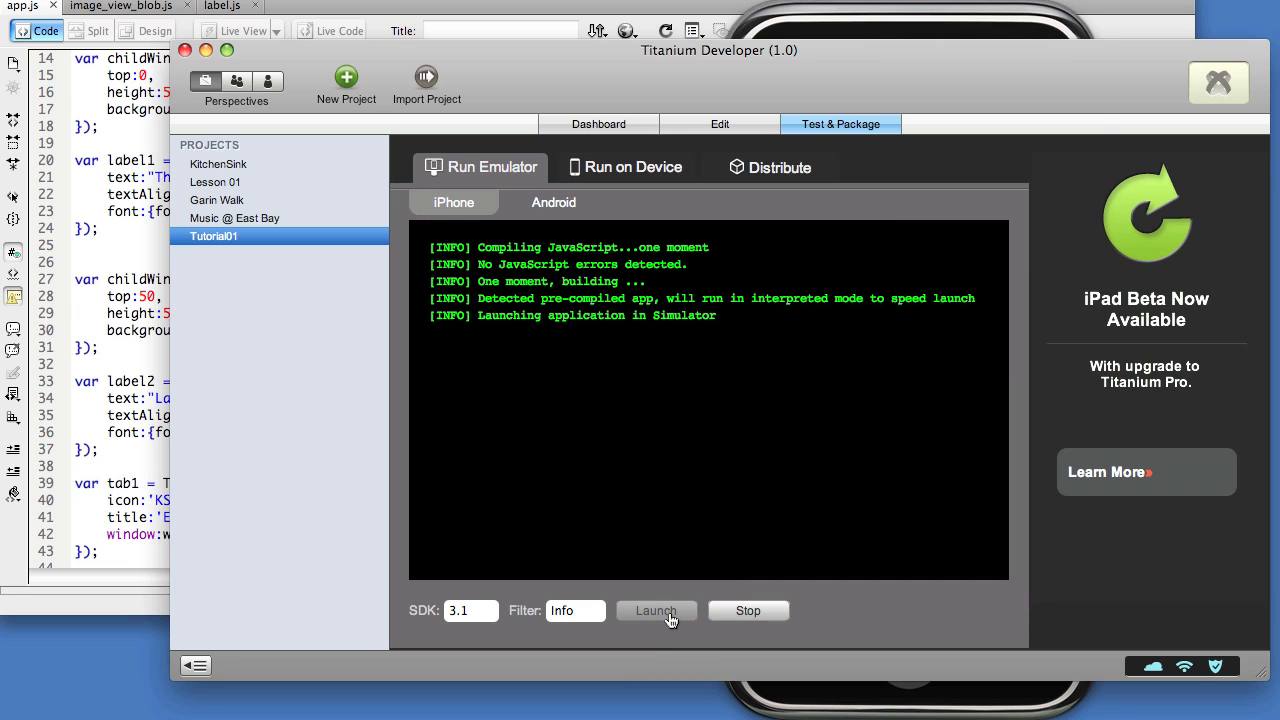
{"action": "left_click", "coordinate": [656, 610]}
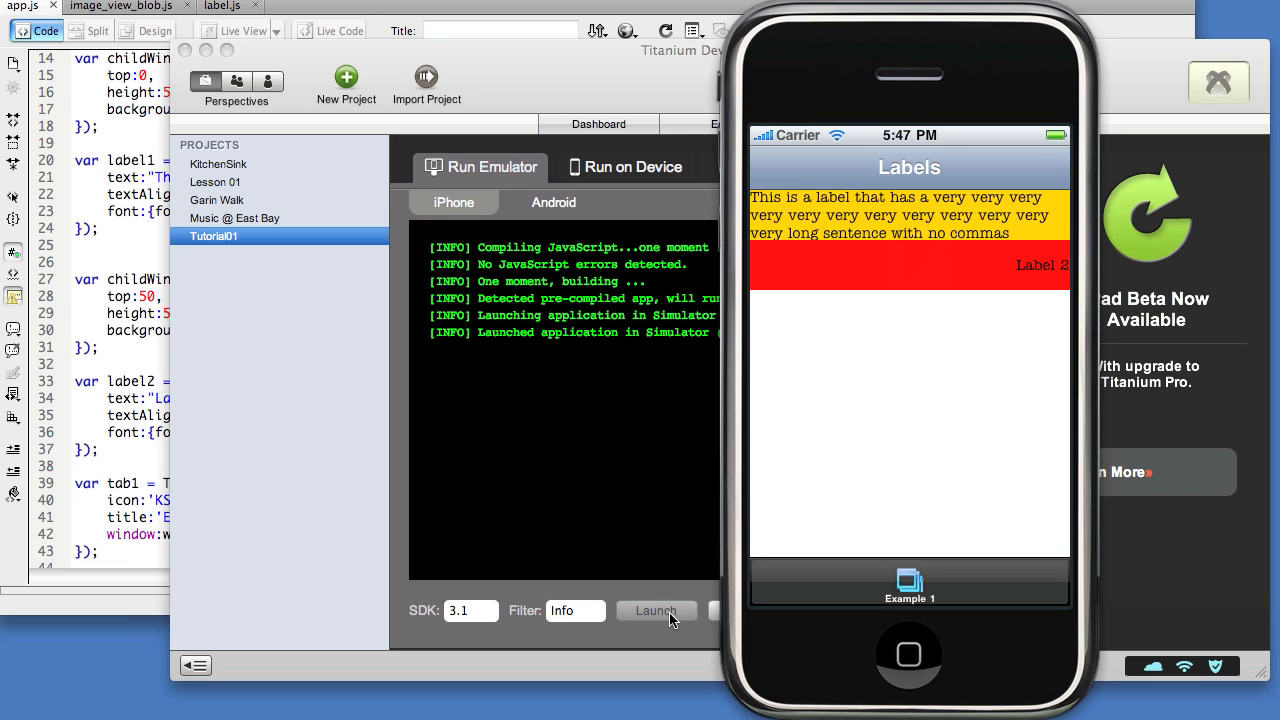
{"action": "left_click", "coordinate": [656, 610]}
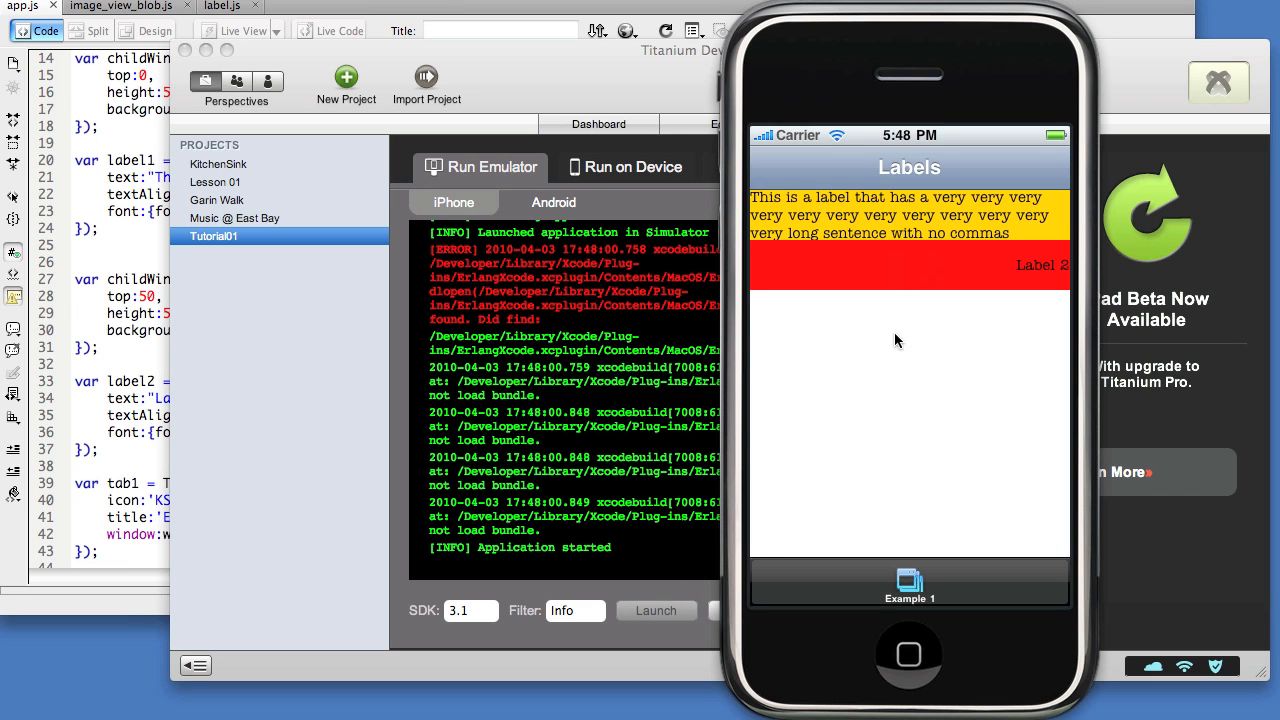
{"action": "mouse_move", "coordinate": [973, 210]}
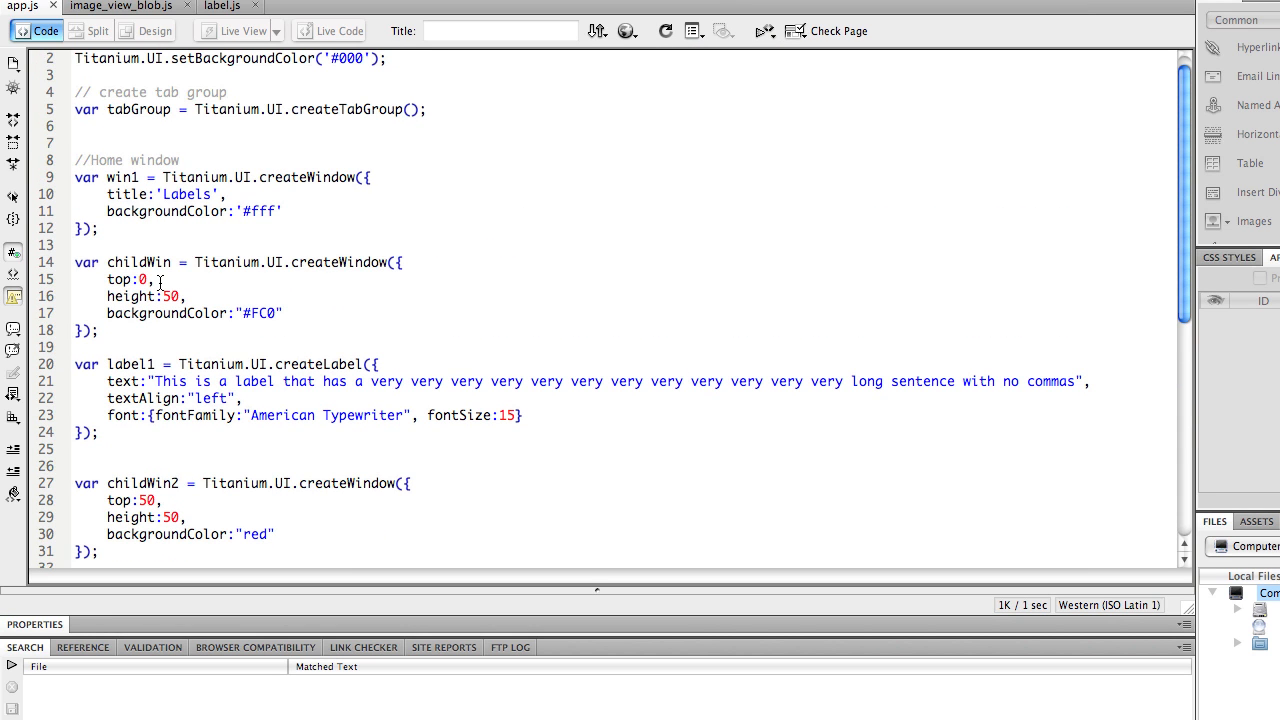
- Change childWin's height property from 50 to 25
{"action": "double_click", "coordinate": [170, 296]}
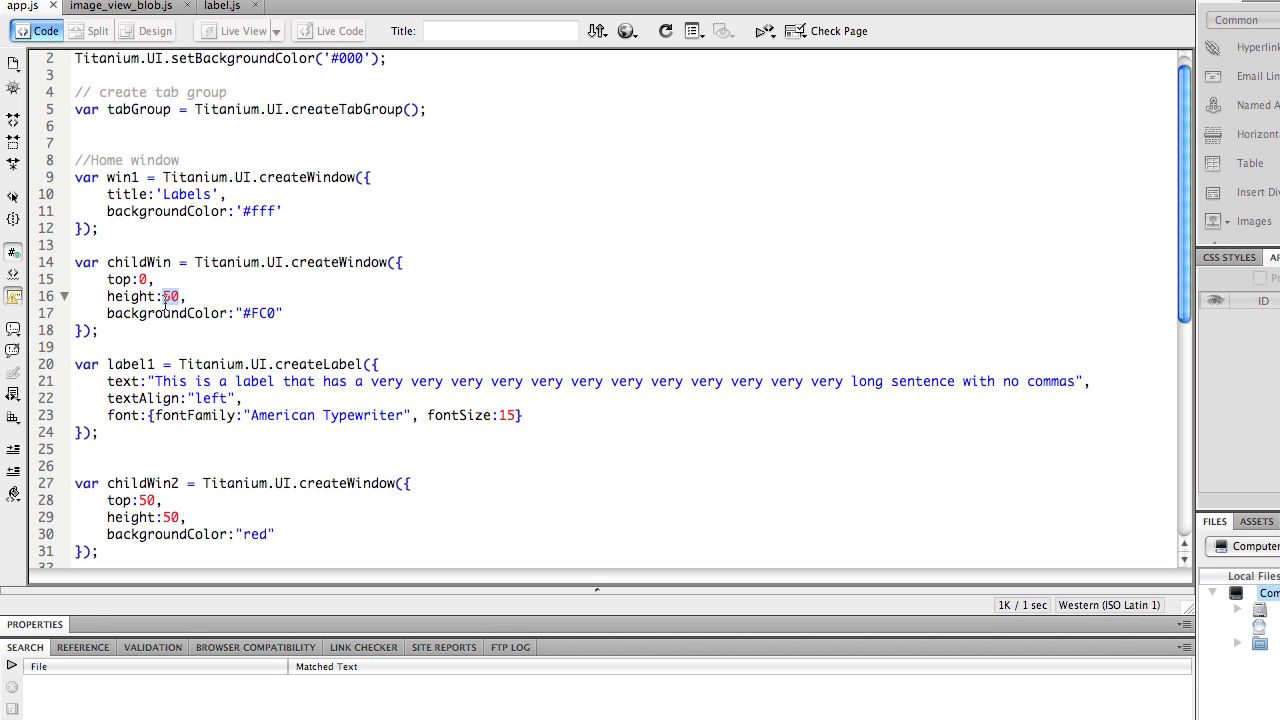
{"action": "left_click", "coordinate": [196, 296]}
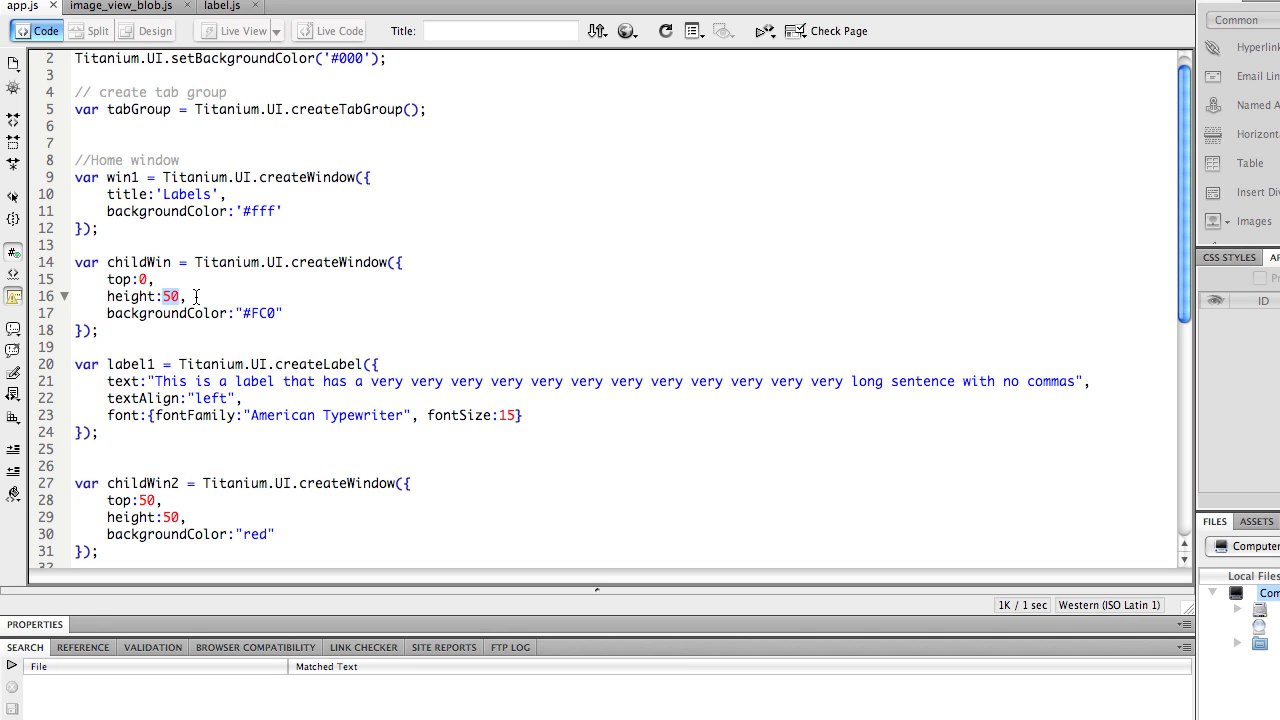
{"action": "type", "text": "25"}
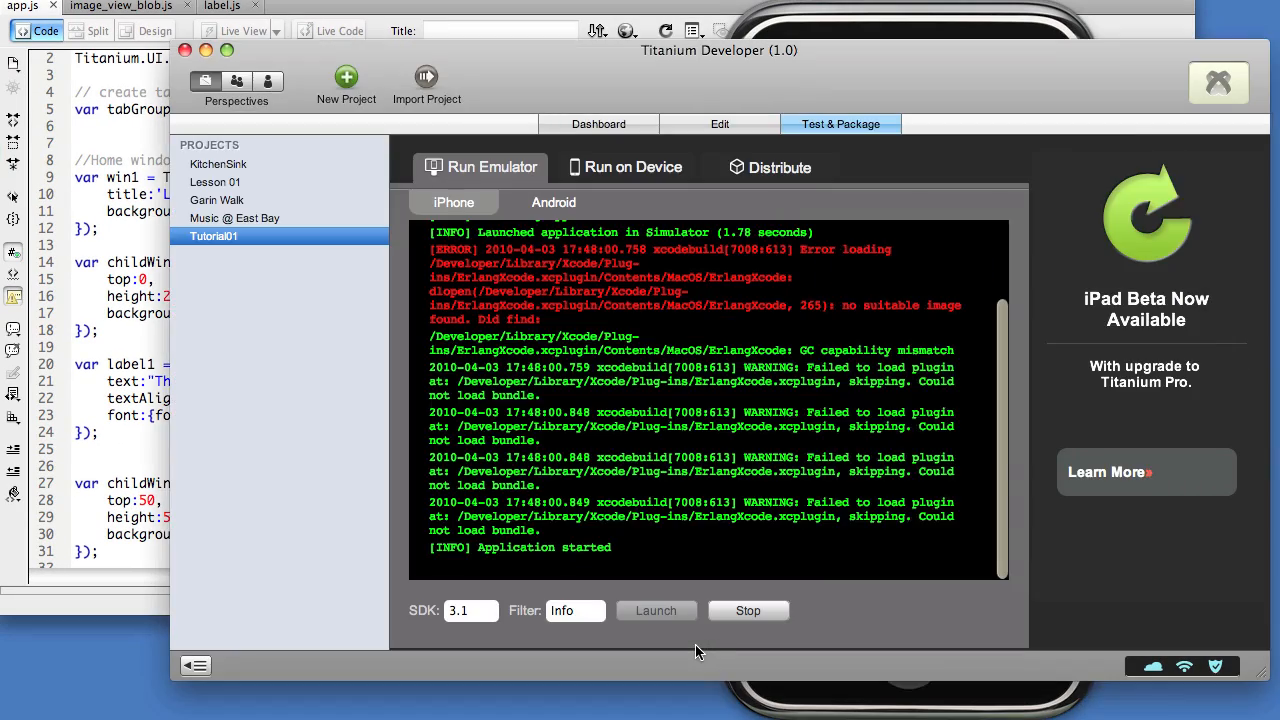
- Relaunch the app to see the long label truncated with an ellipsis
{"action": "left_click", "coordinate": [656, 610]}
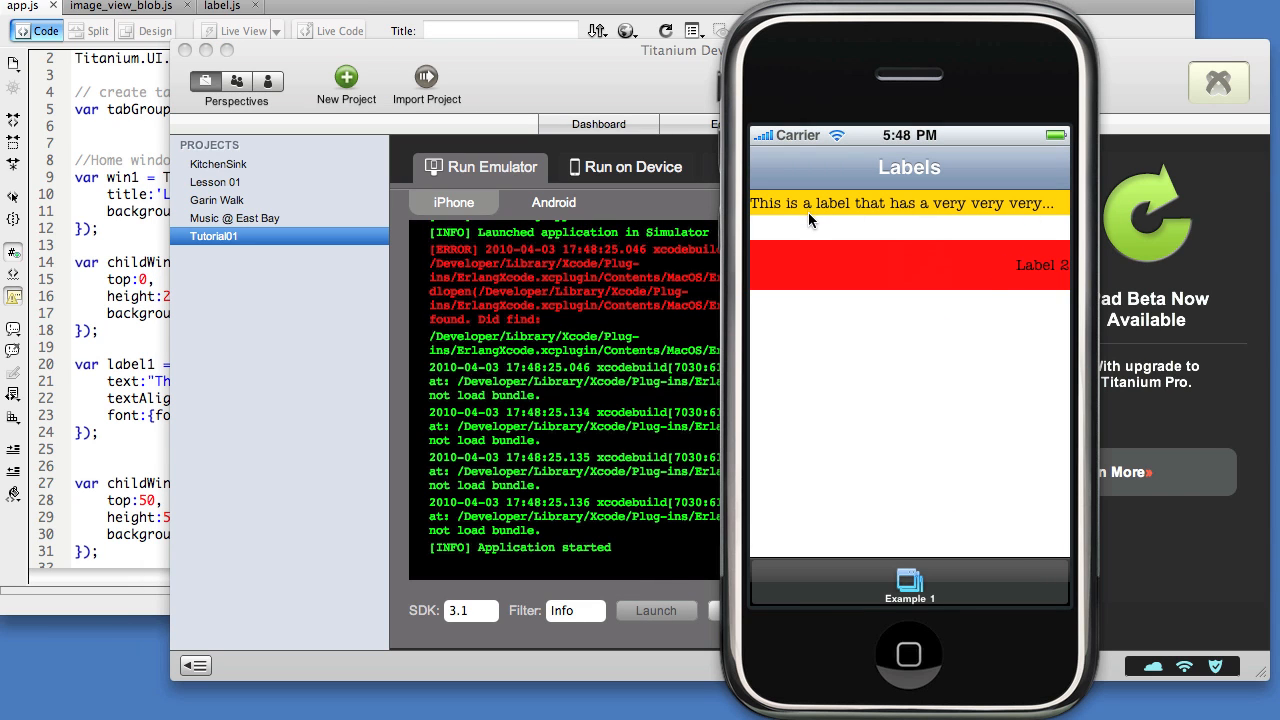
{"action": "mouse_move", "coordinate": [1033, 210]}
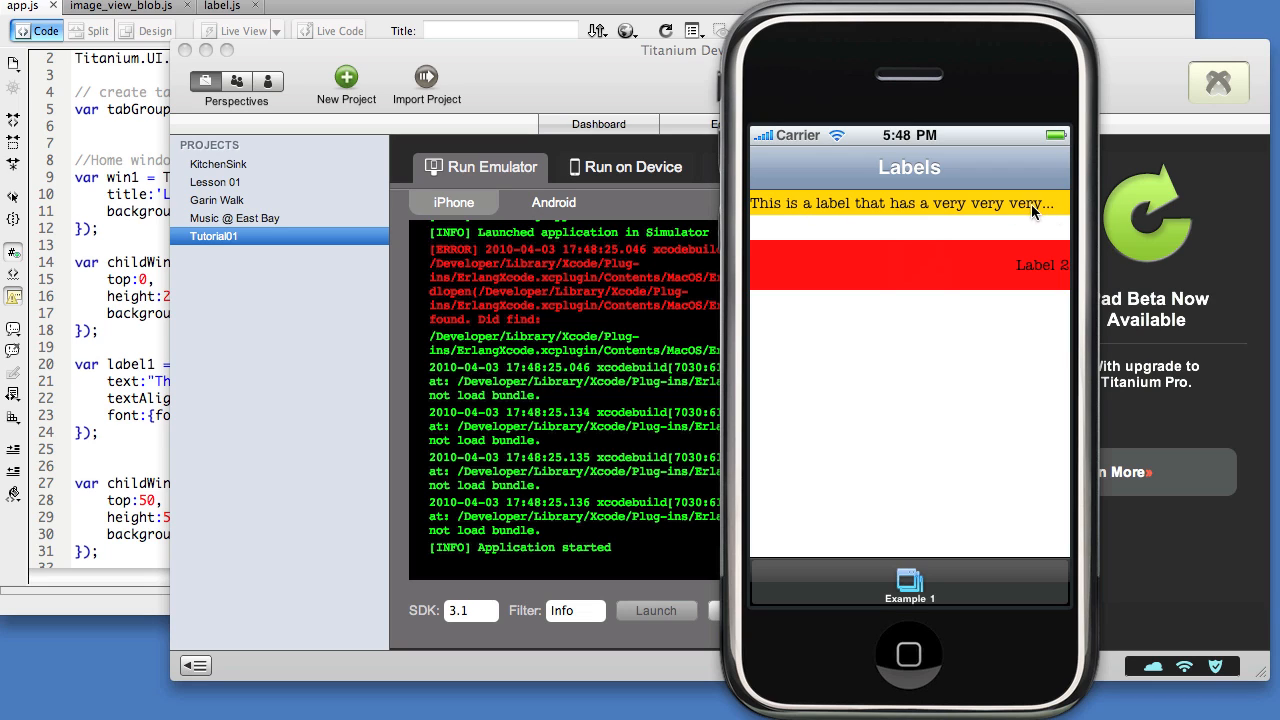
{"action": "mouse_move", "coordinate": [1050, 210]}
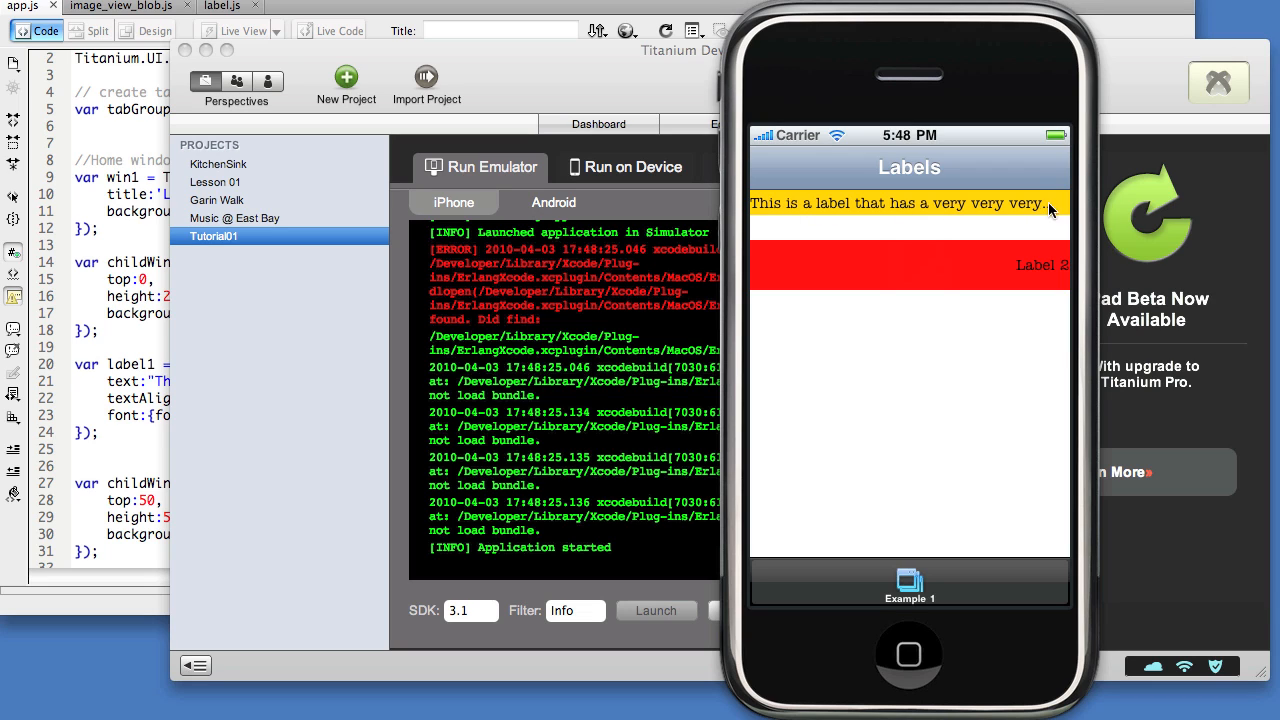
{"action": "mouse_move", "coordinate": [1047, 216]}
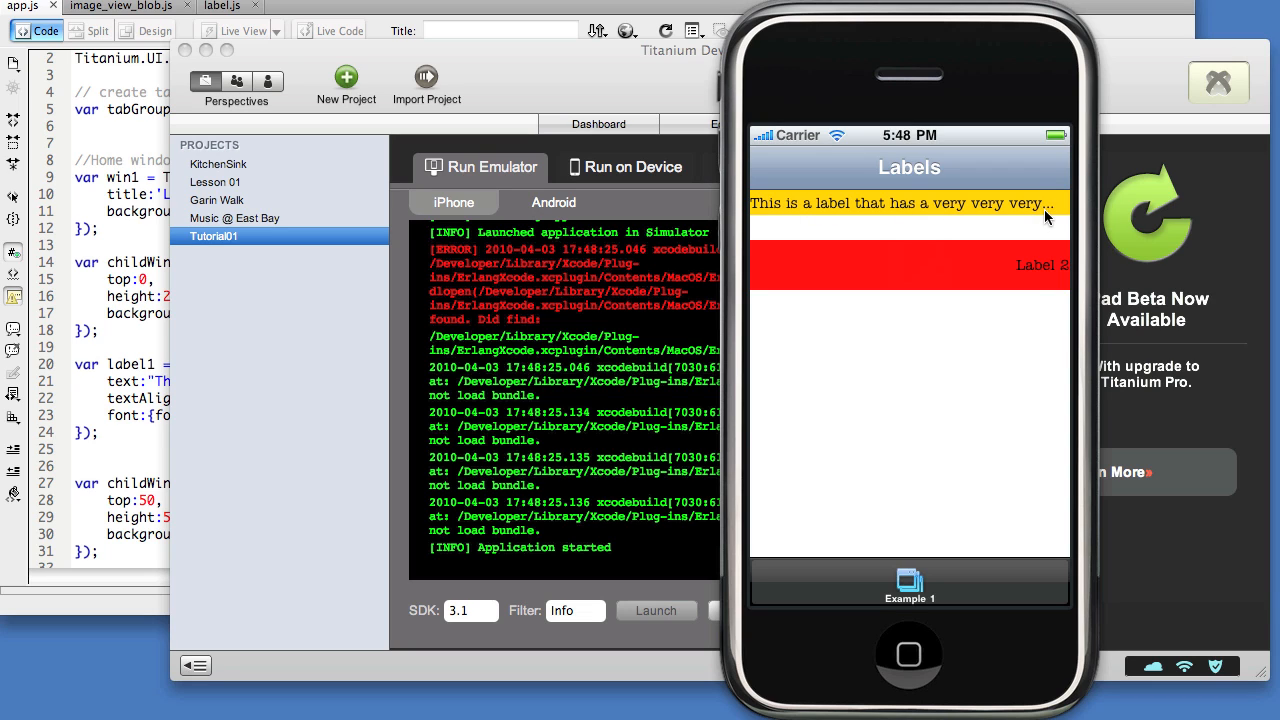
{"action": "mouse_move", "coordinate": [1058, 214]}
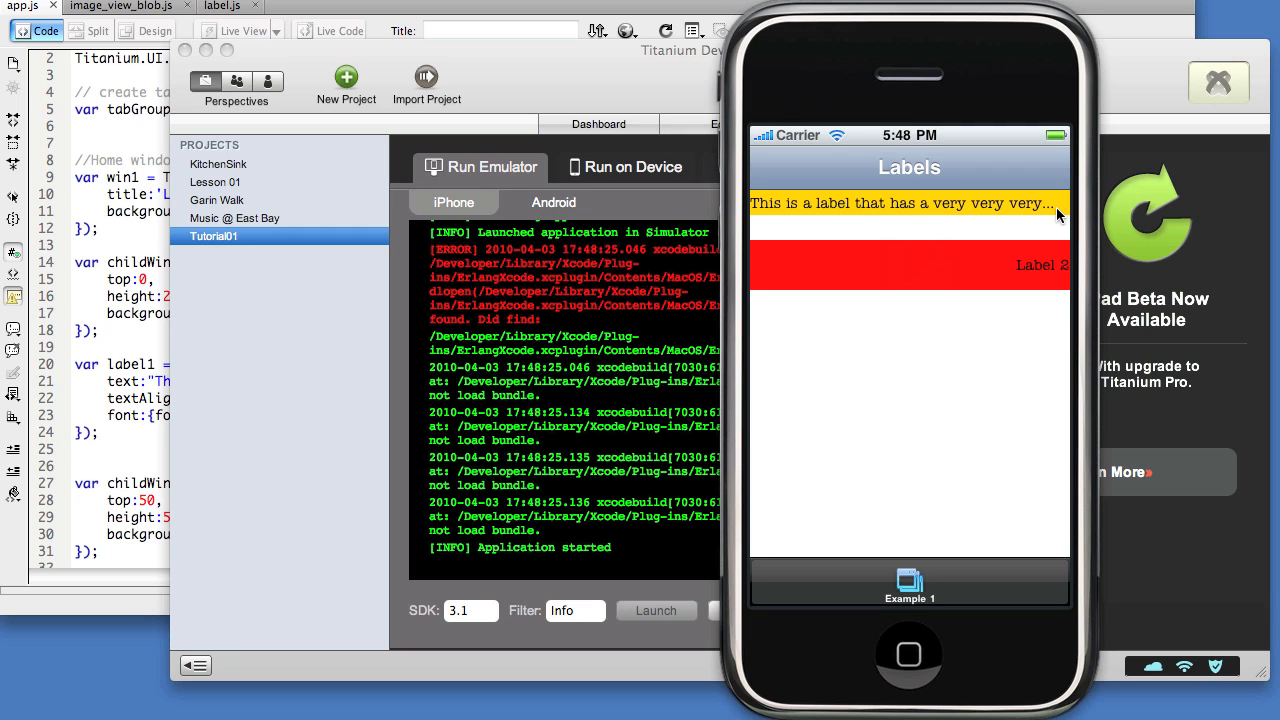